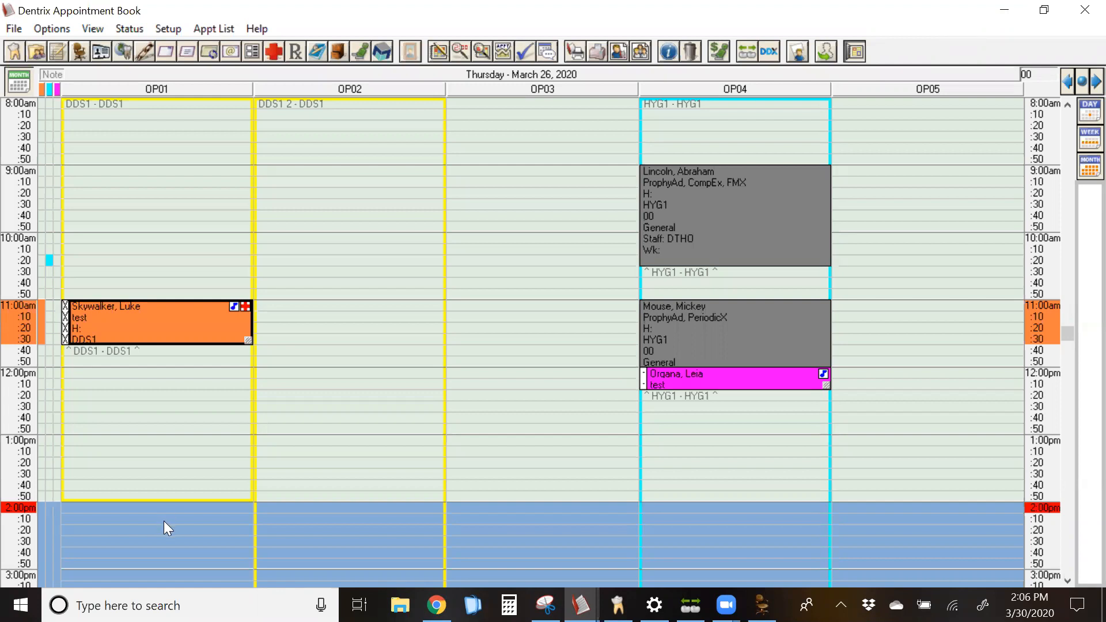
{"action": "mouse_move", "coordinate": [253, 543]}
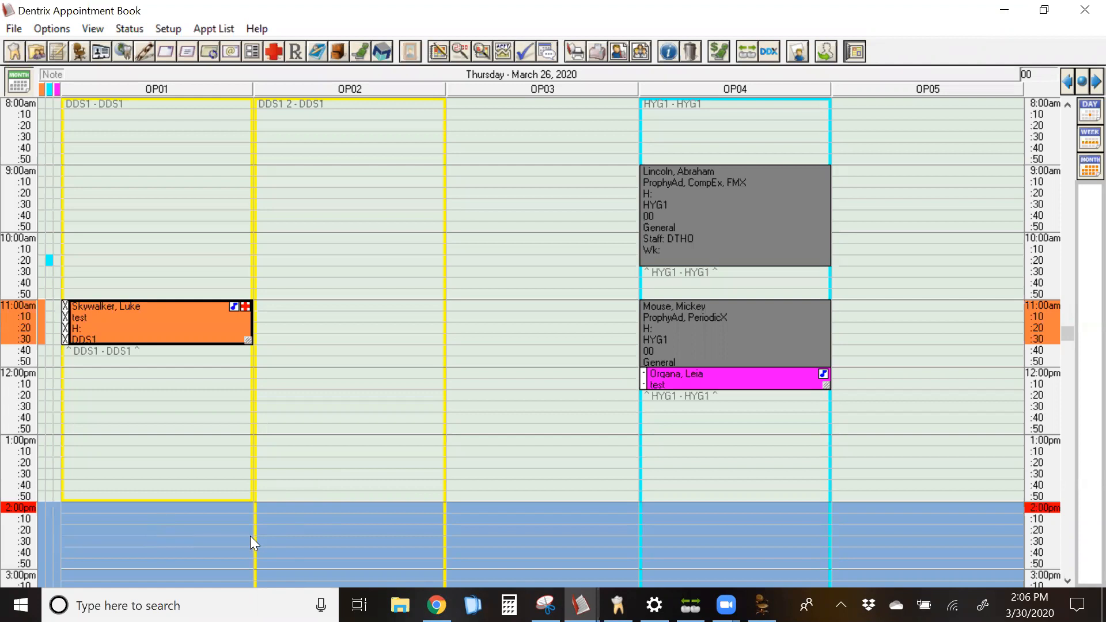
{"action": "mouse_move", "coordinate": [181, 312]}
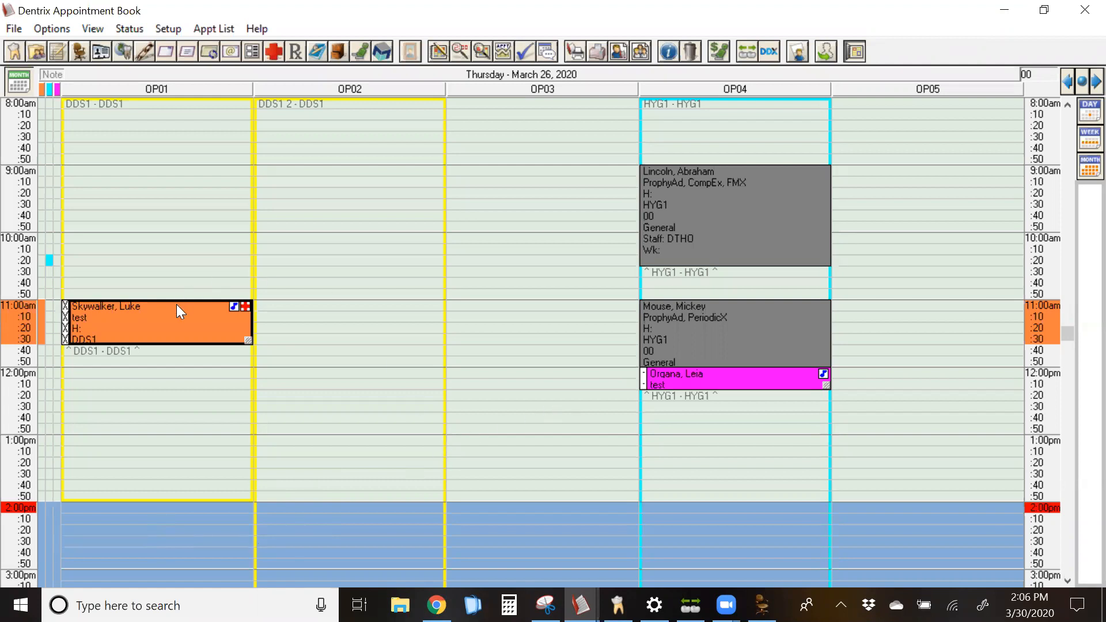
{"action": "mouse_move", "coordinate": [154, 328]}
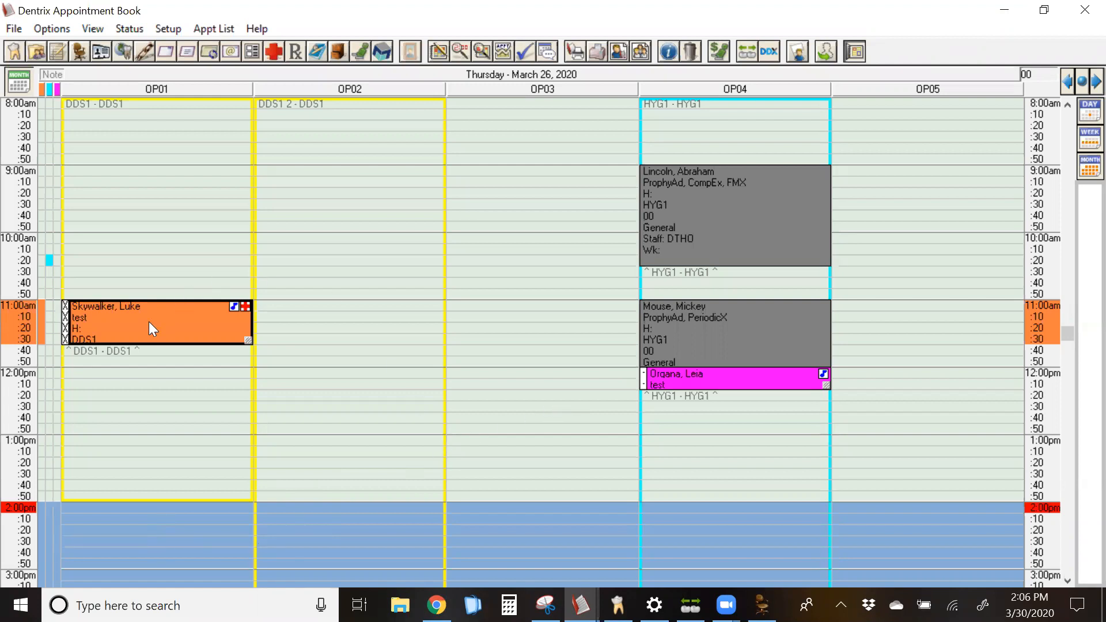
{"action": "mouse_move", "coordinate": [233, 336]}
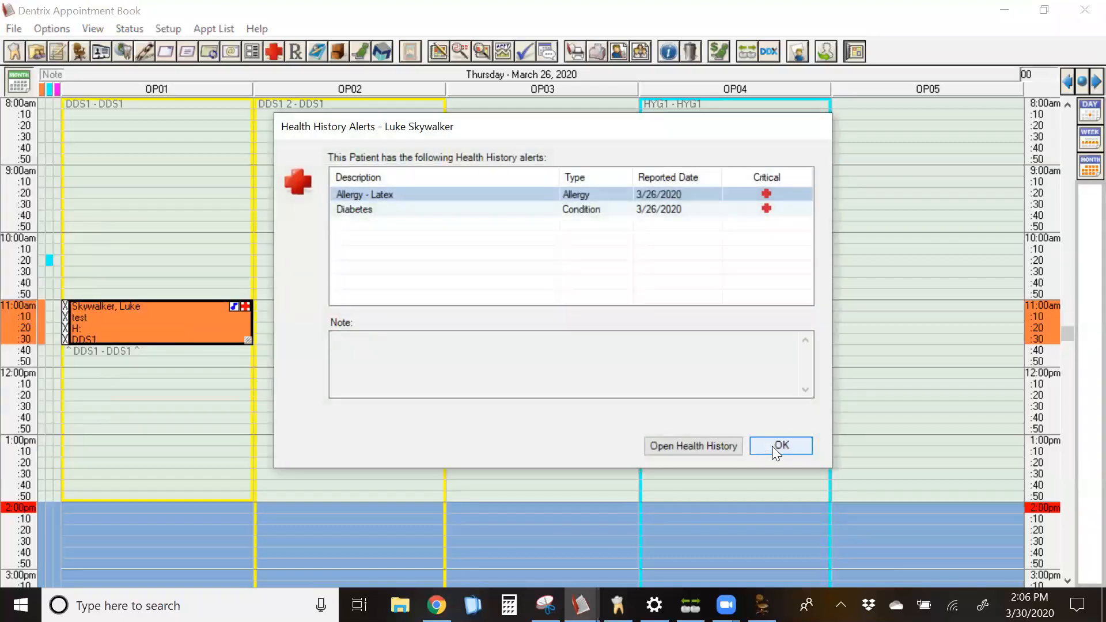
- Acknowledge the health history alerts to reach the 11:00am appointment's information window
{"action": "left_click", "coordinate": [780, 445]}
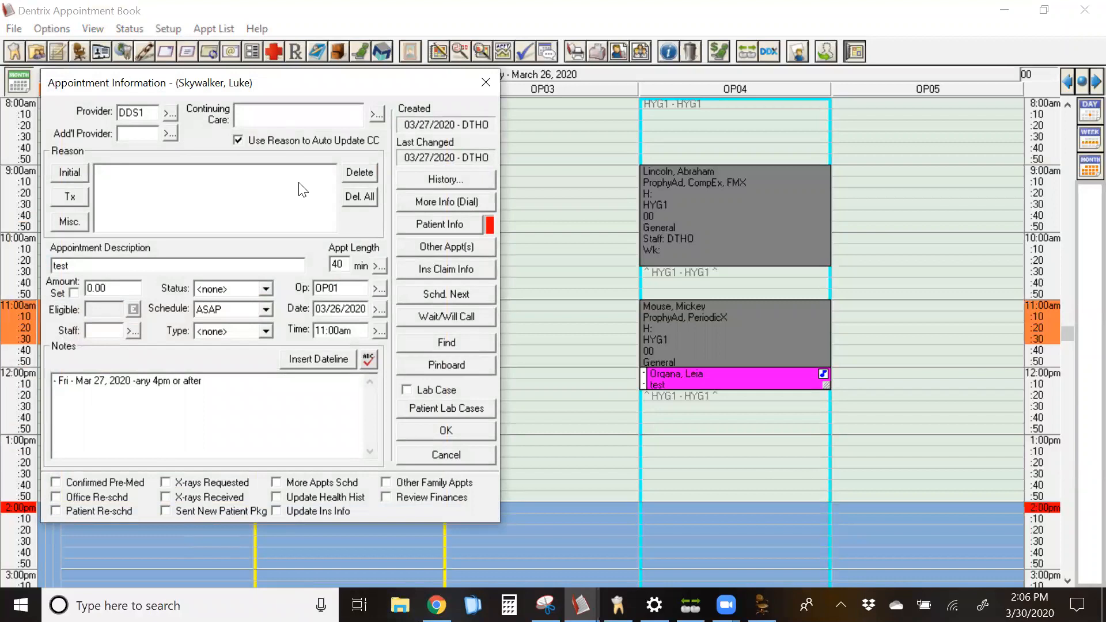
{"action": "mouse_move", "coordinate": [399, 472]}
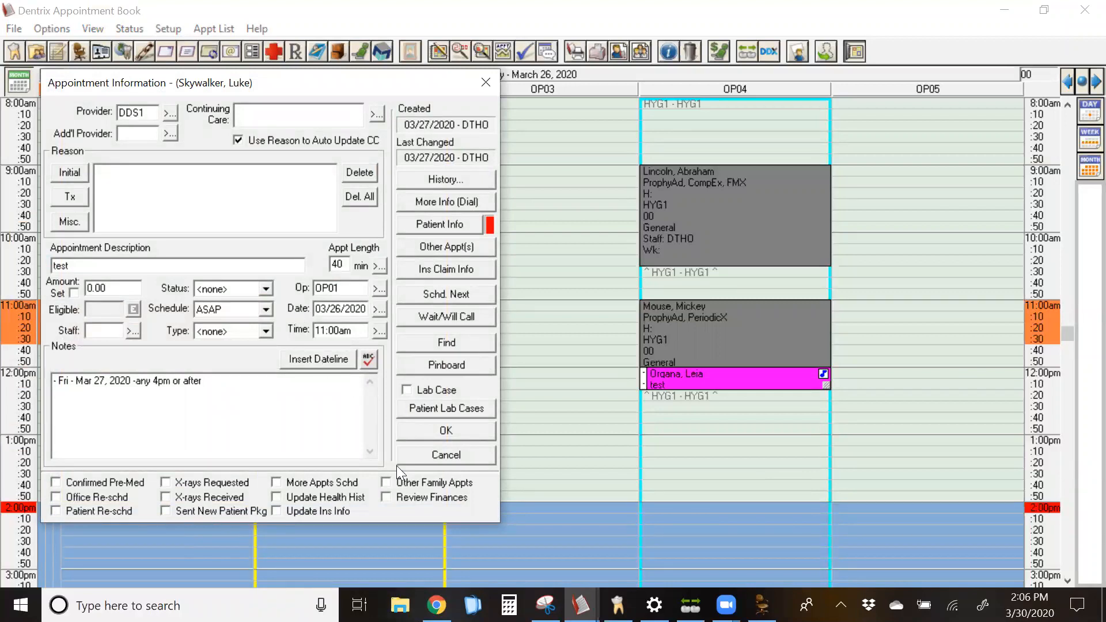
{"action": "mouse_move", "coordinate": [449, 420]}
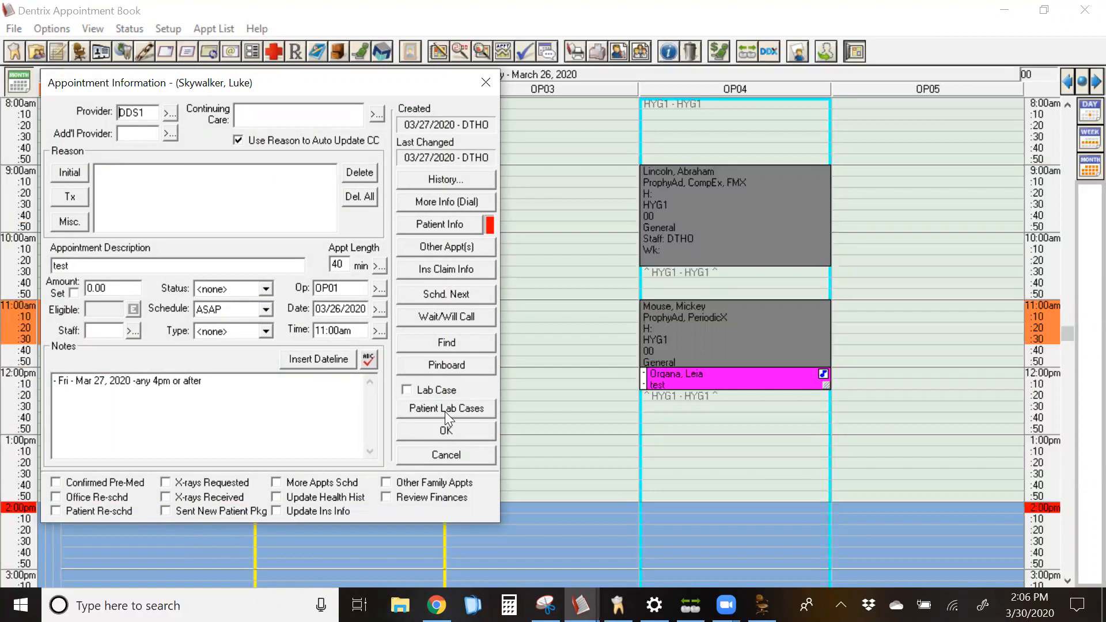
- Bring up the Attach Lab Cases list for the appointment, currently empty
{"action": "left_click", "coordinate": [445, 408]}
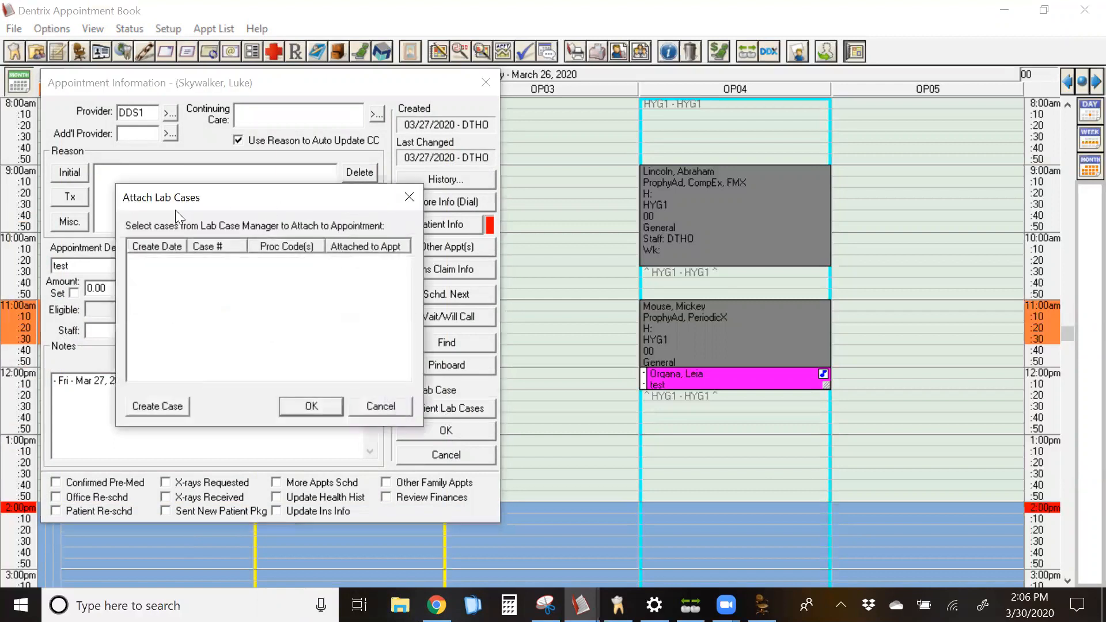
{"action": "mouse_move", "coordinate": [136, 212]}
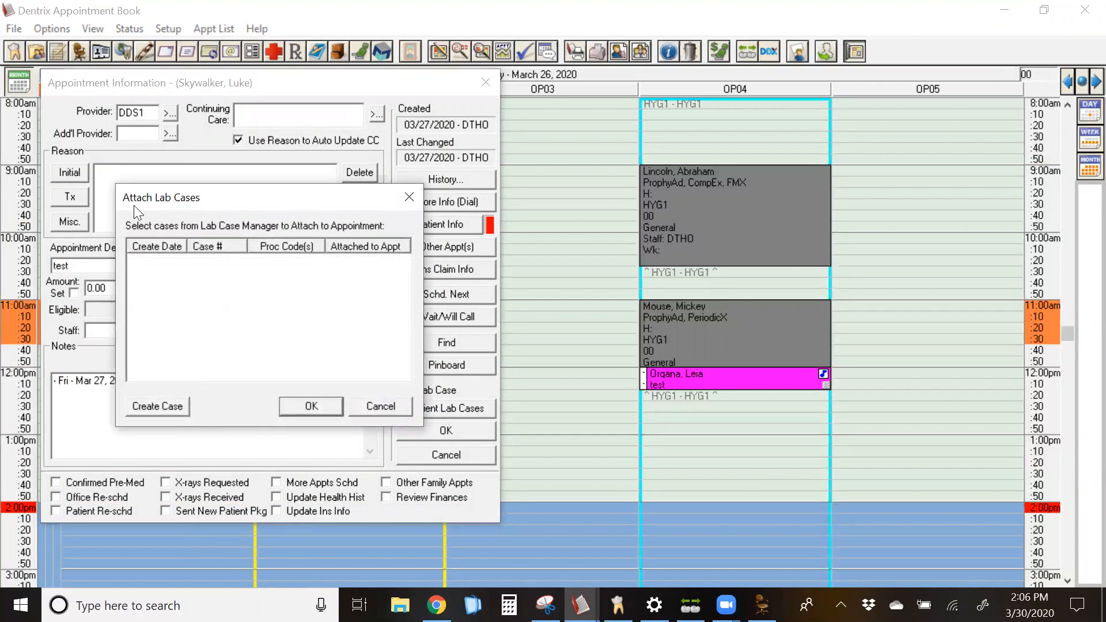
{"action": "mouse_move", "coordinate": [162, 386]}
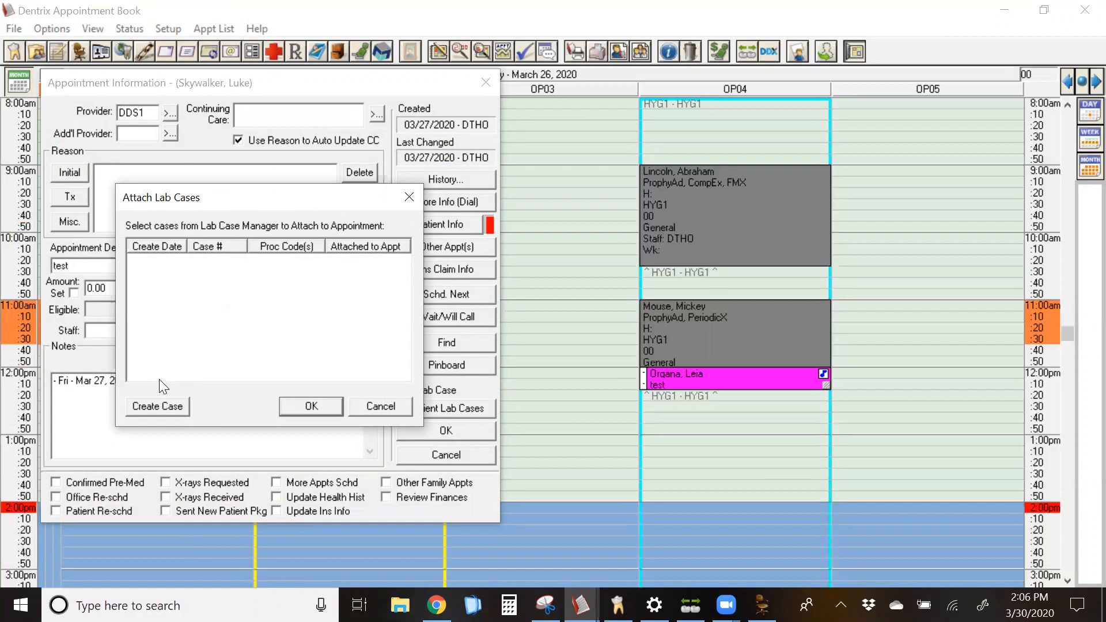
{"action": "mouse_move", "coordinate": [157, 168]}
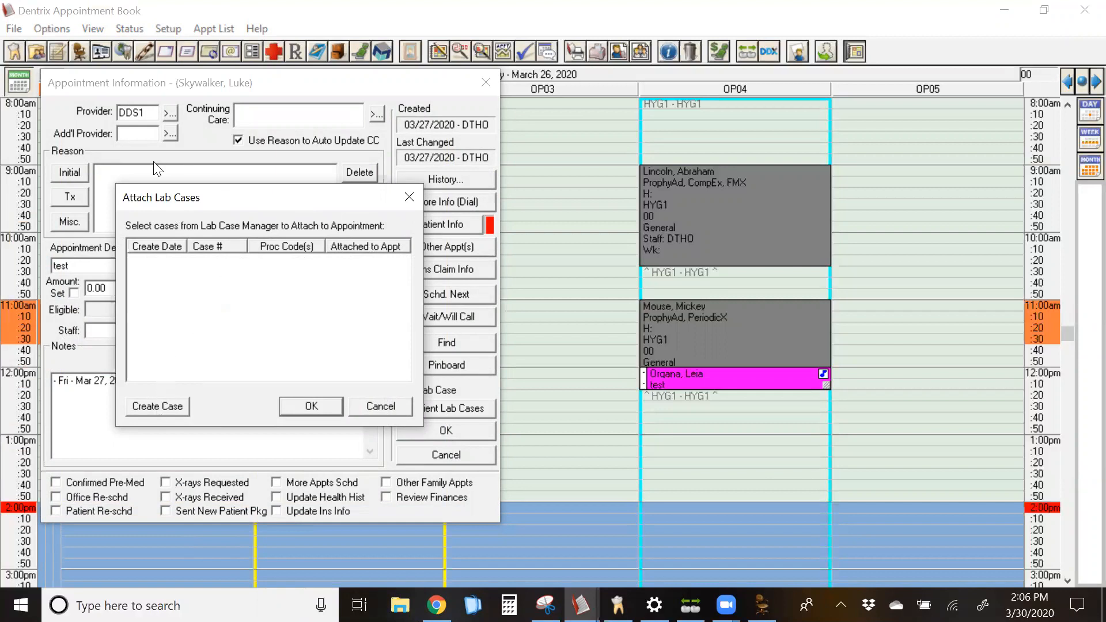
{"action": "mouse_move", "coordinate": [295, 226]}
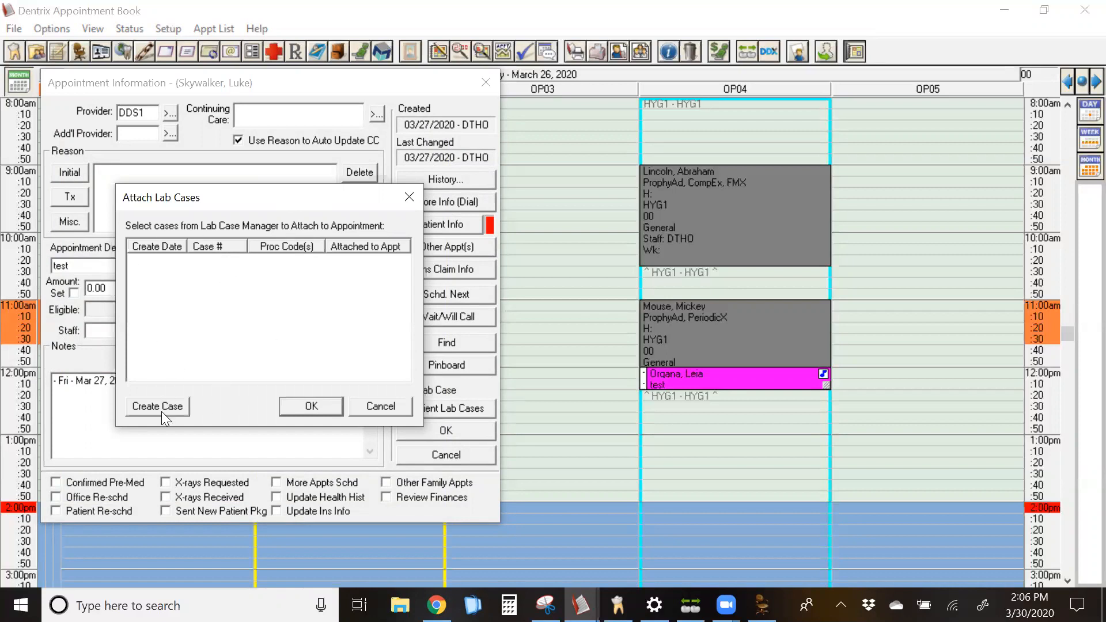
- Create a new lab case keeping the current provider, category Crown & Bridge, with today's dateline in the note
{"action": "left_click", "coordinate": [157, 407]}
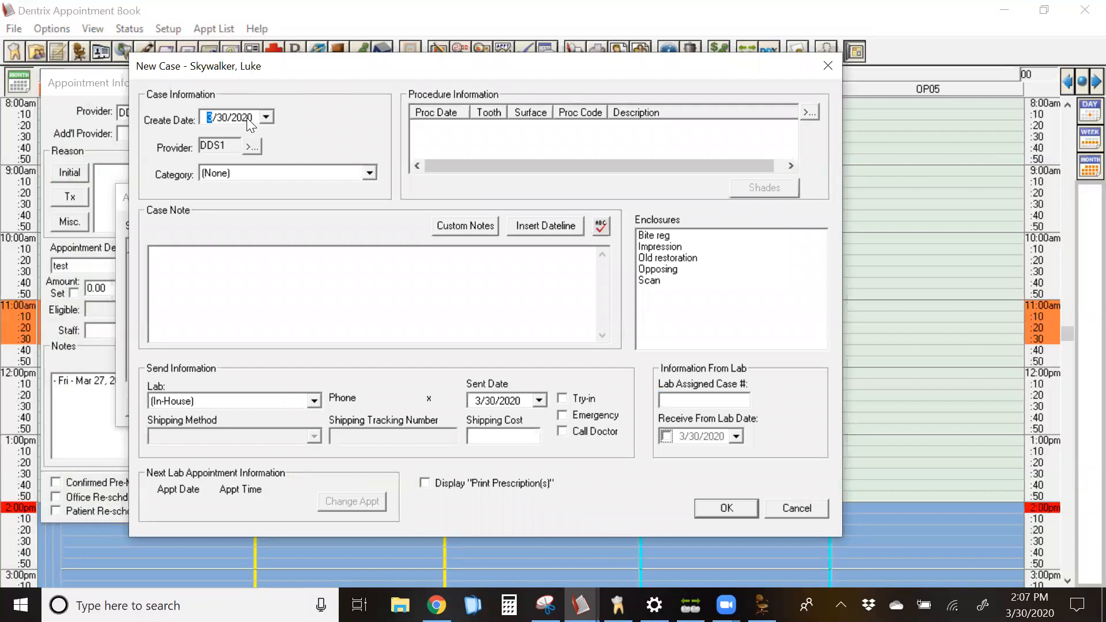
{"action": "mouse_move", "coordinate": [253, 151]}
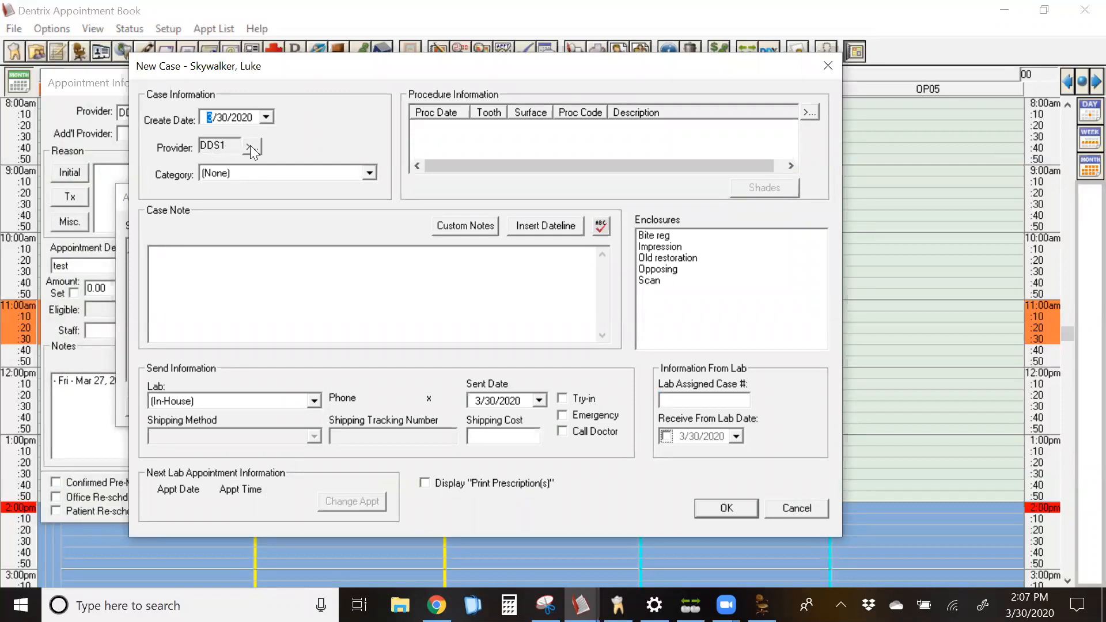
{"action": "left_click", "coordinate": [253, 148]}
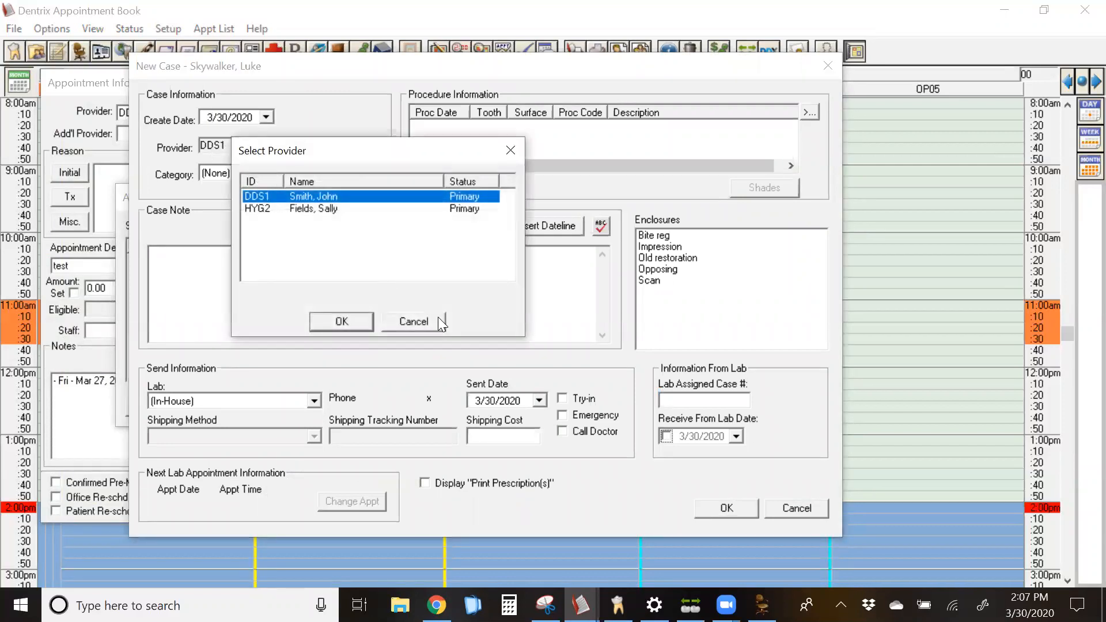
{"action": "left_click", "coordinate": [341, 322]}
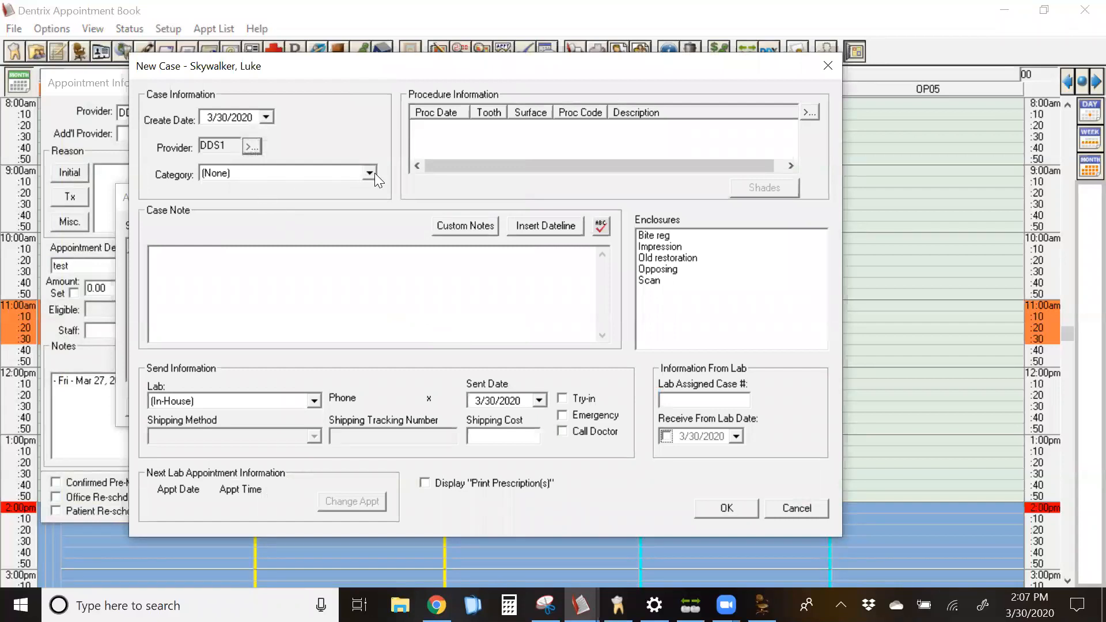
{"action": "left_click", "coordinate": [366, 173]}
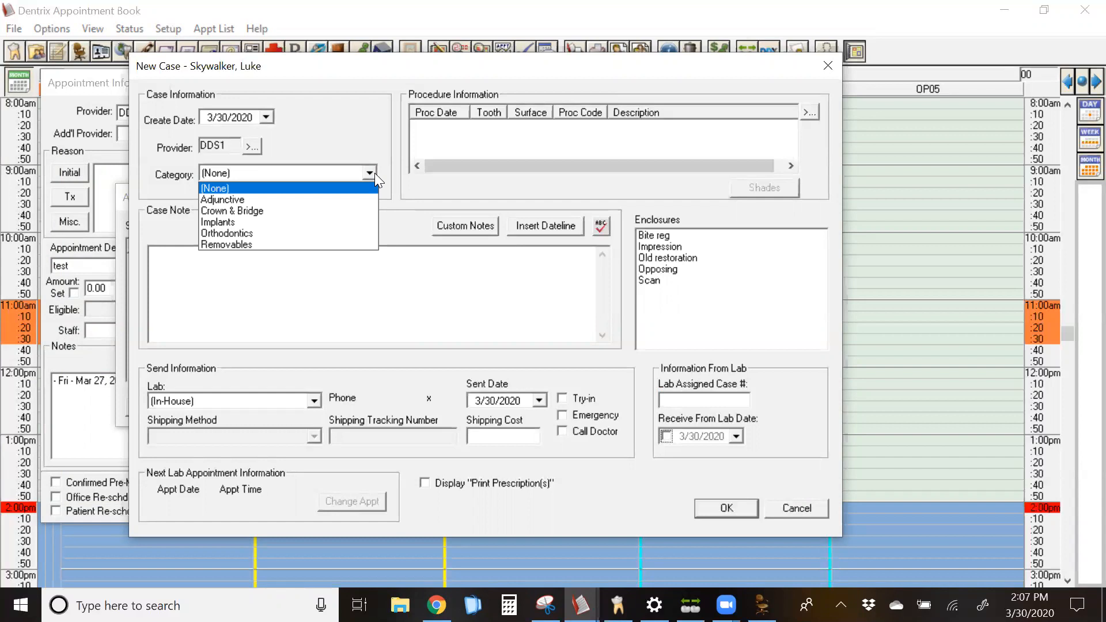
{"action": "mouse_move", "coordinate": [304, 205]}
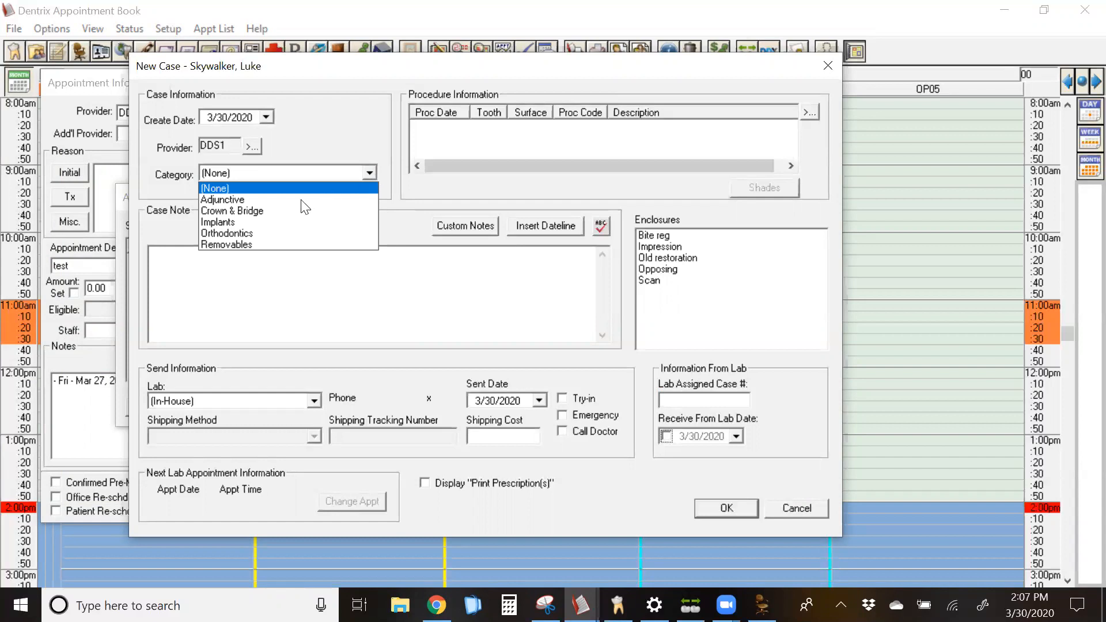
{"action": "mouse_move", "coordinate": [232, 210]}
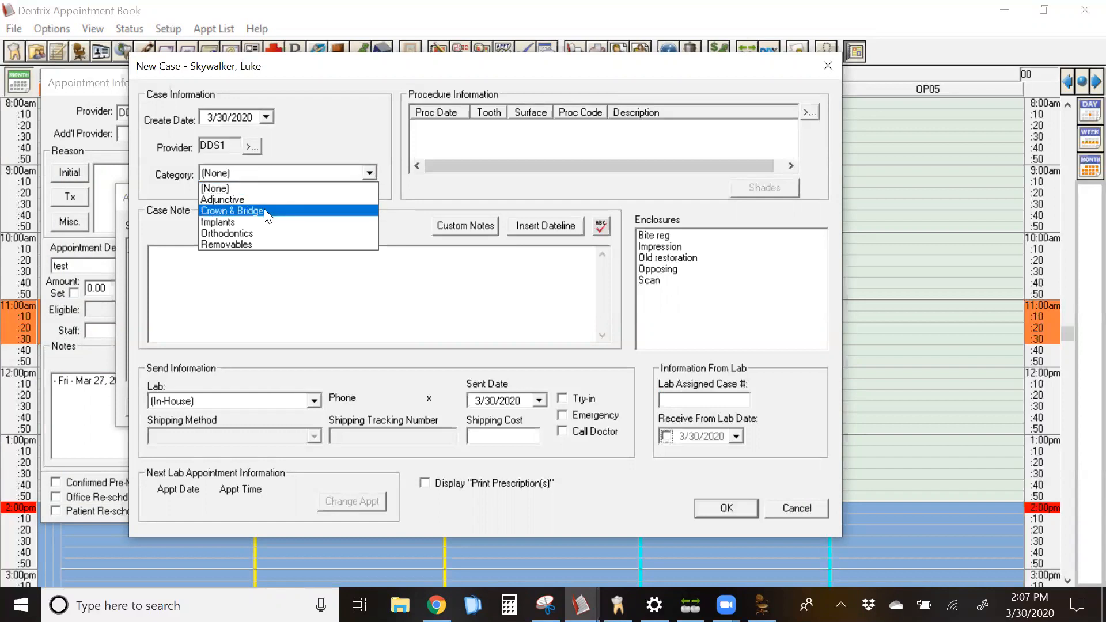
{"action": "left_click", "coordinate": [232, 210]}
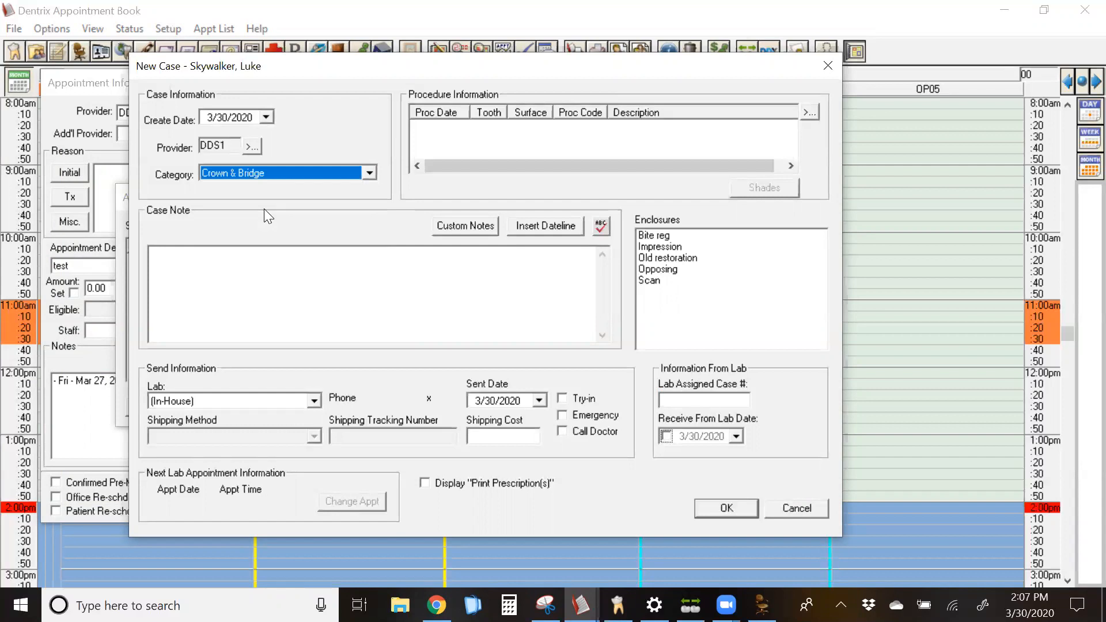
{"action": "left_click", "coordinate": [544, 226]}
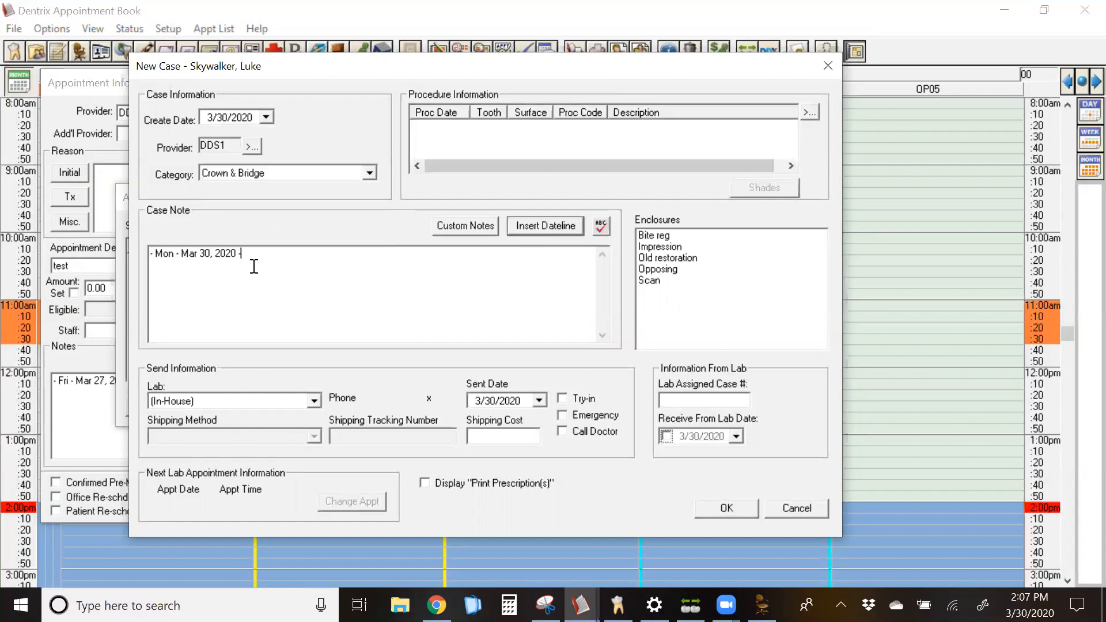
{"action": "mouse_move", "coordinate": [496, 250]}
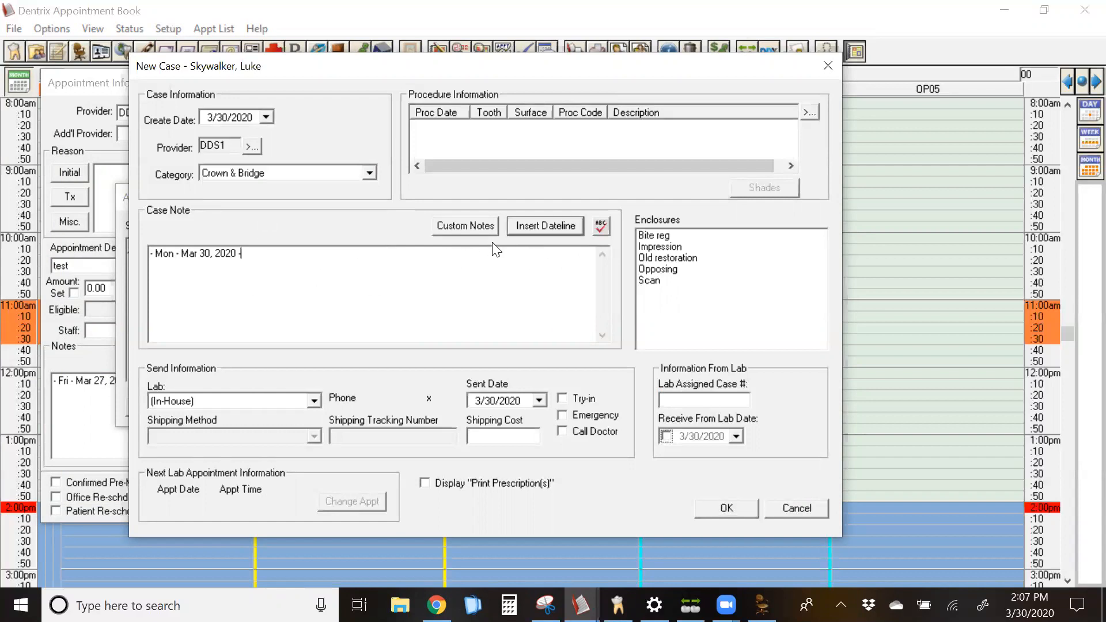
{"action": "mouse_move", "coordinate": [469, 231]}
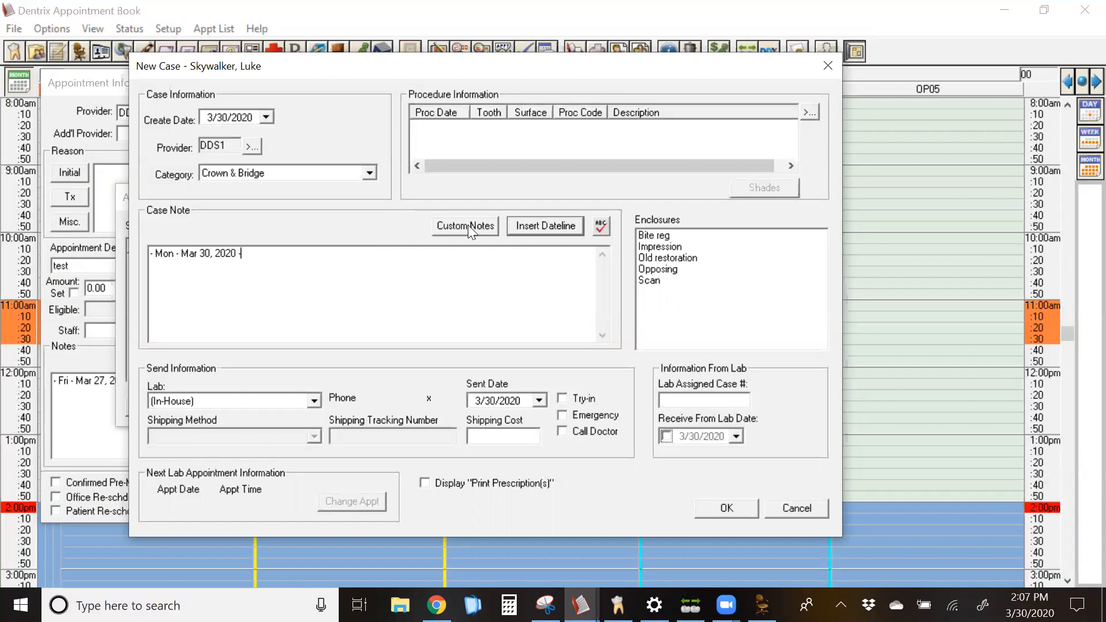
- Add a custom case note 'PLease fabricate zirconia bridge teeth #s' in Custom Case Notes Setup
{"action": "left_click", "coordinate": [464, 226]}
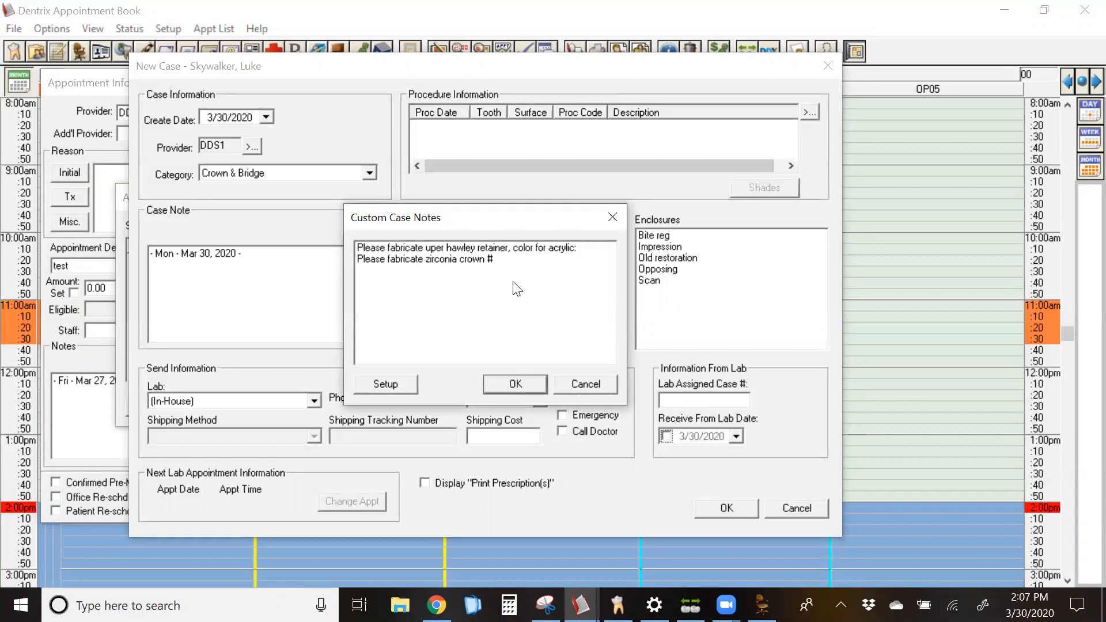
{"action": "mouse_move", "coordinate": [505, 270]}
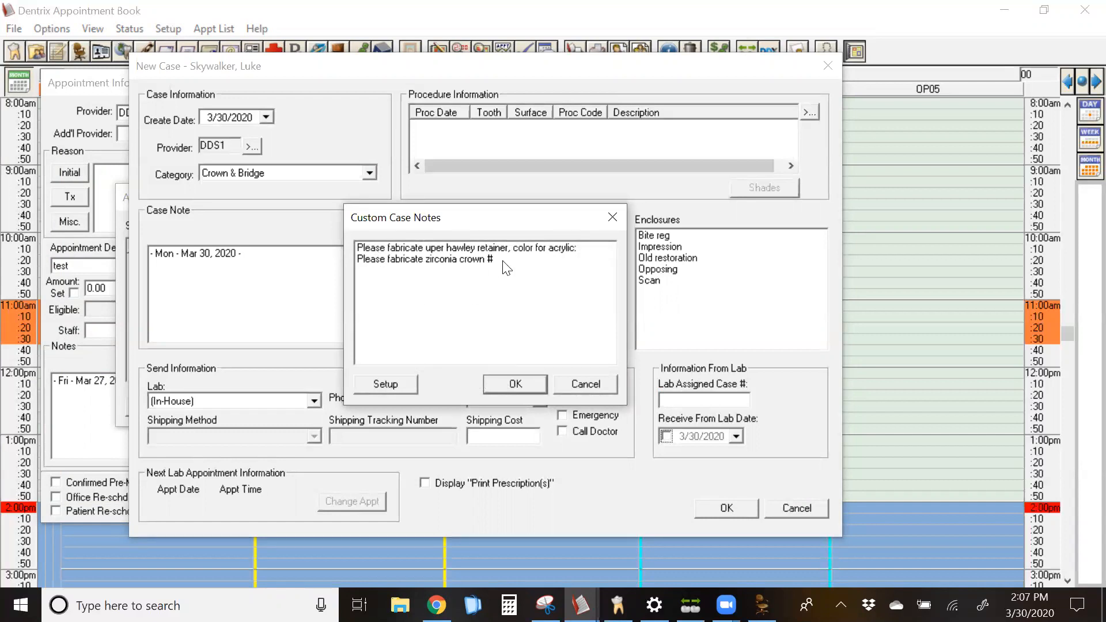
{"action": "mouse_move", "coordinate": [428, 336]}
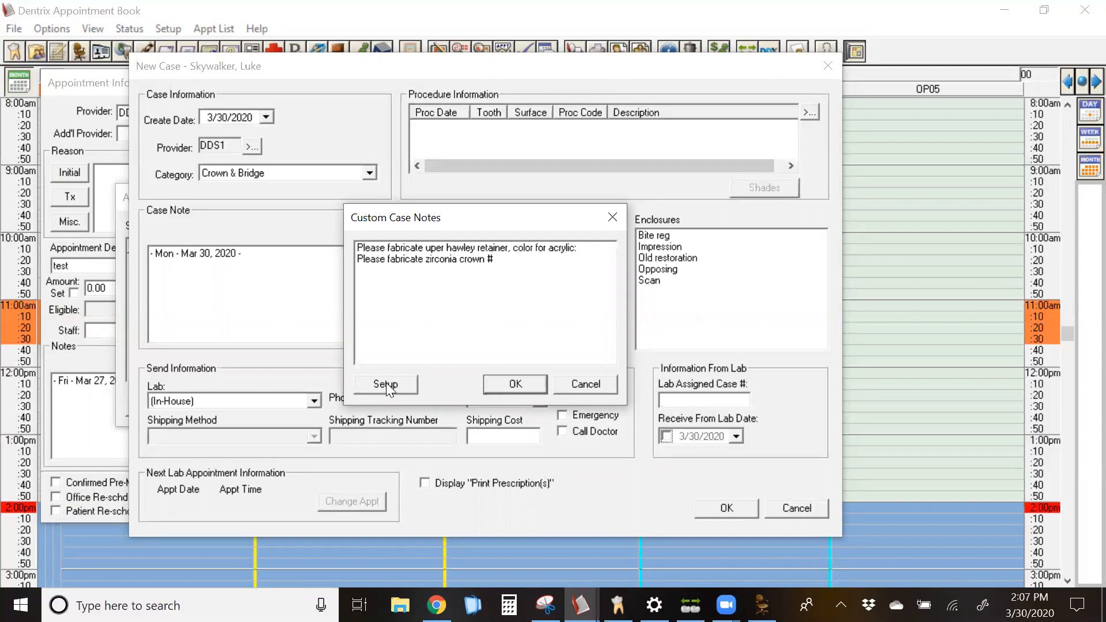
{"action": "left_click", "coordinate": [386, 383]}
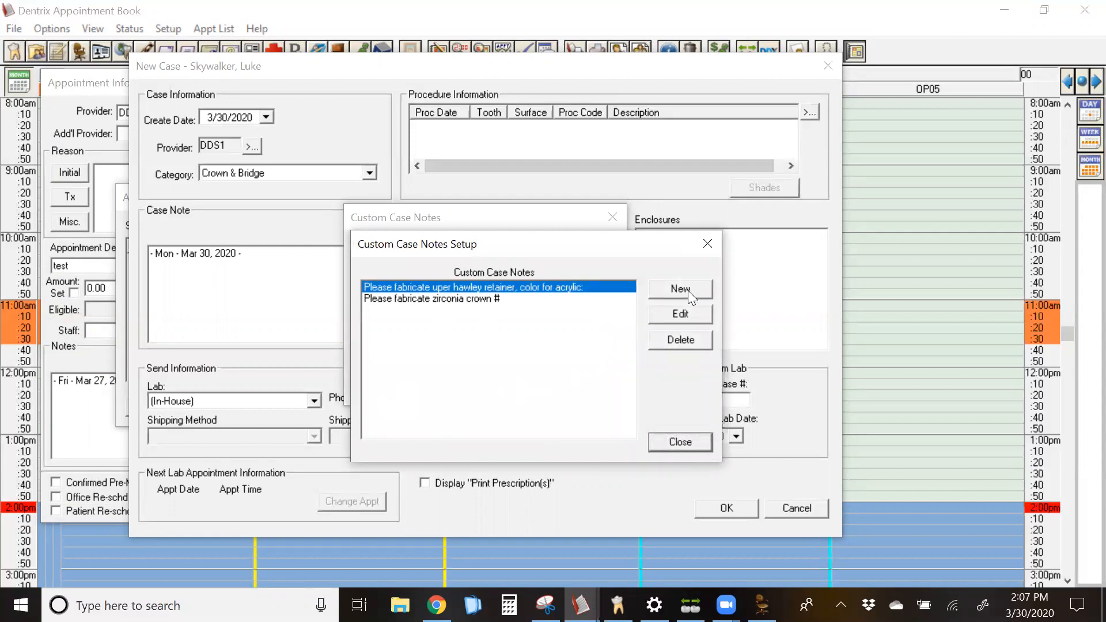
{"action": "left_click", "coordinate": [679, 288]}
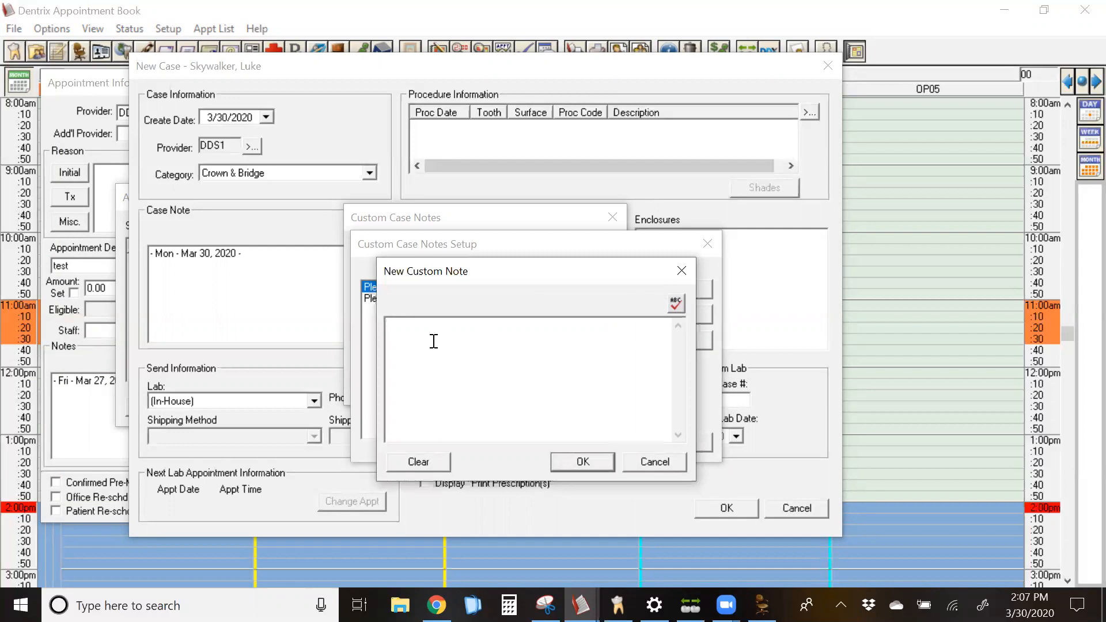
{"action": "type", "text": "PLease fabric"}
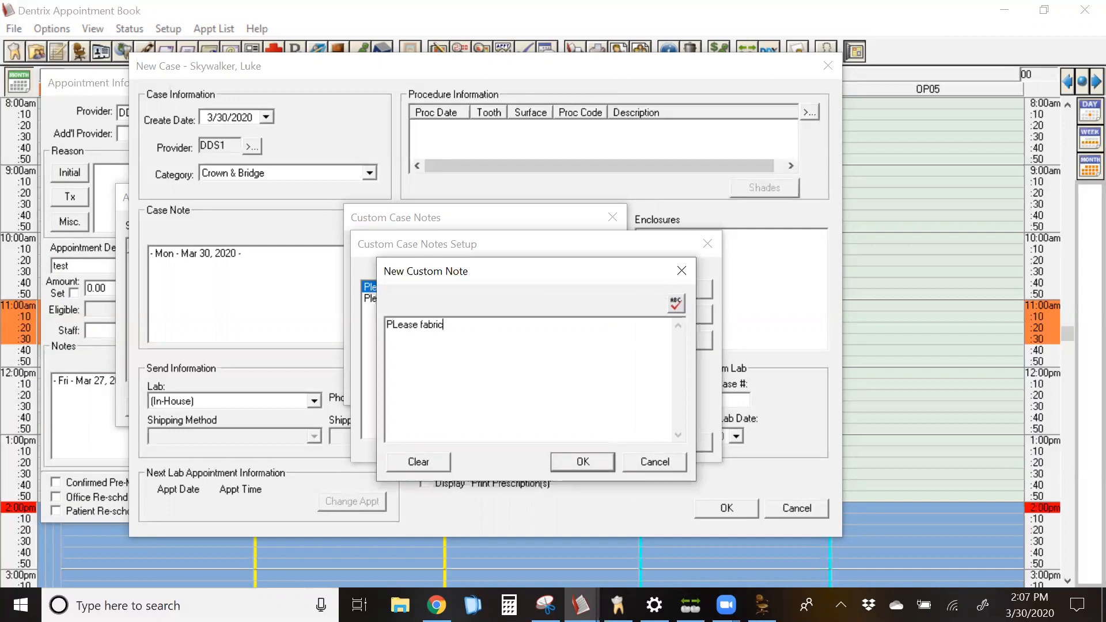
{"action": "type", "text": "ate zir"}
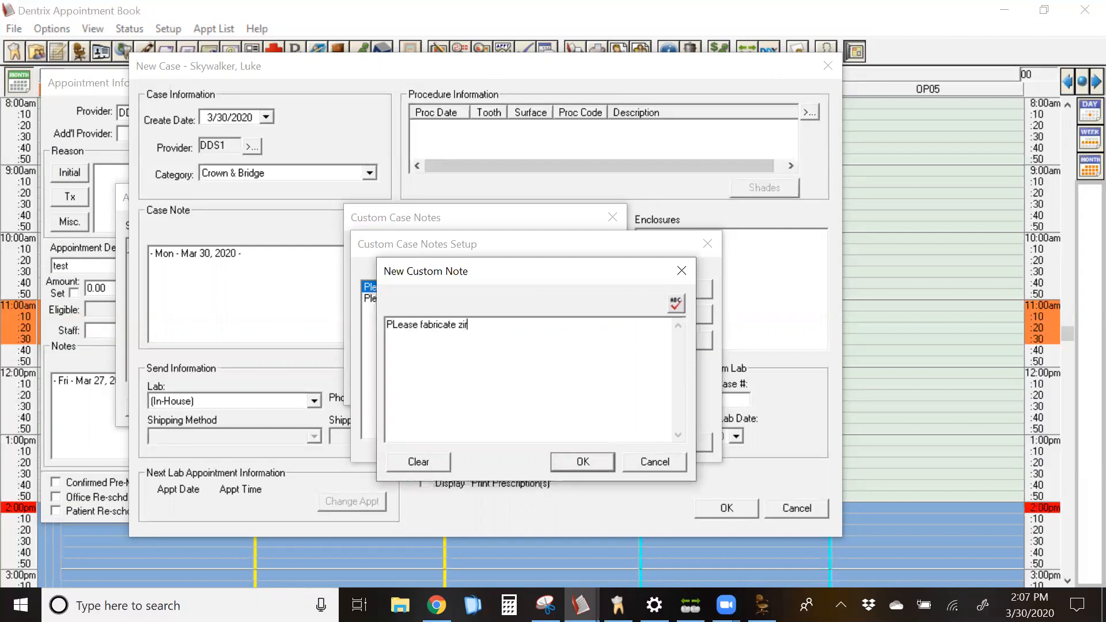
{"action": "type", "text": "conia bridge te"}
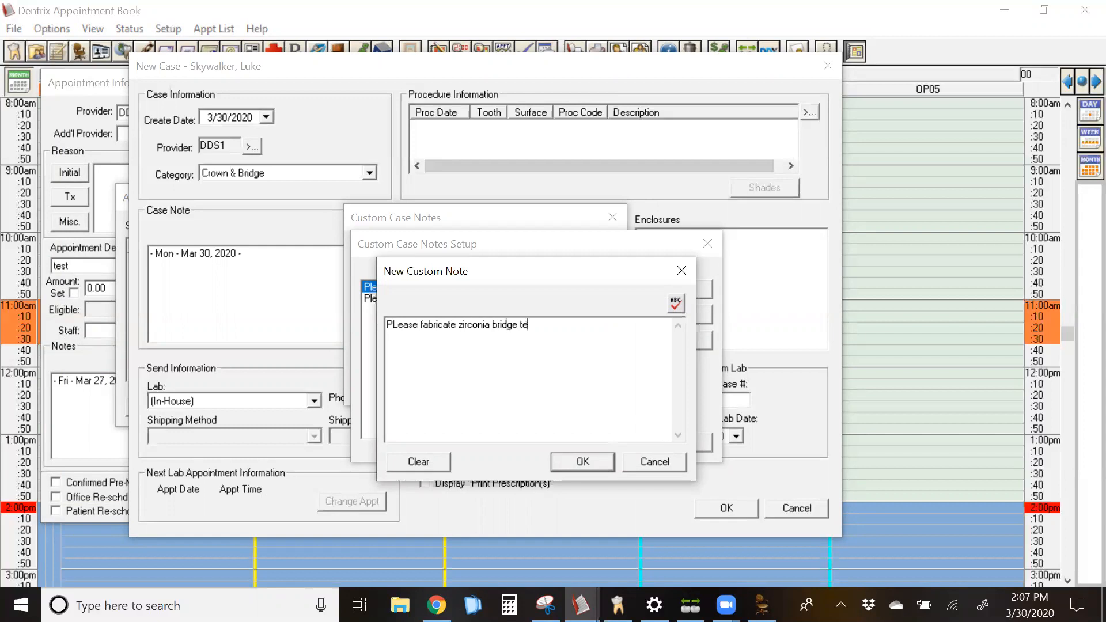
{"action": "type", "text": "eth #s"}
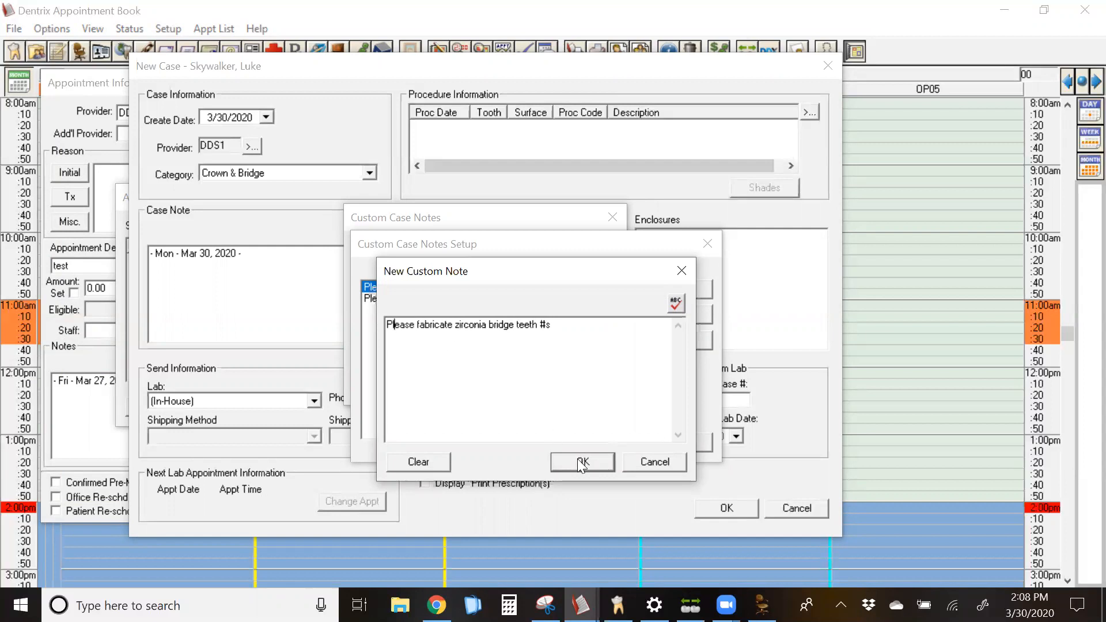
{"action": "left_click", "coordinate": [582, 462]}
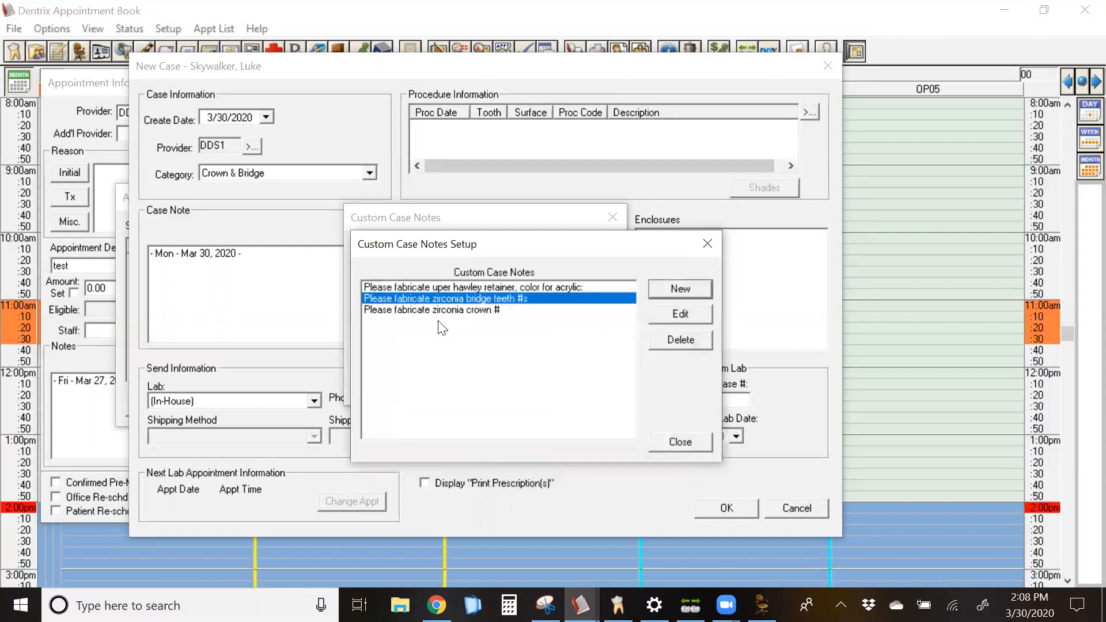
{"action": "mouse_move", "coordinate": [625, 423]}
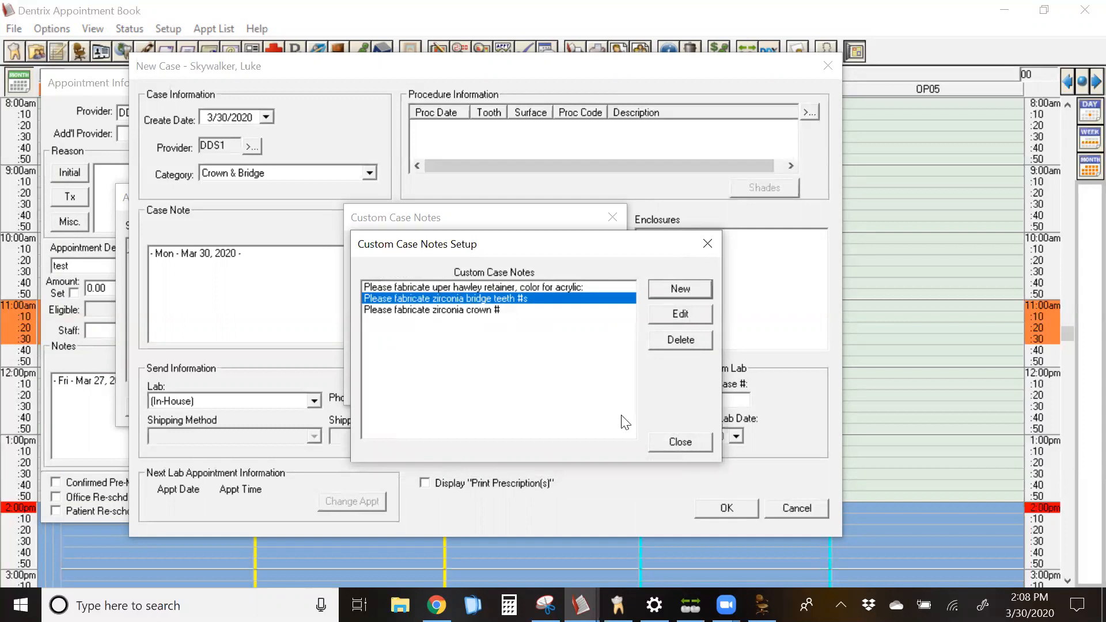
{"action": "left_click", "coordinate": [679, 442]}
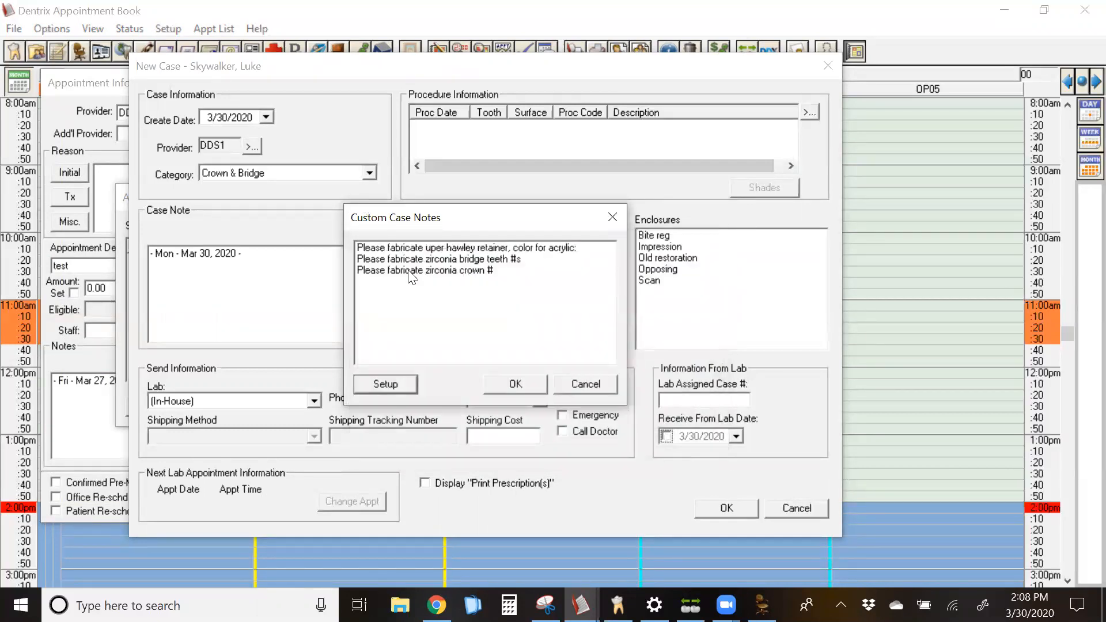
- Select the zirconia crown note from the Custom Case Notes list
{"action": "left_click", "coordinate": [465, 248]}
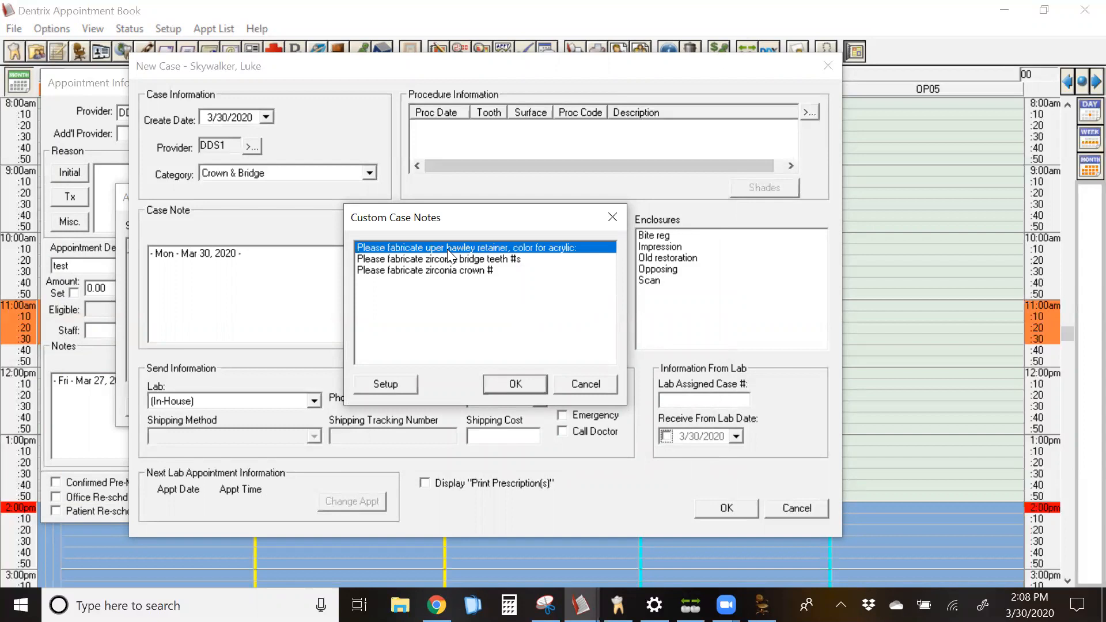
{"action": "left_click", "coordinate": [439, 259]}
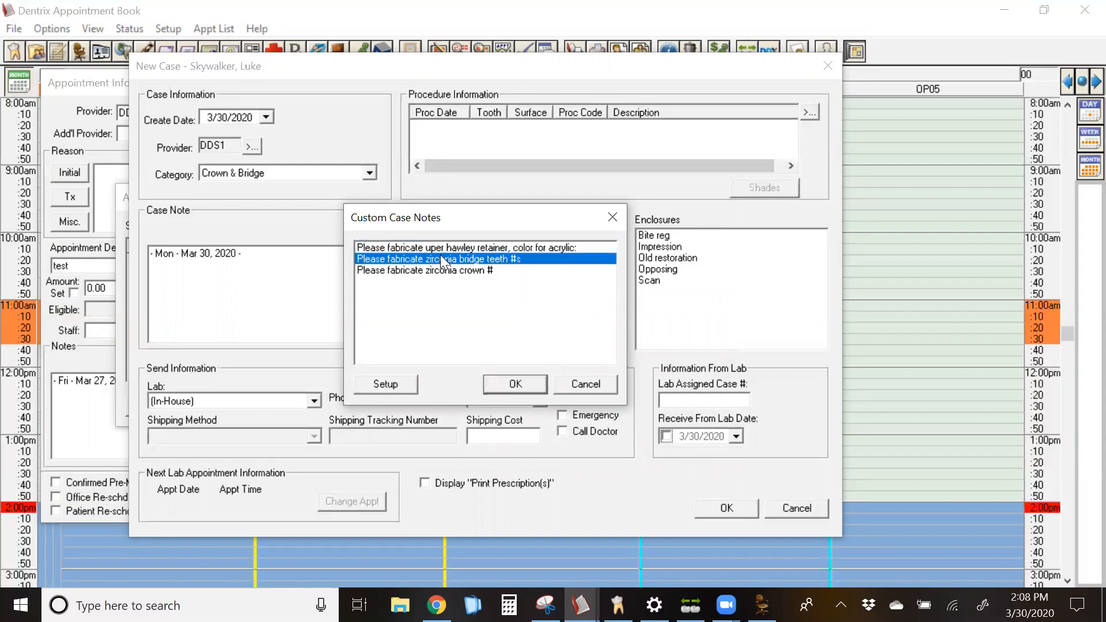
{"action": "left_click", "coordinate": [425, 270]}
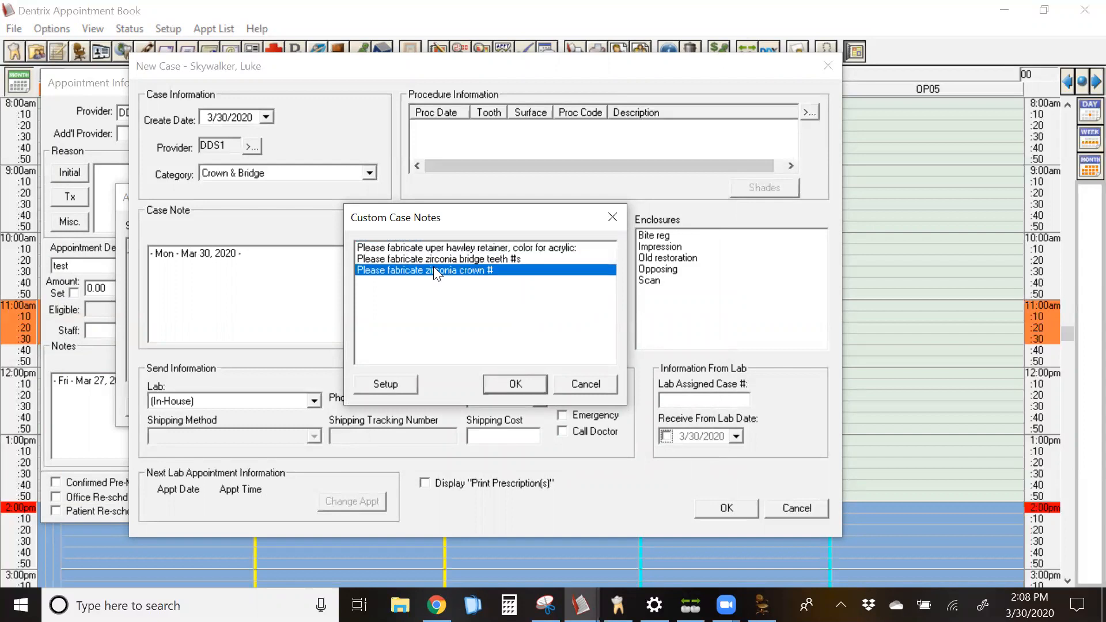
- Insert the zirconia crown note and complete it as crown #3 Shade A2
{"action": "left_click", "coordinate": [514, 384]}
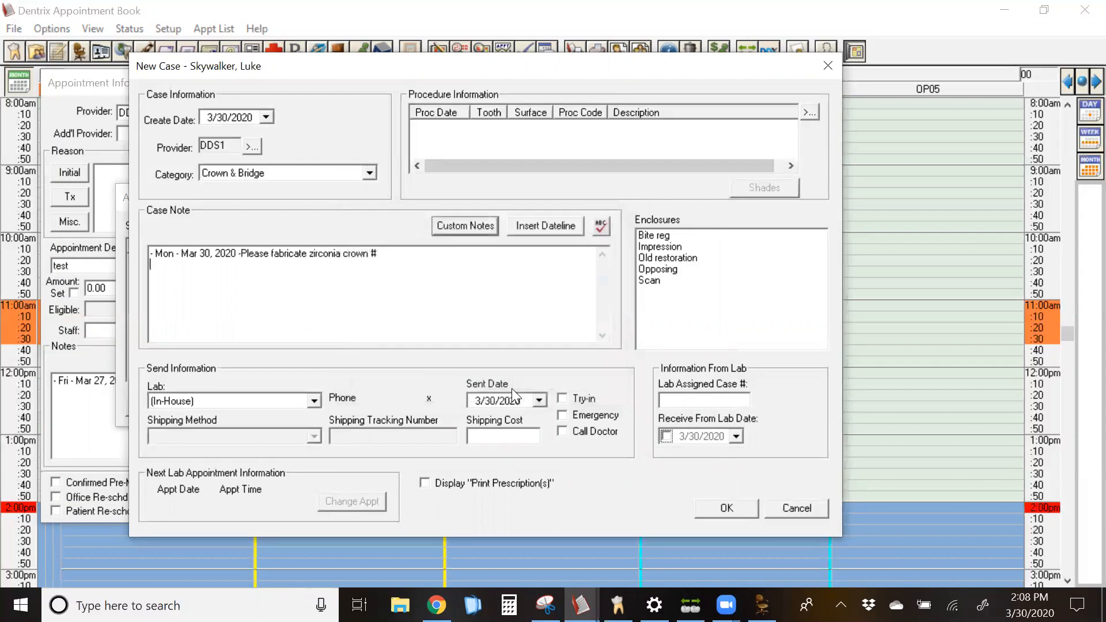
{"action": "type", "text": "3"}
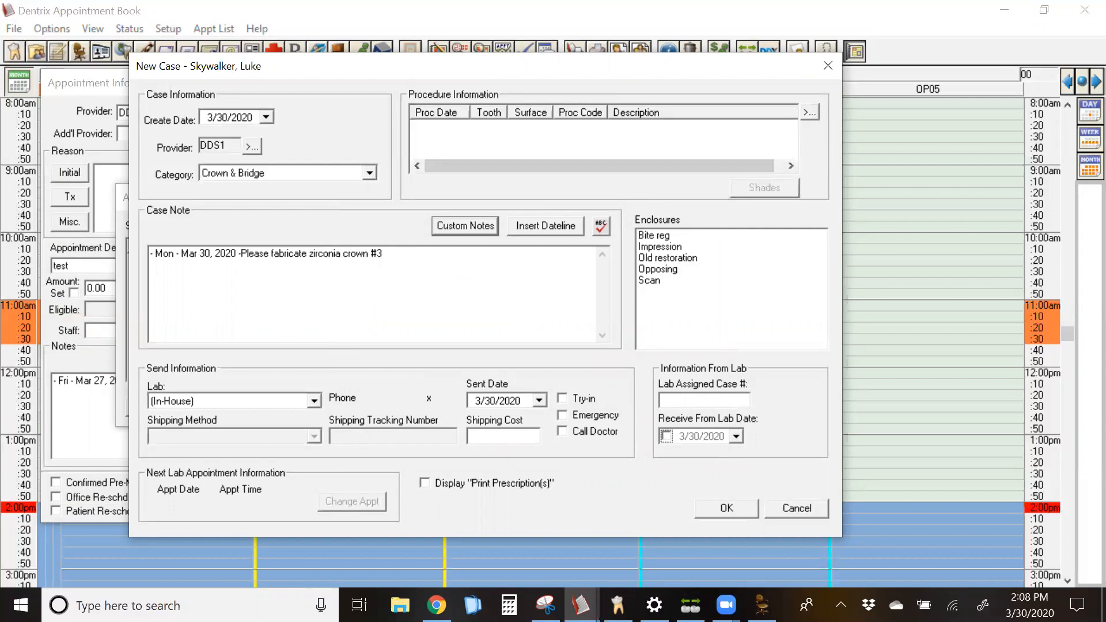
{"action": "left_click", "coordinate": [385, 253]}
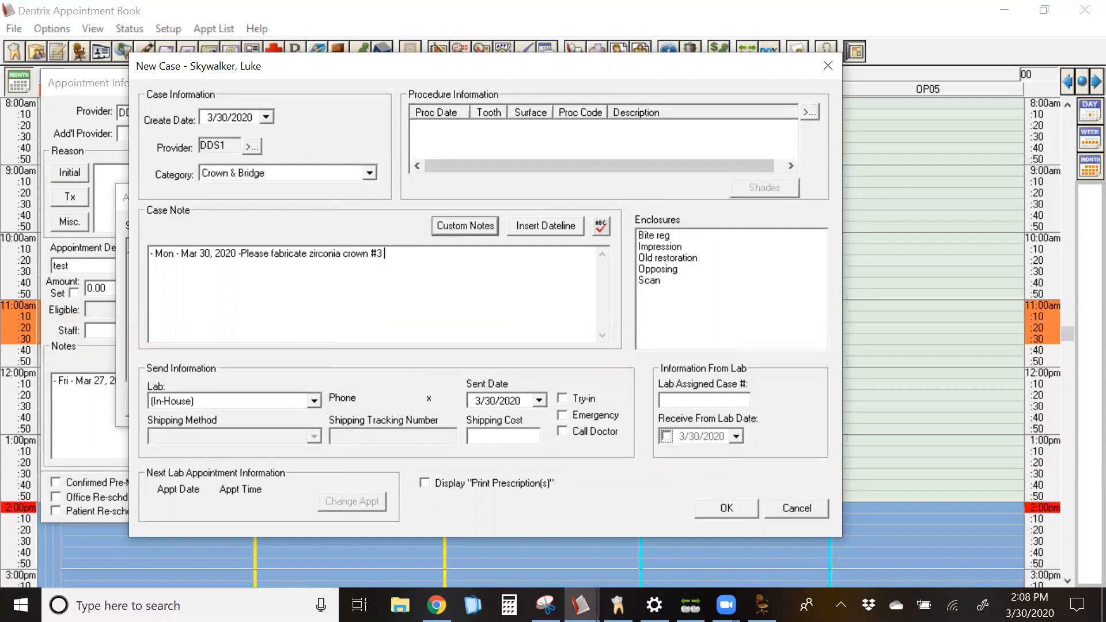
{"action": "type", "text": "Shade"}
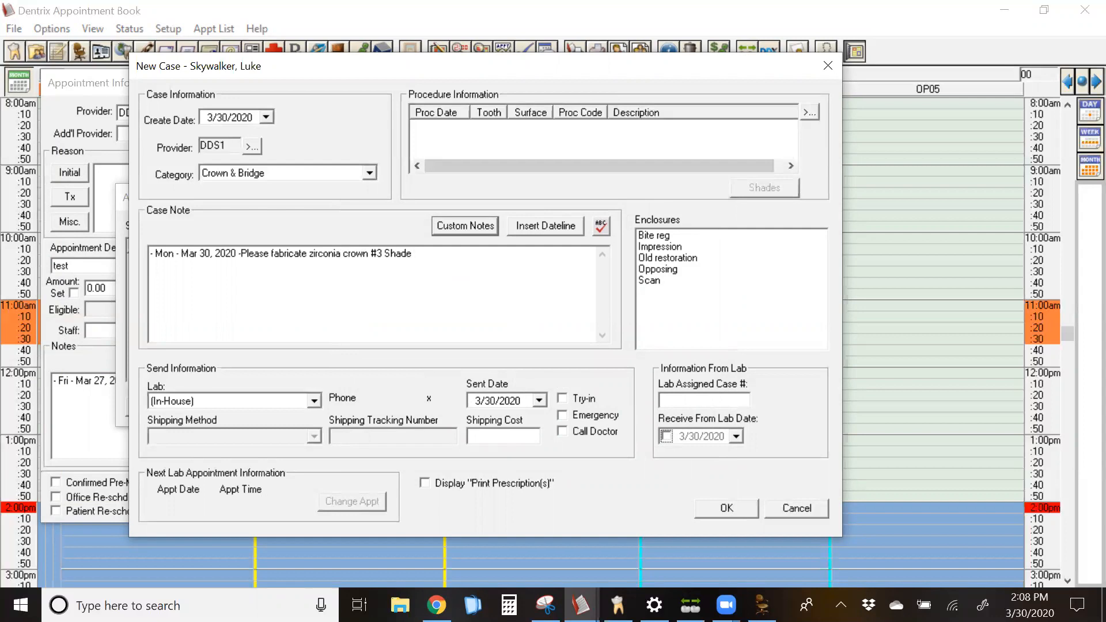
{"action": "type", "text": "A2"}
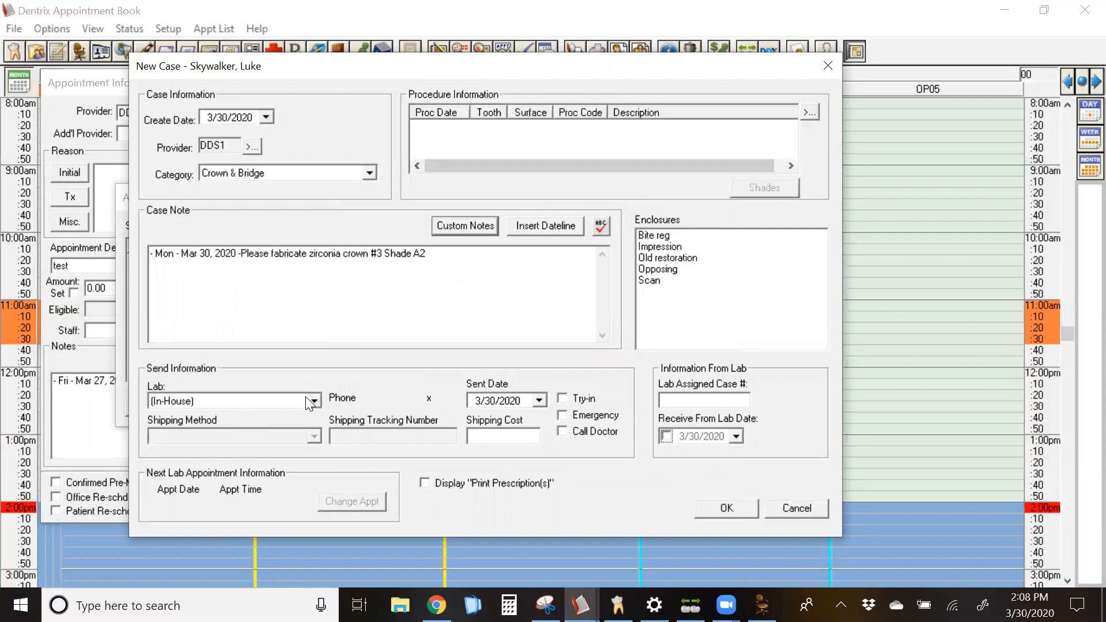
- Send the case to Dental Lab USA with a receive-from-lab date of April 8, 2020
{"action": "left_click", "coordinate": [314, 401]}
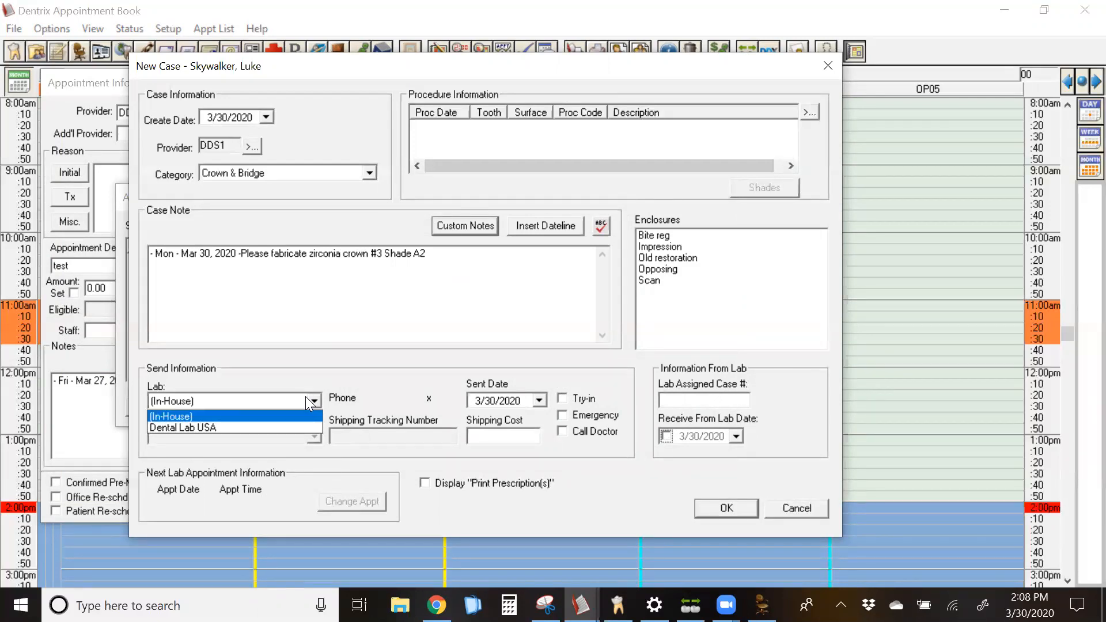
{"action": "left_click", "coordinate": [182, 428]}
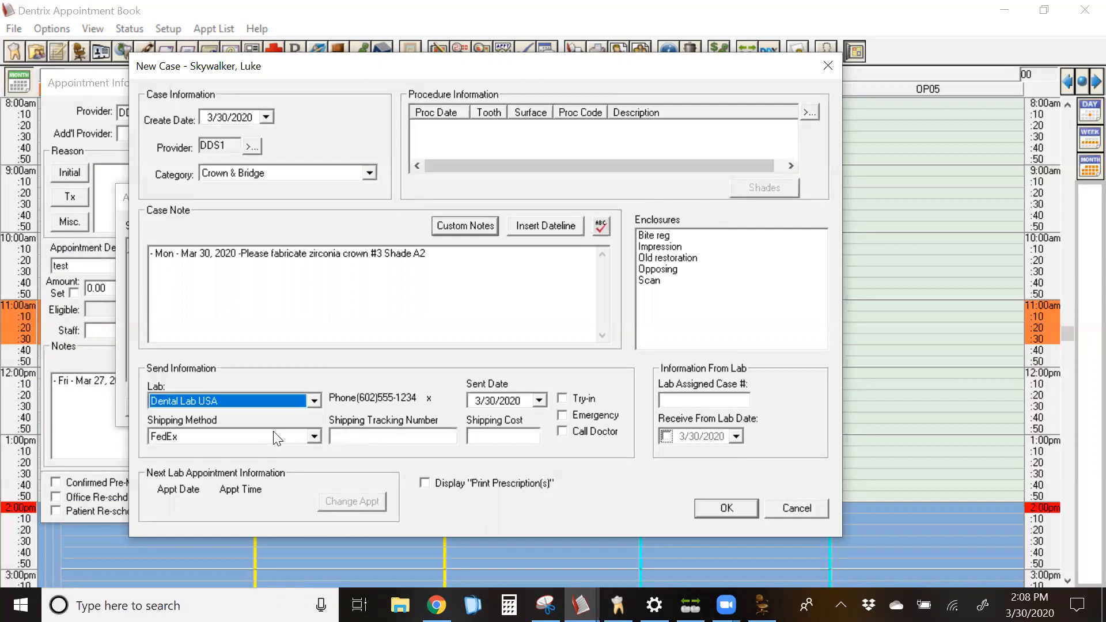
{"action": "mouse_move", "coordinate": [619, 413]}
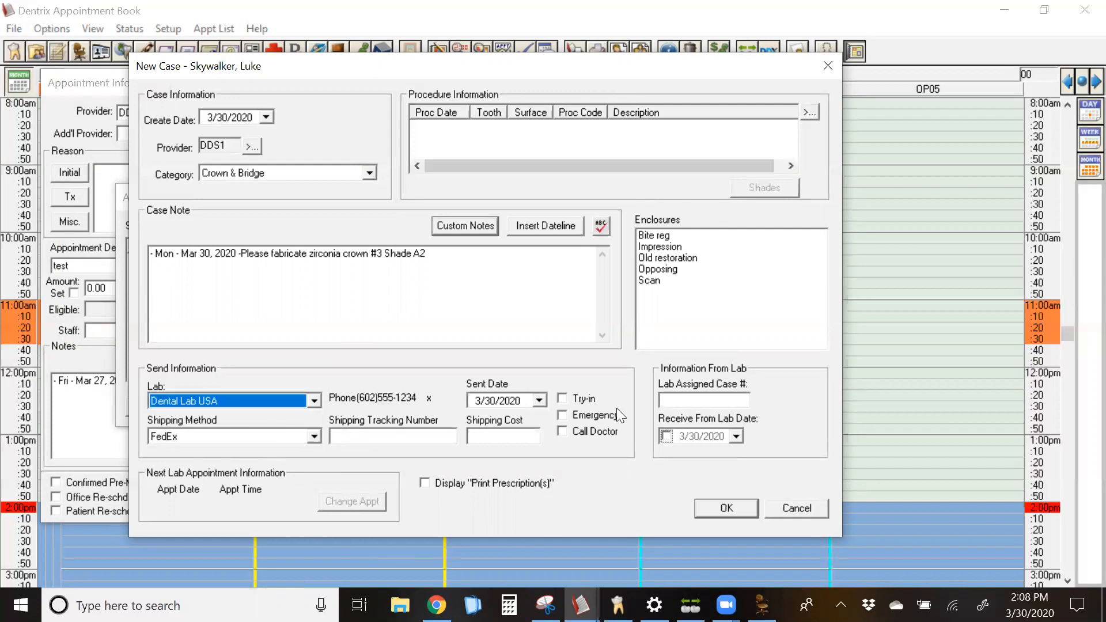
{"action": "mouse_move", "coordinate": [662, 459]}
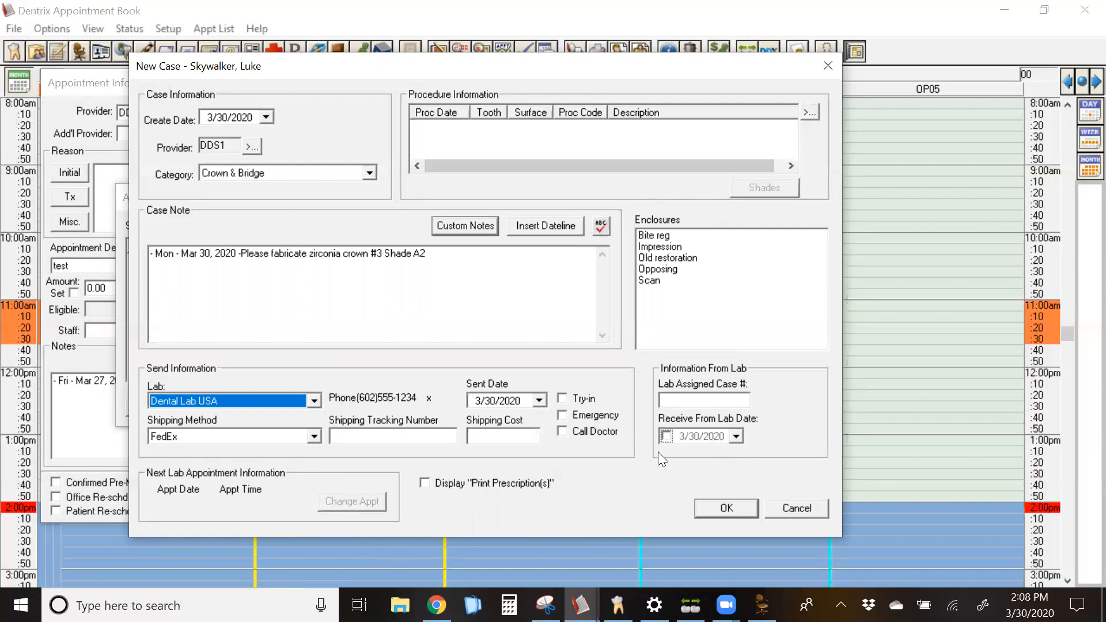
{"action": "mouse_move", "coordinate": [739, 442]}
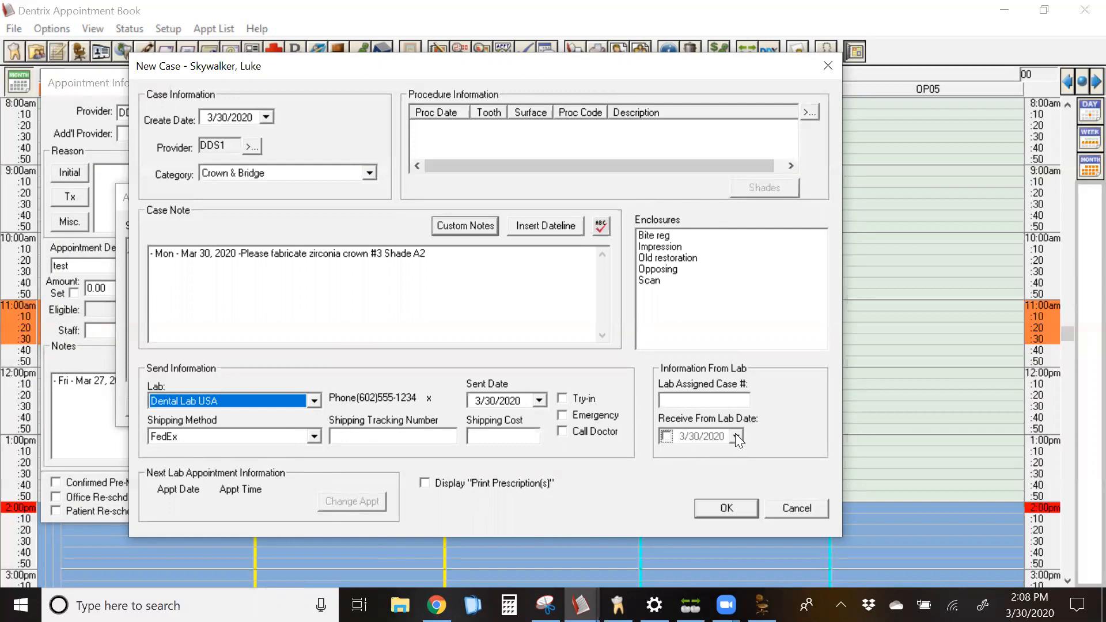
{"action": "left_click", "coordinate": [739, 437]}
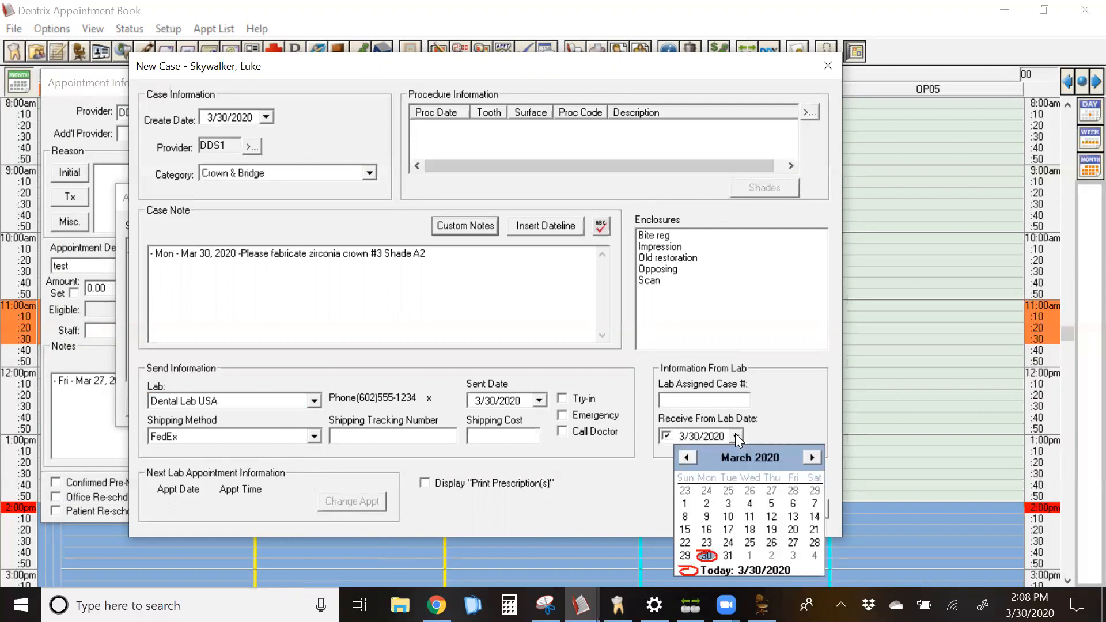
{"action": "left_click", "coordinate": [812, 458]}
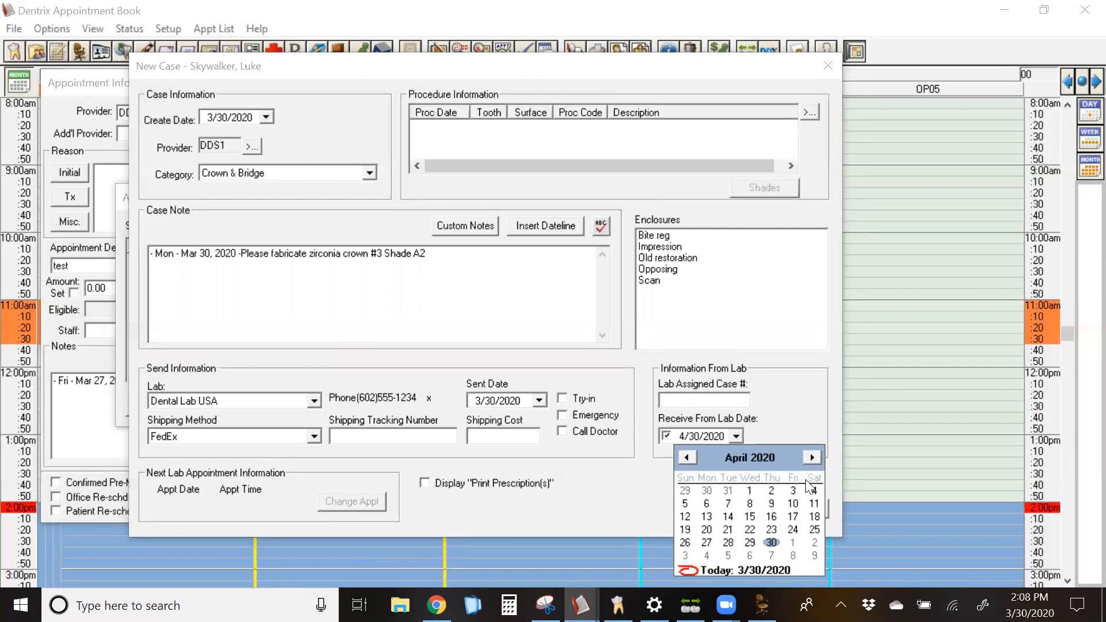
{"action": "left_click", "coordinate": [749, 503]}
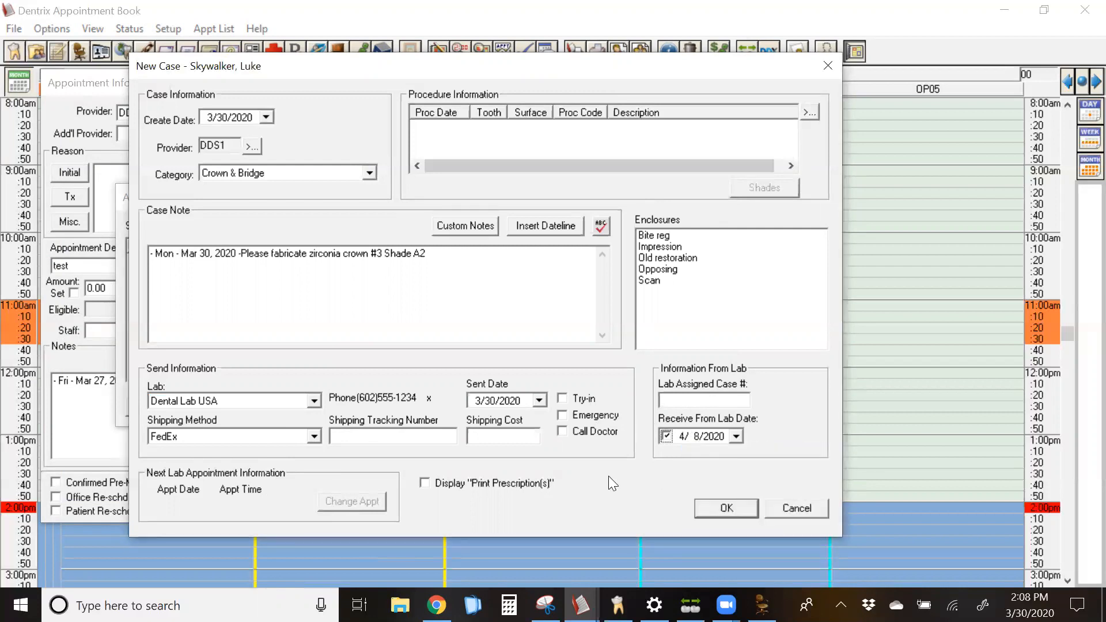
{"action": "mouse_move", "coordinate": [454, 514]}
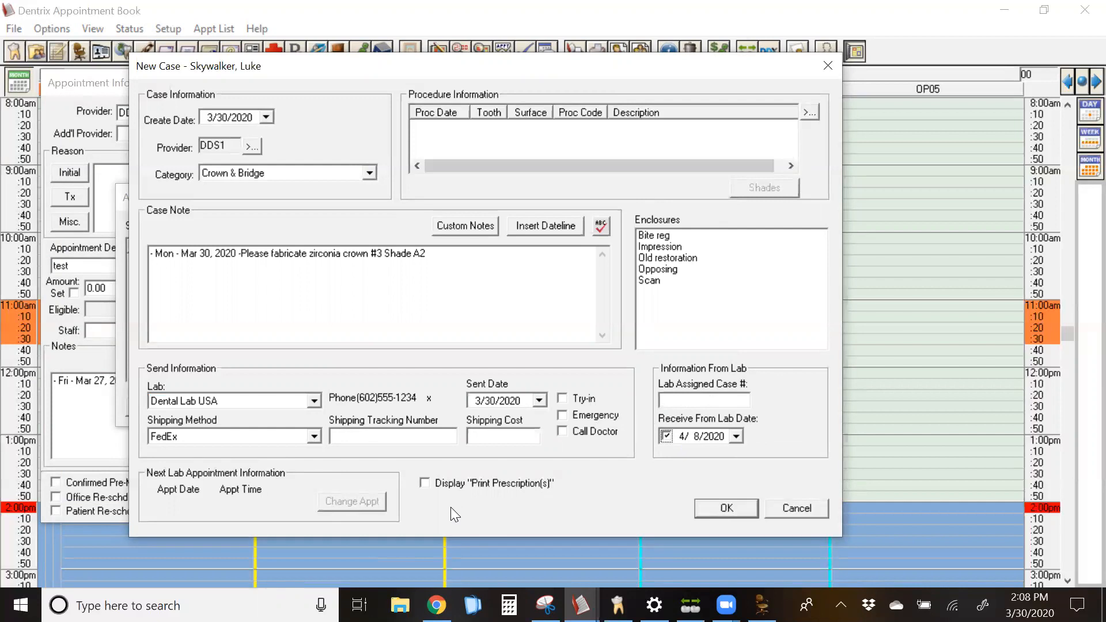
{"action": "mouse_move", "coordinate": [432, 492]}
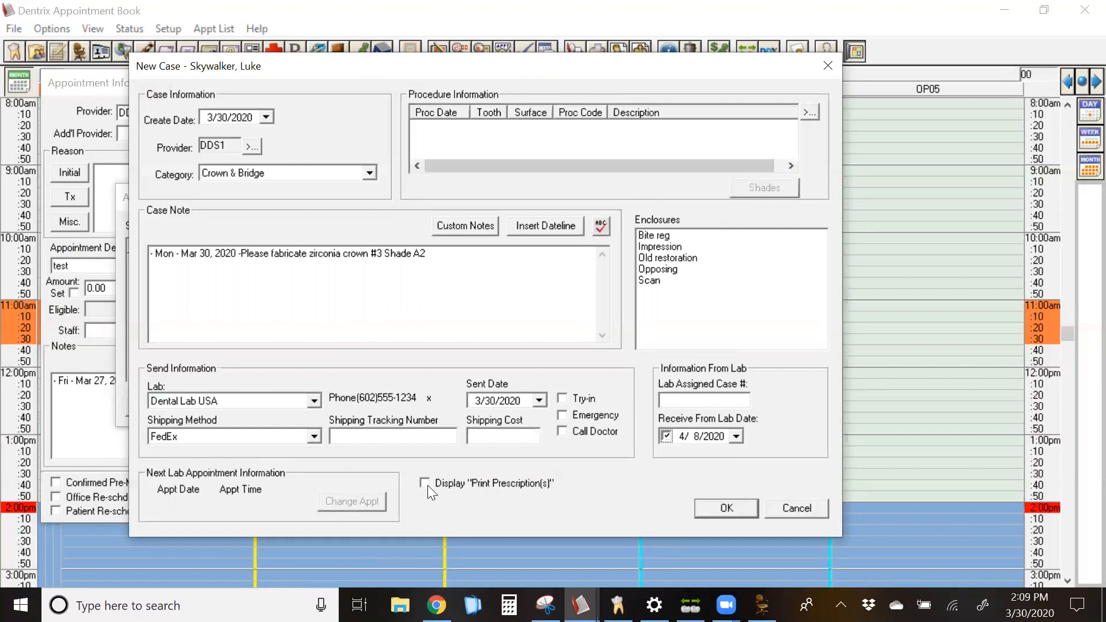
- Leave prescription printing off and mark an impression as enclosed with the case
{"action": "left_click", "coordinate": [425, 483]}
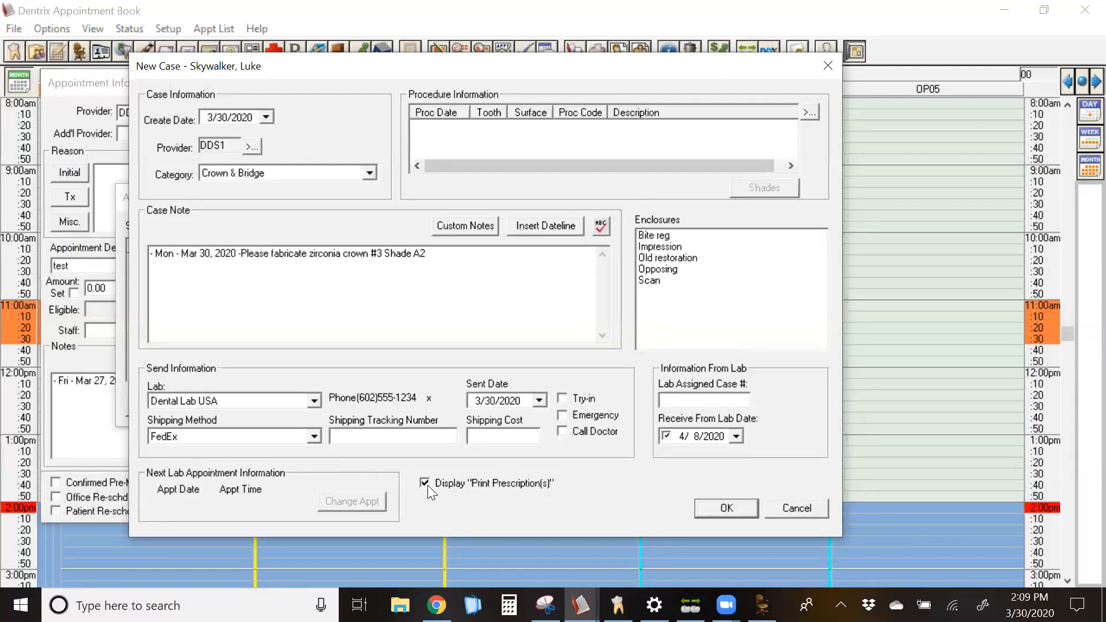
{"action": "mouse_move", "coordinate": [982, 561]}
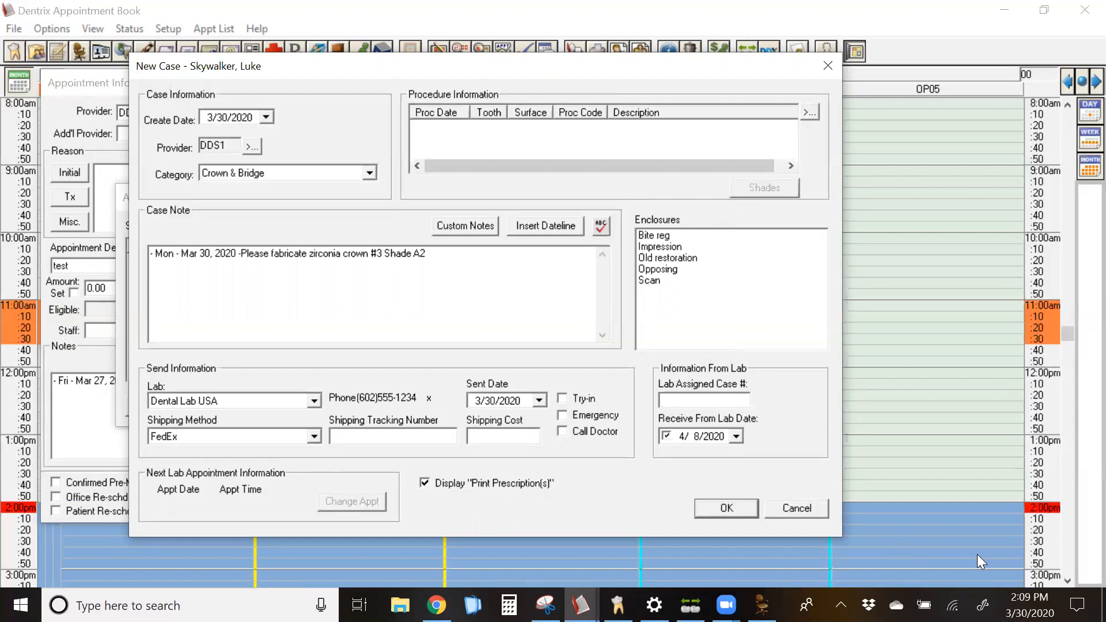
{"action": "mouse_move", "coordinate": [474, 517]}
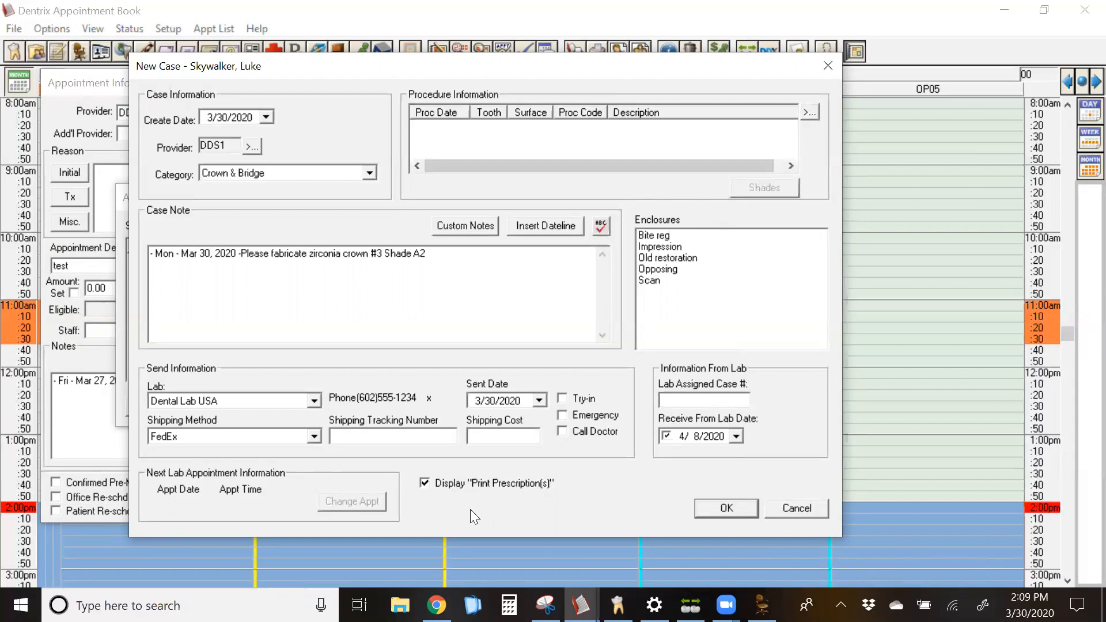
{"action": "left_click", "coordinate": [425, 483]}
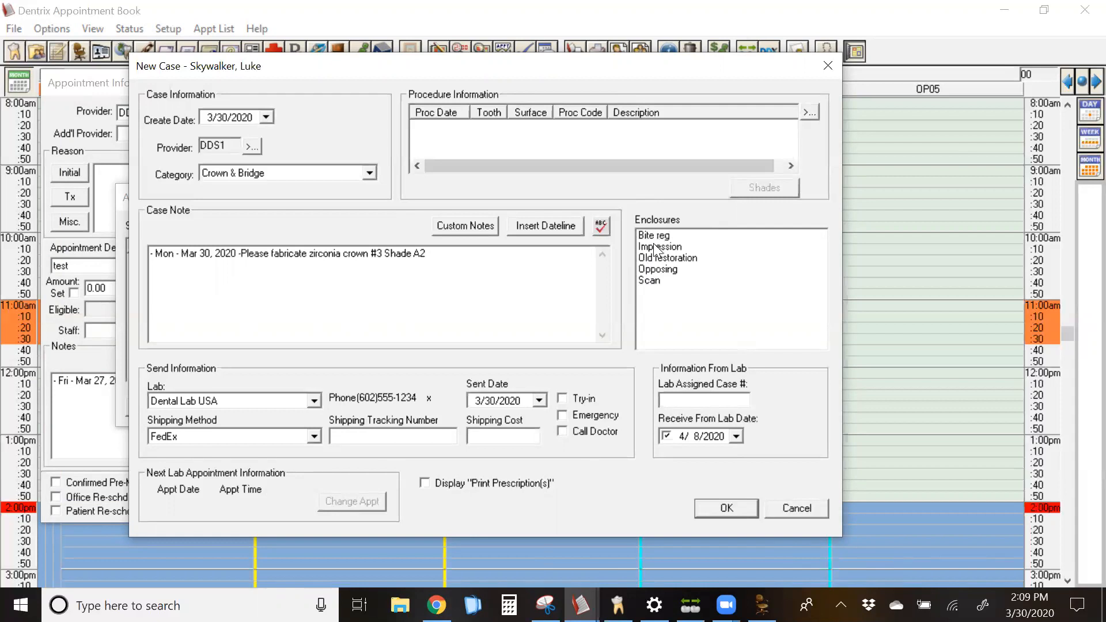
{"action": "left_click", "coordinate": [659, 247]}
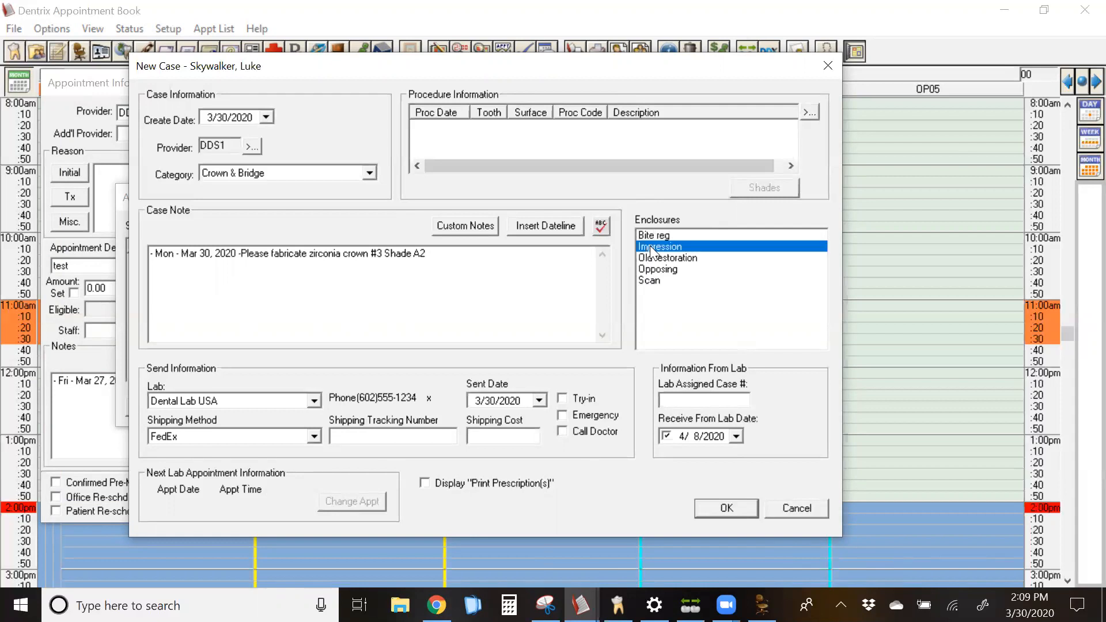
{"action": "mouse_move", "coordinate": [621, 288]}
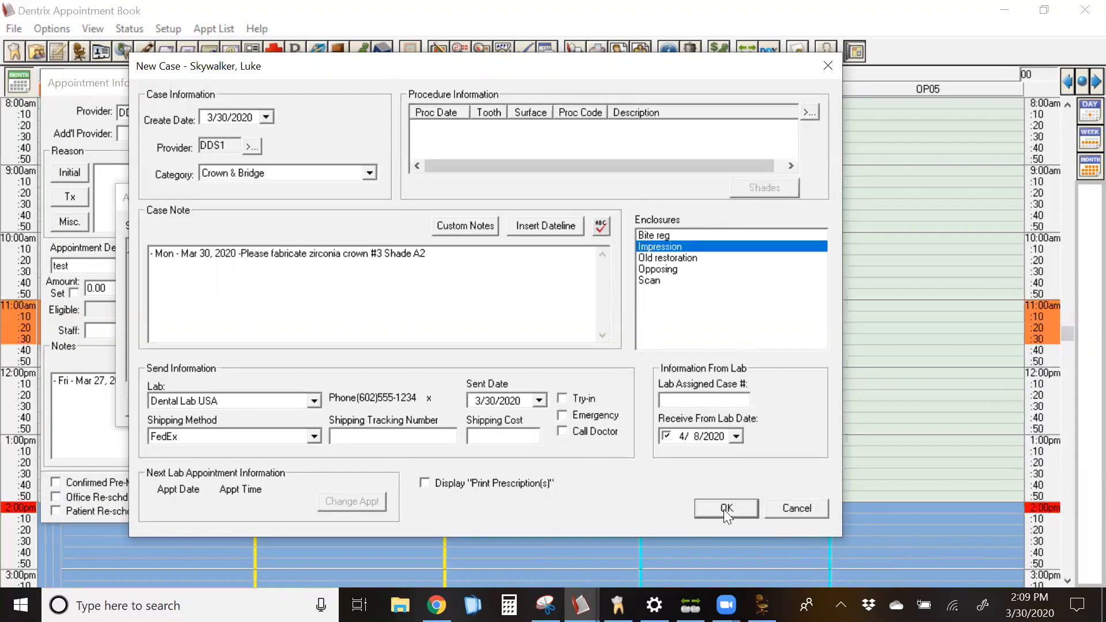
{"action": "left_click", "coordinate": [725, 509]}
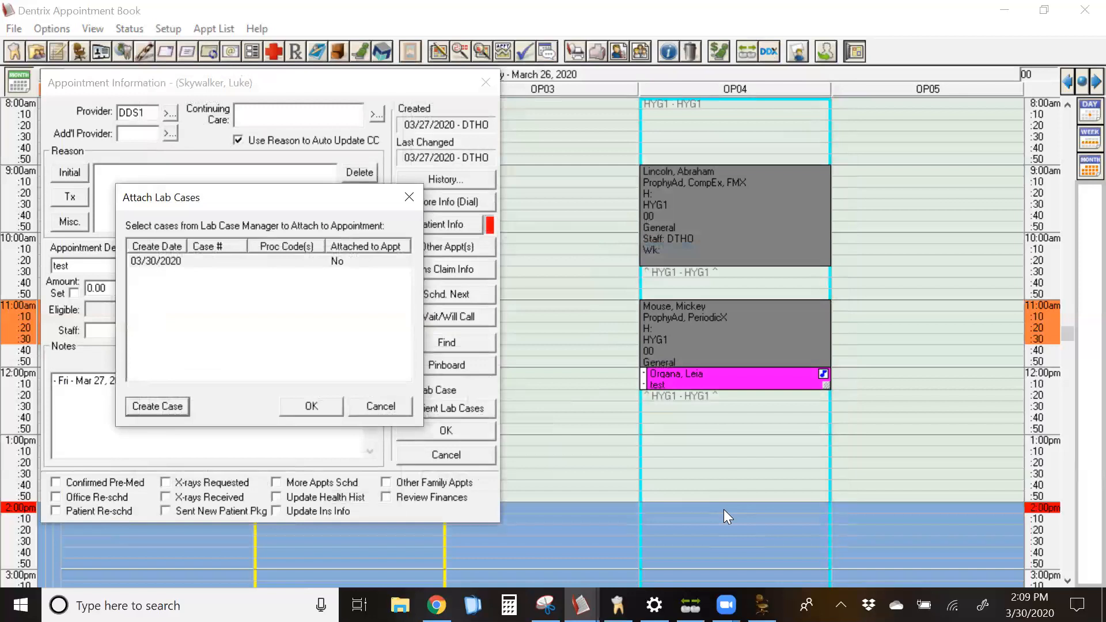
{"action": "mouse_move", "coordinate": [197, 290]}
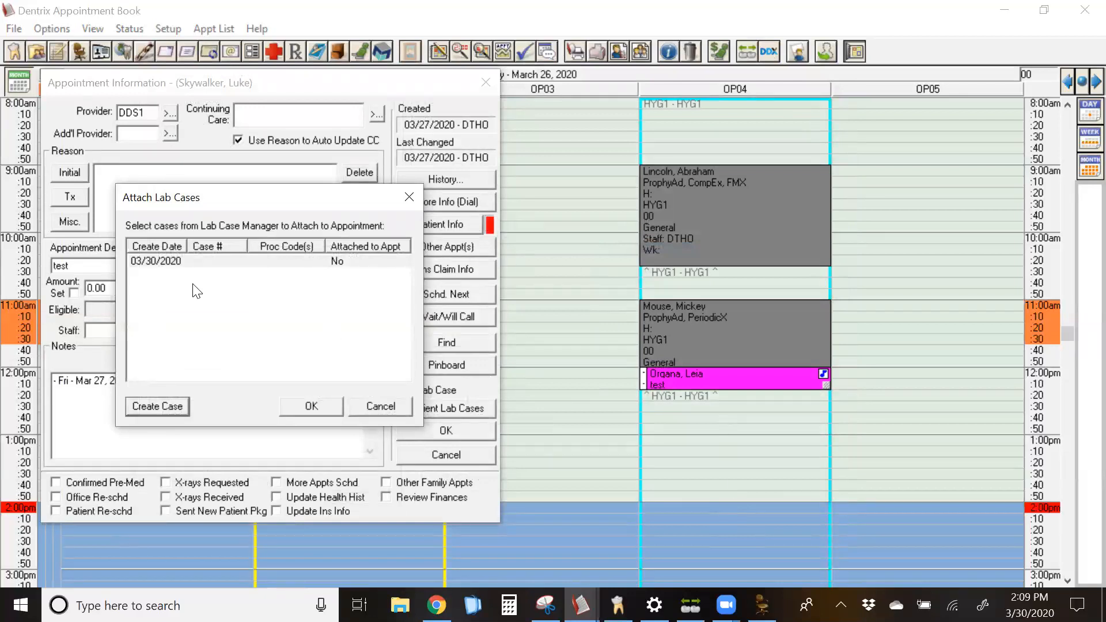
{"action": "mouse_move", "coordinate": [180, 272]}
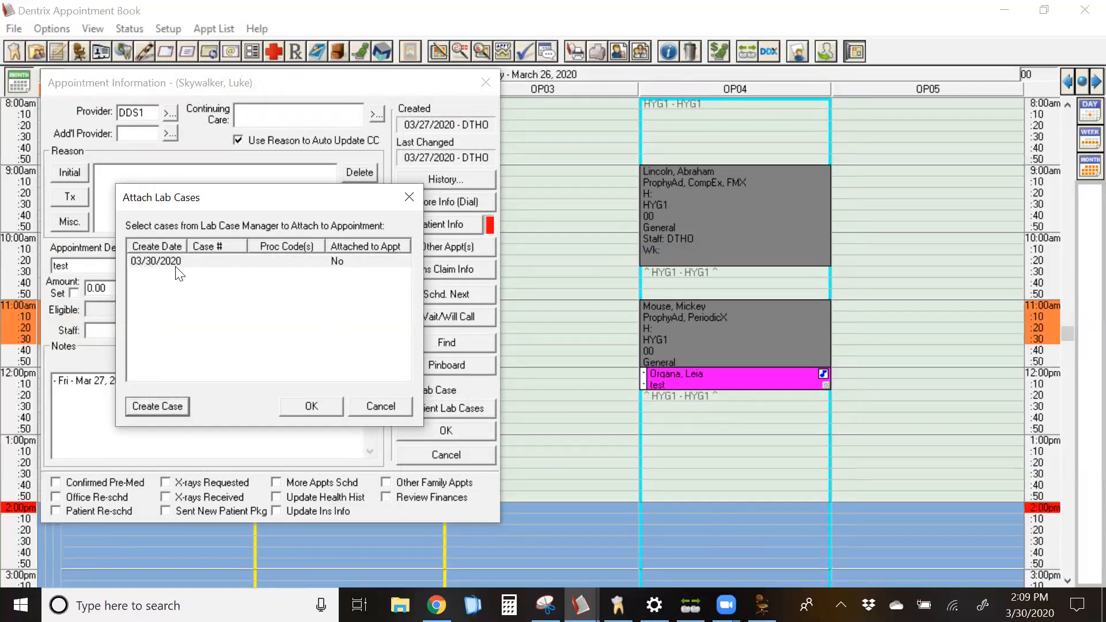
{"action": "mouse_move", "coordinate": [364, 266]}
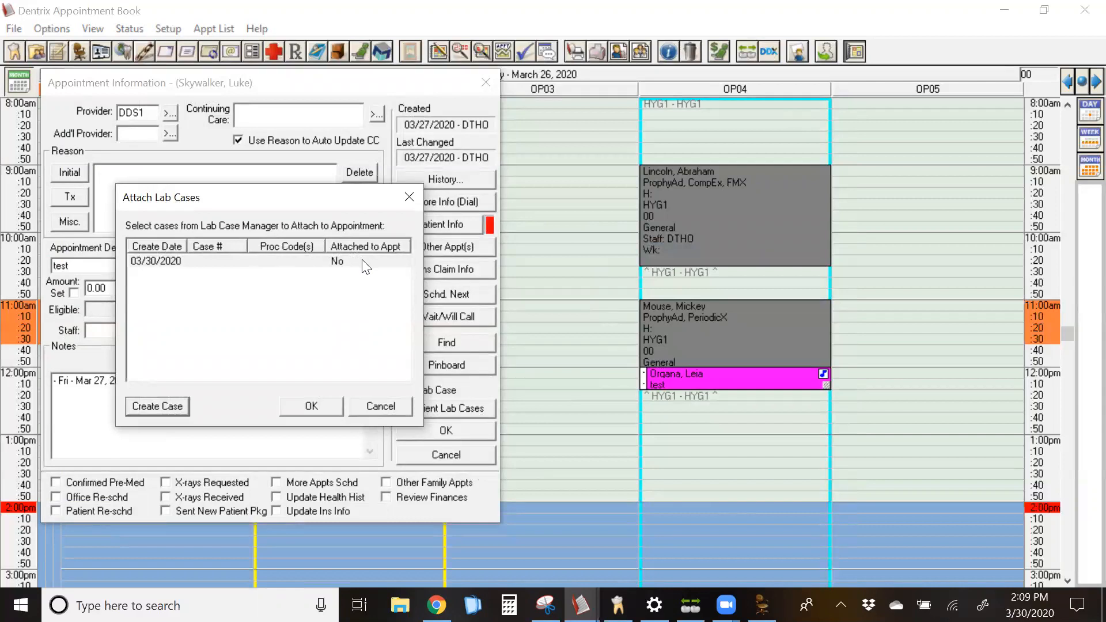
{"action": "mouse_move", "coordinate": [346, 267]}
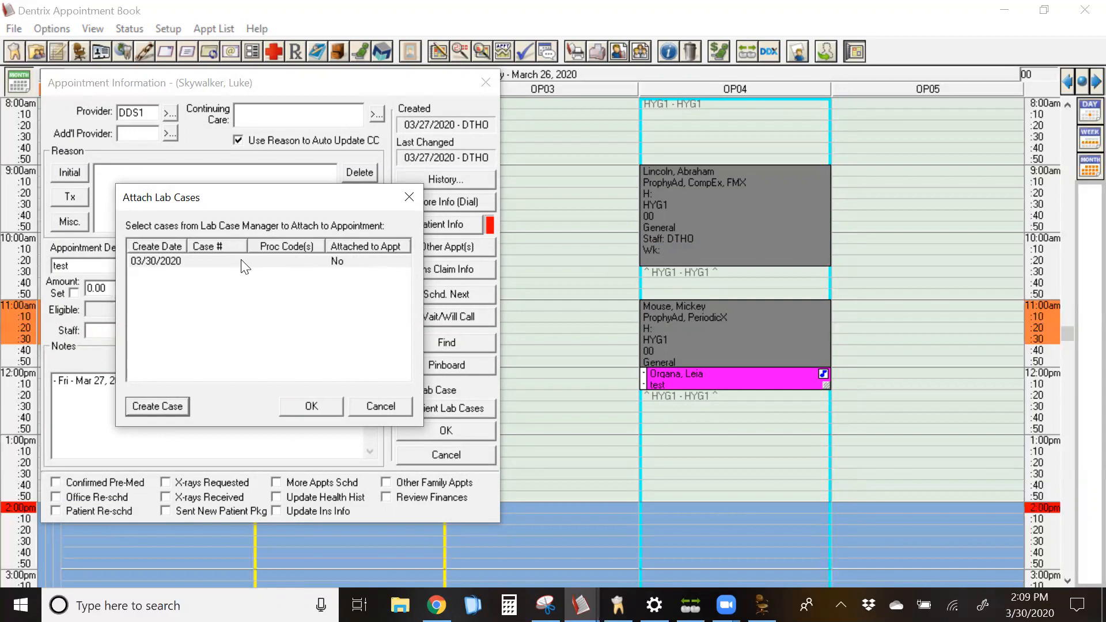
{"action": "mouse_move", "coordinate": [108, 463]}
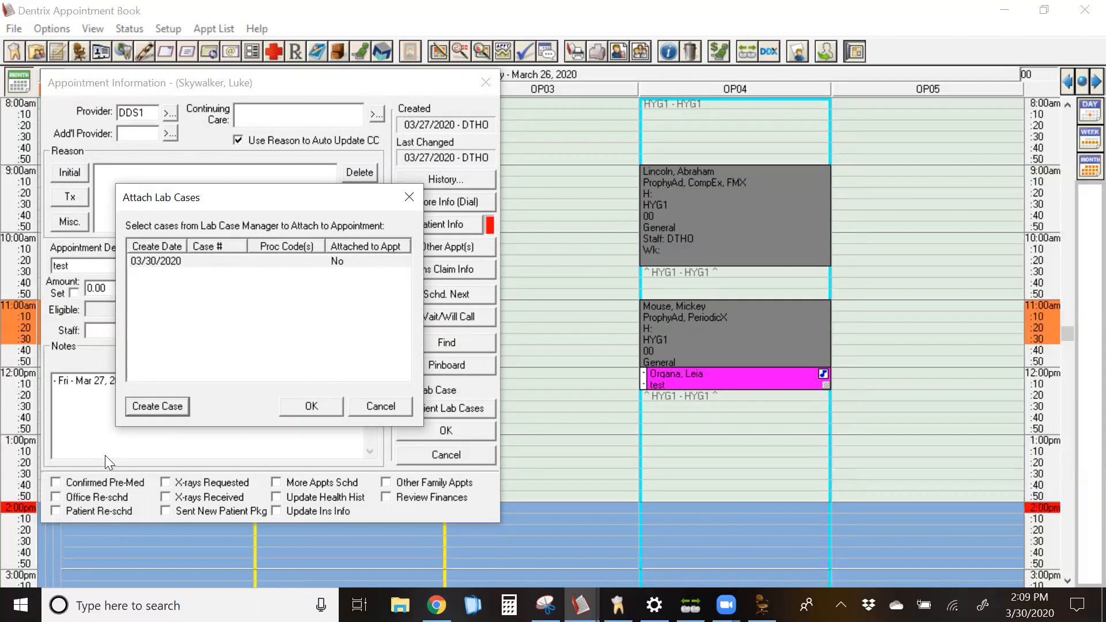
{"action": "mouse_move", "coordinate": [412, 459]}
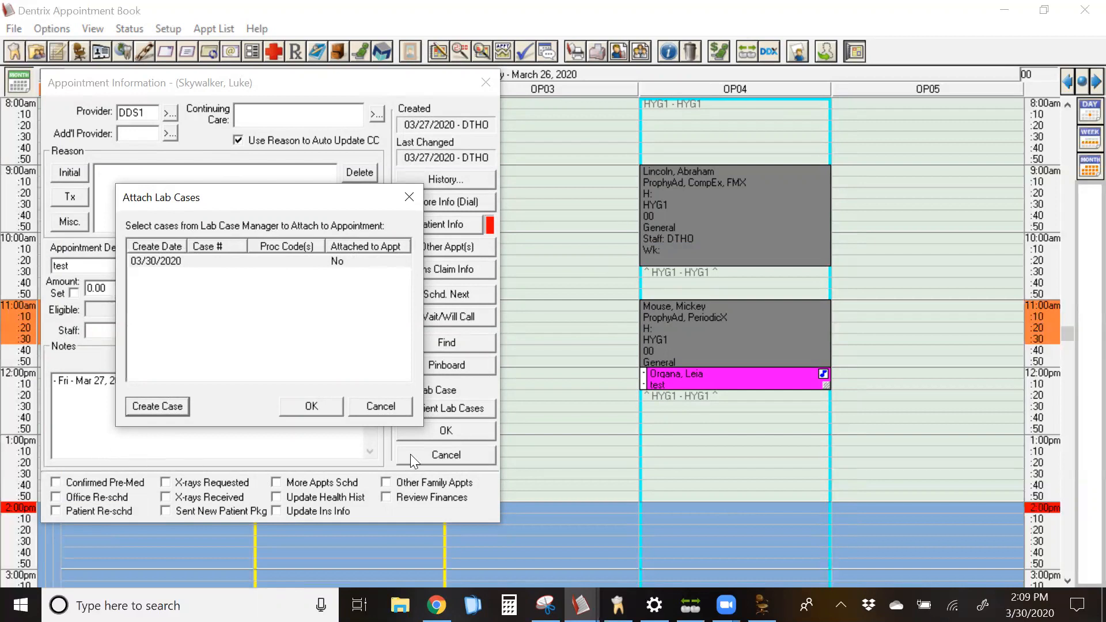
{"action": "mouse_move", "coordinate": [331, 415]}
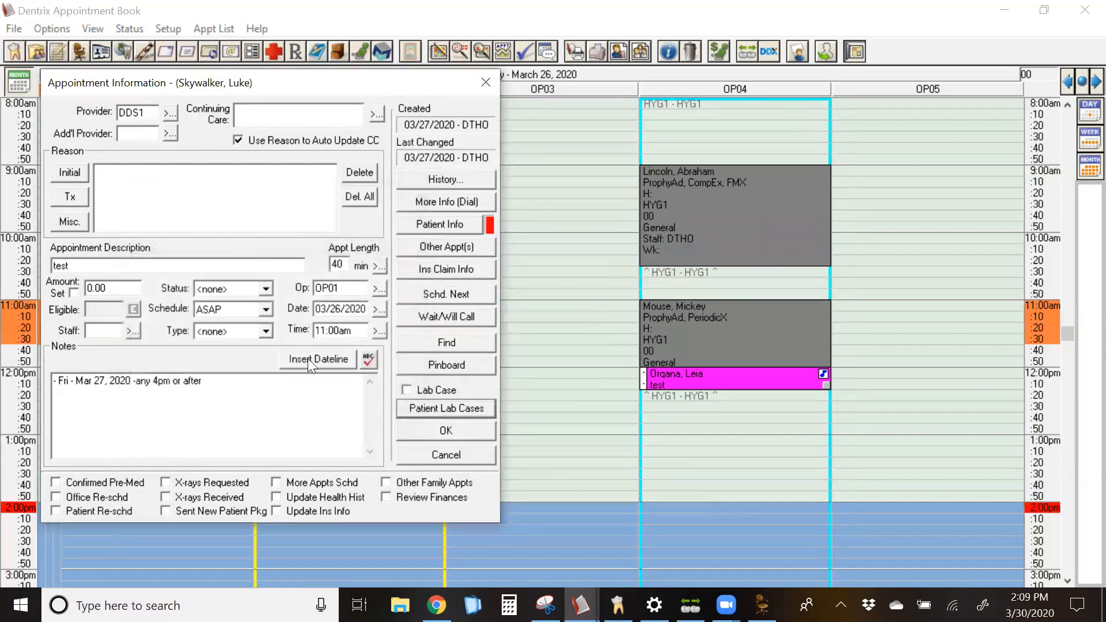
{"action": "mouse_move", "coordinate": [455, 419]}
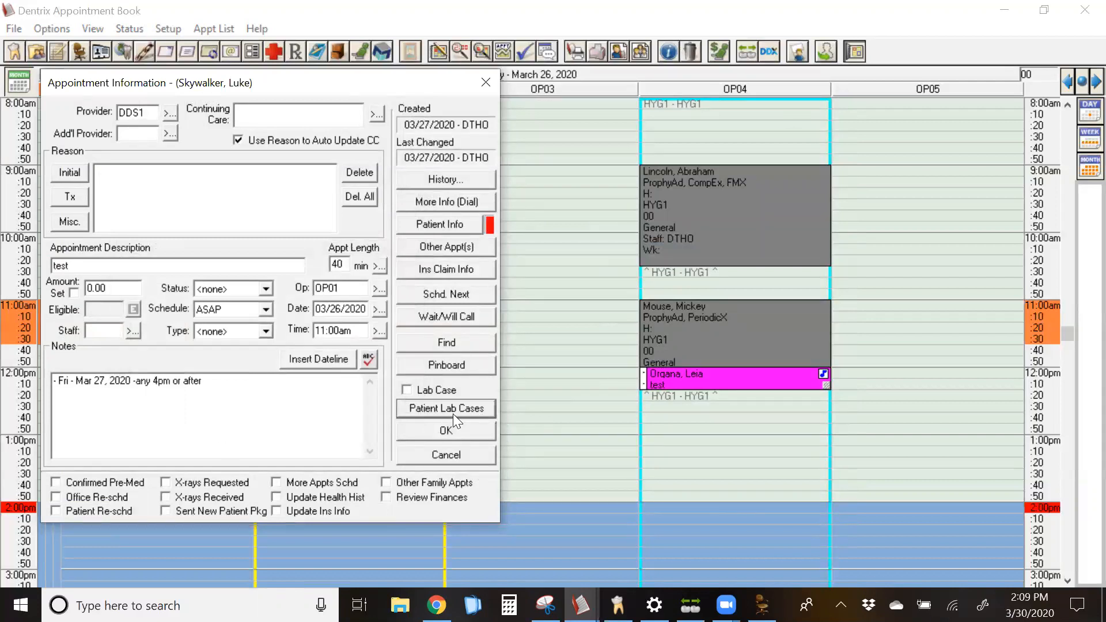
{"action": "mouse_move", "coordinate": [458, 329]}
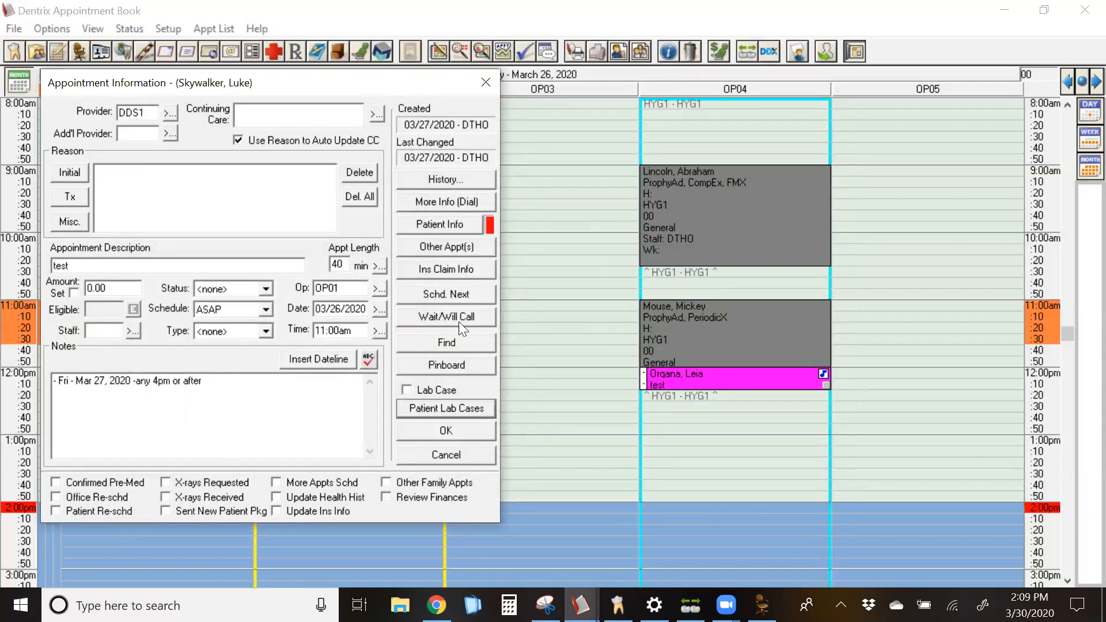
{"action": "mouse_move", "coordinate": [449, 305]}
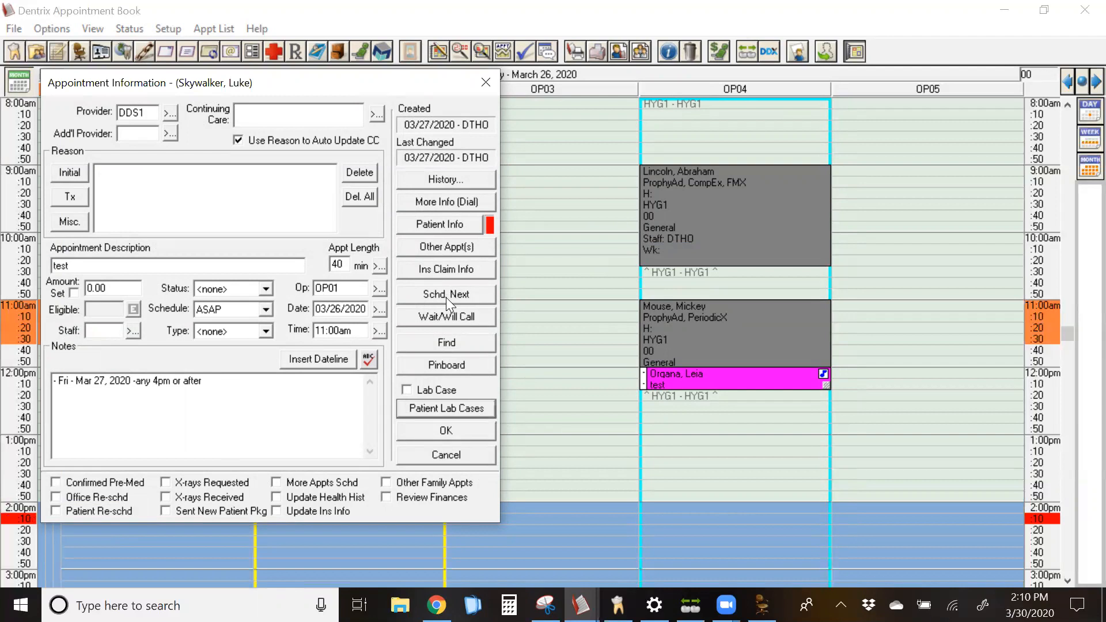
- Schedule the next appointment as a crown seat from the treatment plan with staff DTHO
{"action": "left_click", "coordinate": [444, 294]}
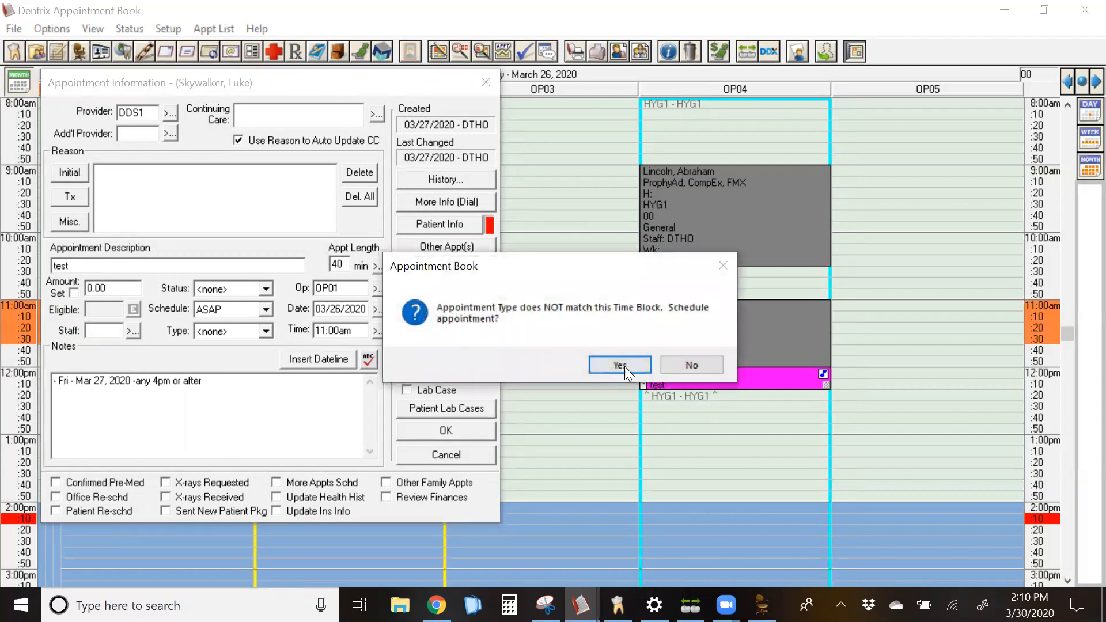
{"action": "left_click", "coordinate": [619, 366]}
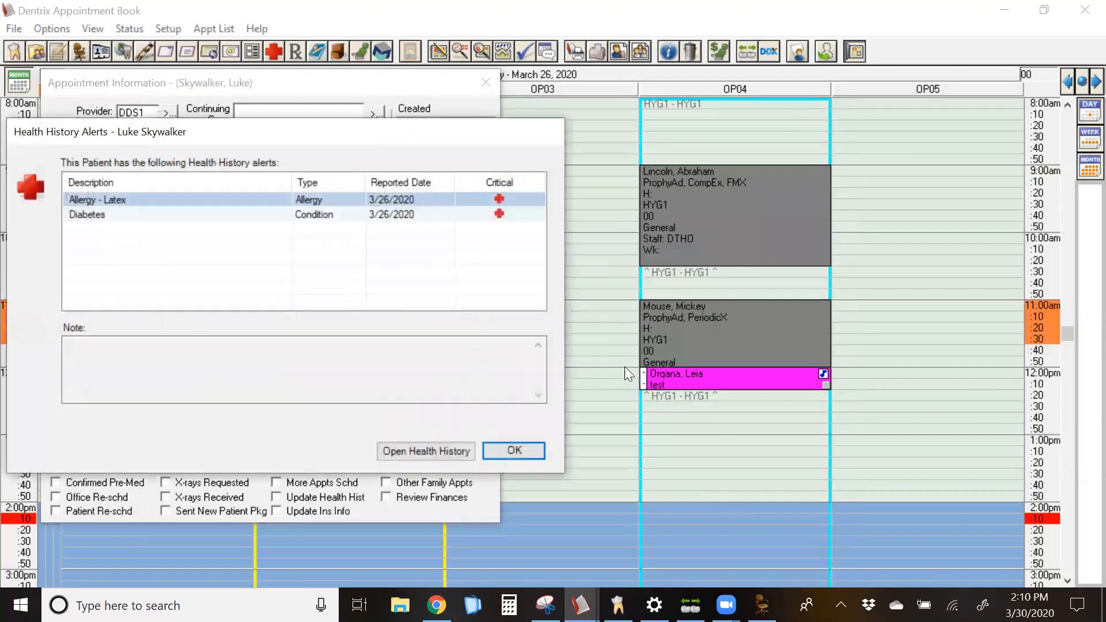
{"action": "left_click", "coordinate": [512, 451]}
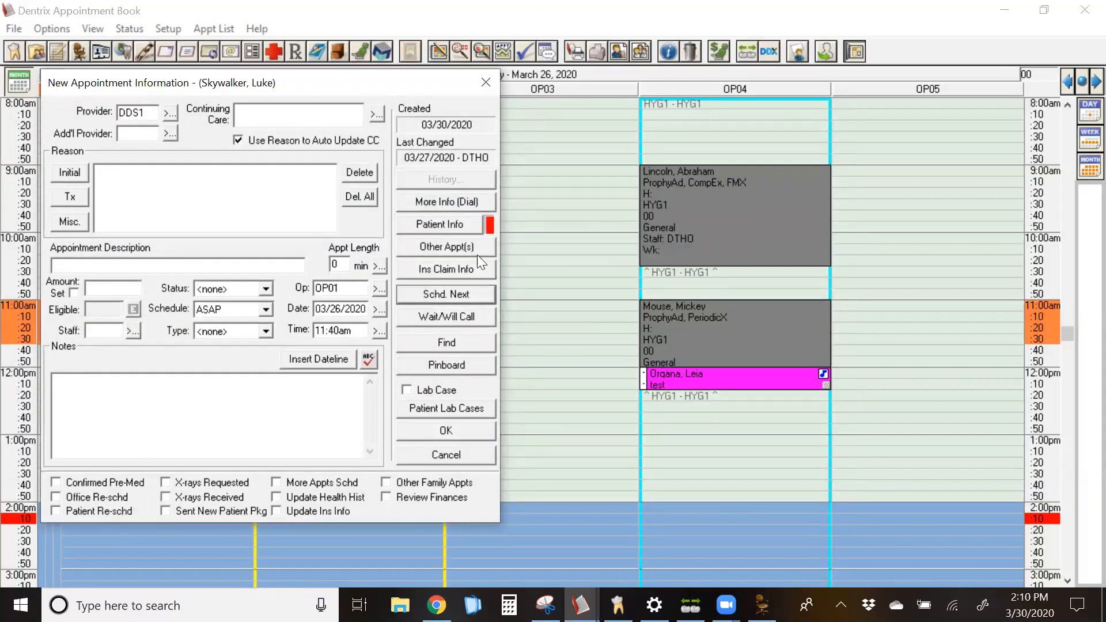
{"action": "mouse_move", "coordinate": [145, 127]}
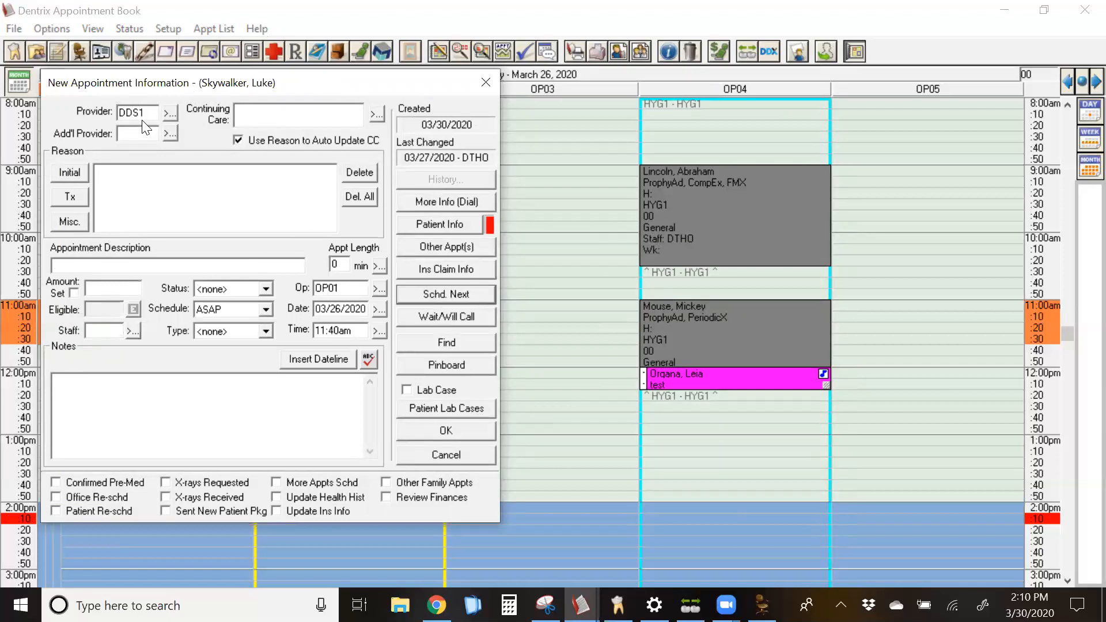
{"action": "mouse_move", "coordinate": [57, 206]}
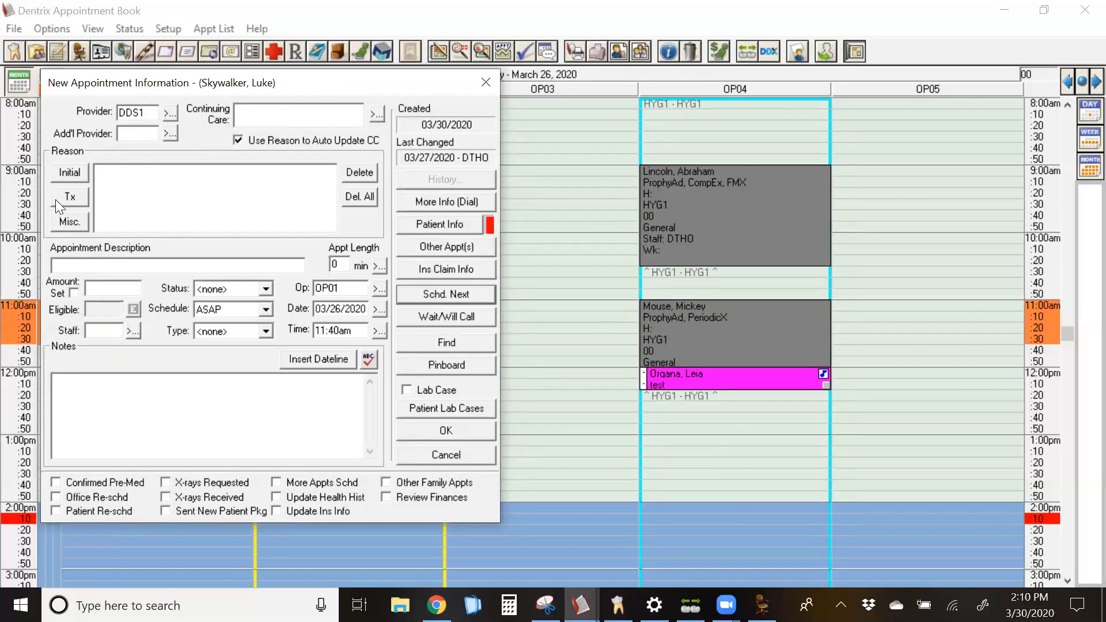
{"action": "left_click", "coordinate": [69, 197]}
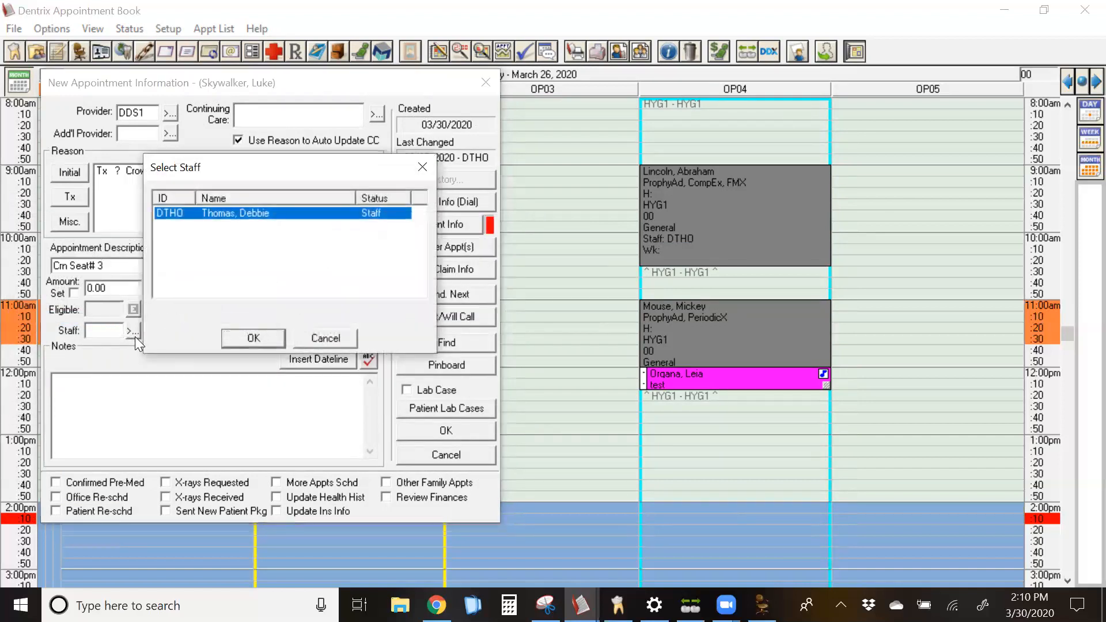
{"action": "left_click", "coordinate": [252, 338]}
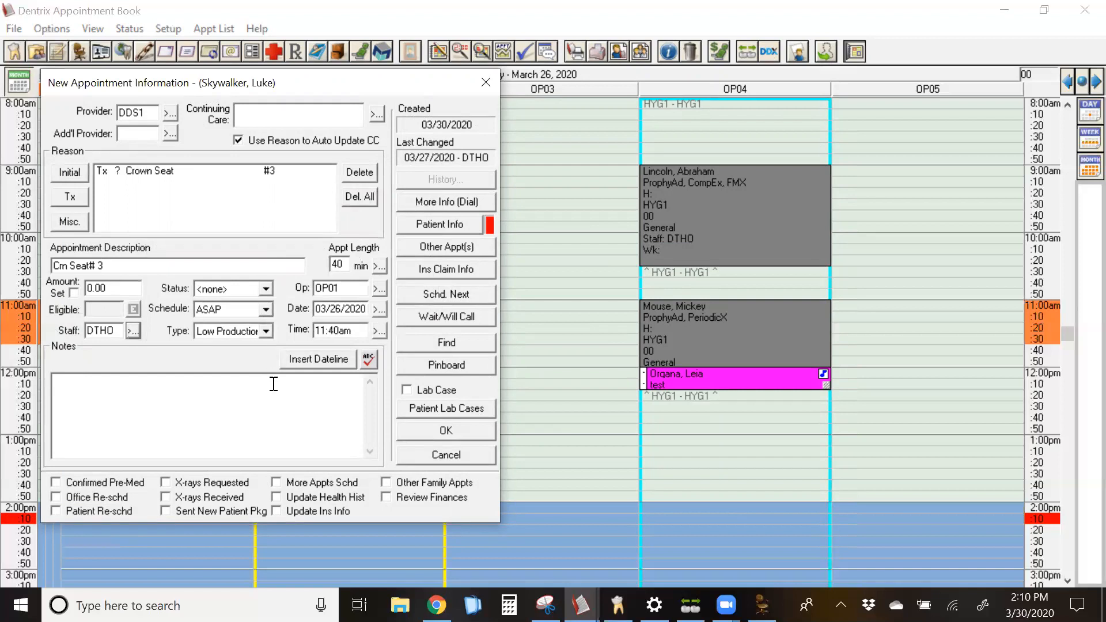
{"action": "mouse_move", "coordinate": [458, 416]}
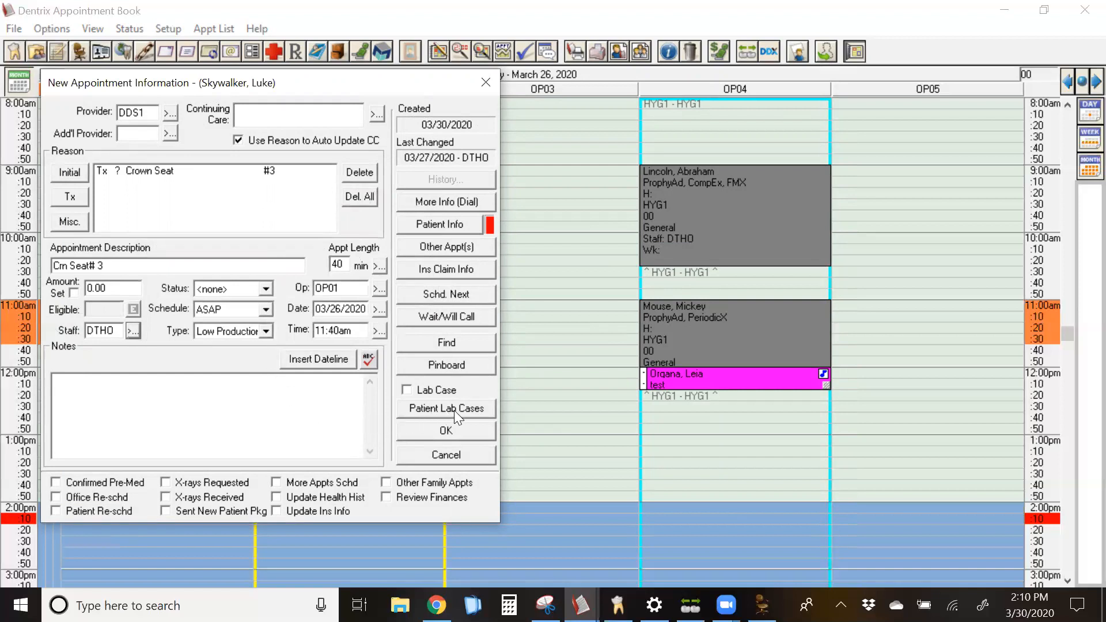
- Attach the 03/30/2020 lab case to the new crown seat appointment
{"action": "left_click", "coordinate": [445, 408]}
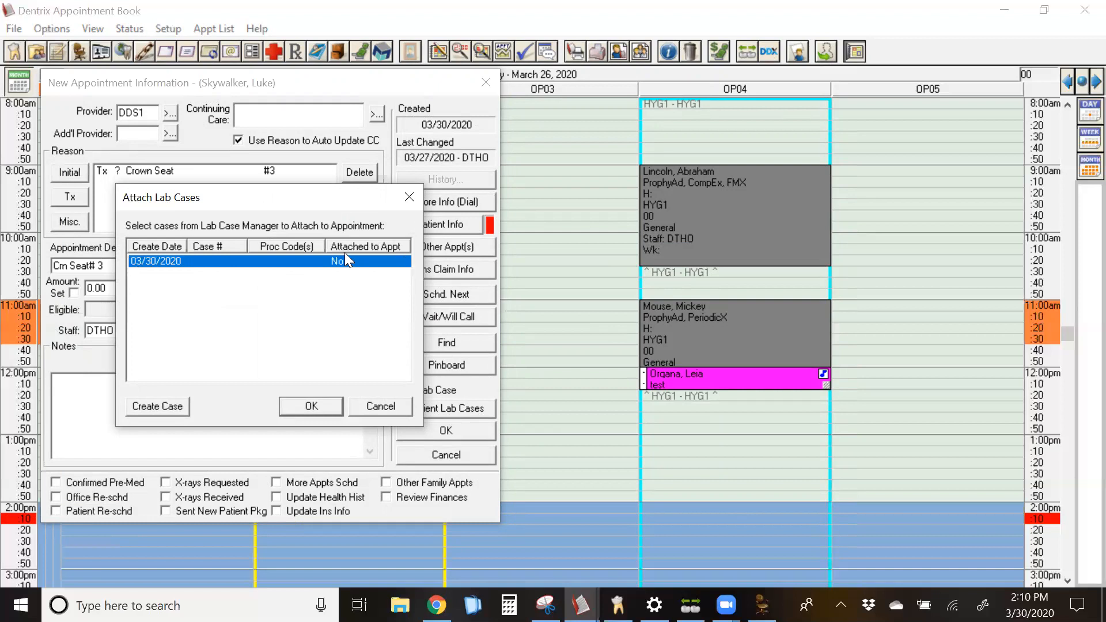
{"action": "mouse_move", "coordinate": [126, 282]}
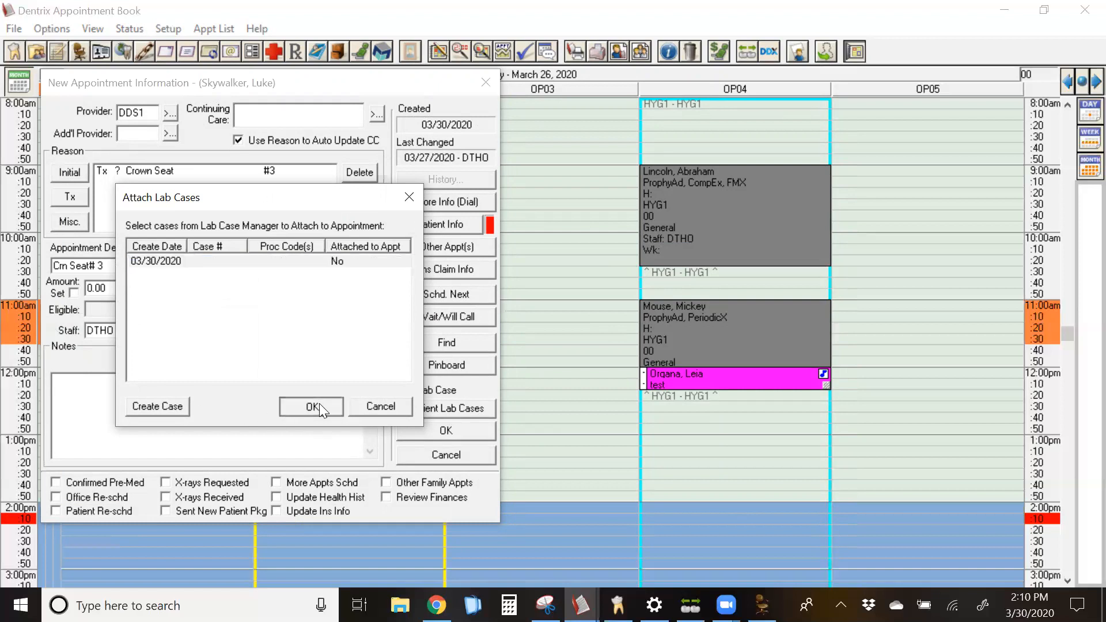
{"action": "left_click", "coordinate": [311, 407]}
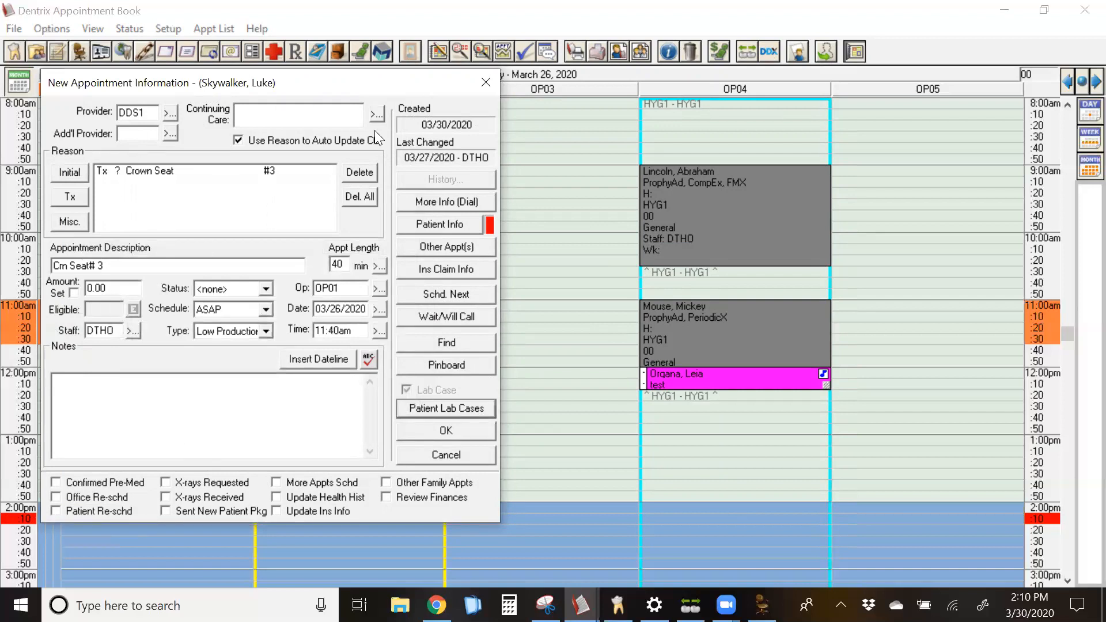
{"action": "mouse_move", "coordinate": [443, 373]}
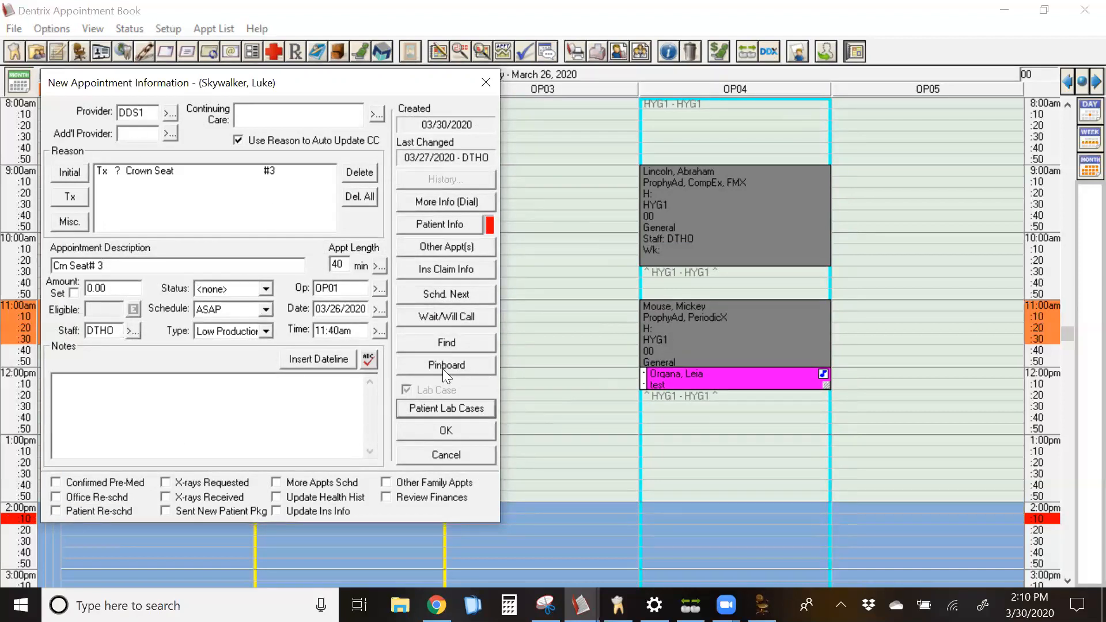
- Accept the appointment details and place it at 10:00am Thursday April 9 in OP02
{"action": "left_click", "coordinate": [445, 430]}
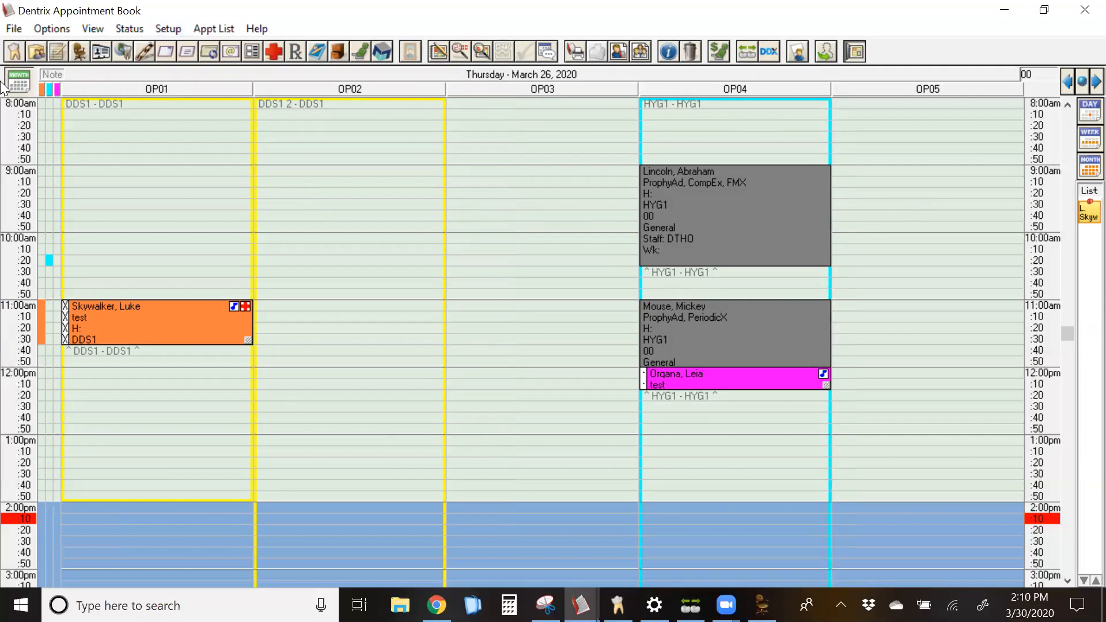
{"action": "left_click", "coordinate": [17, 80]}
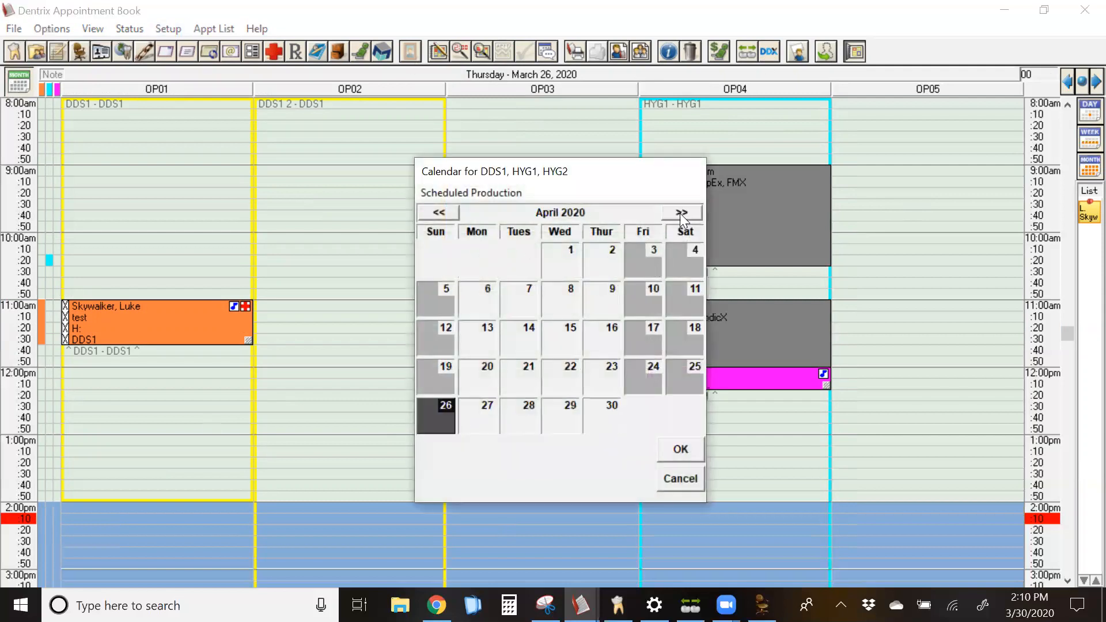
{"action": "left_click", "coordinate": [679, 450]}
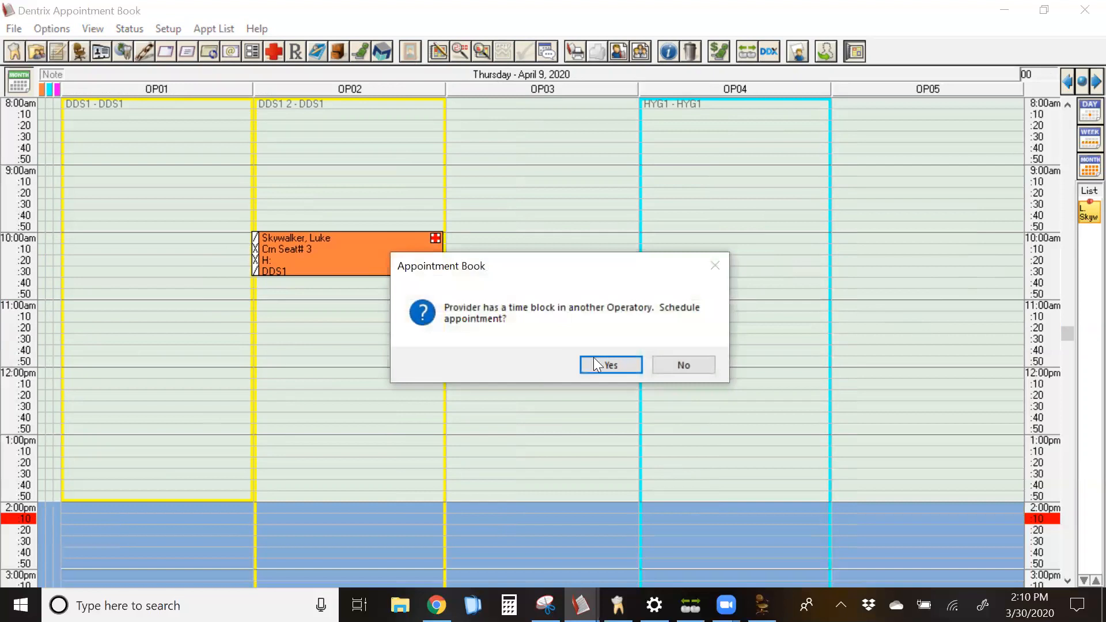
- Confirm scheduling despite the operatory warning so the crown seat sits at 10:00 on April 9
{"action": "left_click", "coordinate": [610, 366]}
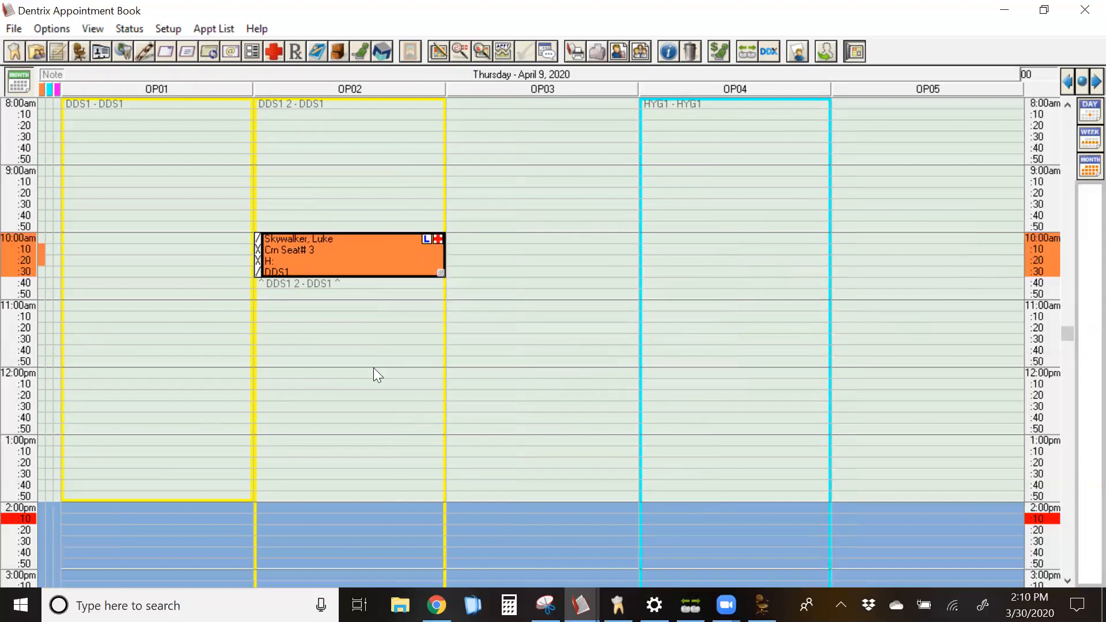
{"action": "mouse_move", "coordinate": [419, 247]}
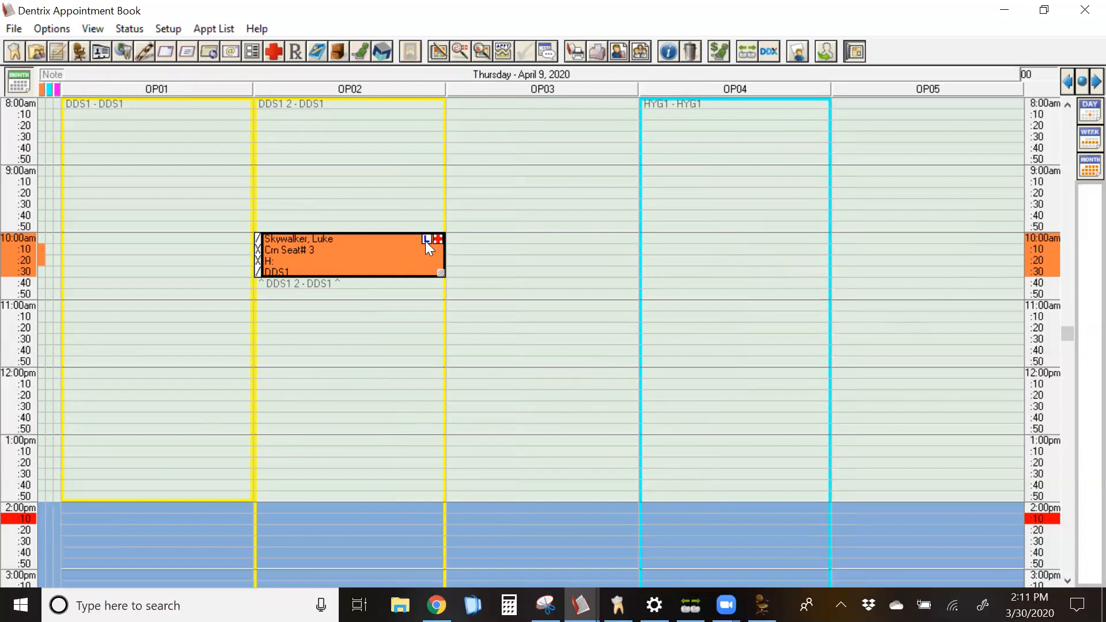
{"action": "mouse_move", "coordinate": [427, 240]}
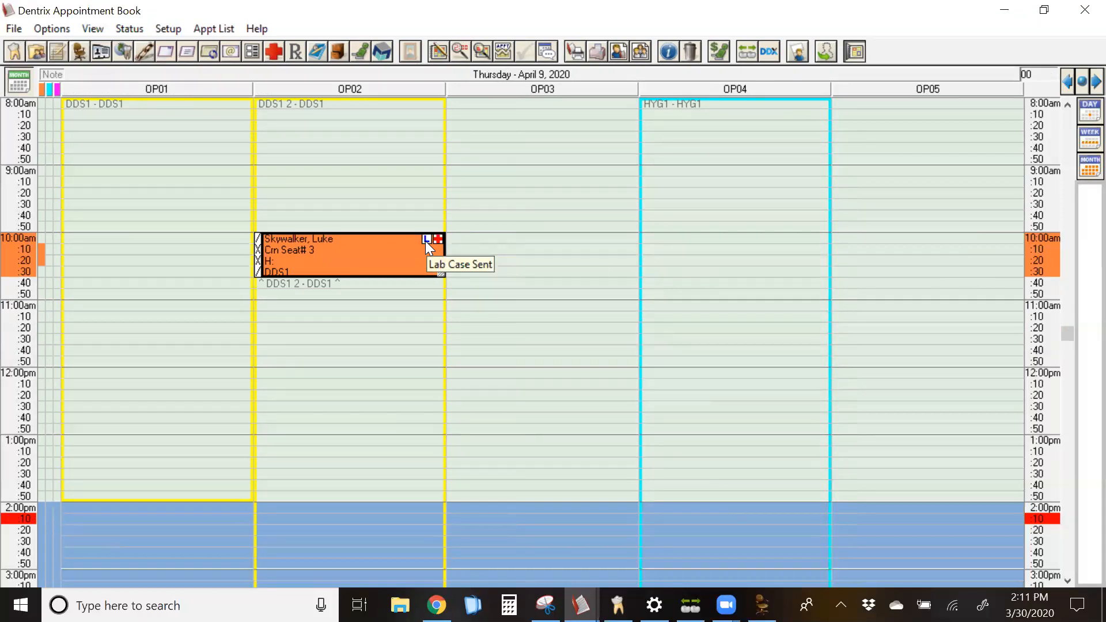
{"action": "mouse_move", "coordinate": [1083, 196]}
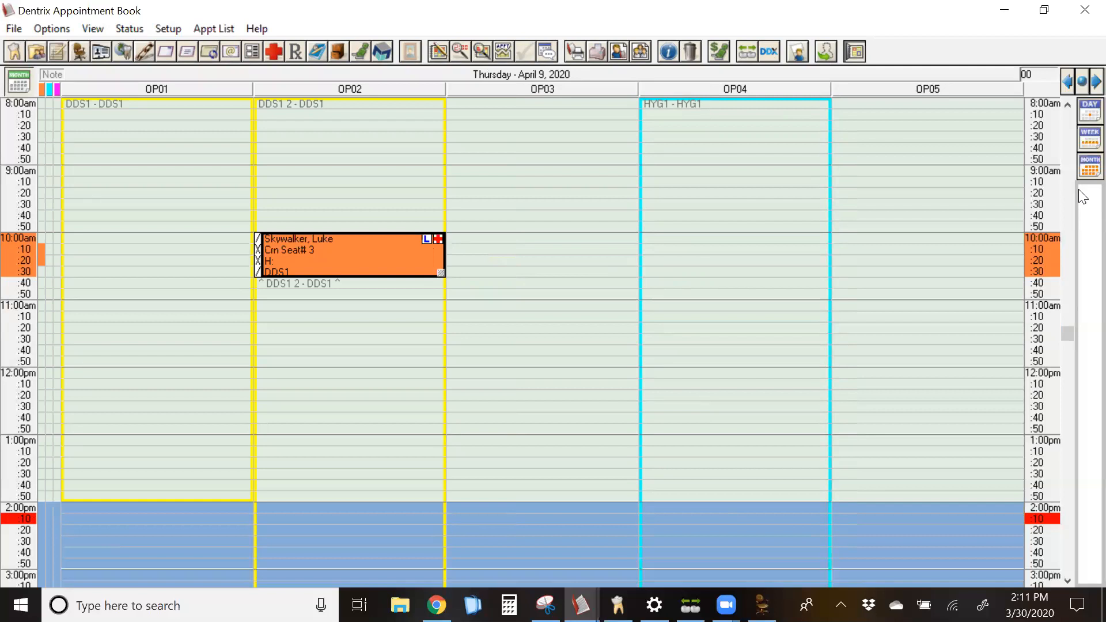
{"action": "mouse_move", "coordinate": [528, 344]}
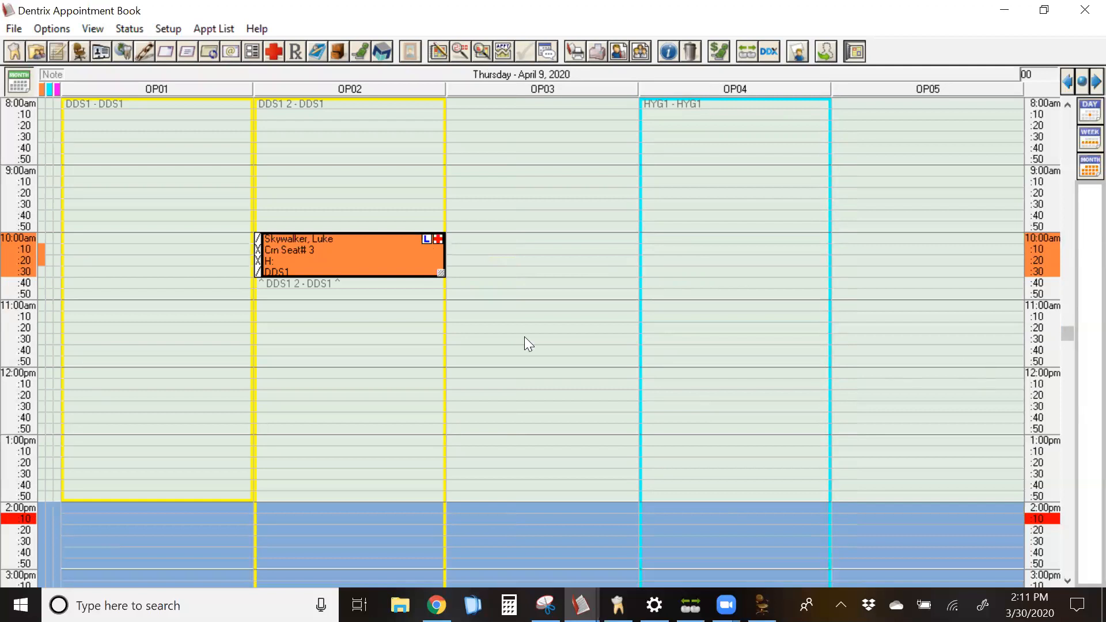
{"action": "mouse_move", "coordinate": [430, 250]}
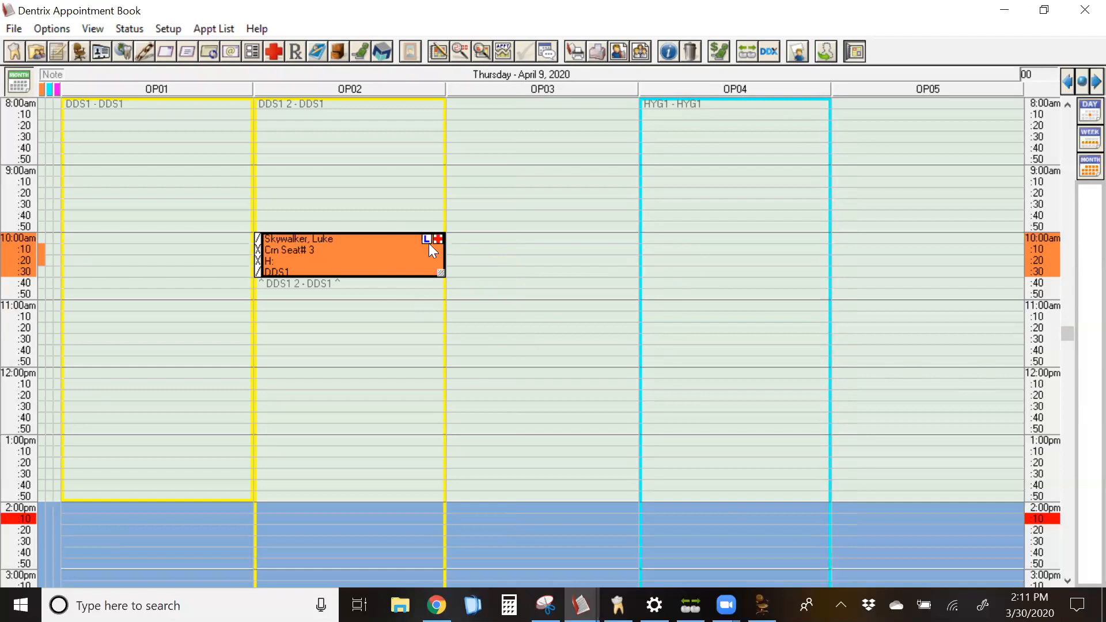
{"action": "mouse_move", "coordinate": [420, 242]}
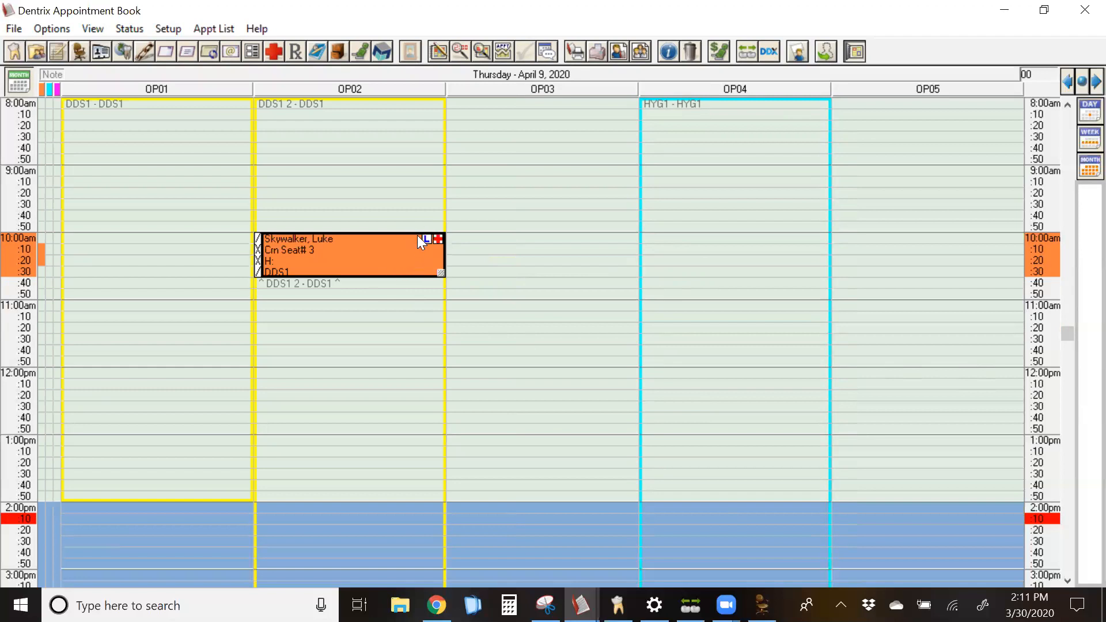
{"action": "mouse_move", "coordinate": [420, 249]}
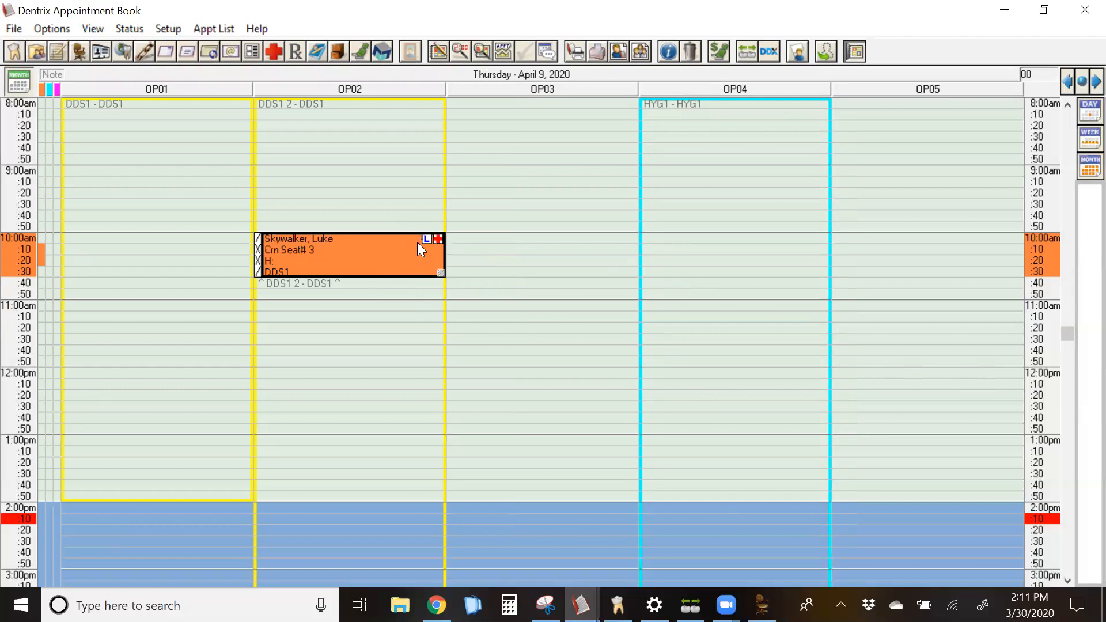
{"action": "mouse_move", "coordinate": [623, 494]}
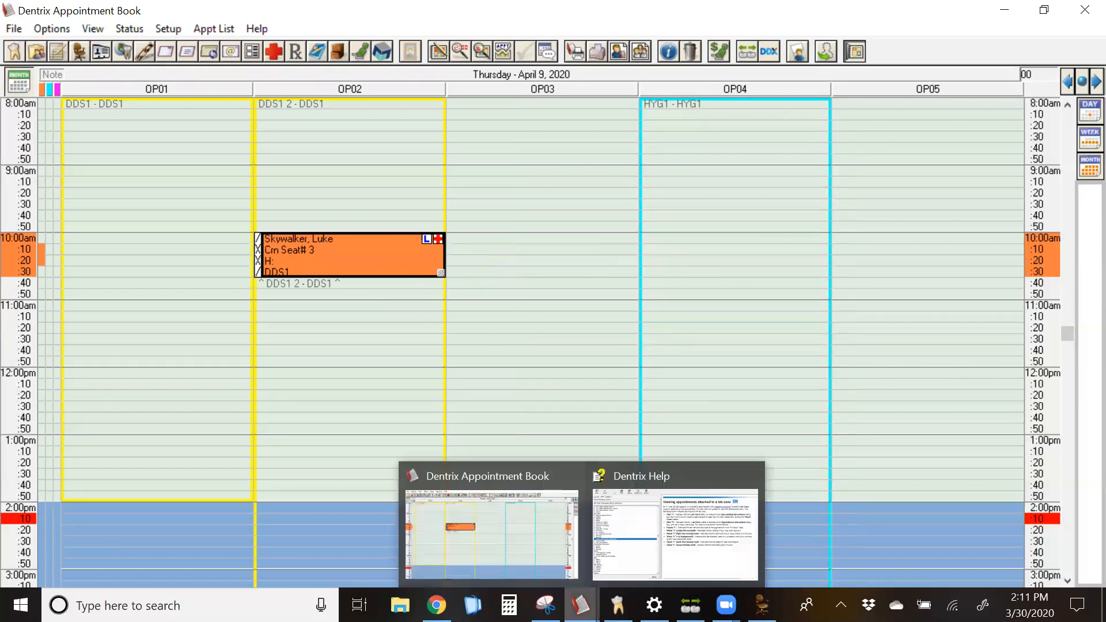
- View the help topic on lab case status symbols shown on appointments
{"action": "left_click", "coordinate": [676, 536]}
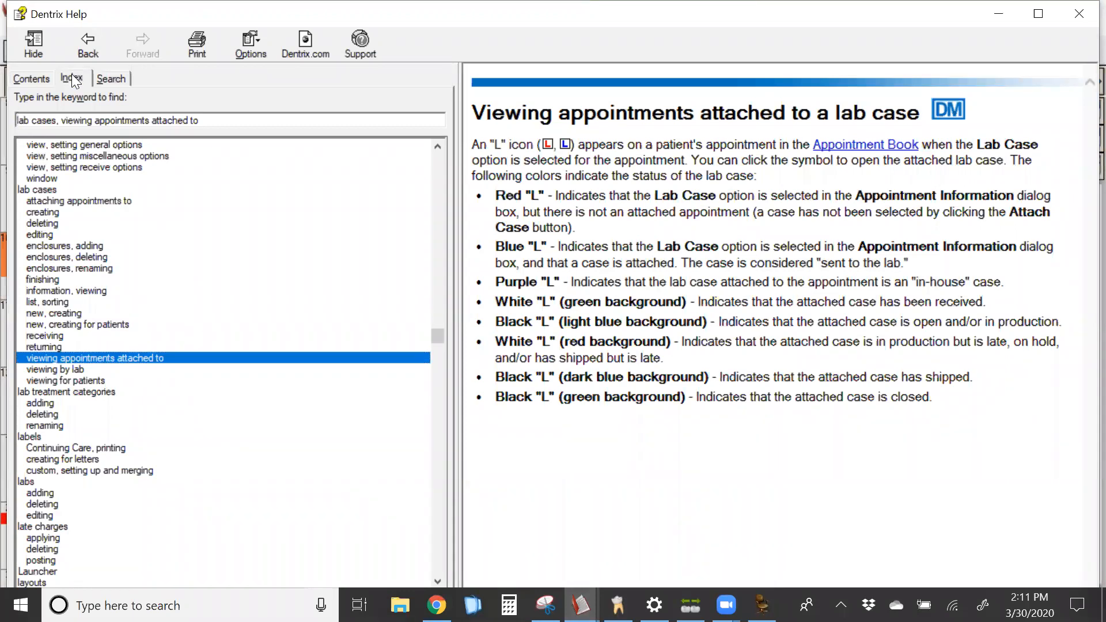
{"action": "mouse_move", "coordinate": [48, 121]}
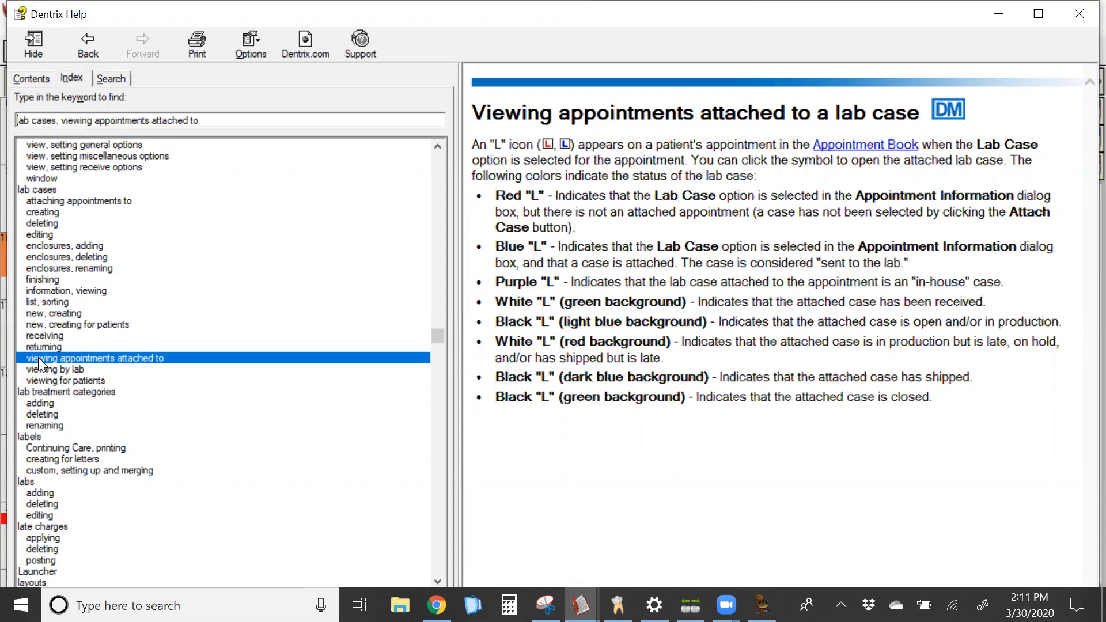
{"action": "mouse_move", "coordinate": [119, 394]}
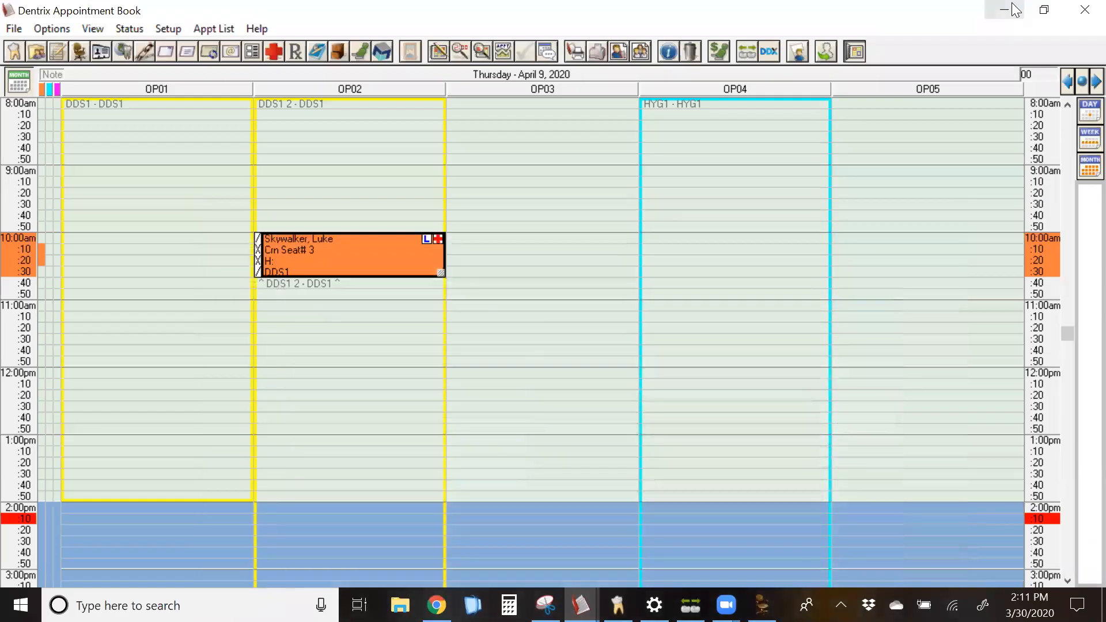
{"action": "mouse_move", "coordinate": [318, 176]}
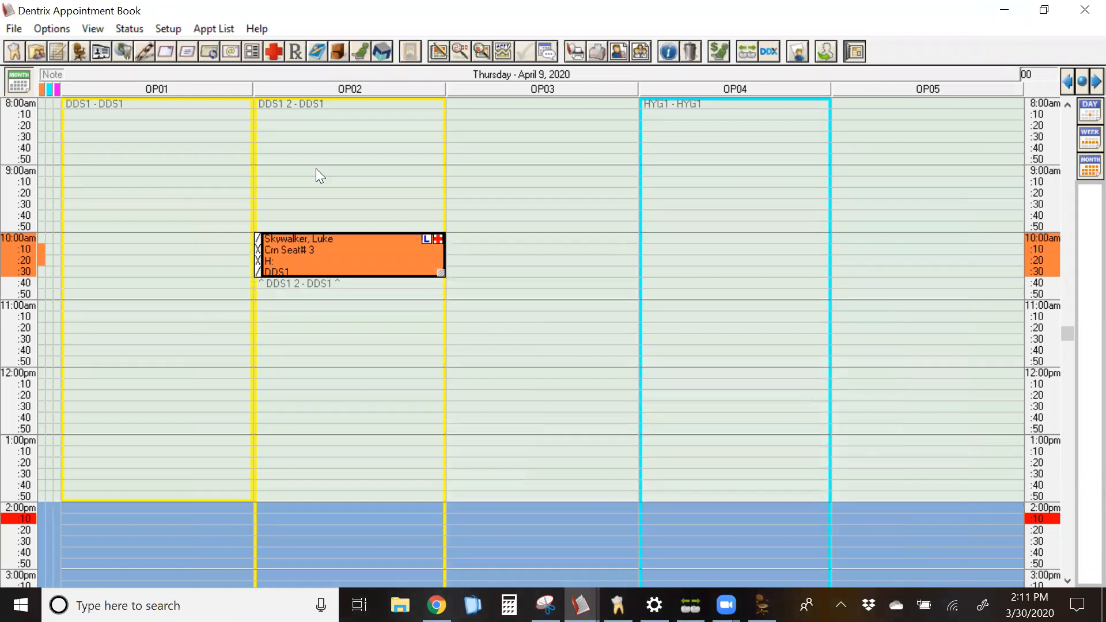
{"action": "mouse_move", "coordinate": [401, 258]}
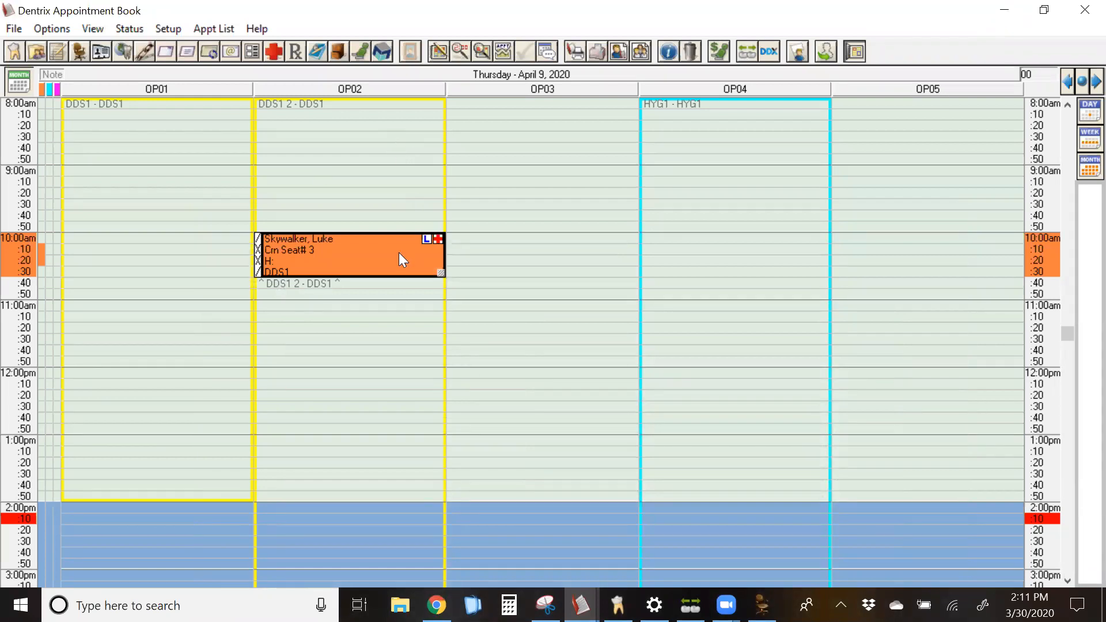
{"action": "mouse_move", "coordinate": [608, 503]}
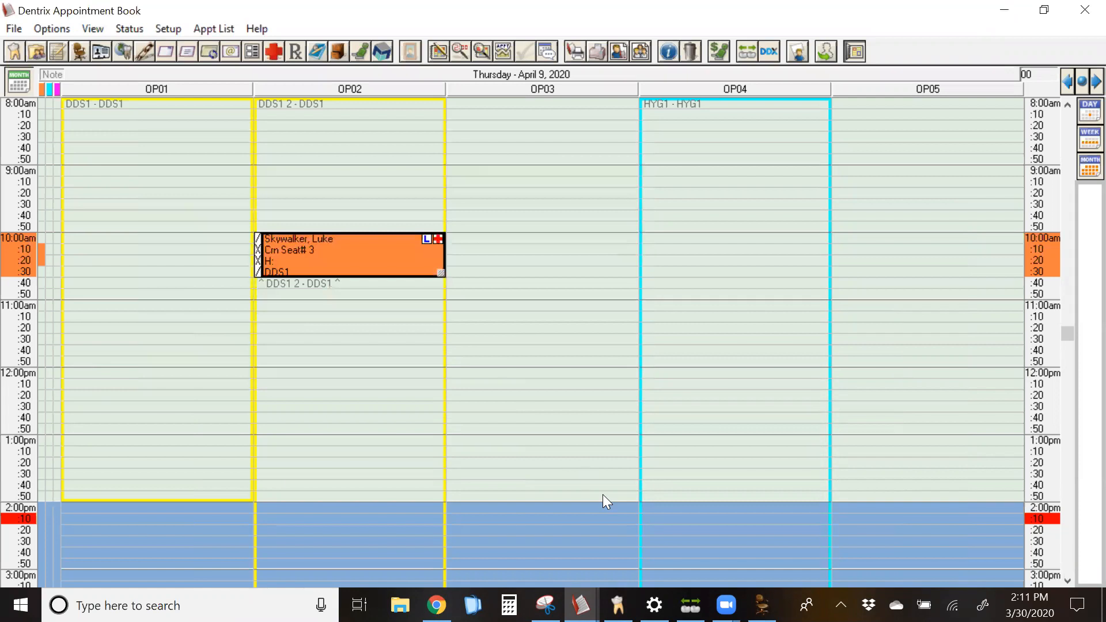
{"action": "mouse_move", "coordinate": [605, 499]}
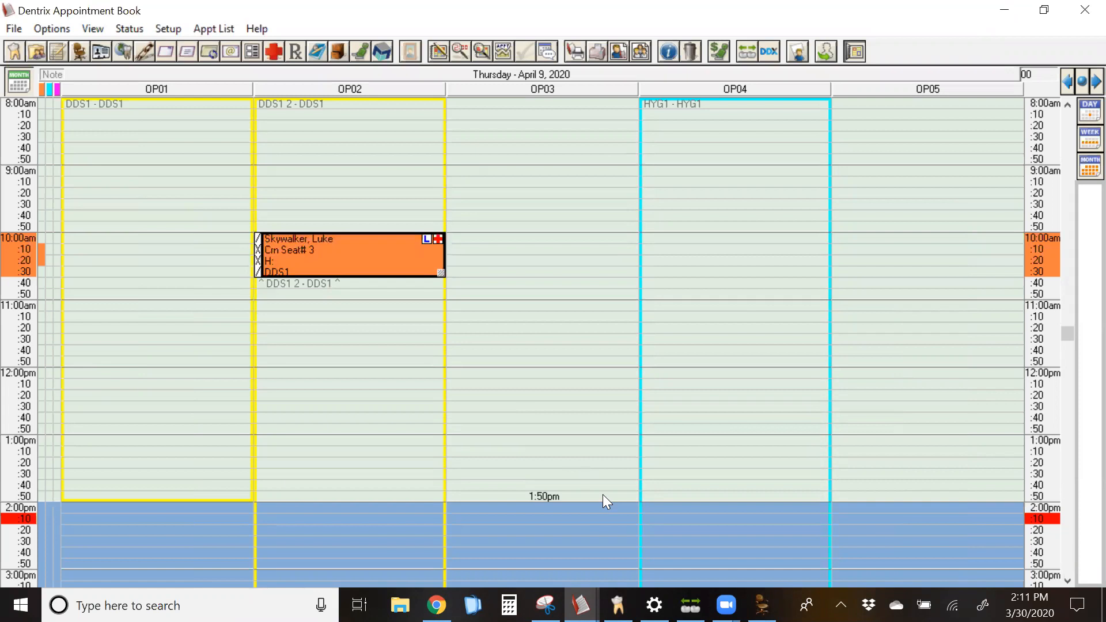
{"action": "mouse_move", "coordinate": [452, 356]}
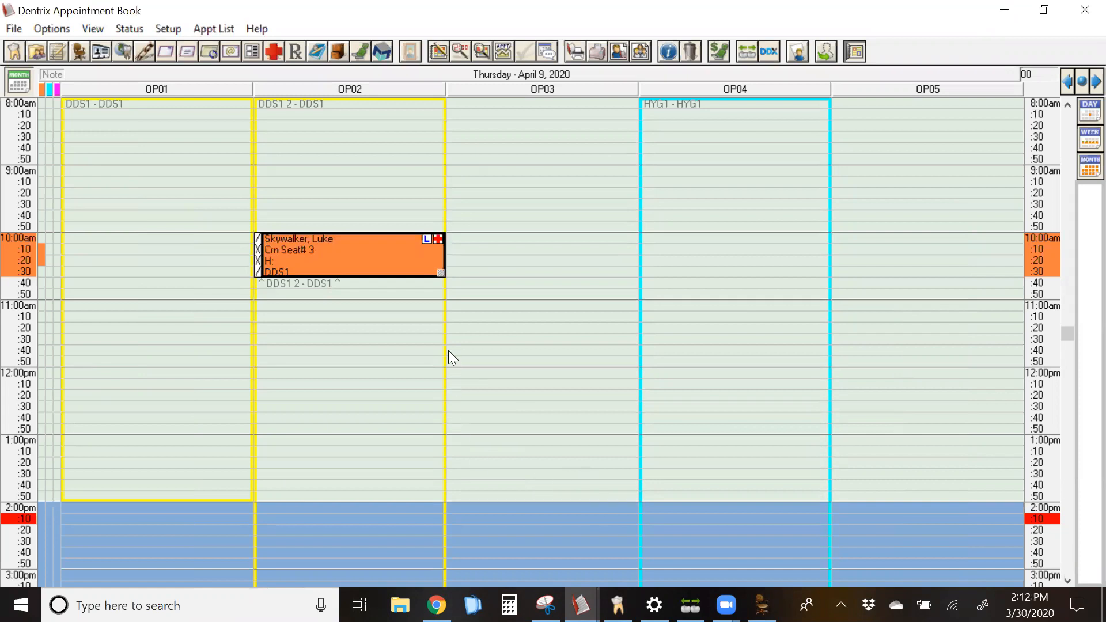
{"action": "mouse_move", "coordinate": [381, 256]}
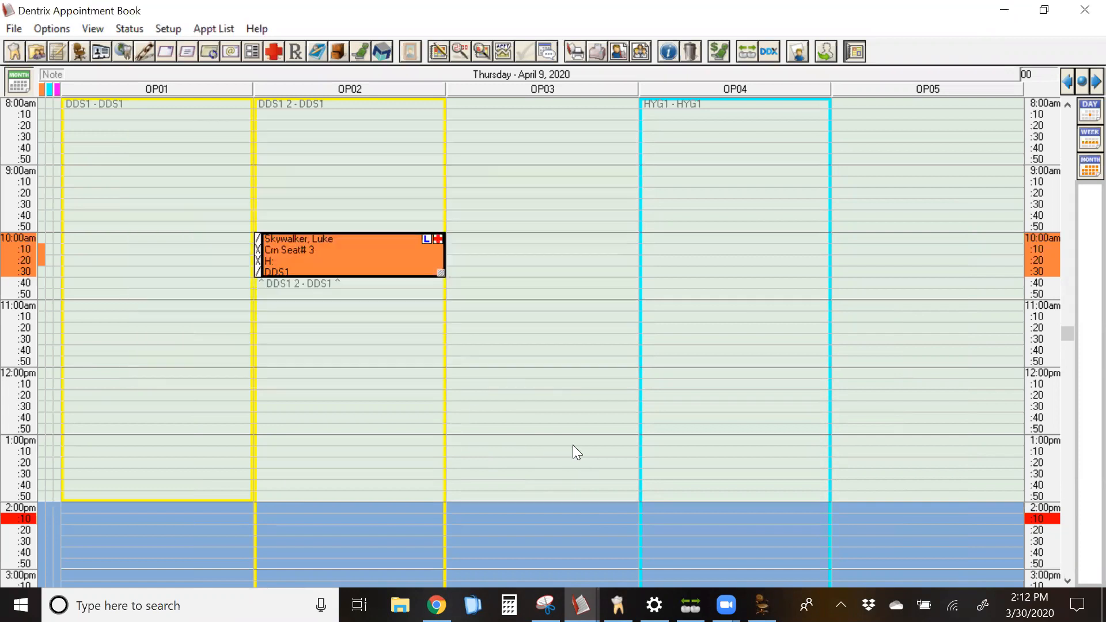
{"action": "mouse_move", "coordinate": [577, 464]}
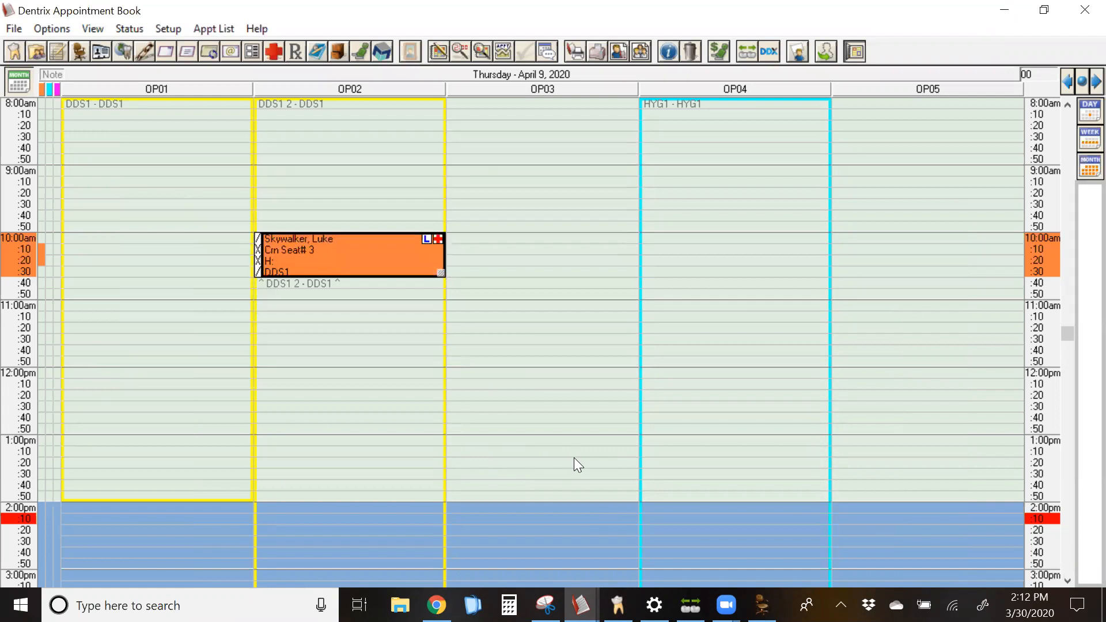
{"action": "mouse_move", "coordinate": [577, 464]}
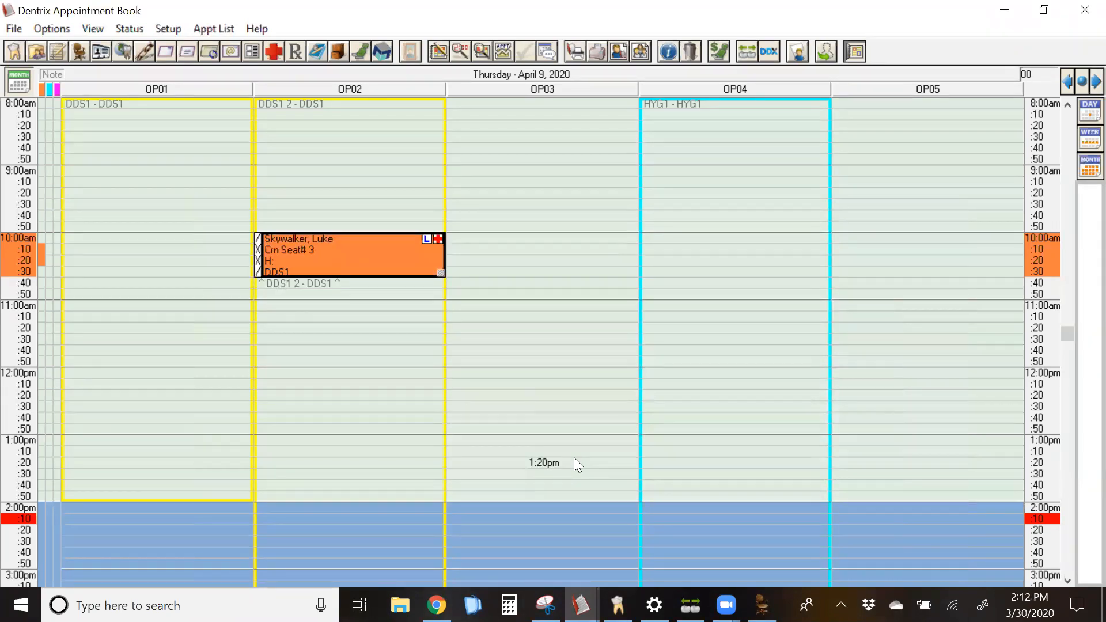
{"action": "mouse_move", "coordinate": [382, 253]}
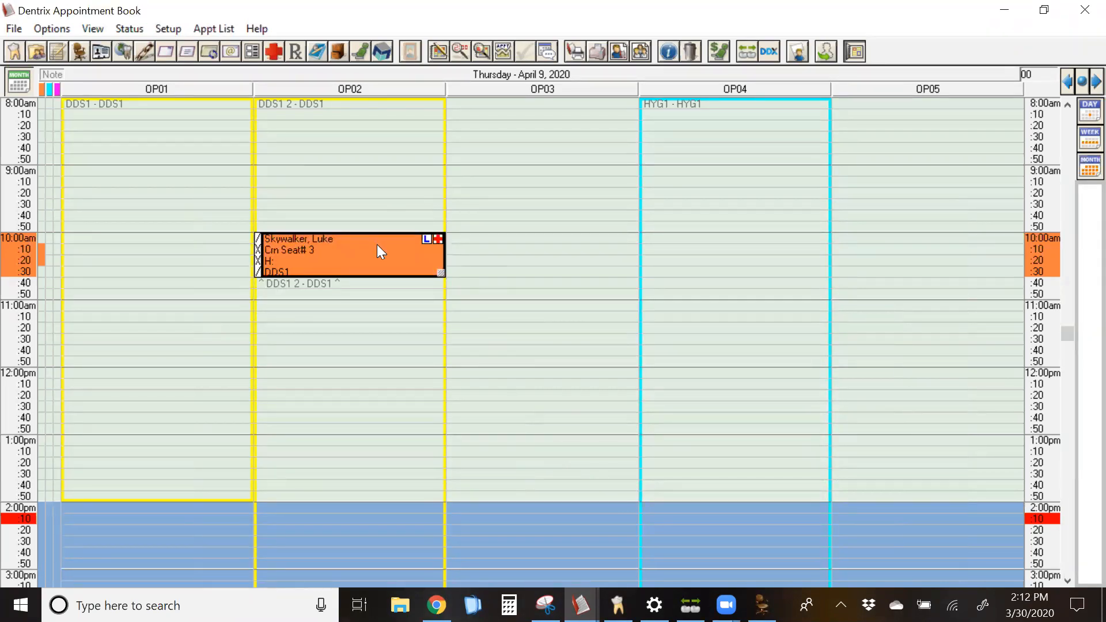
{"action": "mouse_move", "coordinate": [747, 51]}
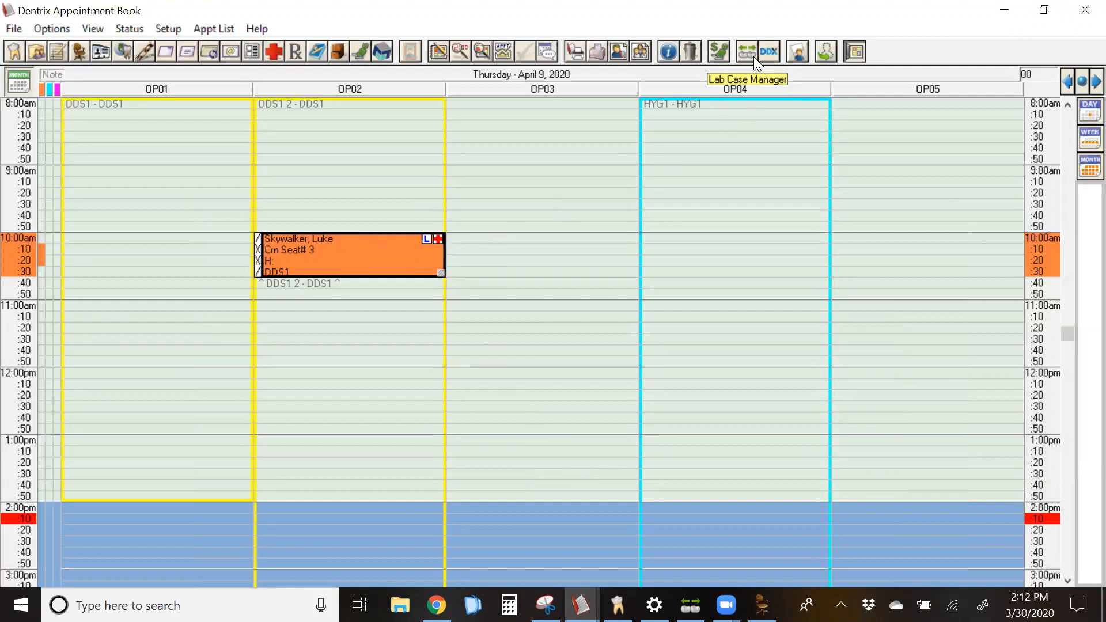
{"action": "mouse_move", "coordinate": [382, 256]}
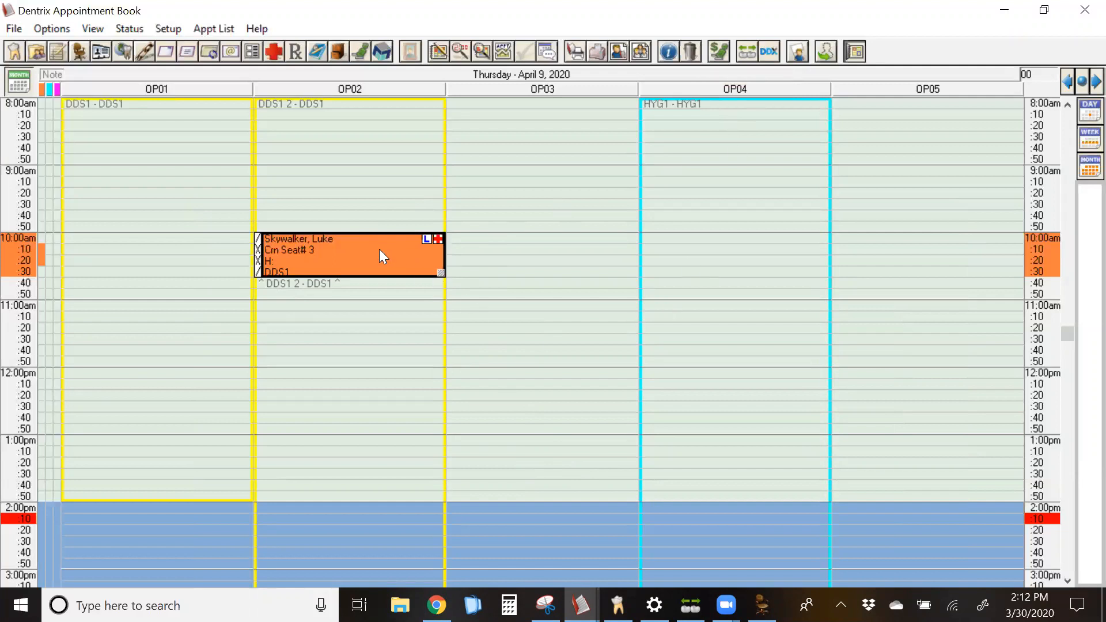
{"action": "mouse_move", "coordinate": [563, 251]}
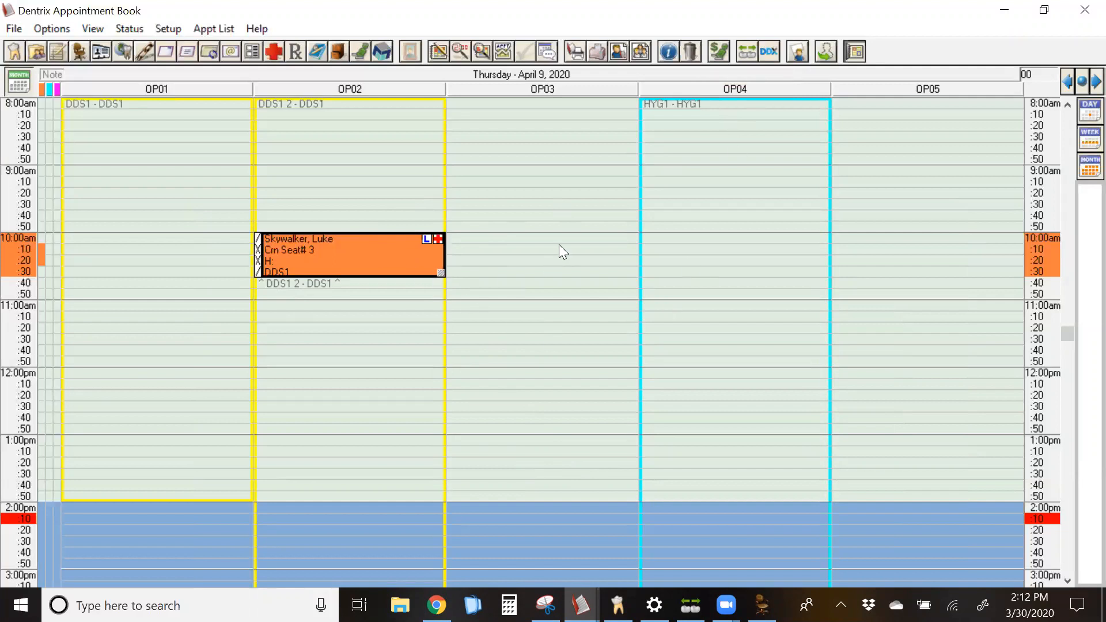
{"action": "mouse_move", "coordinate": [345, 259]}
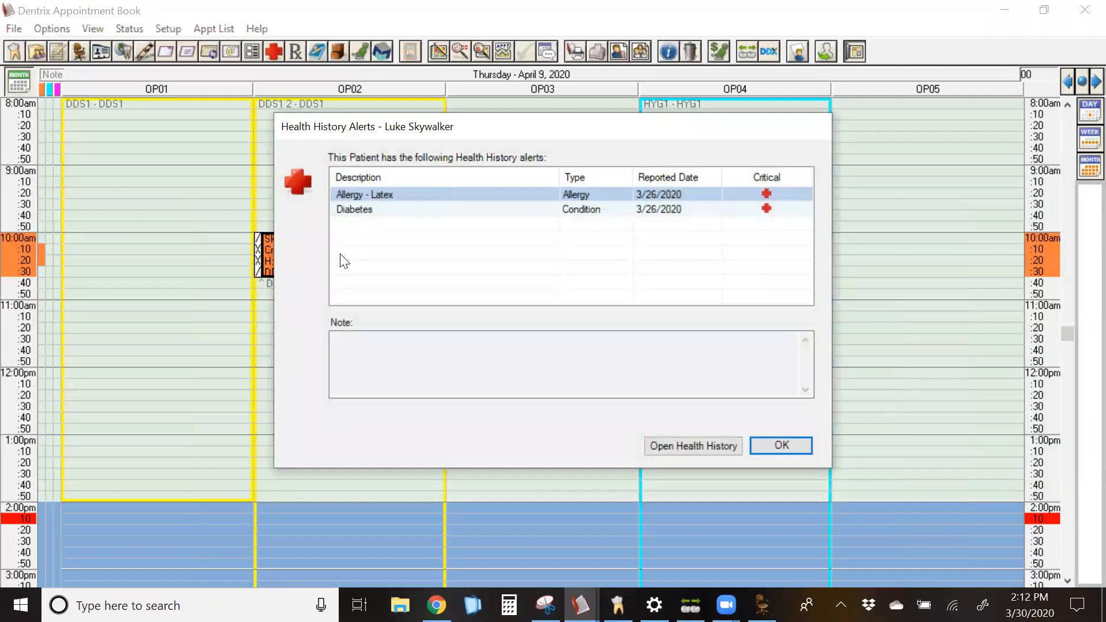
- Past the health alerts, open the attached lab case's Case Information and move it fully into view
{"action": "left_click", "coordinate": [780, 444]}
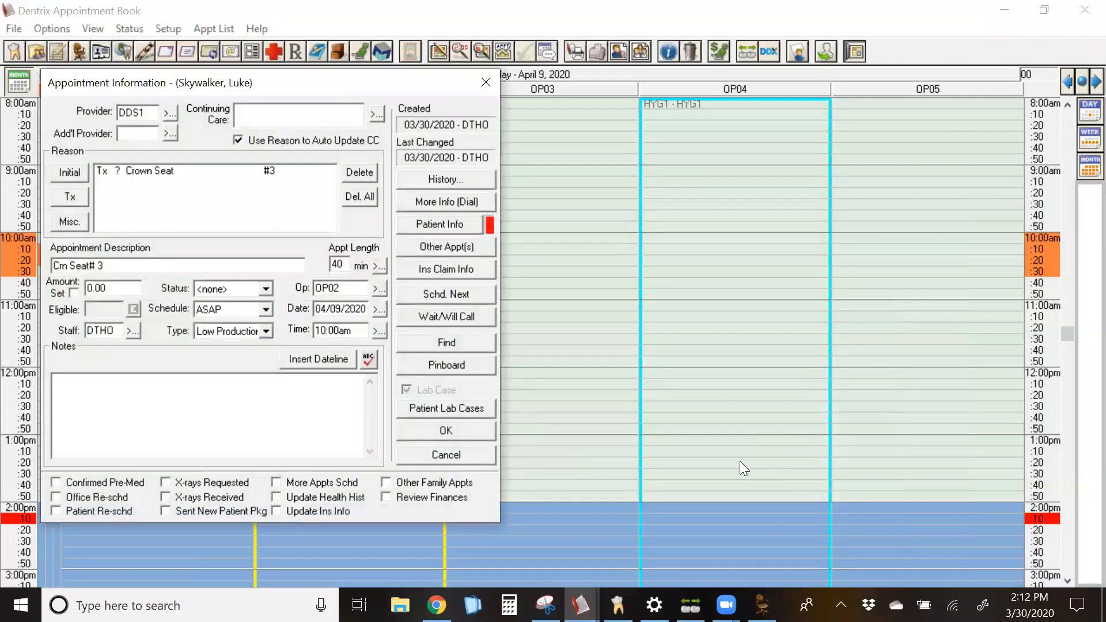
{"action": "mouse_move", "coordinate": [423, 414]}
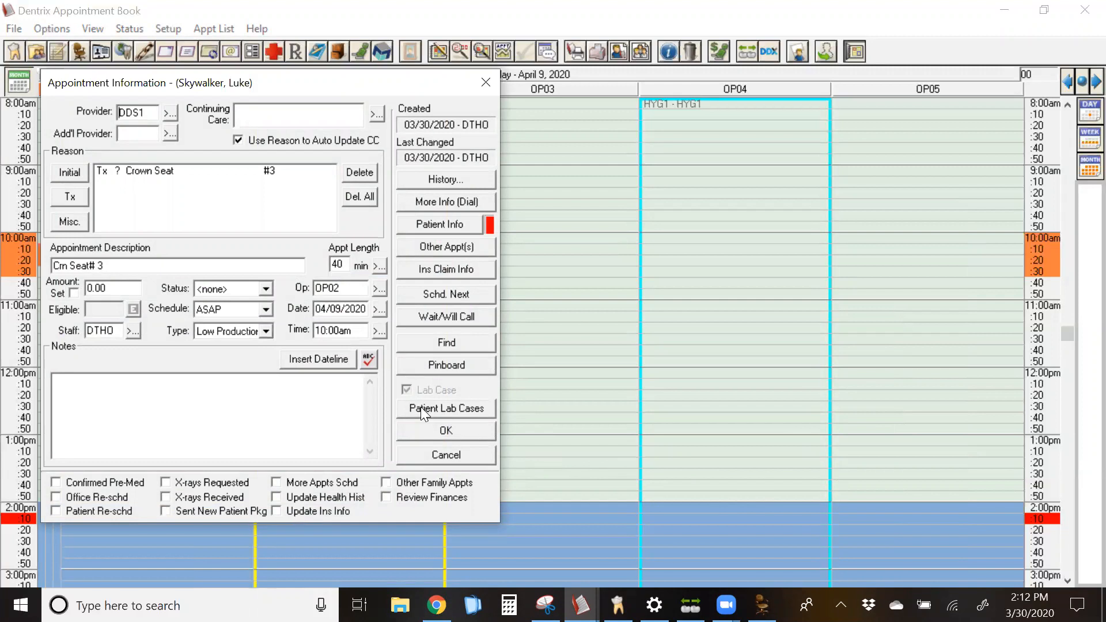
{"action": "left_click", "coordinate": [446, 408]}
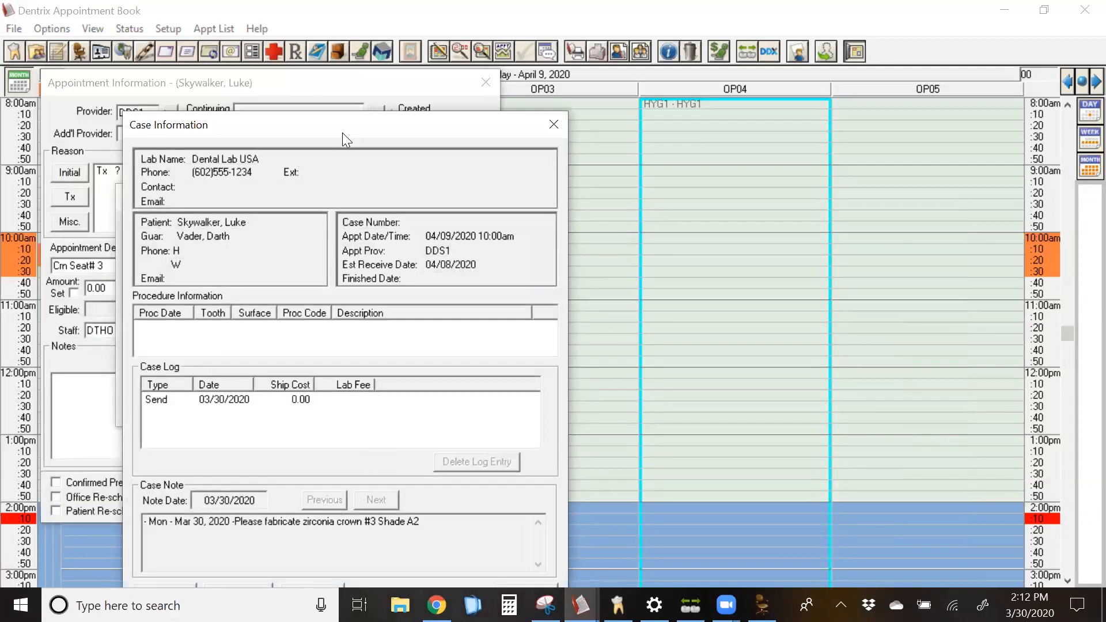
{"action": "left_click_drag", "start_coordinate": [346, 124], "coordinate": [378, 40]}
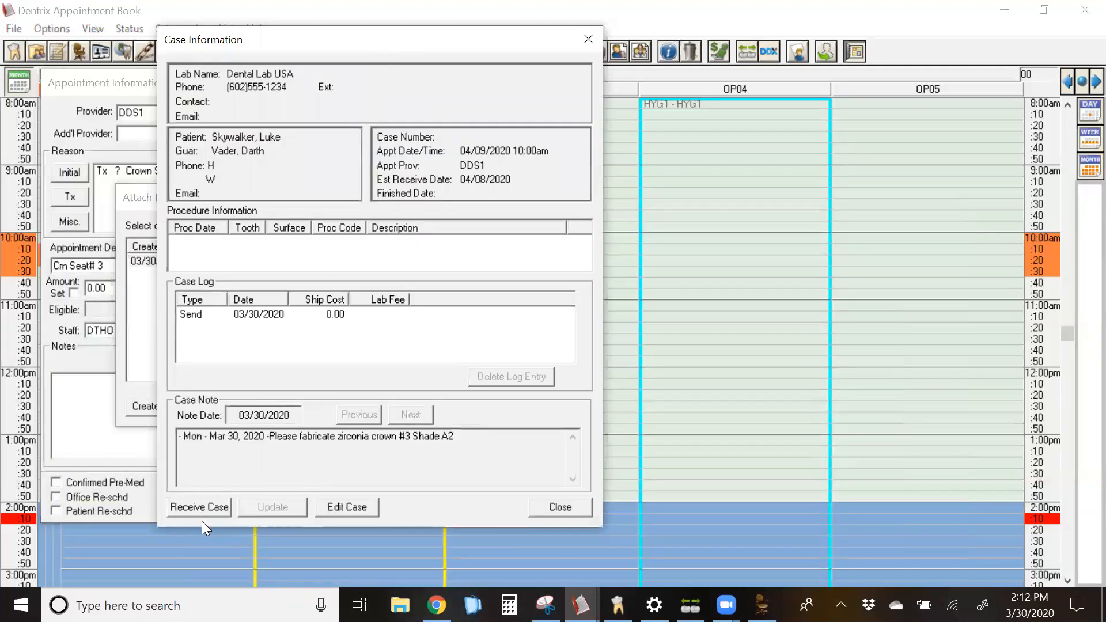
- Start receiving the lab case and enter lab-assigned case number 1234567
{"action": "left_click", "coordinate": [199, 507]}
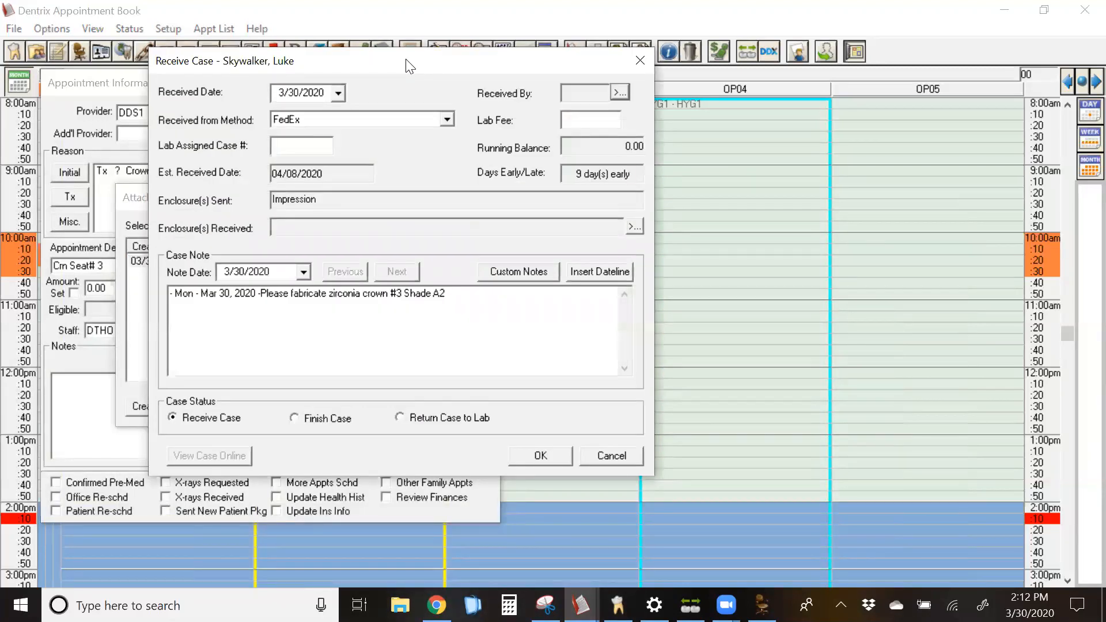
{"action": "mouse_move", "coordinate": [383, 97]}
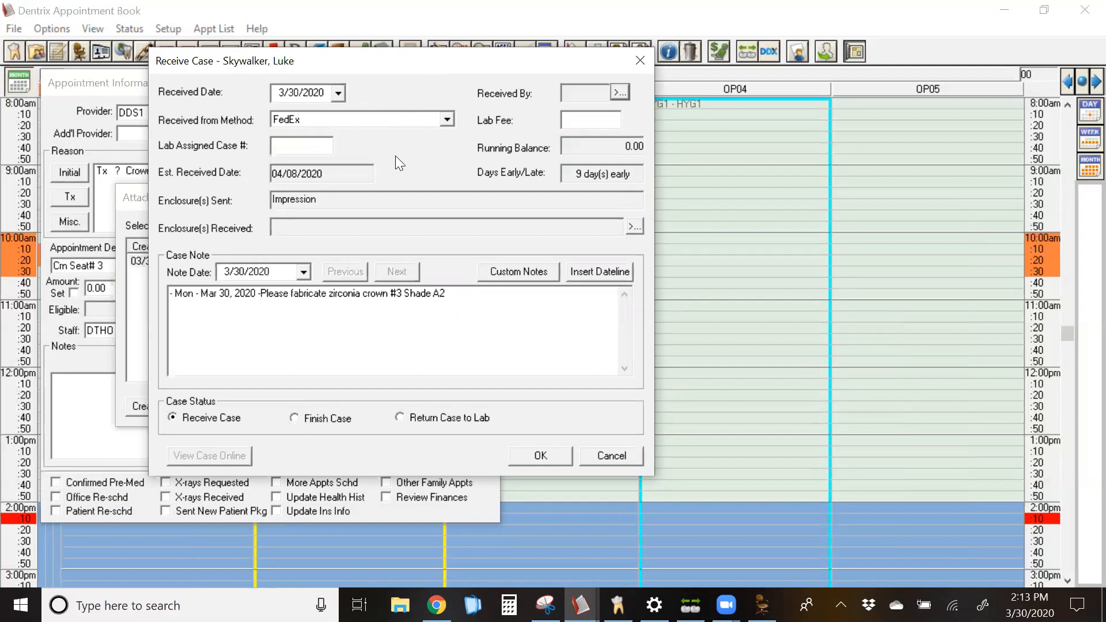
{"action": "left_click", "coordinate": [301, 145]}
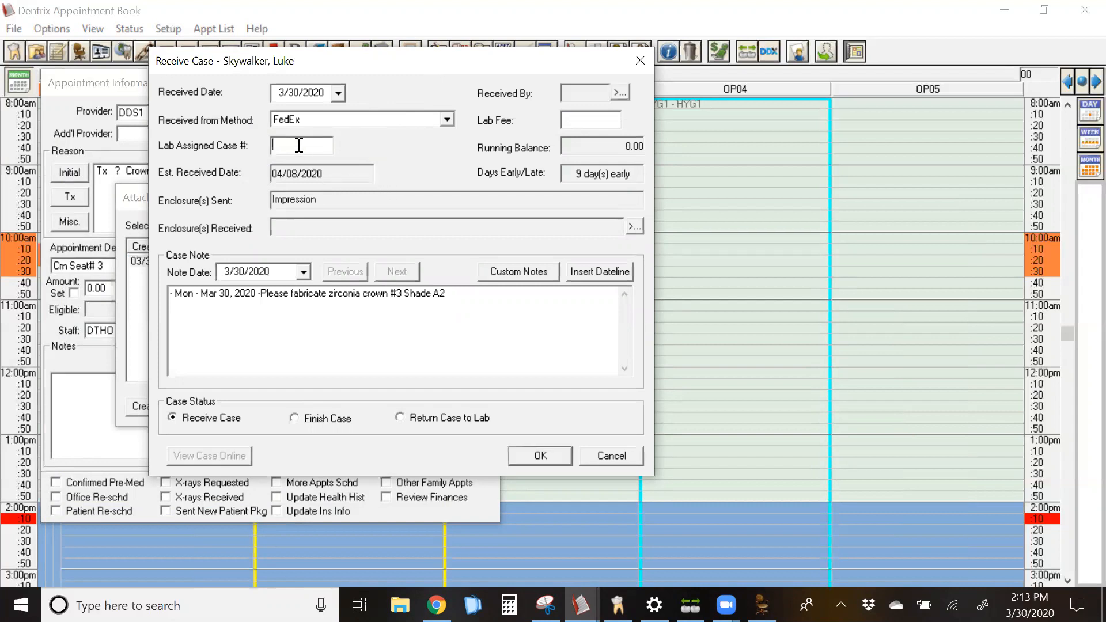
{"action": "type", "text": "12"}
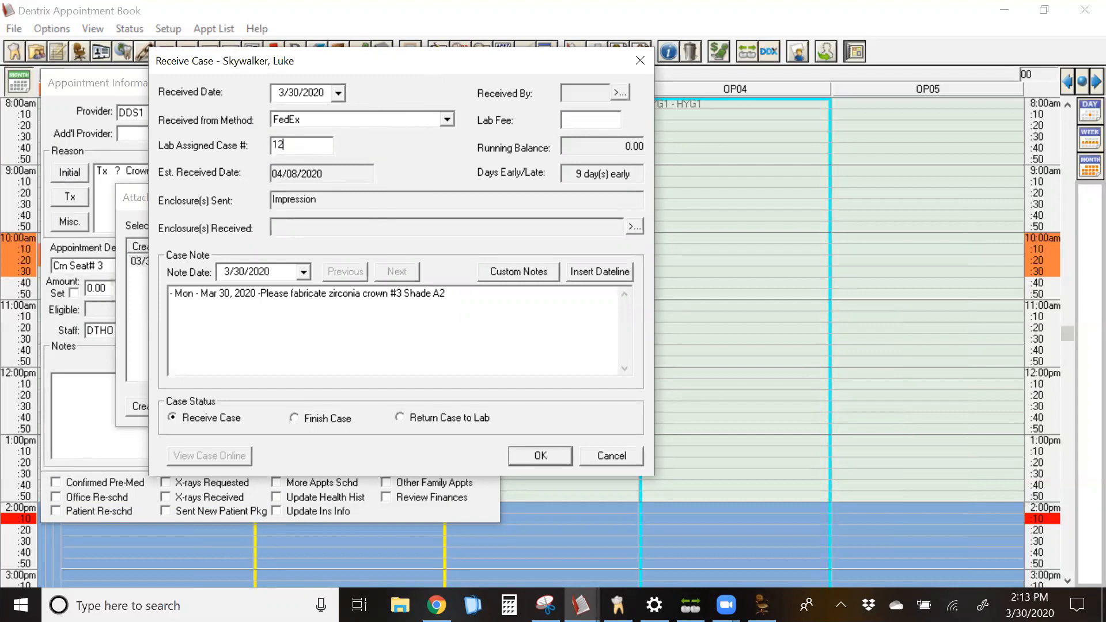
{"action": "type", "text": "34567"}
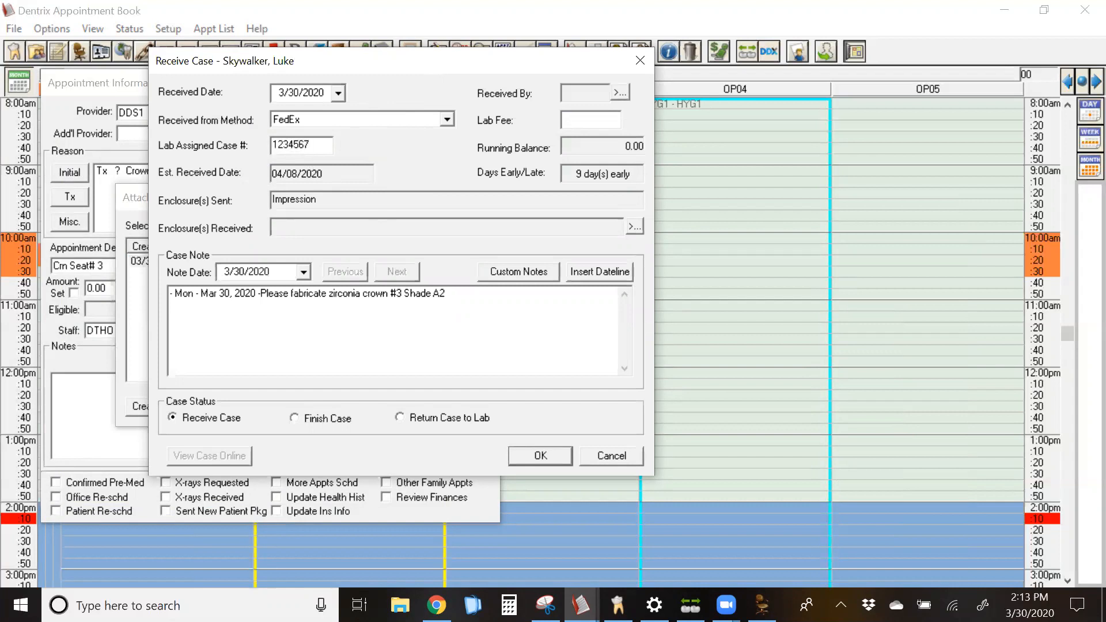
{"action": "left_click", "coordinate": [301, 146]}
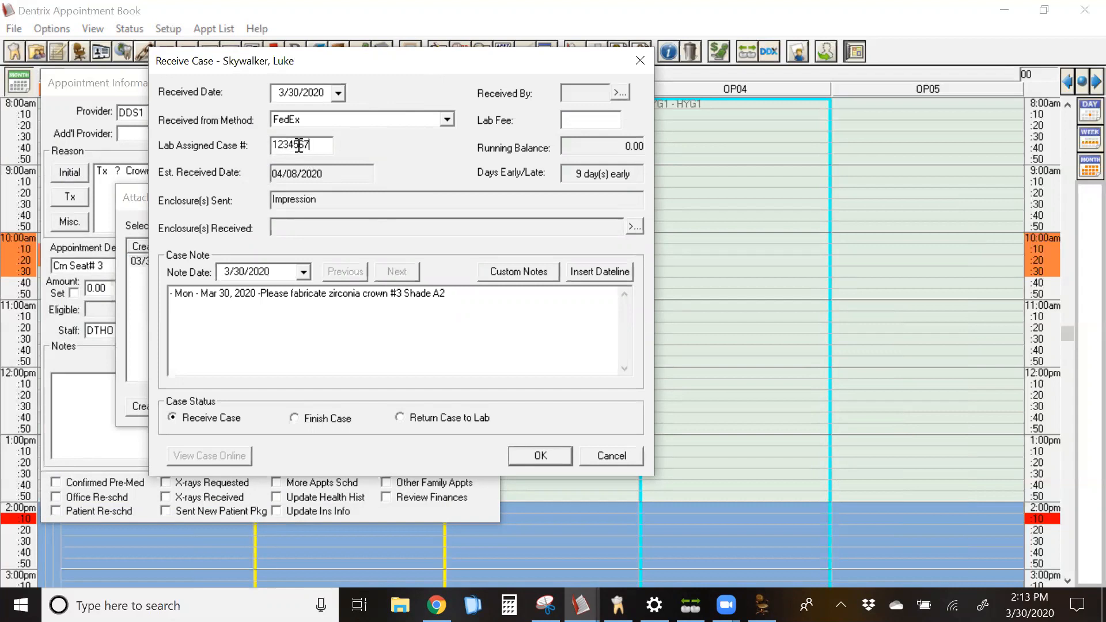
- Enter a 110.00 lab fee and pick DTHO as the staff member who received the case
{"action": "left_click", "coordinate": [588, 120]}
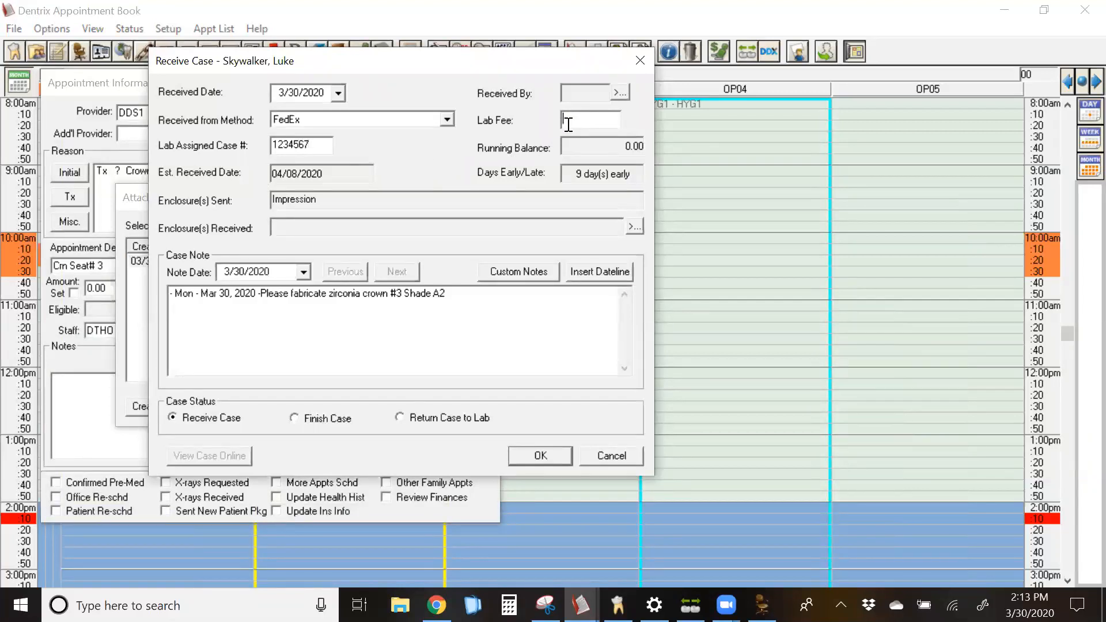
{"action": "type", "text": "110.00"}
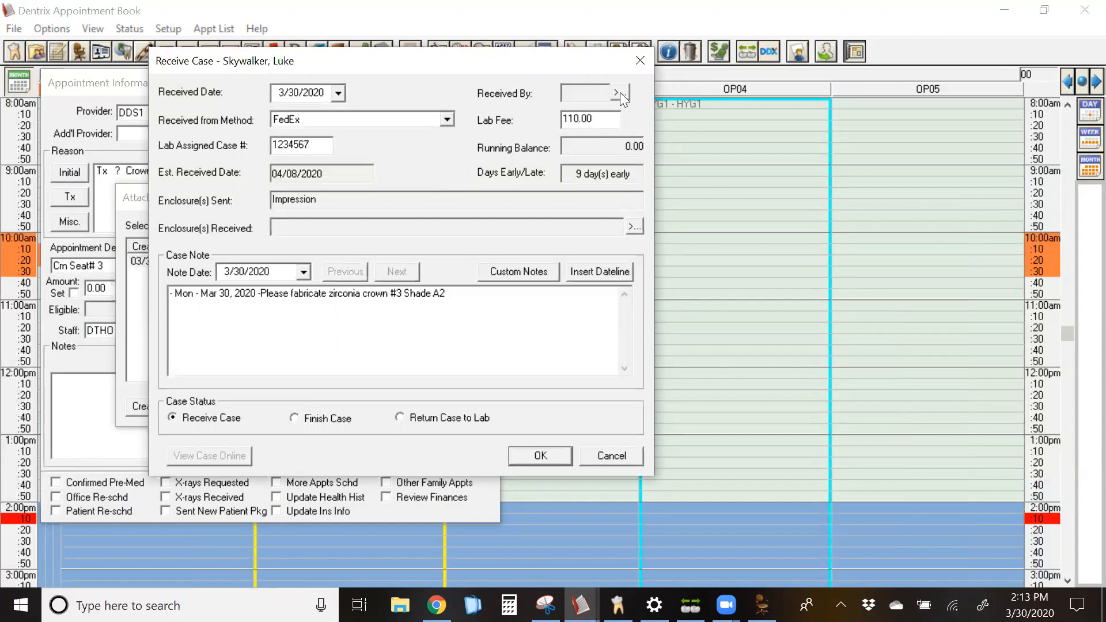
{"action": "left_click", "coordinate": [618, 92]}
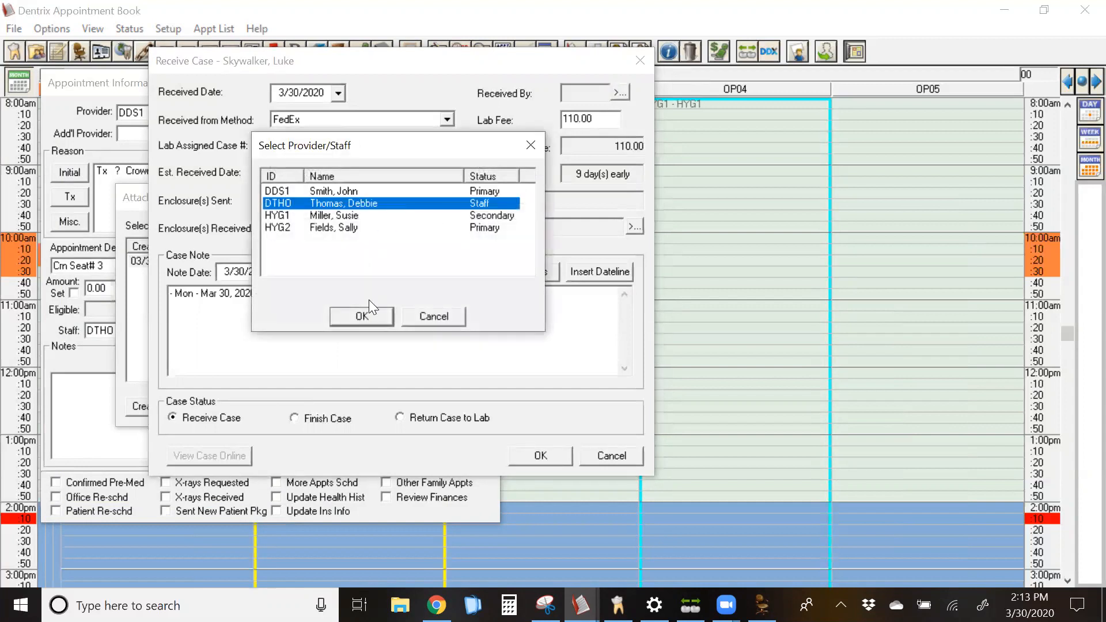
{"action": "left_click", "coordinate": [362, 315]}
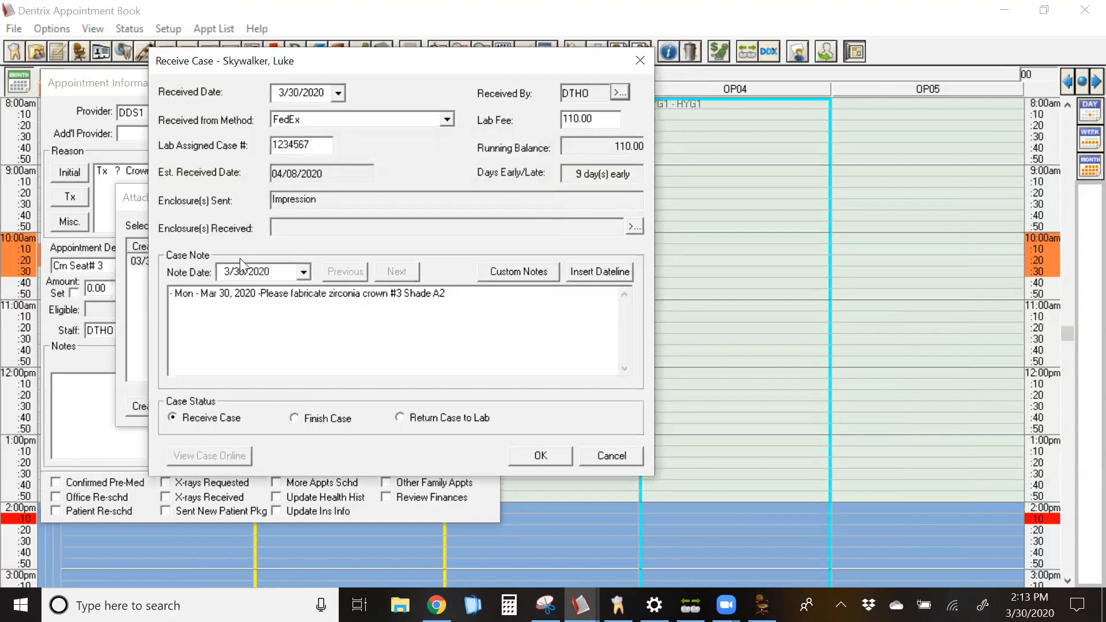
{"action": "mouse_move", "coordinate": [402, 472]}
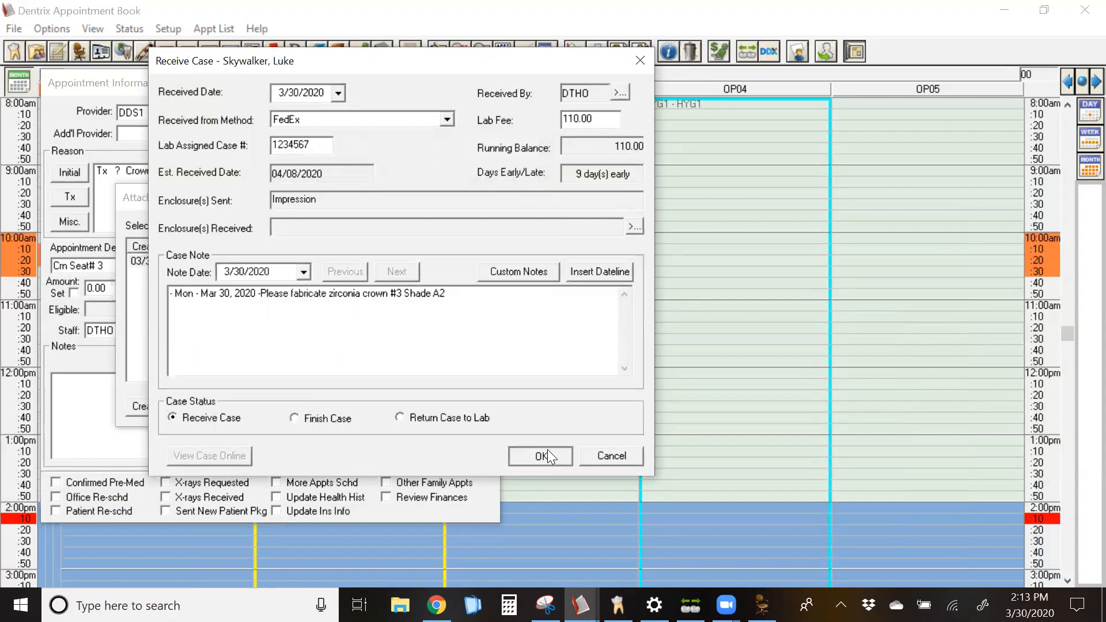
- Save the received case and appointment, keeping it at 10:00am in OP02 despite the time block
{"action": "left_click", "coordinate": [540, 456]}
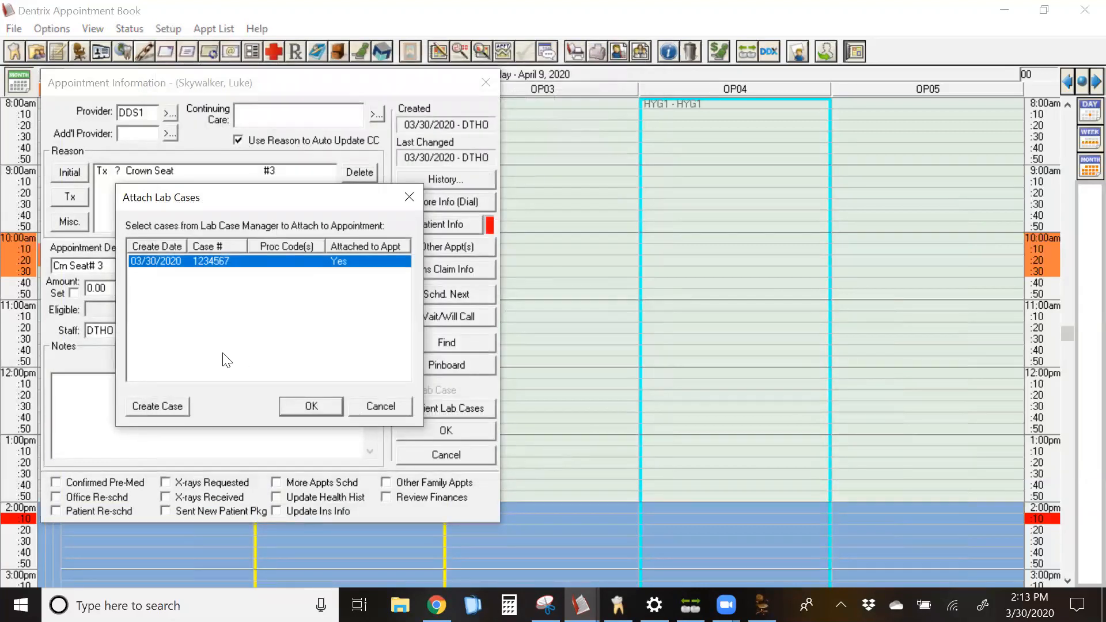
{"action": "left_click", "coordinate": [310, 407]}
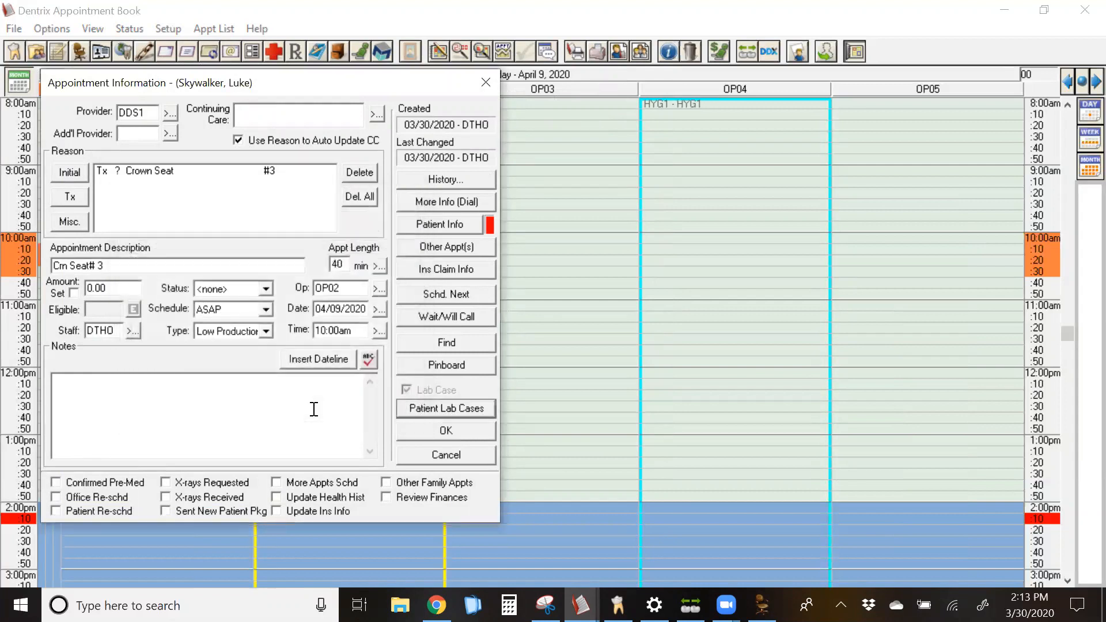
{"action": "left_click", "coordinate": [445, 430]}
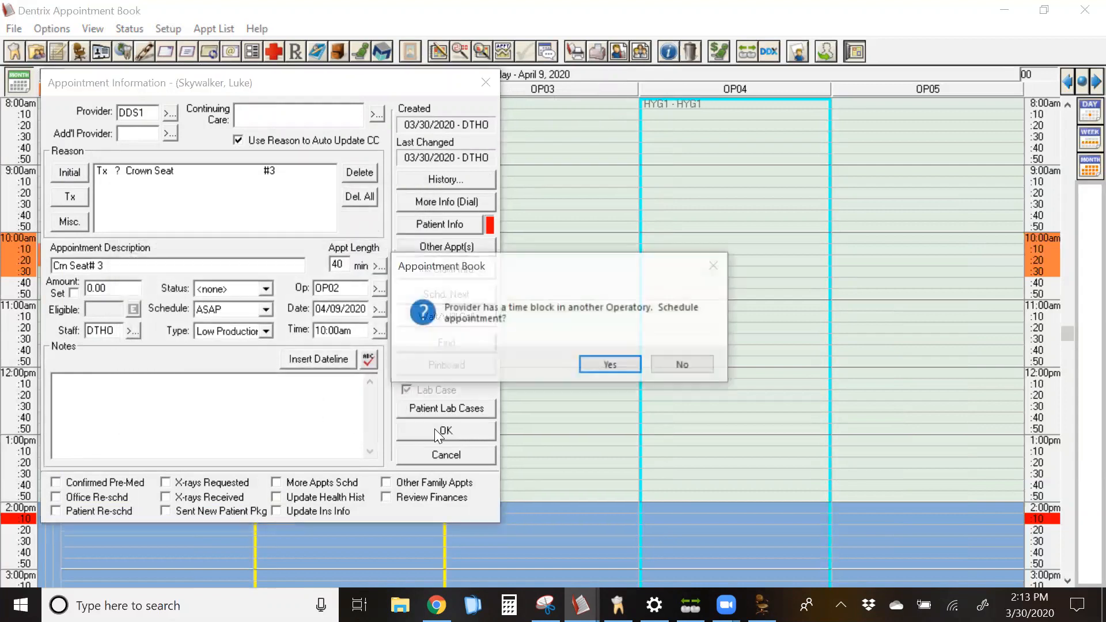
{"action": "left_click", "coordinate": [608, 364]}
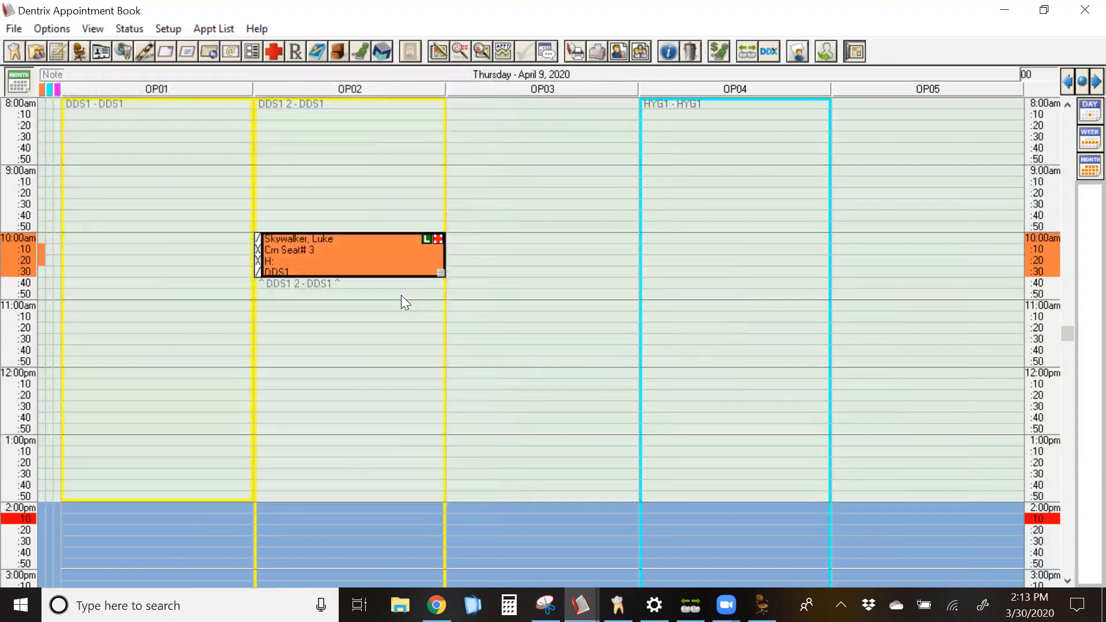
{"action": "mouse_move", "coordinate": [423, 254]}
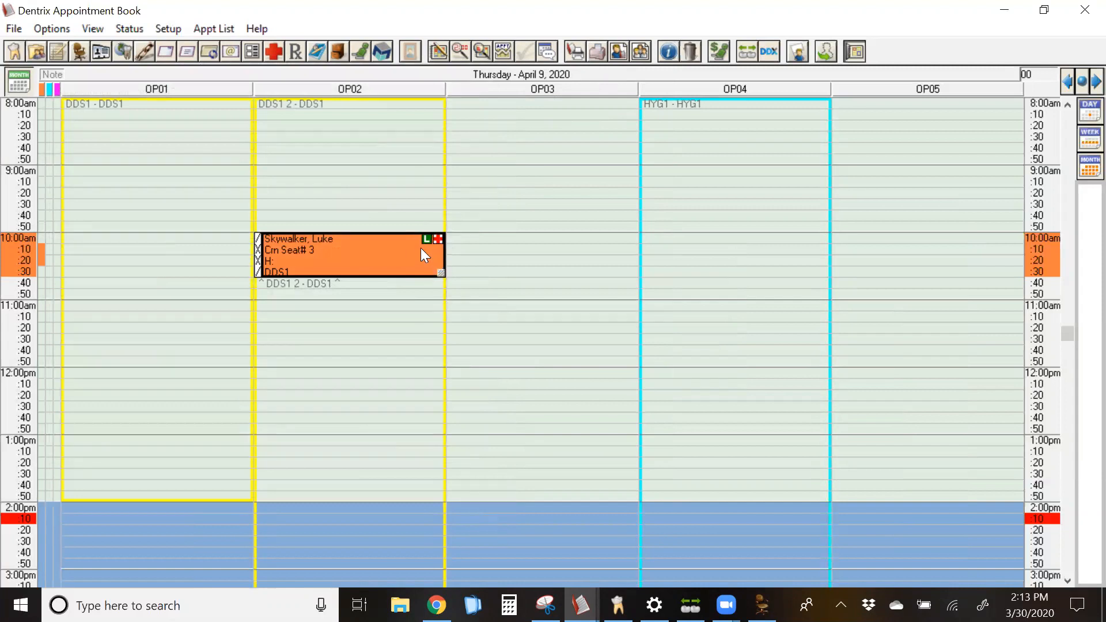
{"action": "mouse_move", "coordinate": [425, 257]}
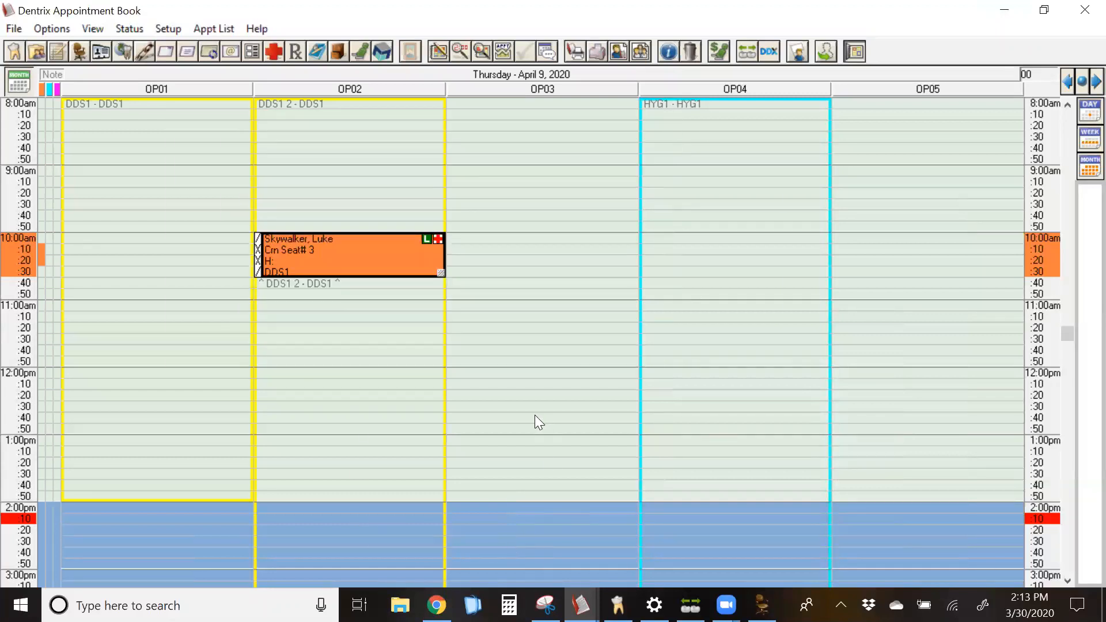
{"action": "mouse_move", "coordinate": [540, 417]}
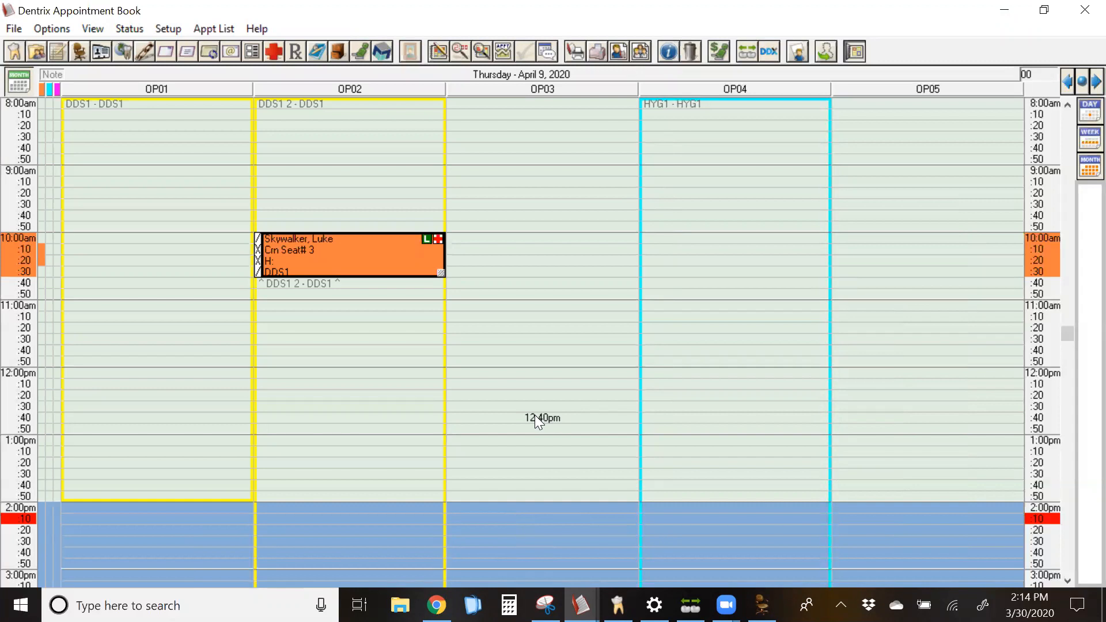
{"action": "mouse_move", "coordinate": [512, 410]}
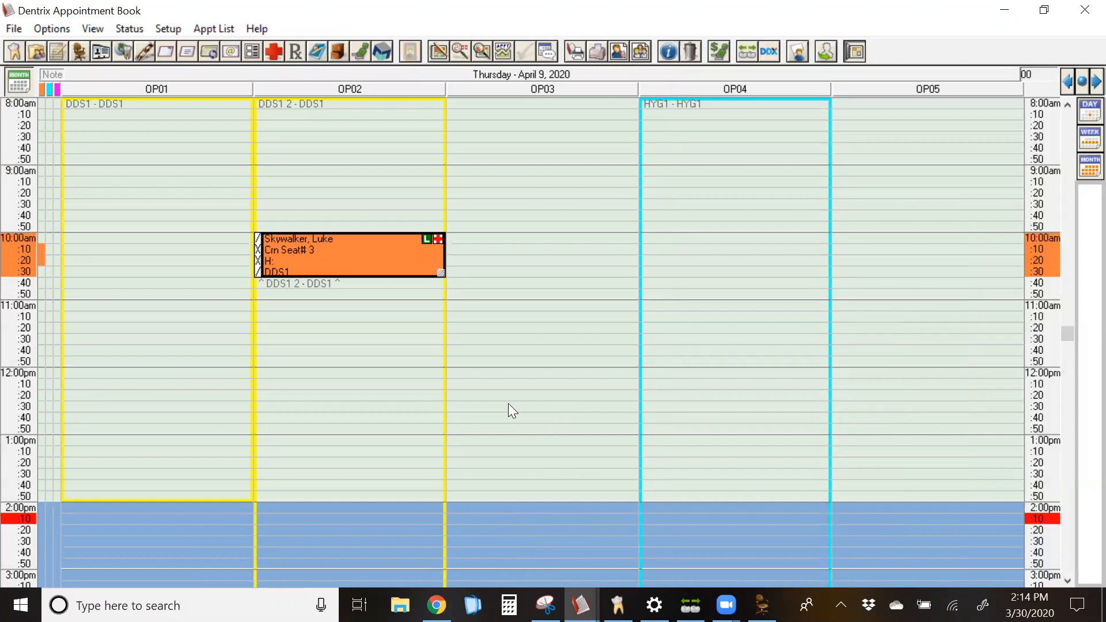
{"action": "mouse_move", "coordinate": [556, 272]}
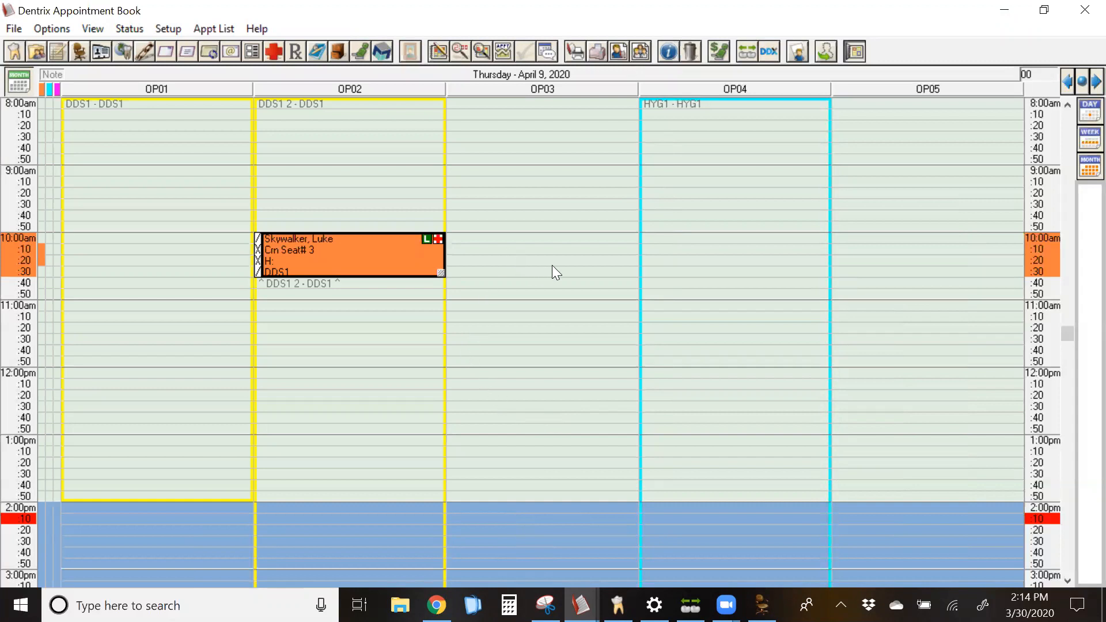
{"action": "mouse_move", "coordinate": [593, 194]}
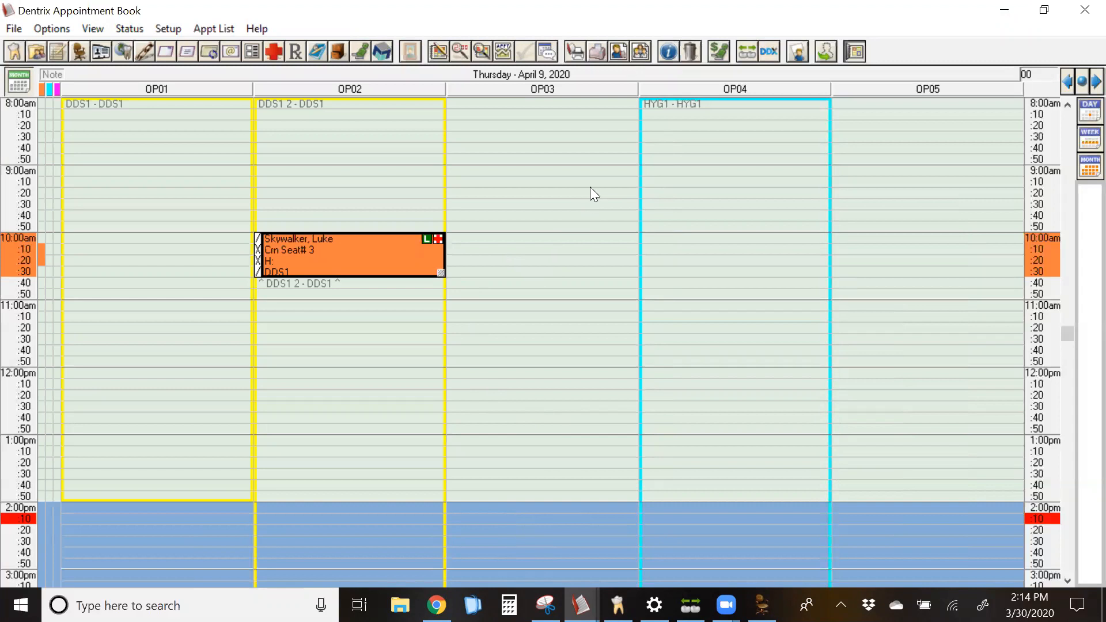
{"action": "mouse_move", "coordinate": [508, 82]}
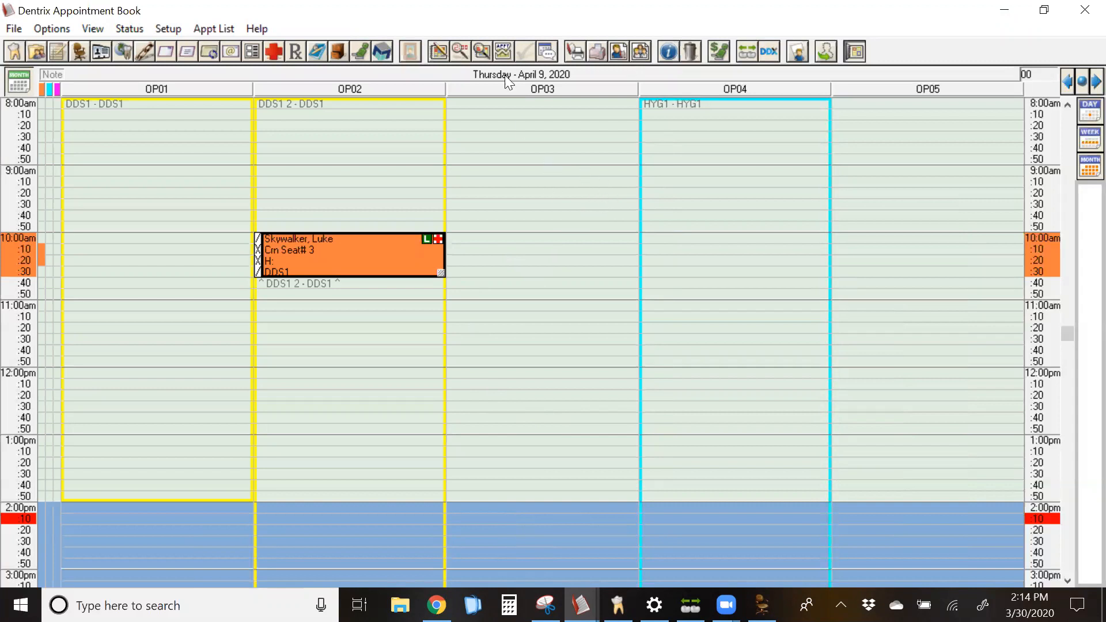
{"action": "mouse_move", "coordinate": [747, 52]}
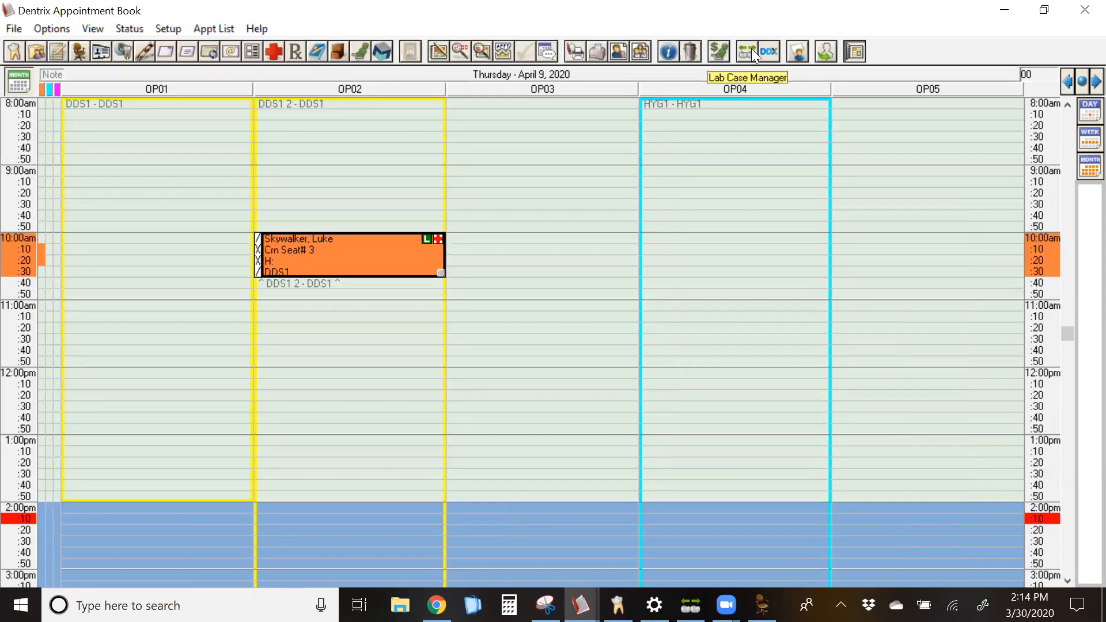
{"action": "mouse_move", "coordinate": [754, 62]}
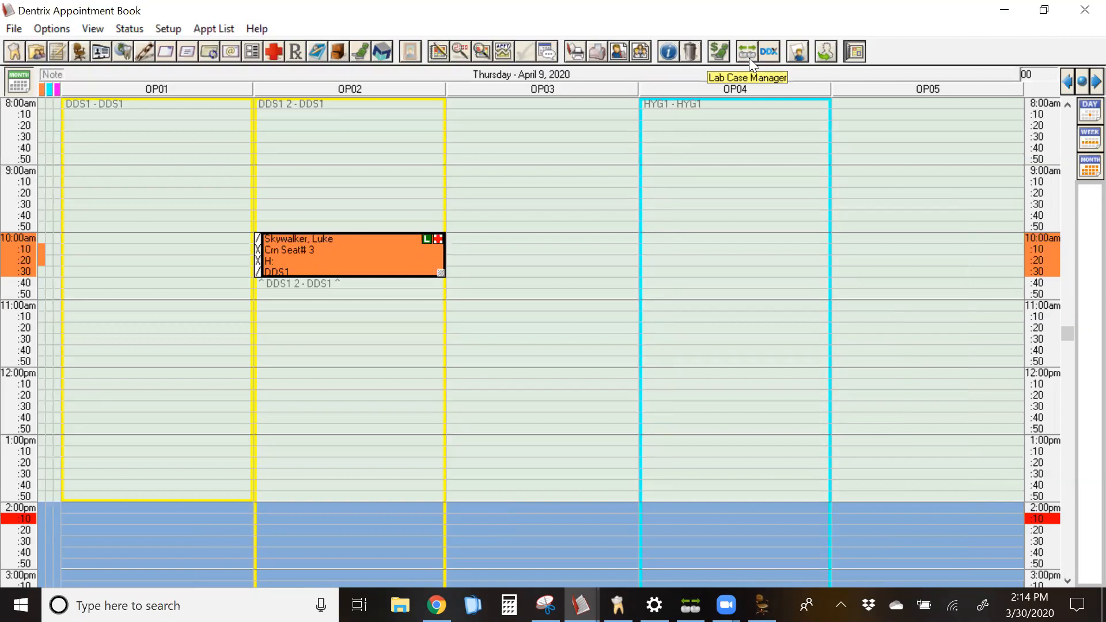
- Open Lab Case Manager from the toolbar and bring up its Setup menu
{"action": "left_click", "coordinate": [747, 50]}
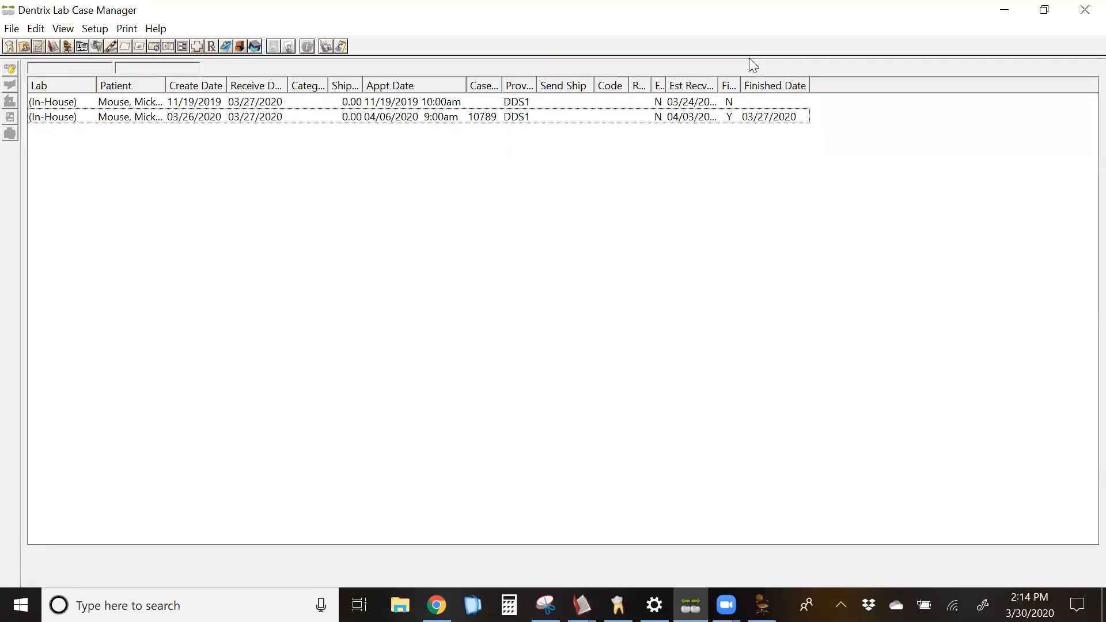
{"action": "mouse_move", "coordinate": [314, 8]}
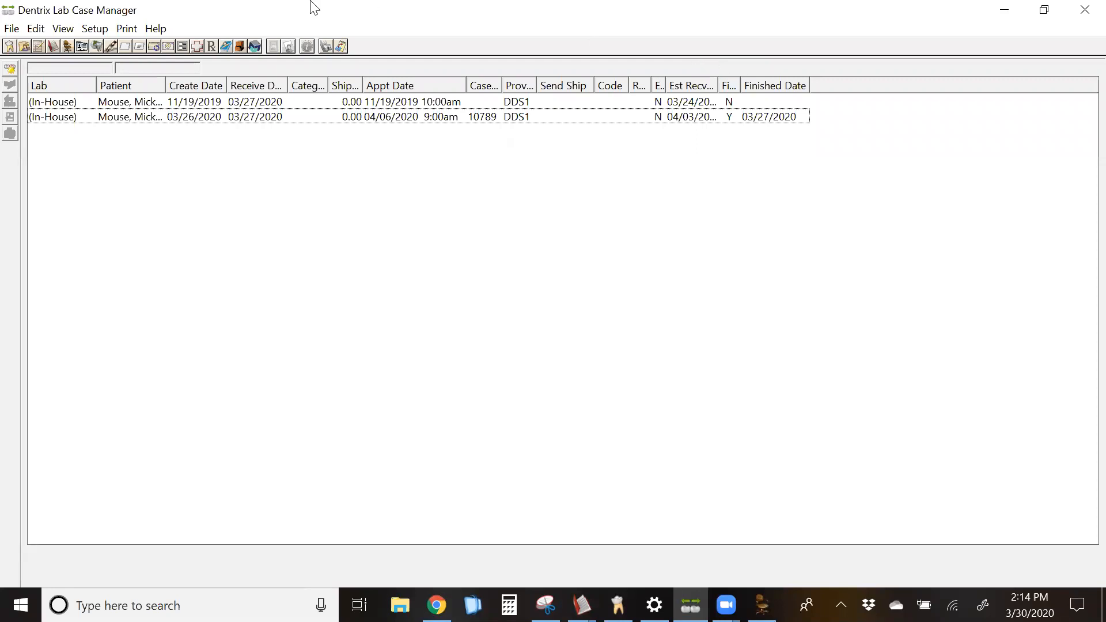
{"action": "mouse_move", "coordinate": [125, 13]}
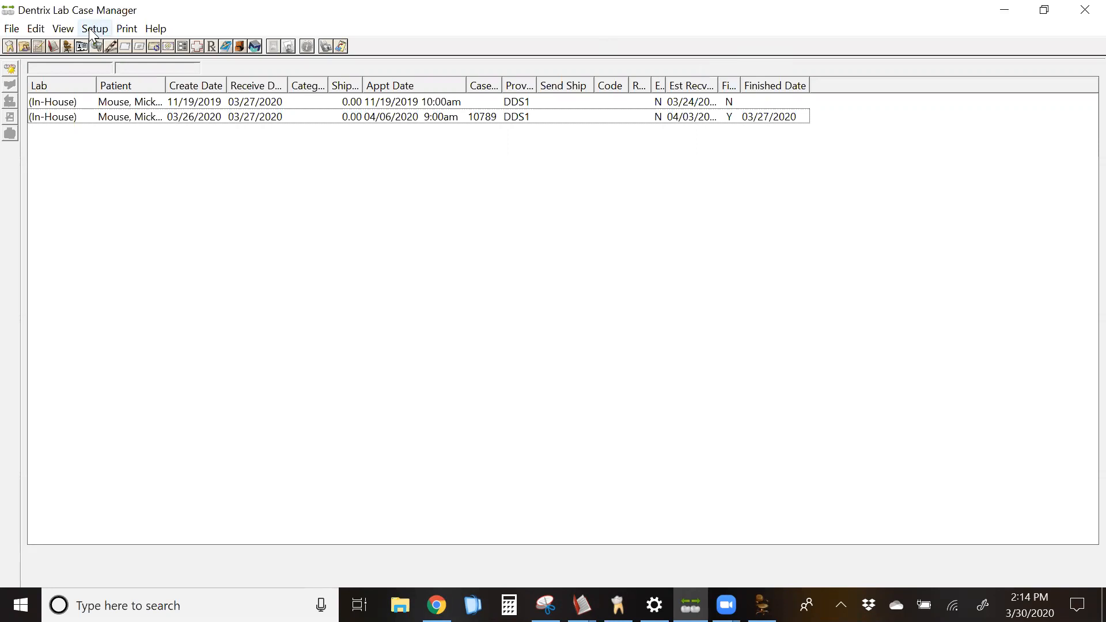
{"action": "left_click", "coordinate": [95, 27]}
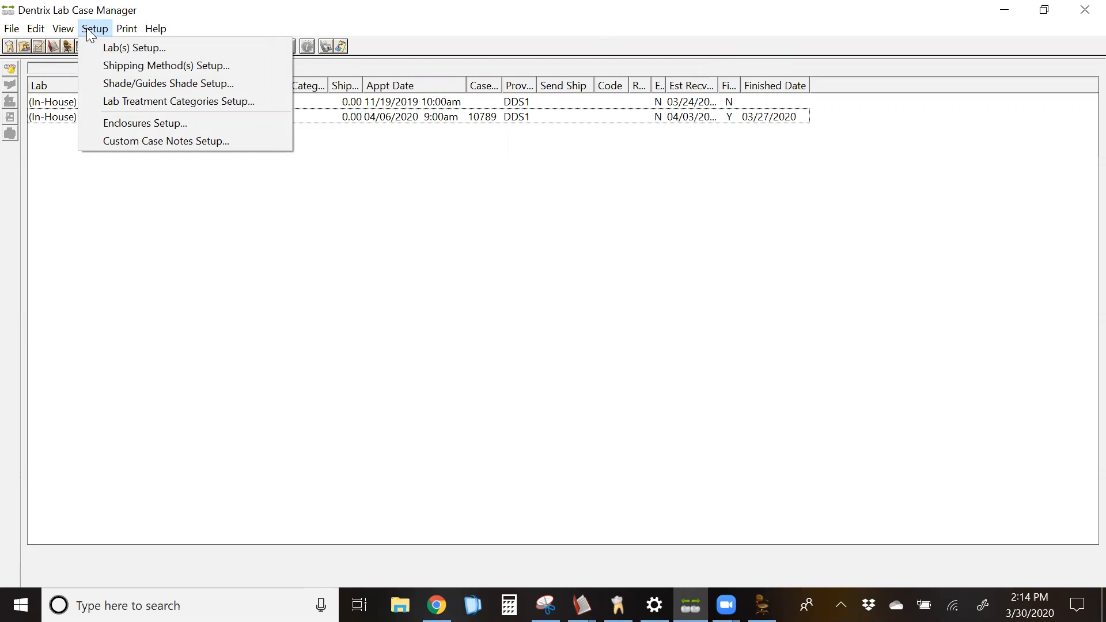
{"action": "mouse_move", "coordinate": [133, 48]}
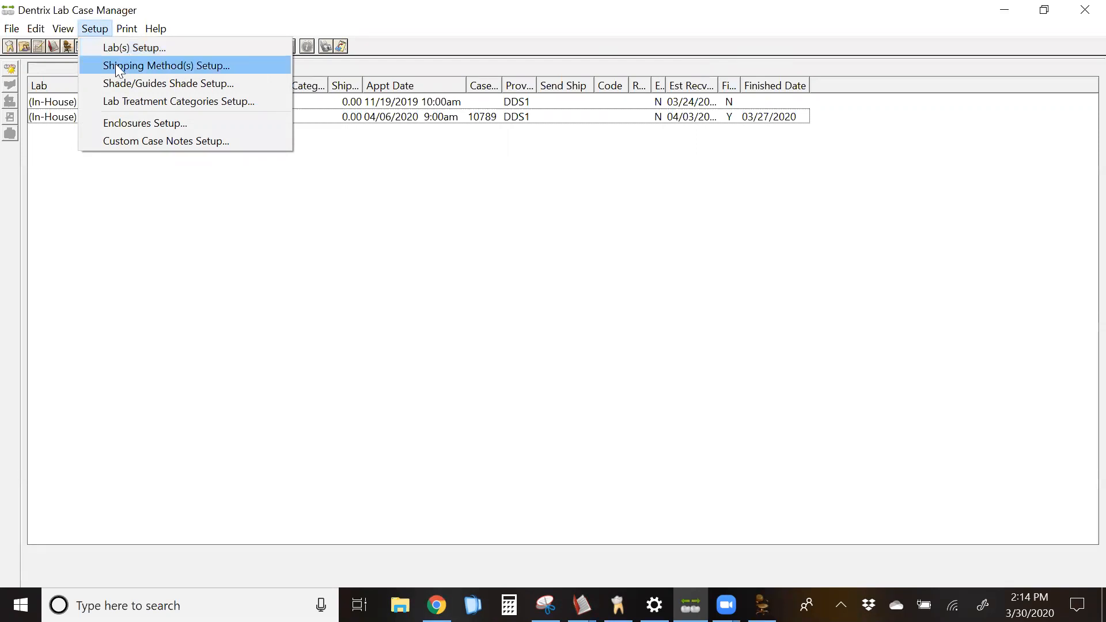
{"action": "mouse_move", "coordinate": [162, 74]}
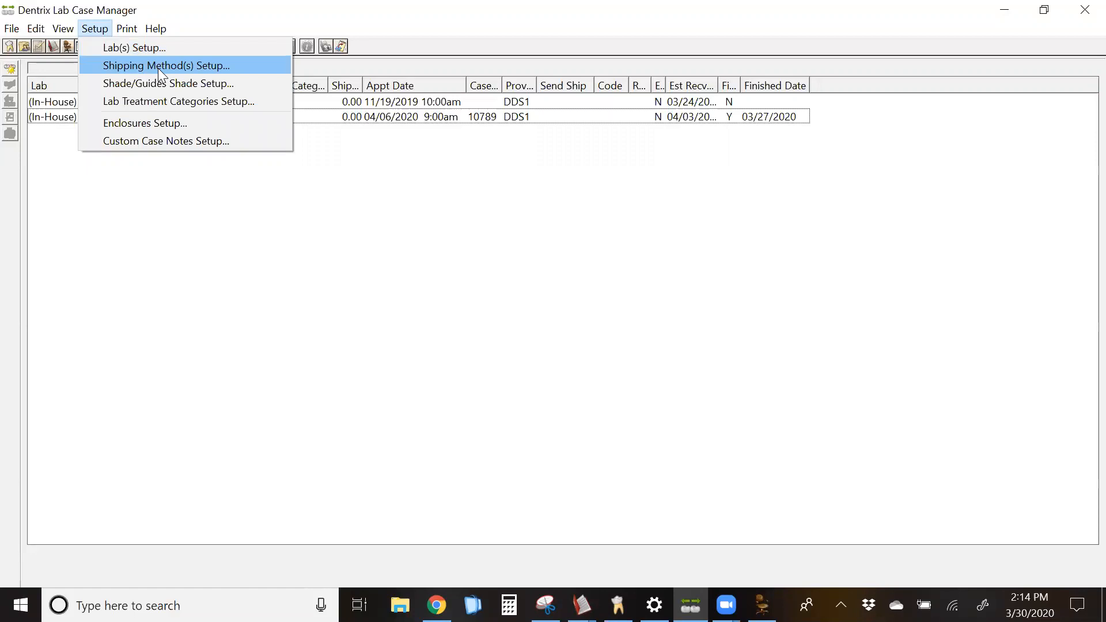
{"action": "mouse_move", "coordinate": [167, 83]}
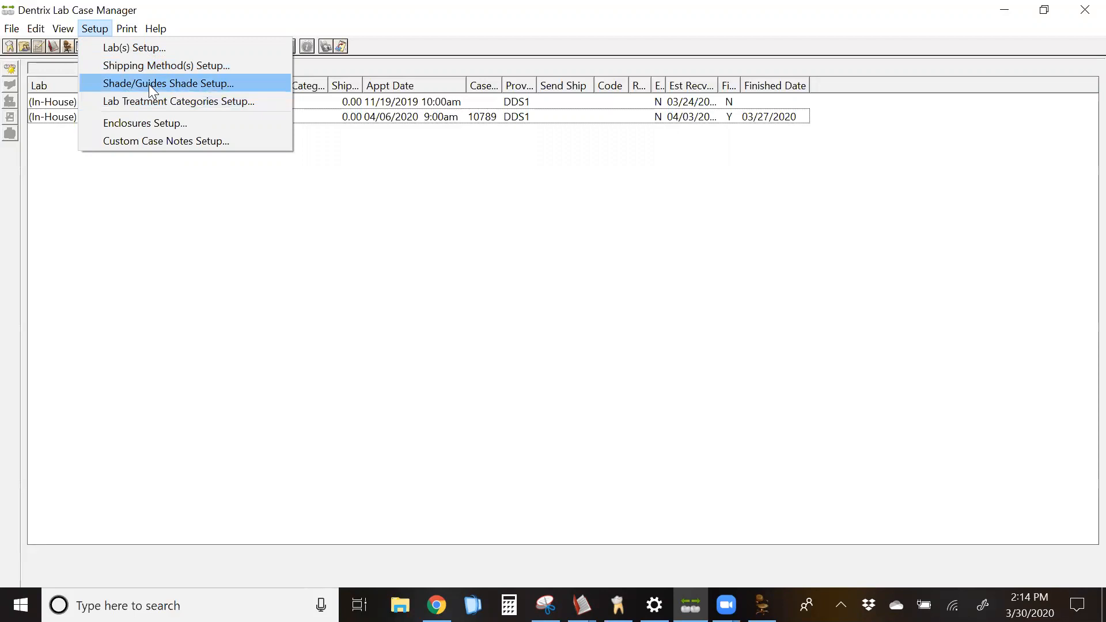
{"action": "mouse_move", "coordinate": [134, 47]}
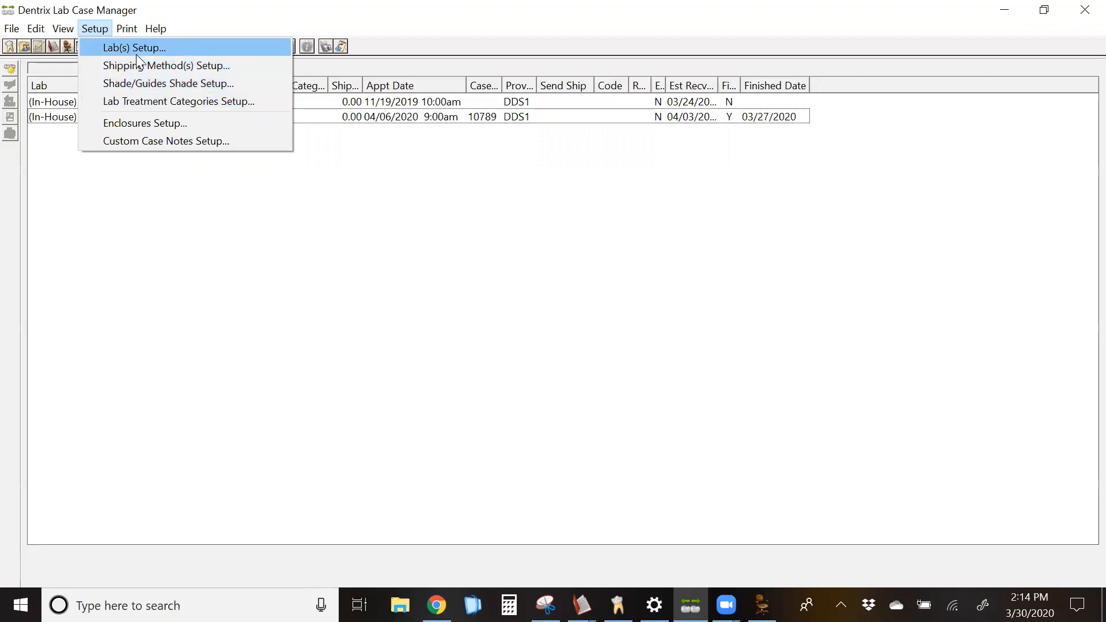
{"action": "mouse_move", "coordinate": [168, 83]}
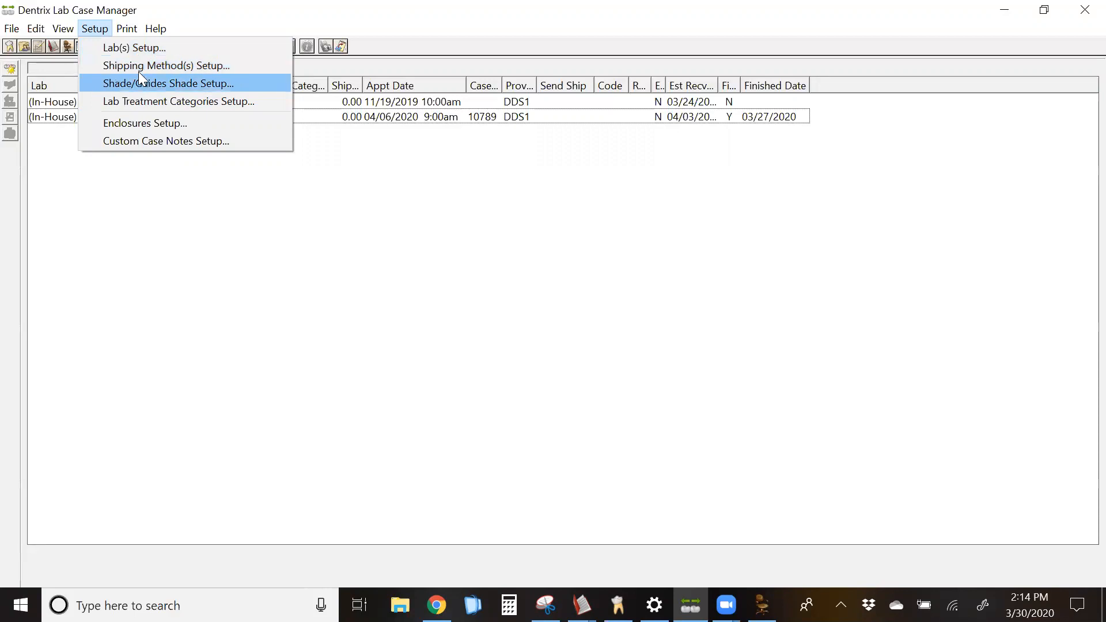
{"action": "mouse_move", "coordinate": [166, 64]}
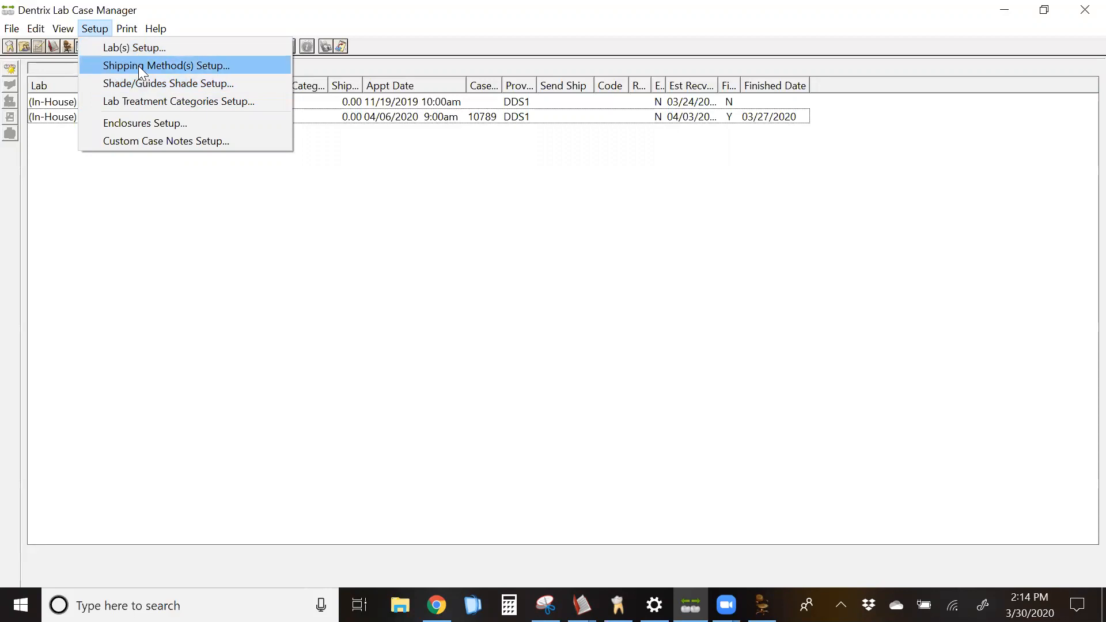
- Review Shipping Method(s) Setup, then start and cancel adding a new shade guide
{"action": "left_click", "coordinate": [166, 65]}
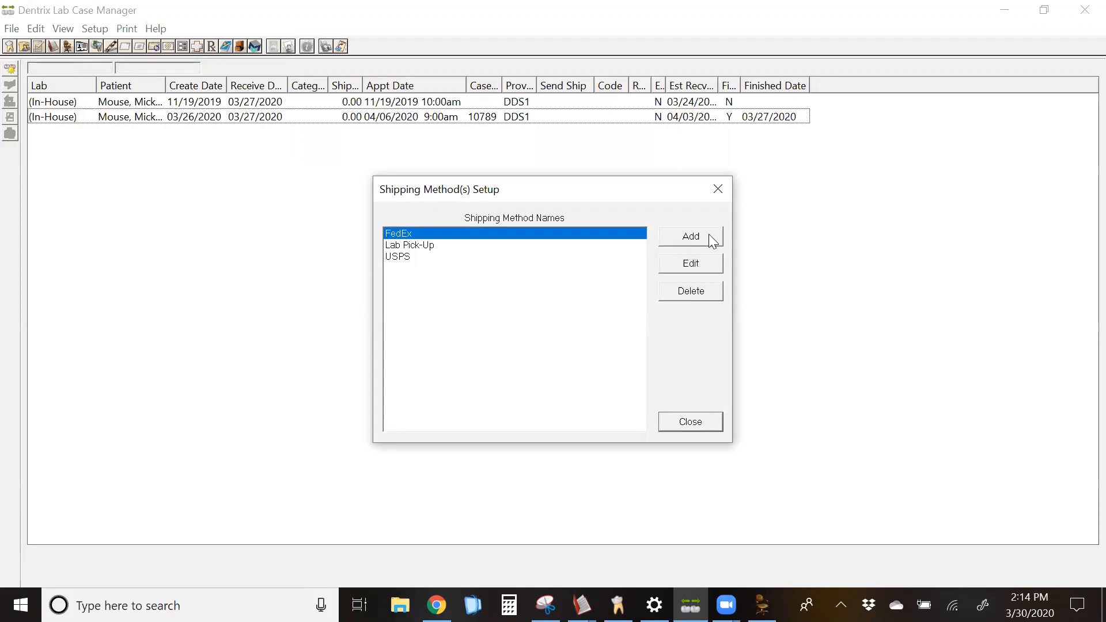
{"action": "left_click", "coordinate": [689, 236]}
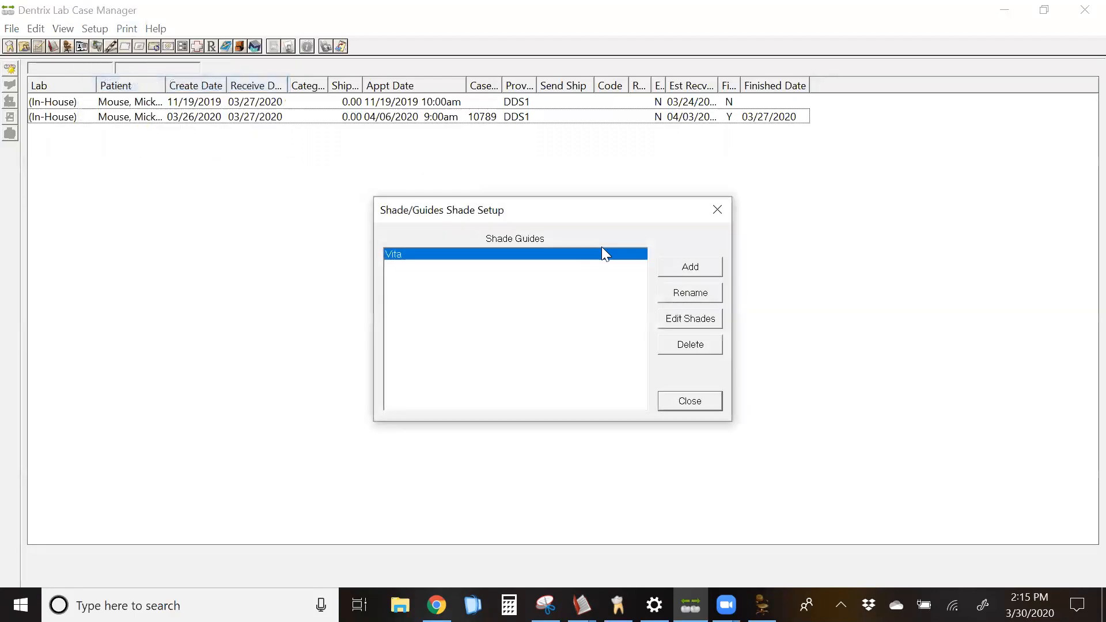
{"action": "left_click", "coordinate": [689, 267]}
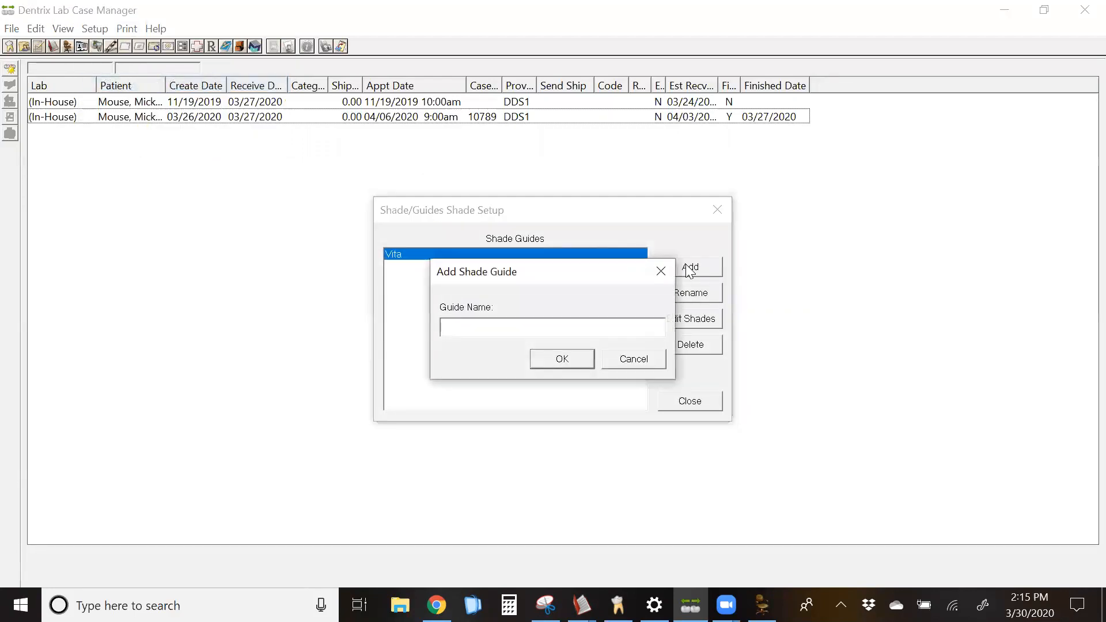
{"action": "left_click", "coordinate": [552, 326]}
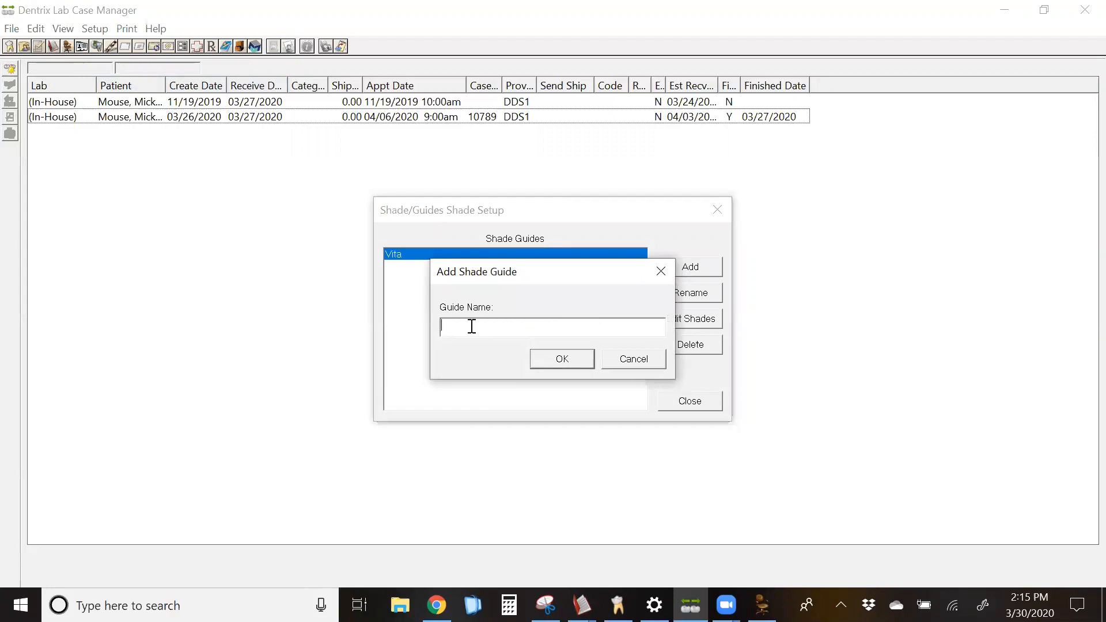
{"action": "left_click", "coordinate": [633, 358]}
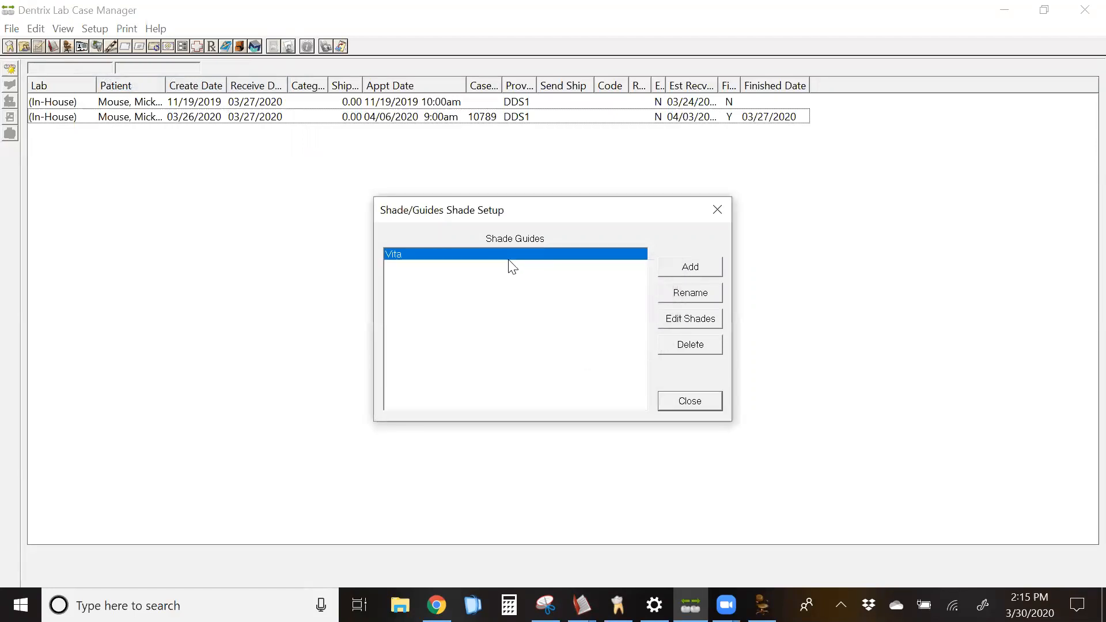
- Review the Vita guide's shades, start adding shade D1, then close the shade setup unchanged
{"action": "left_click", "coordinate": [690, 318]}
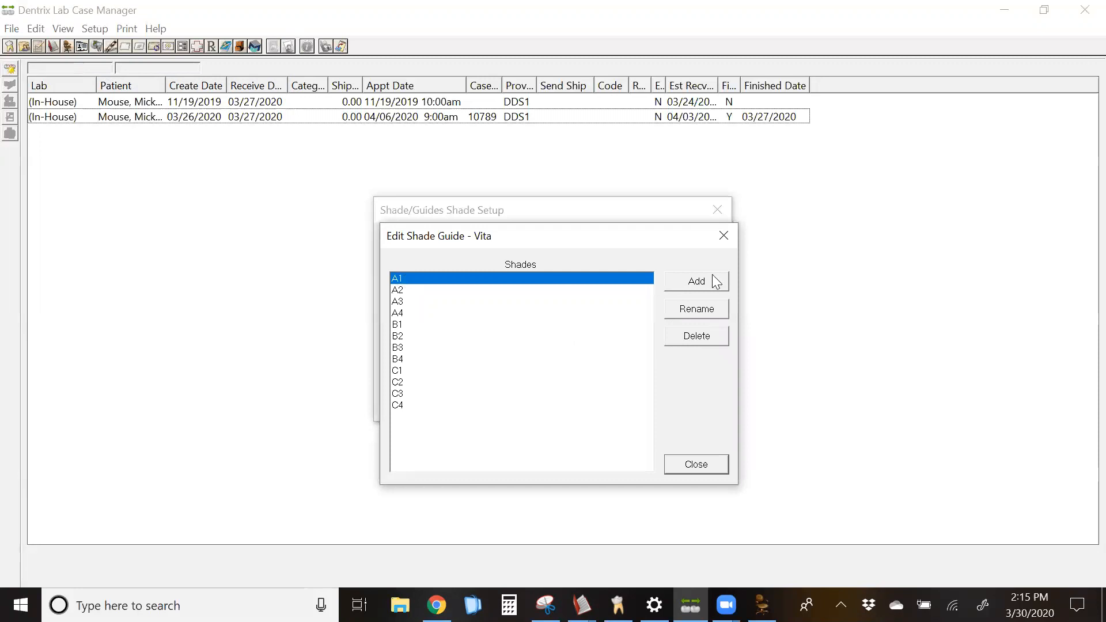
{"action": "left_click", "coordinate": [696, 281]}
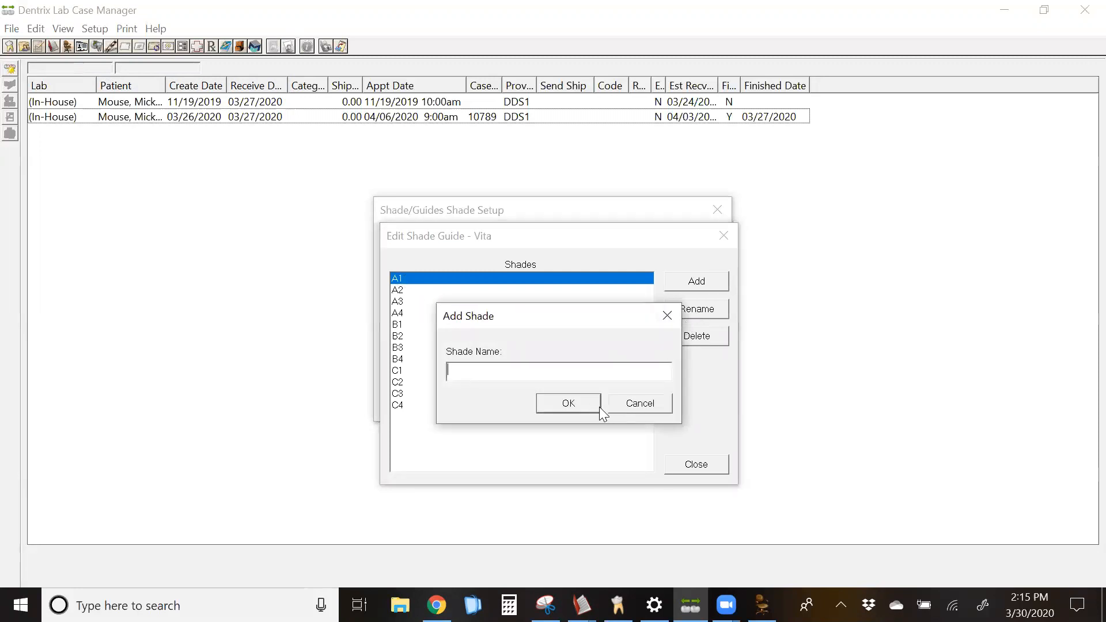
{"action": "type", "text": "D1"}
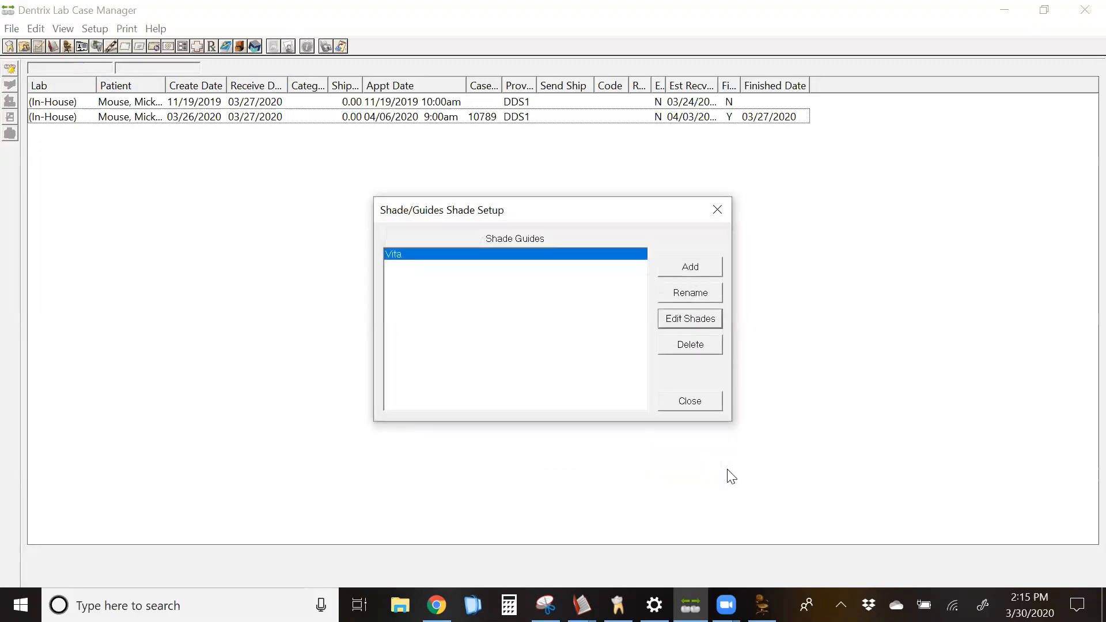
{"action": "left_click", "coordinate": [689, 401]}
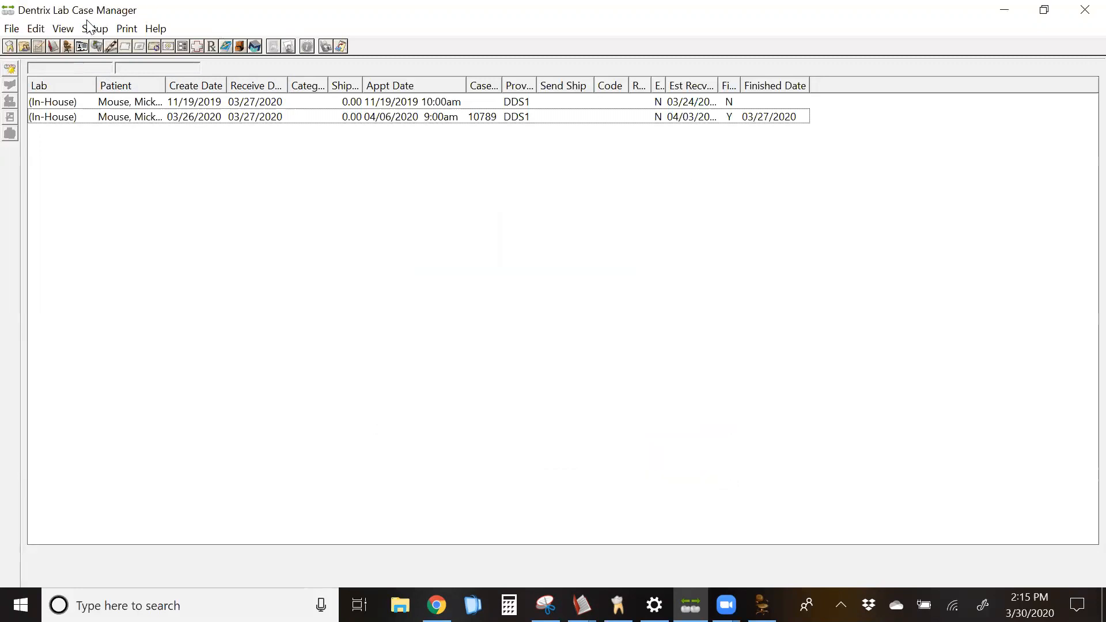
- Start a new lab with a default shade guide, then cancel back to the Lab(s) Setup list
{"action": "left_click", "coordinate": [81, 46]}
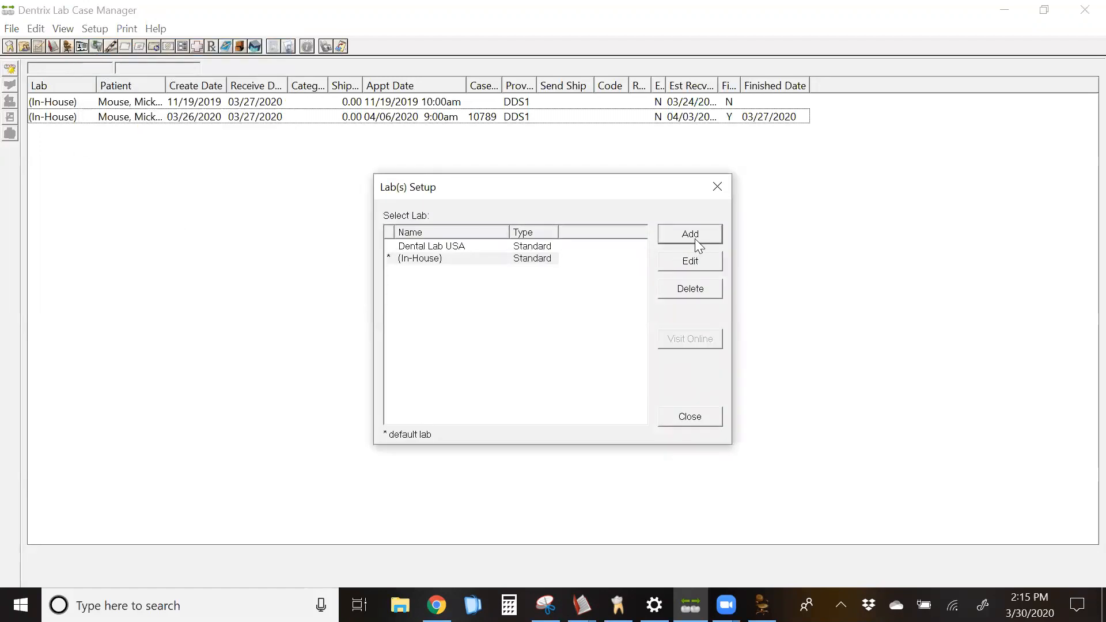
{"action": "left_click", "coordinate": [689, 234]}
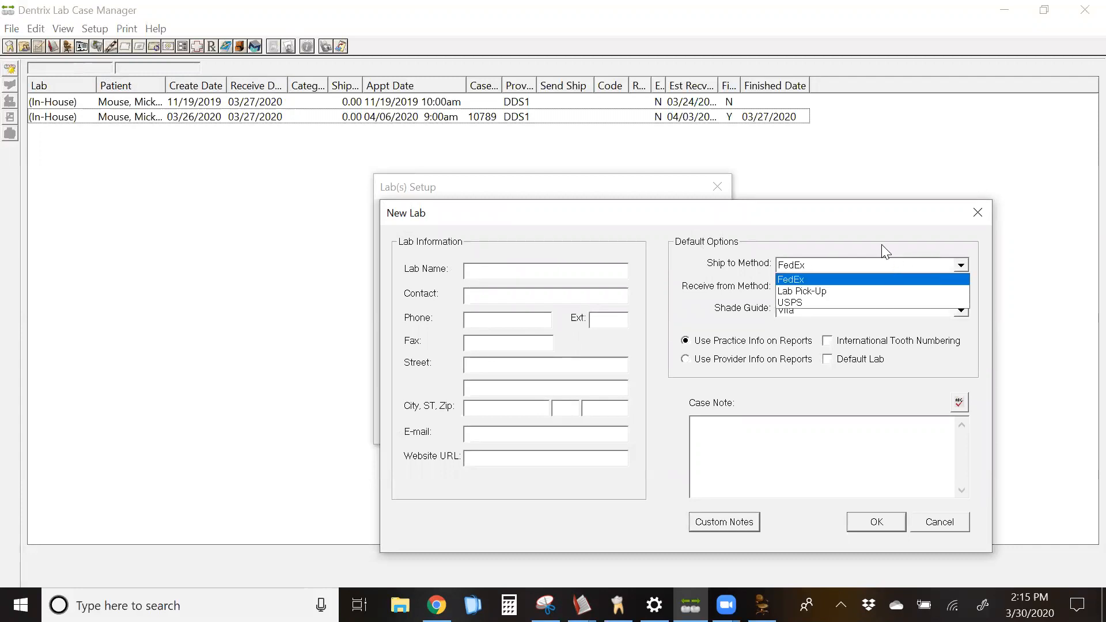
{"action": "left_click", "coordinate": [792, 265]}
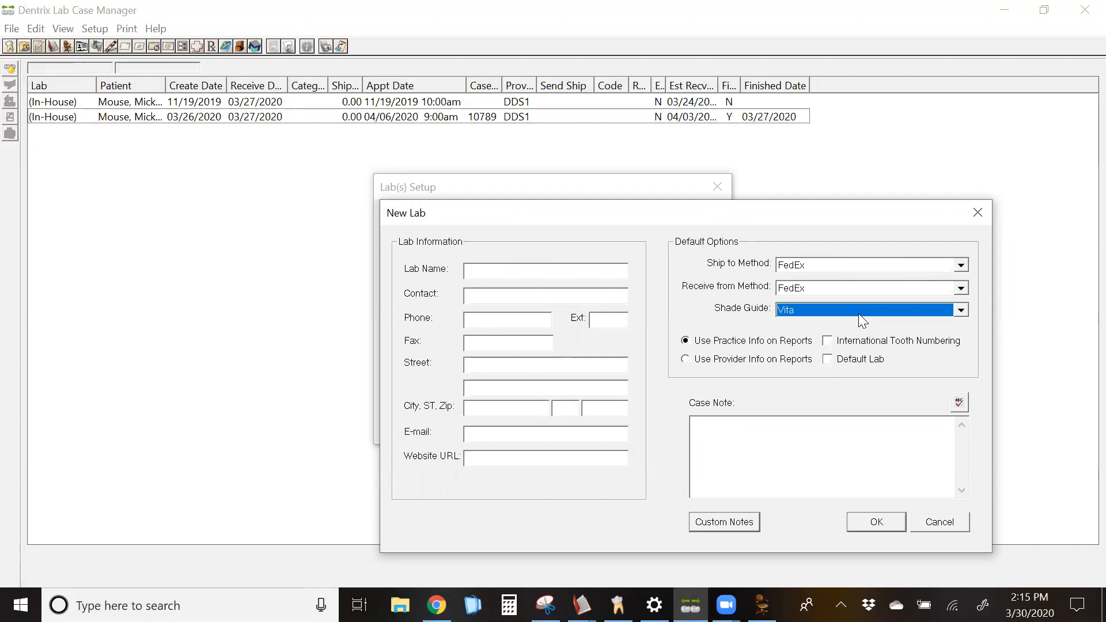
{"action": "mouse_move", "coordinate": [953, 533]}
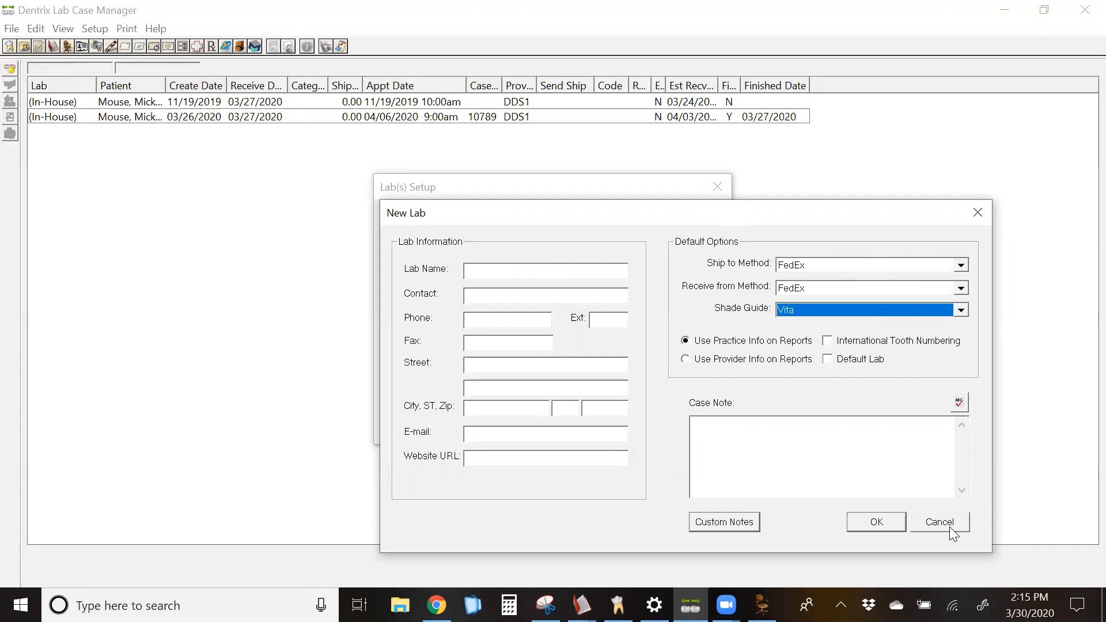
{"action": "mouse_move", "coordinate": [580, 359]}
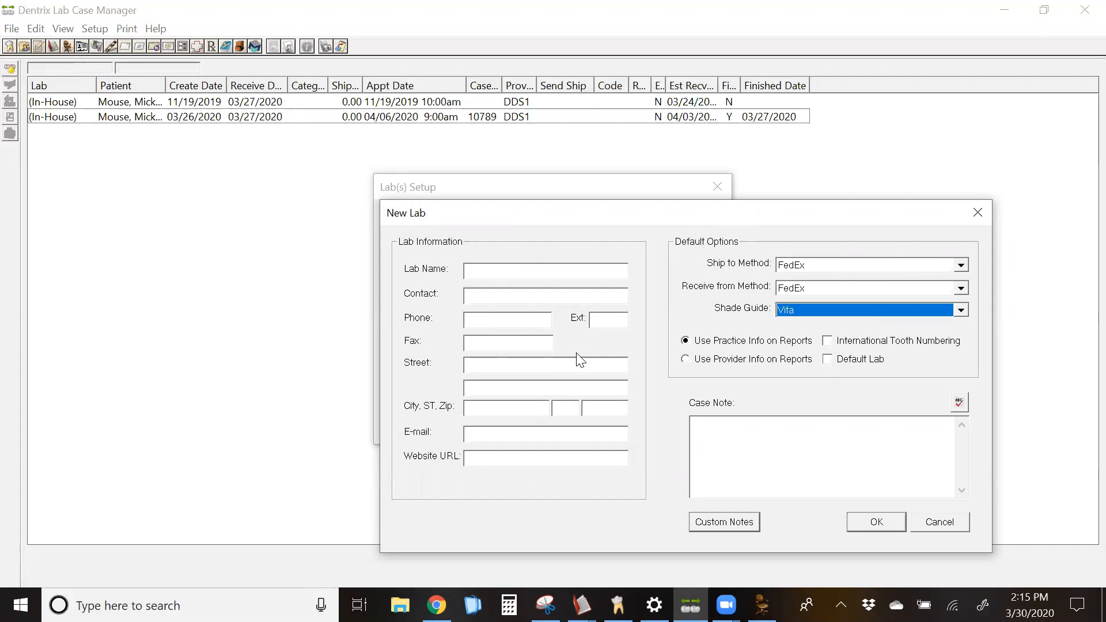
{"action": "mouse_move", "coordinate": [846, 303]}
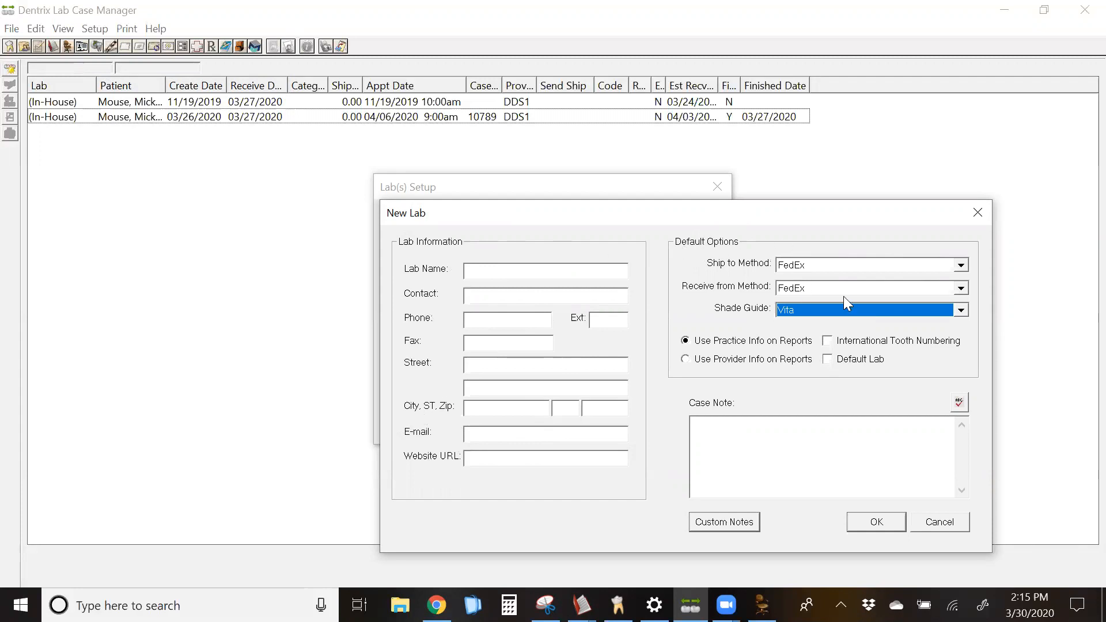
{"action": "mouse_move", "coordinate": [793, 286]}
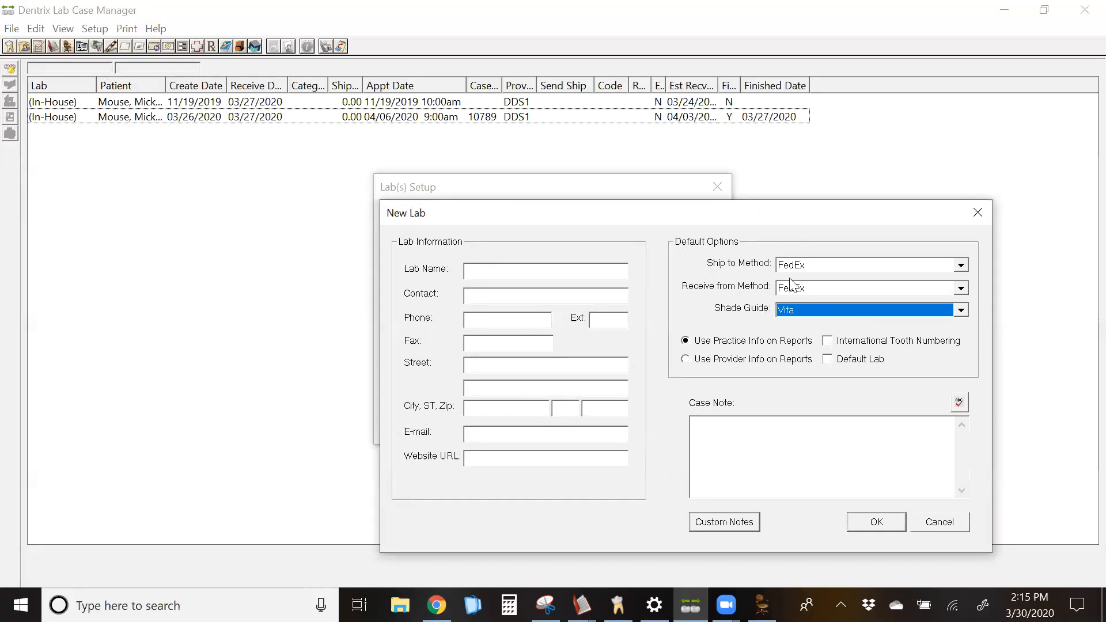
{"action": "left_click", "coordinate": [938, 521]}
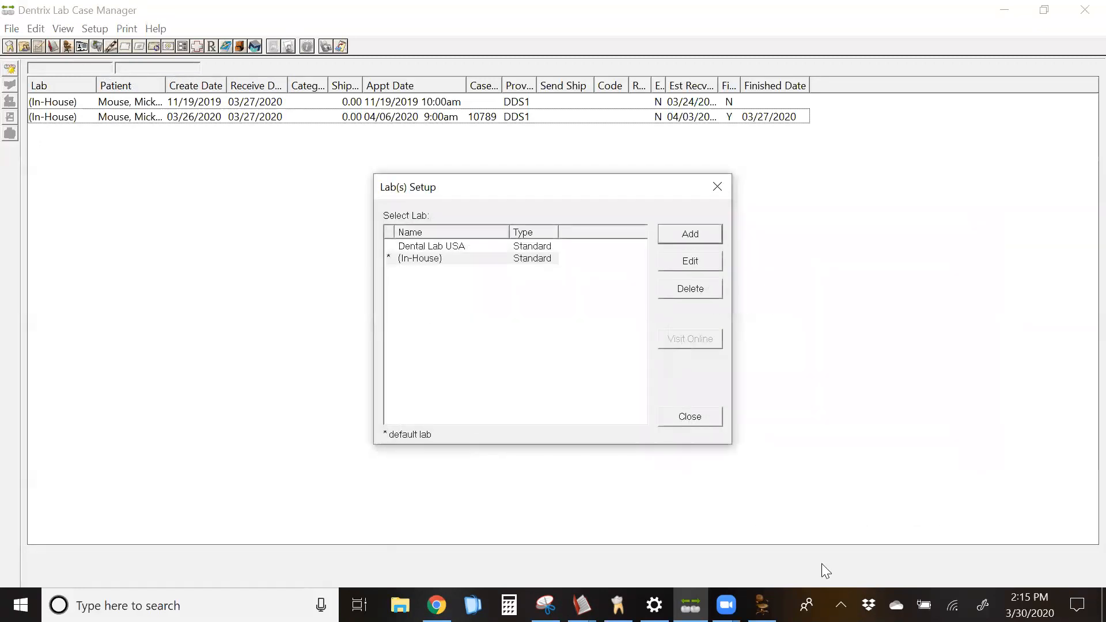
{"action": "mouse_move", "coordinate": [680, 424]}
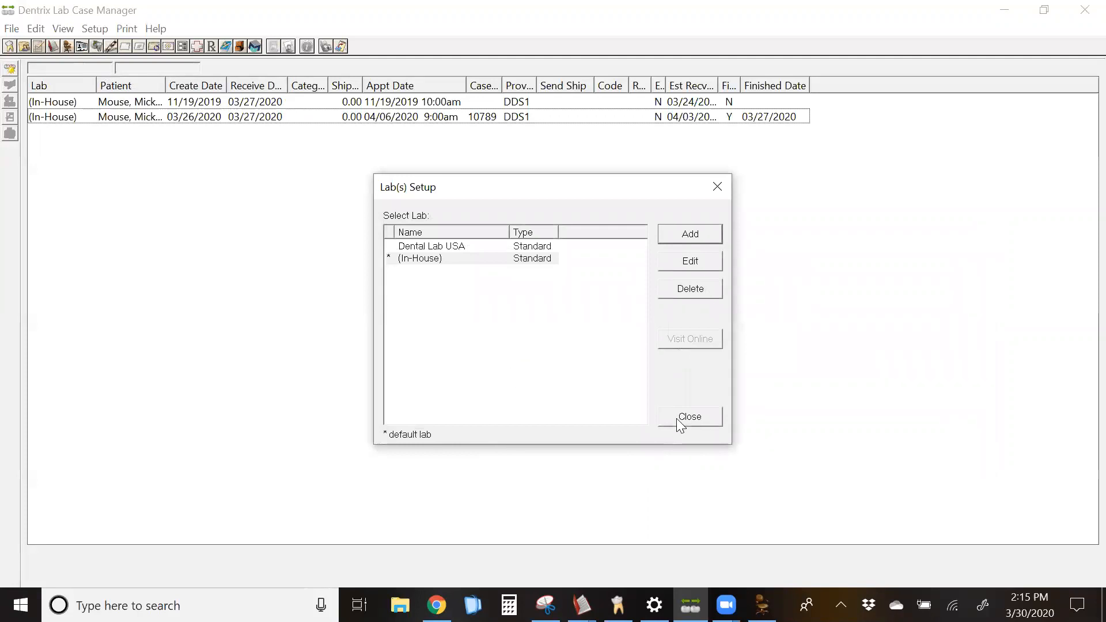
- Close Lab(s) Setup and open the Lab Case Manager View filter's Misc Options
{"action": "left_click", "coordinate": [689, 416]}
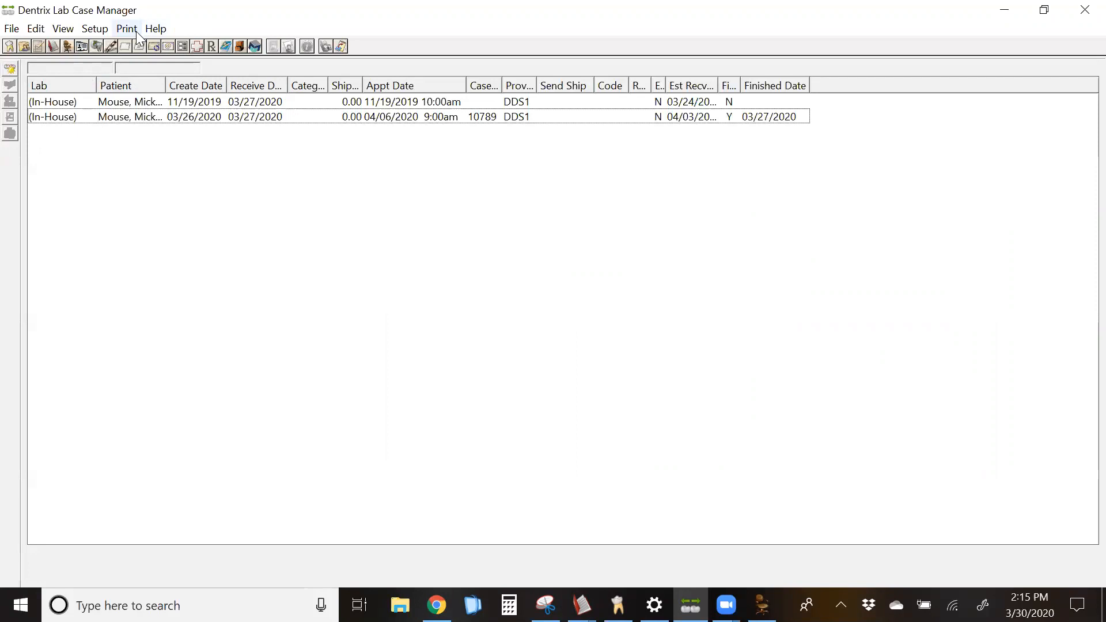
{"action": "mouse_move", "coordinate": [227, 79]}
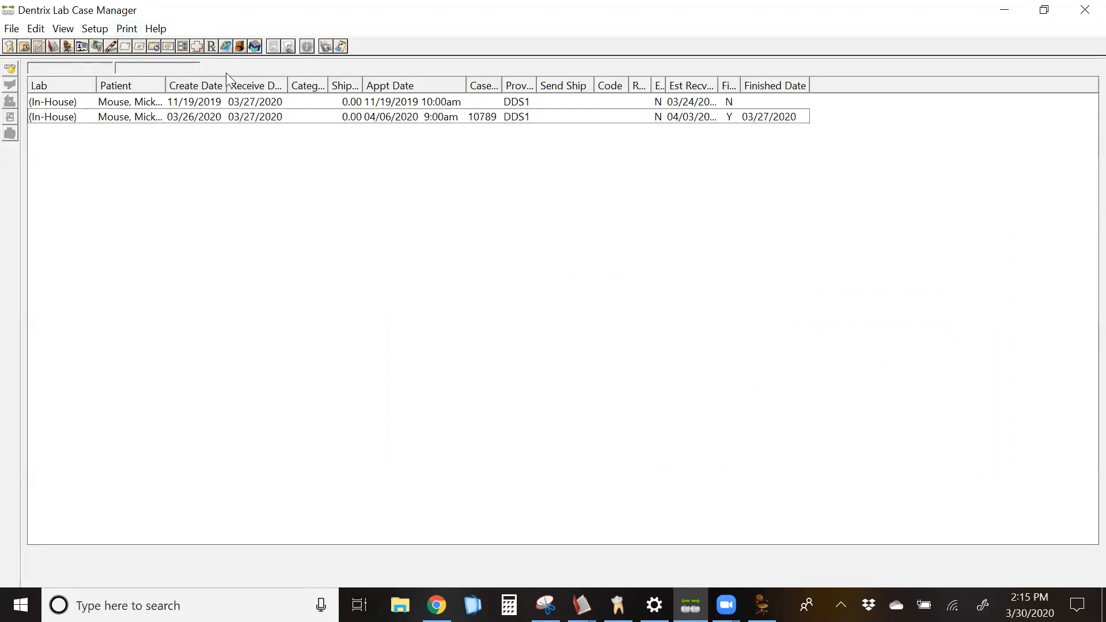
{"action": "mouse_move", "coordinate": [254, 244]}
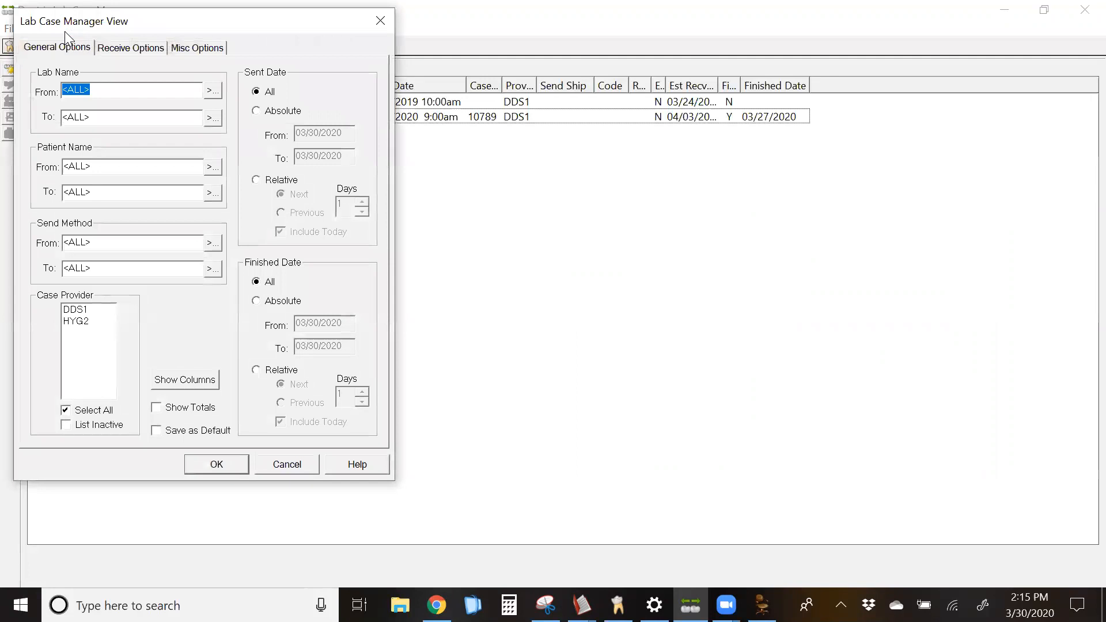
{"action": "mouse_move", "coordinate": [196, 53]}
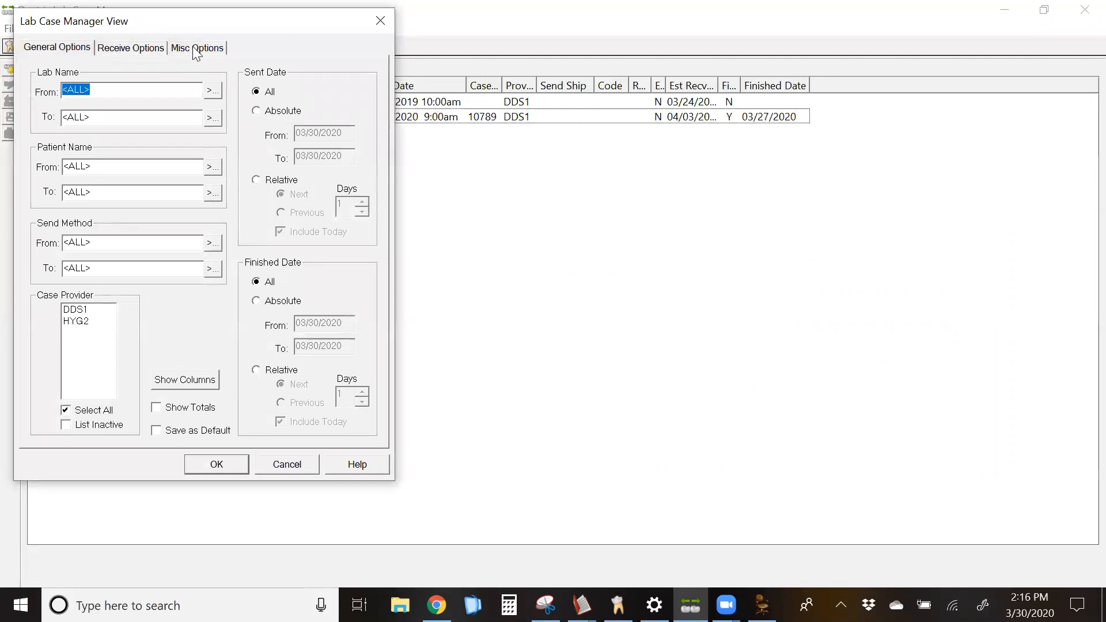
{"action": "mouse_move", "coordinate": [540, 140]}
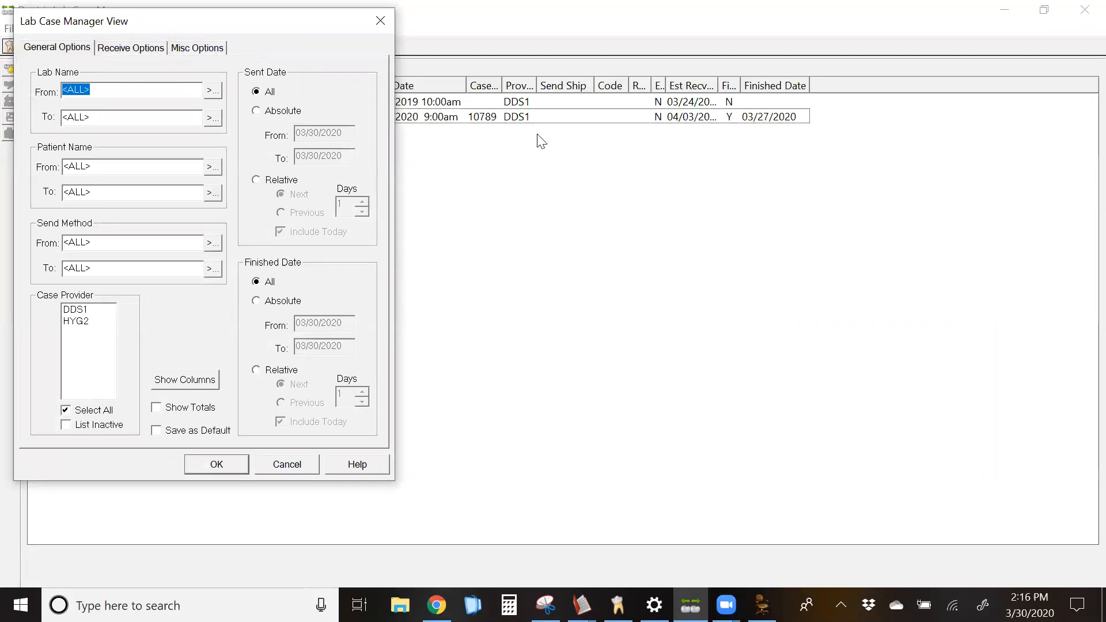
{"action": "mouse_move", "coordinate": [479, 213]}
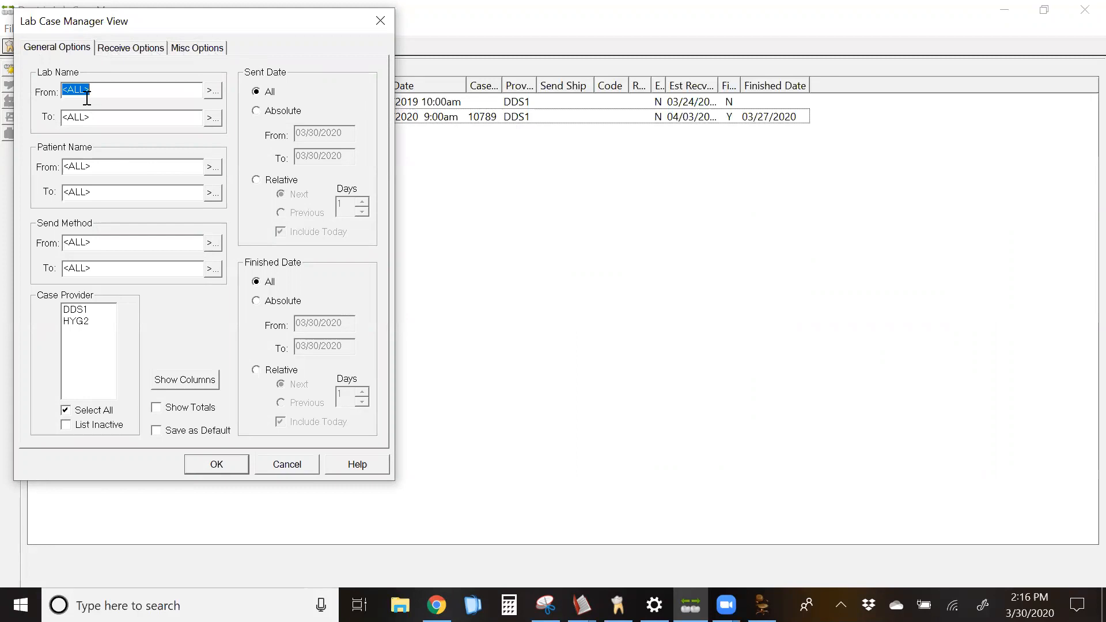
{"action": "mouse_move", "coordinate": [83, 240]}
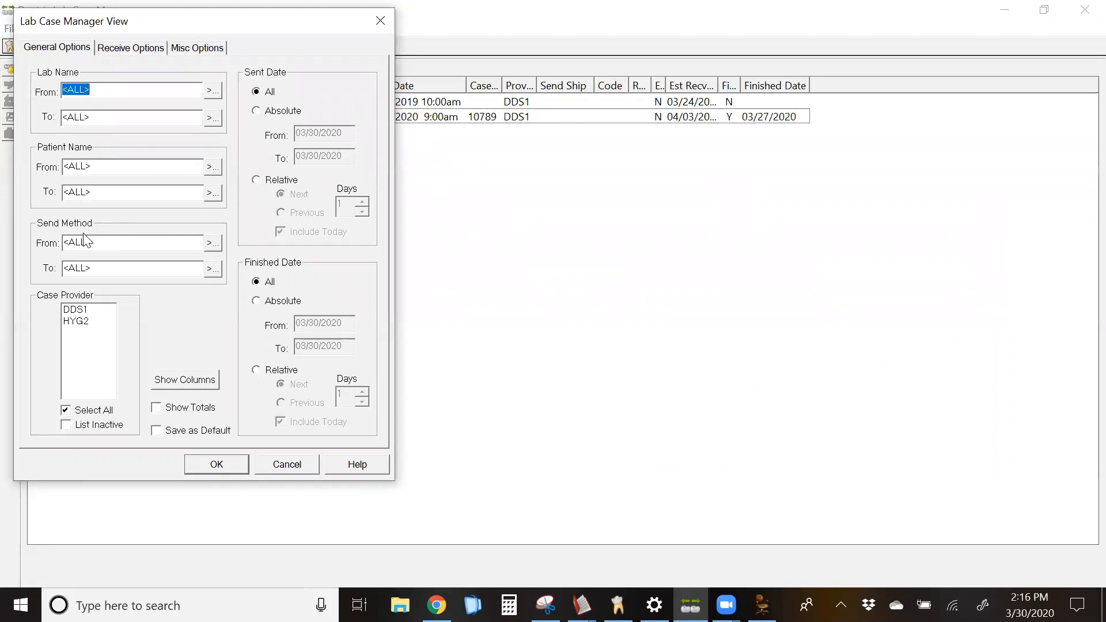
{"action": "mouse_move", "coordinate": [319, 114]}
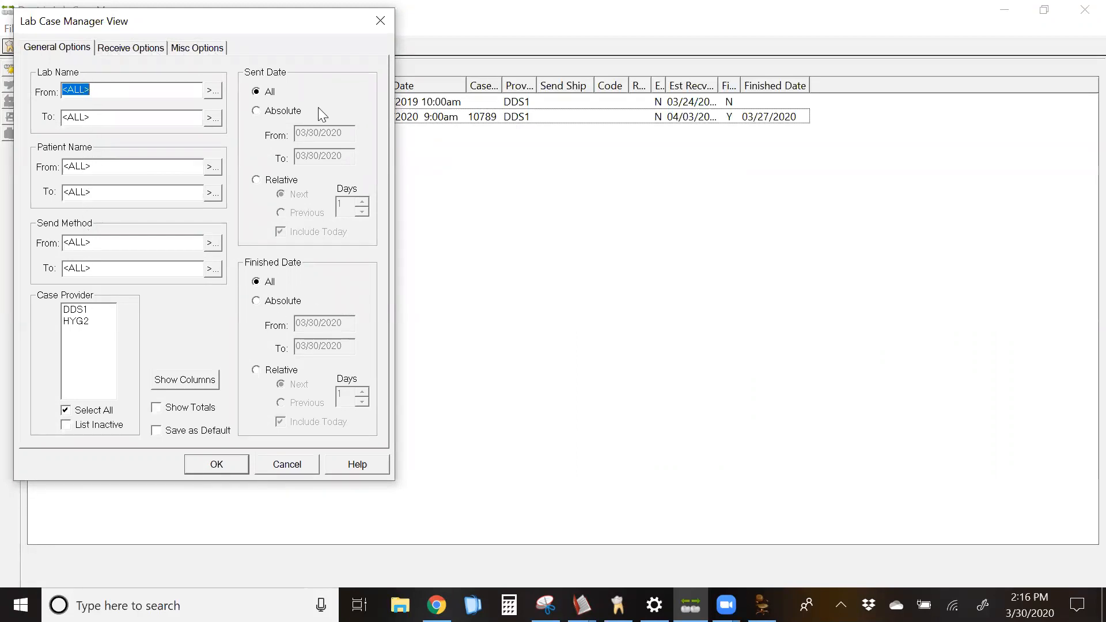
{"action": "left_click", "coordinate": [131, 48]}
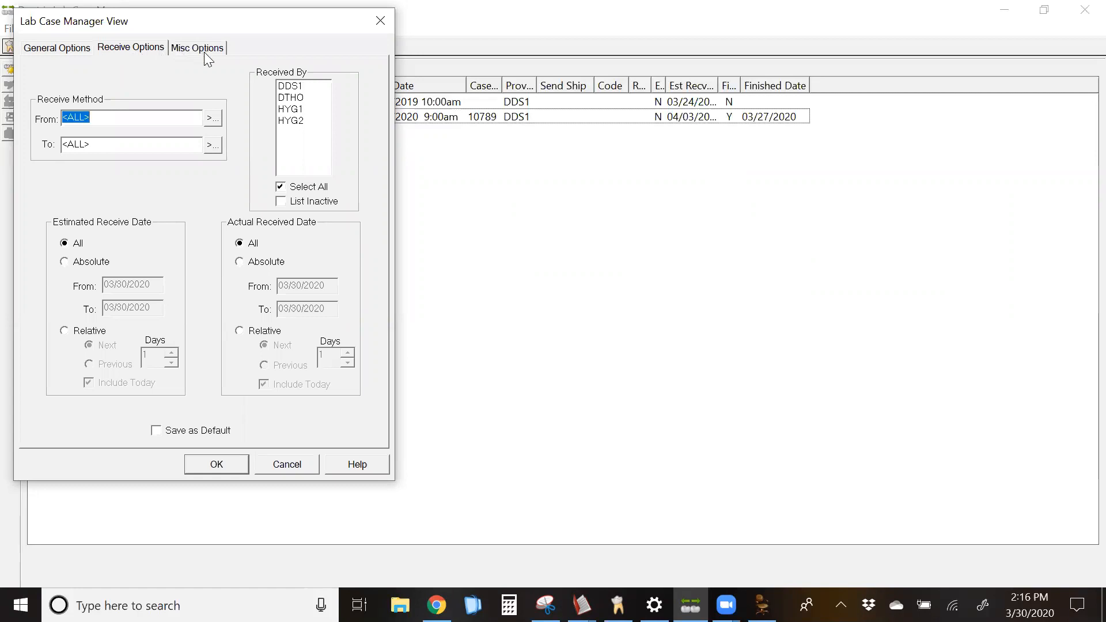
{"action": "left_click", "coordinate": [197, 47]}
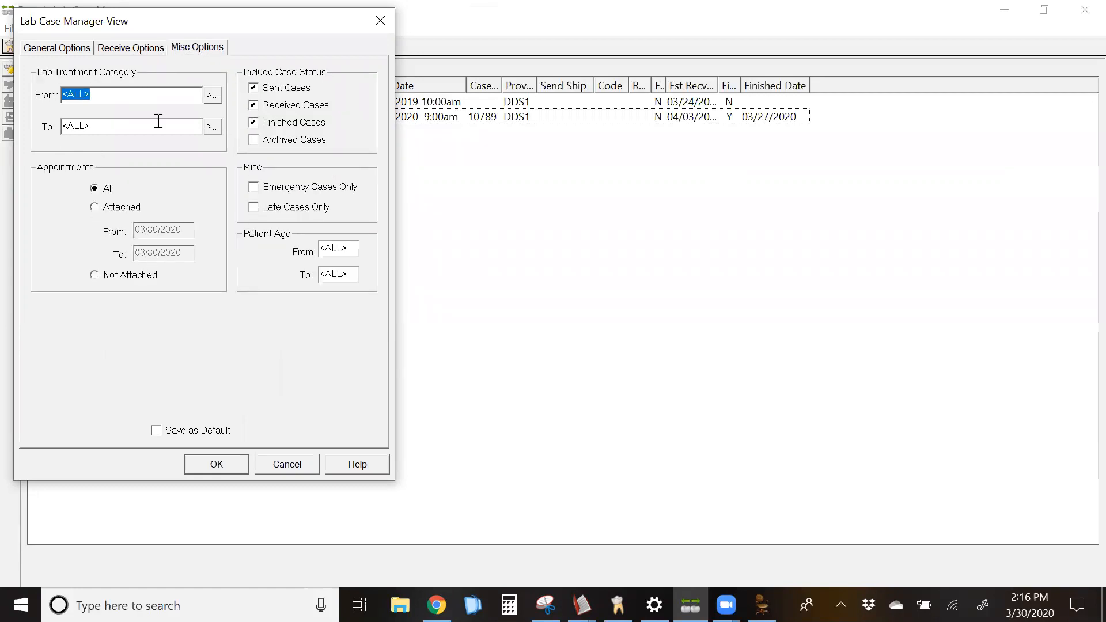
{"action": "mouse_move", "coordinate": [195, 52]}
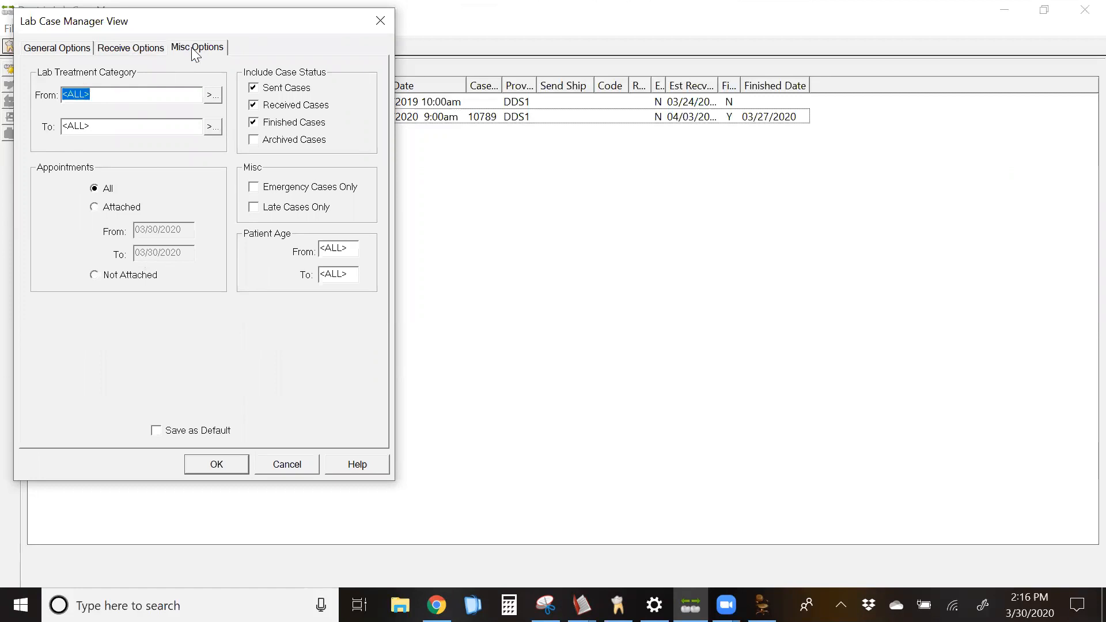
{"action": "mouse_move", "coordinate": [262, 99]}
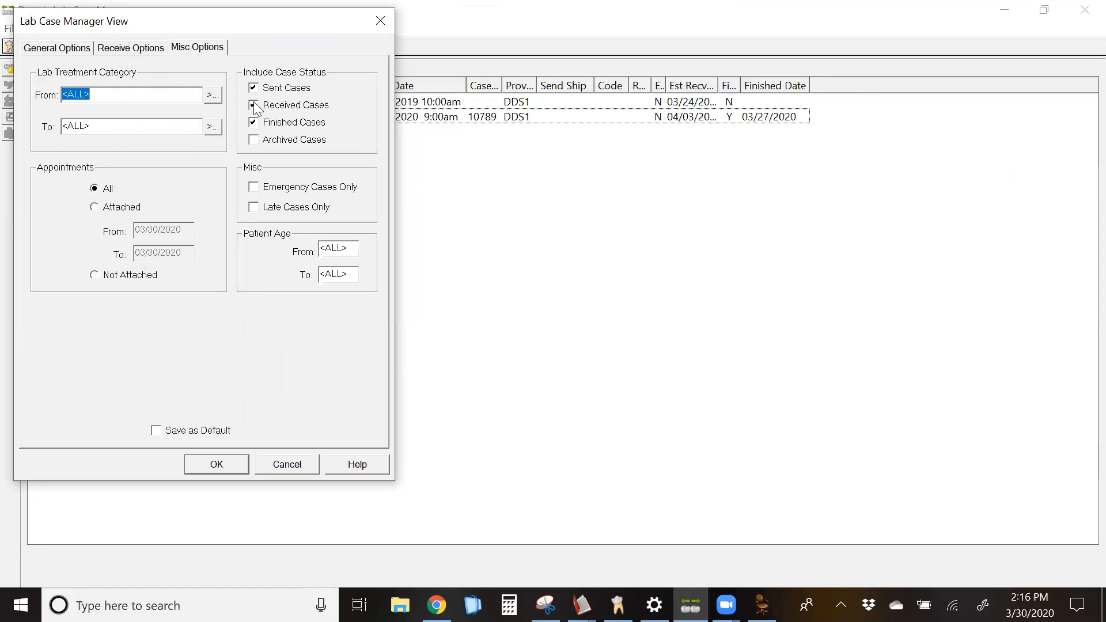
- Uncheck Sent Cases and Finished Cases so only received cases are included, then show the receive criteria
{"action": "left_click", "coordinate": [253, 123]}
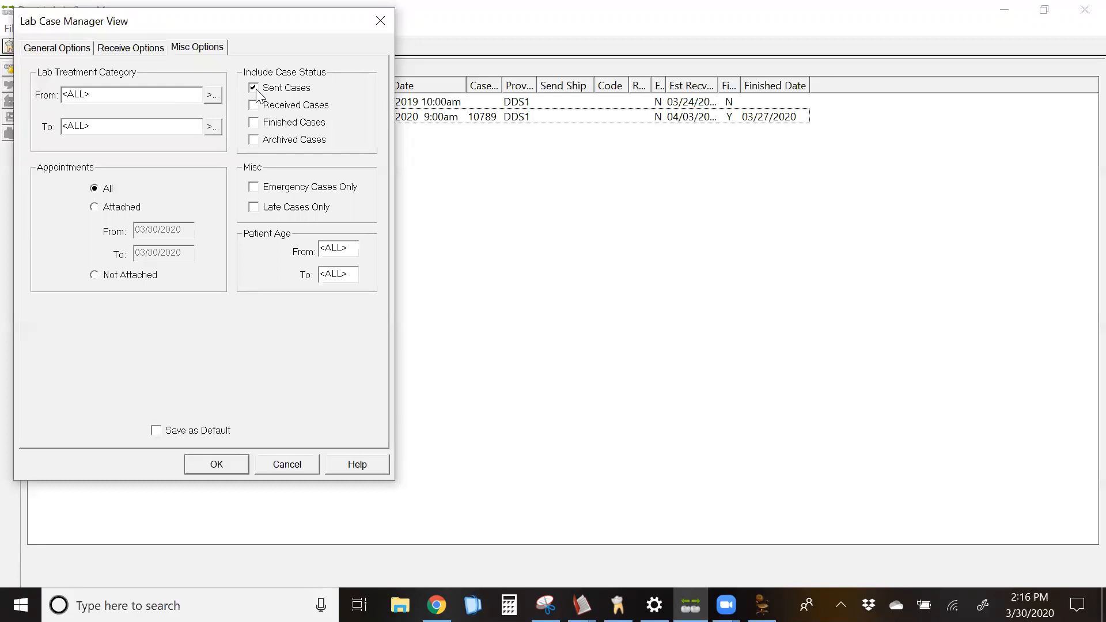
{"action": "left_click", "coordinate": [252, 105]}
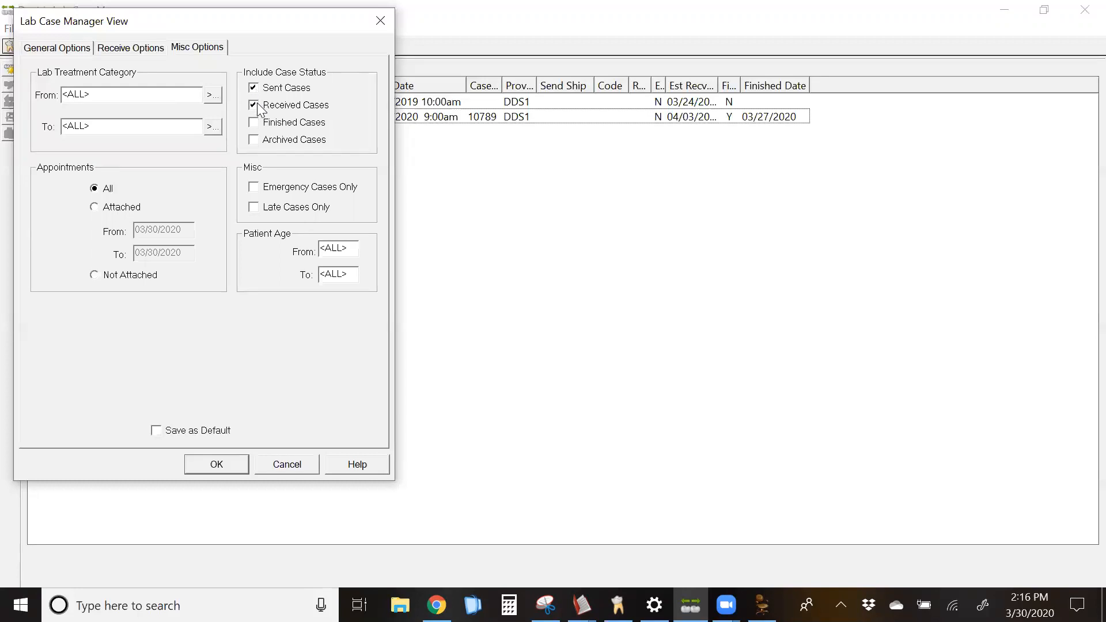
{"action": "left_click", "coordinate": [252, 104]}
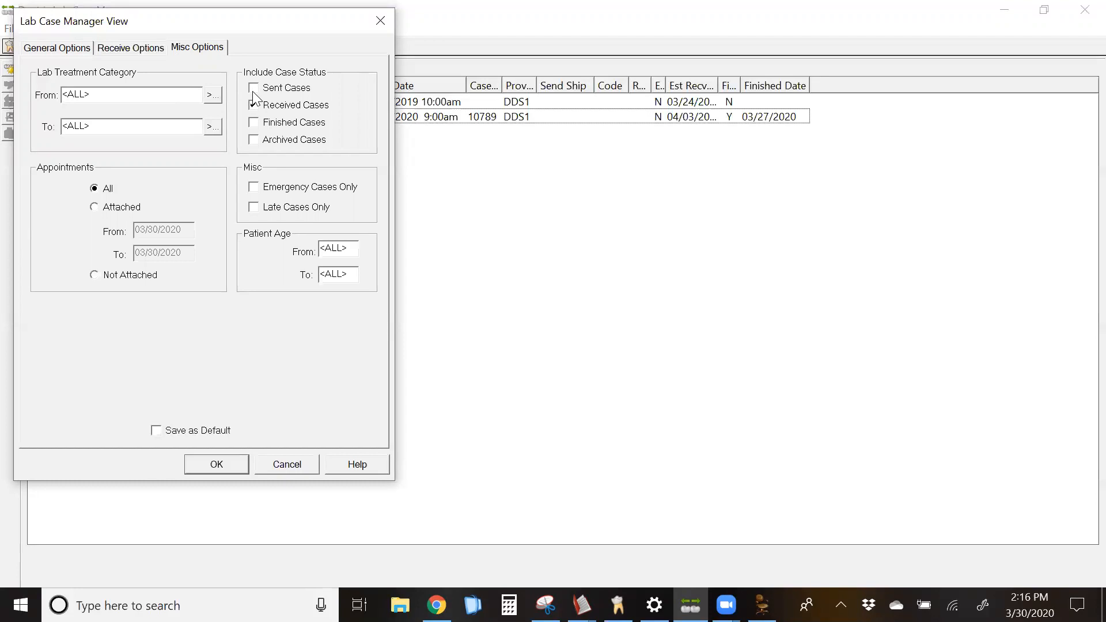
{"action": "left_click", "coordinate": [253, 105]}
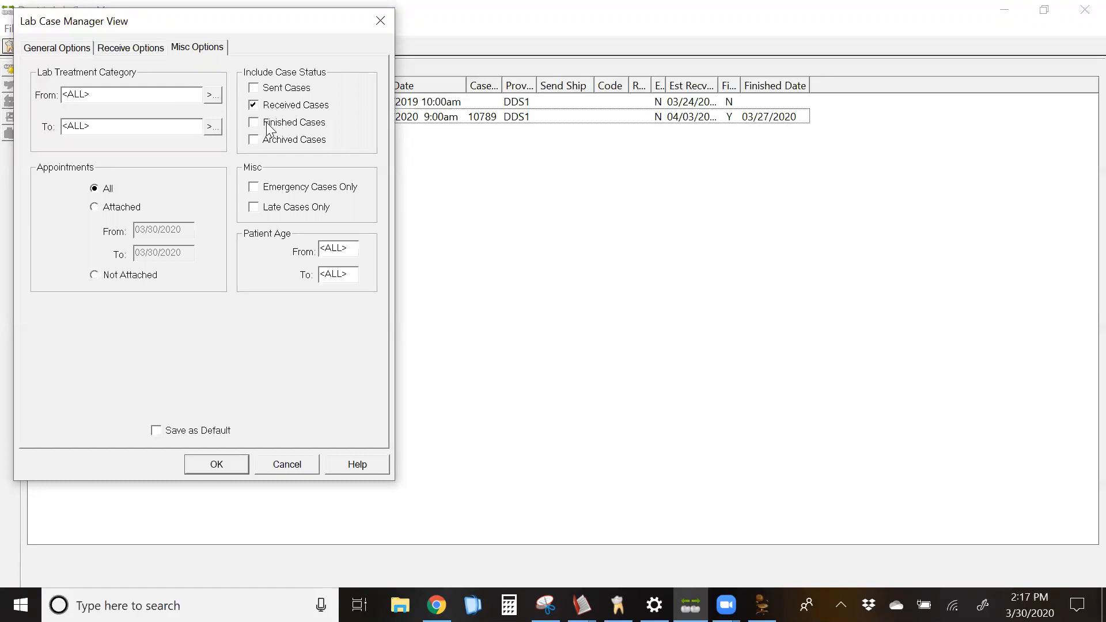
{"action": "mouse_move", "coordinate": [346, 134]}
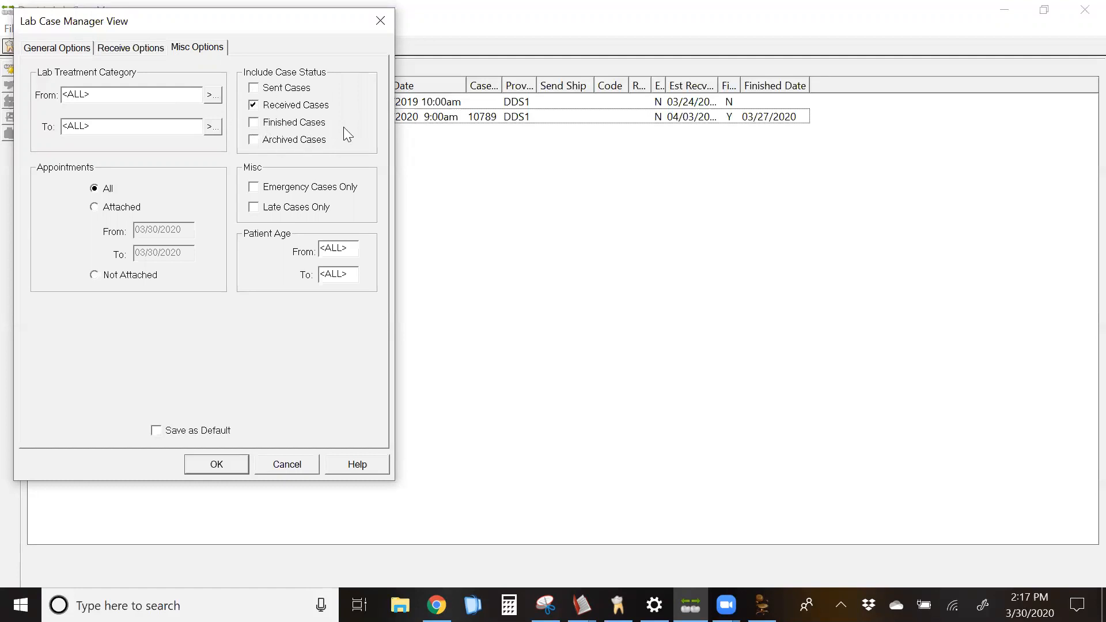
{"action": "mouse_move", "coordinate": [381, 21]}
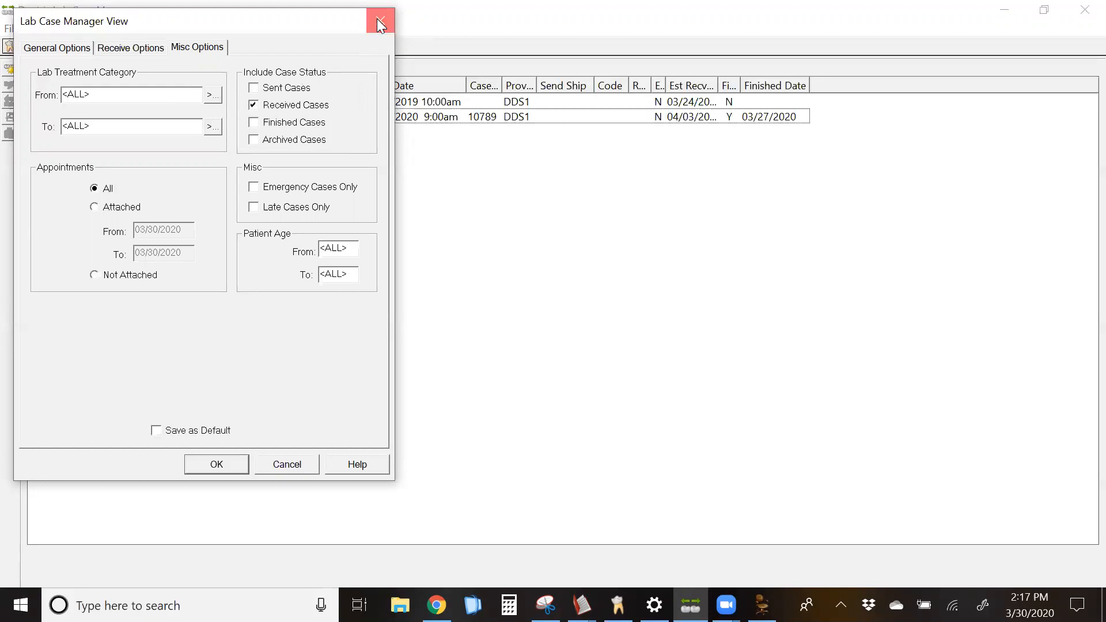
{"action": "left_click", "coordinate": [56, 48]}
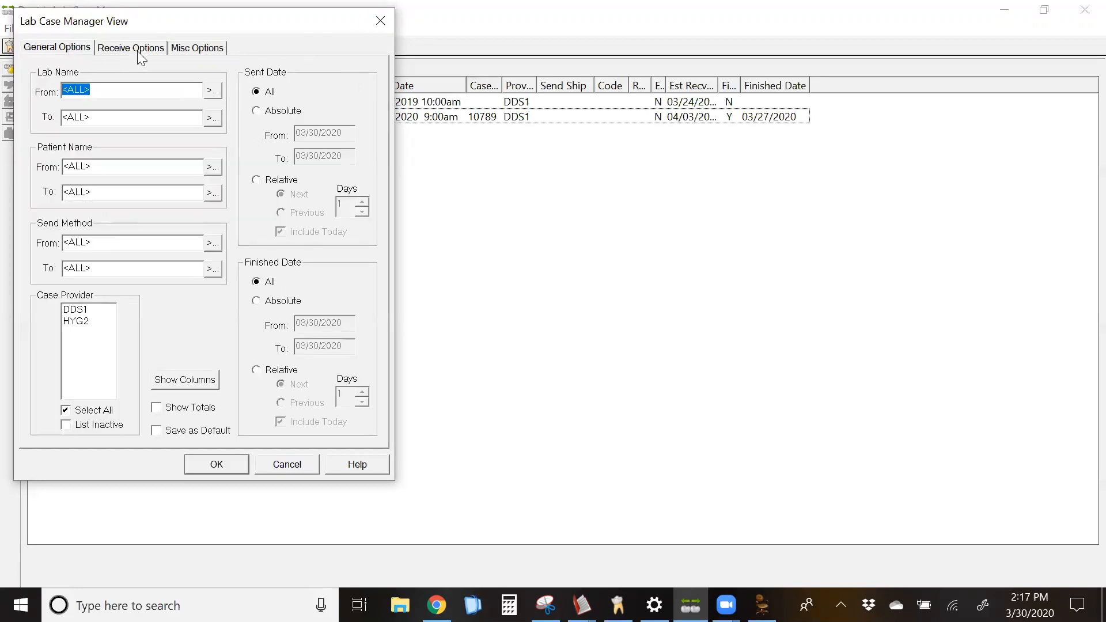
{"action": "left_click", "coordinate": [130, 47]}
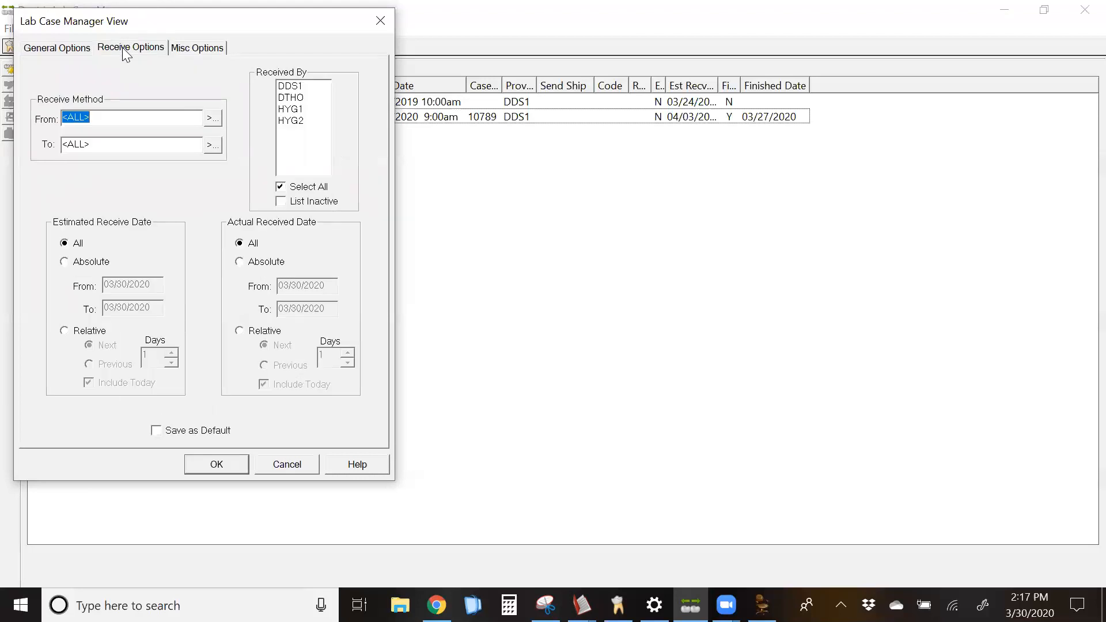
{"action": "mouse_move", "coordinate": [380, 20]}
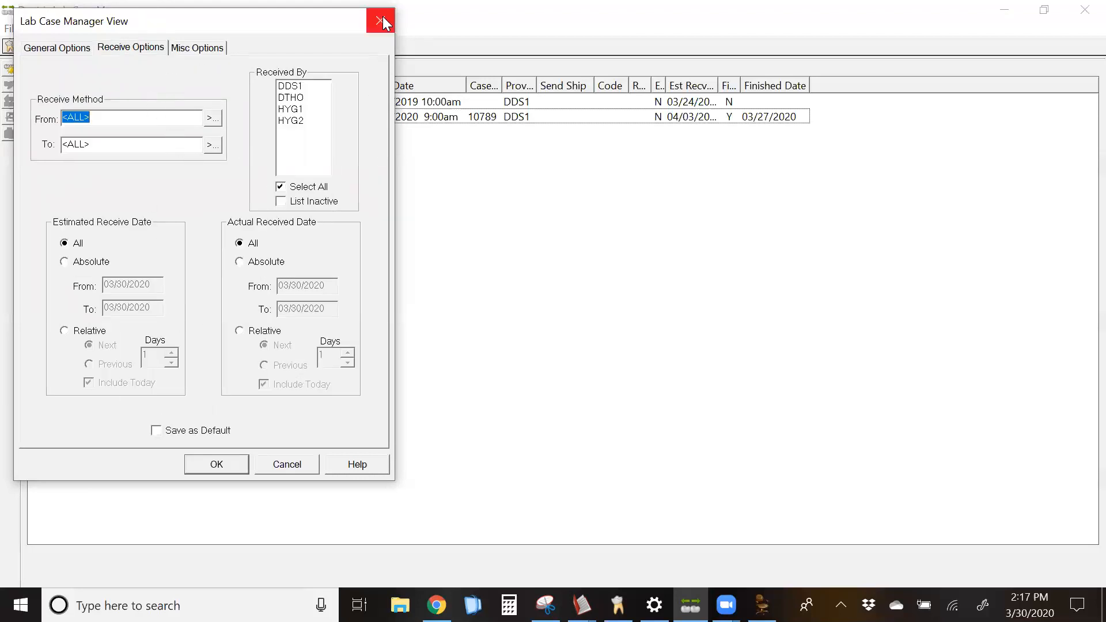
- Start a new case for patient 'skywalker' and cancel it so the Dental Lab USA case appears in the list
{"action": "left_click", "coordinate": [380, 19]}
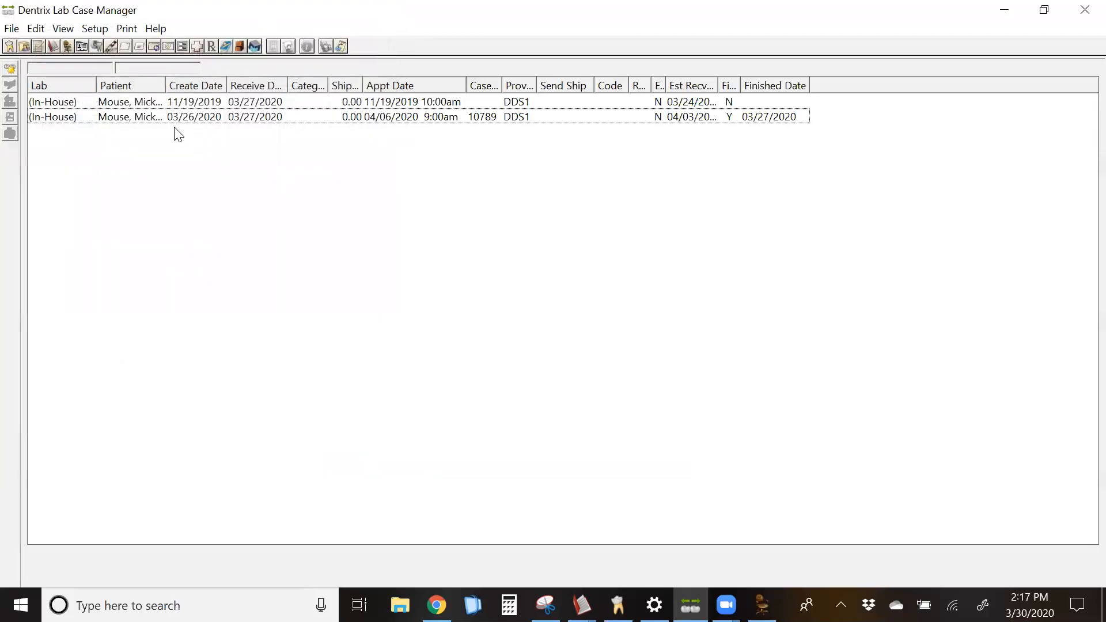
{"action": "mouse_move", "coordinate": [70, 117]}
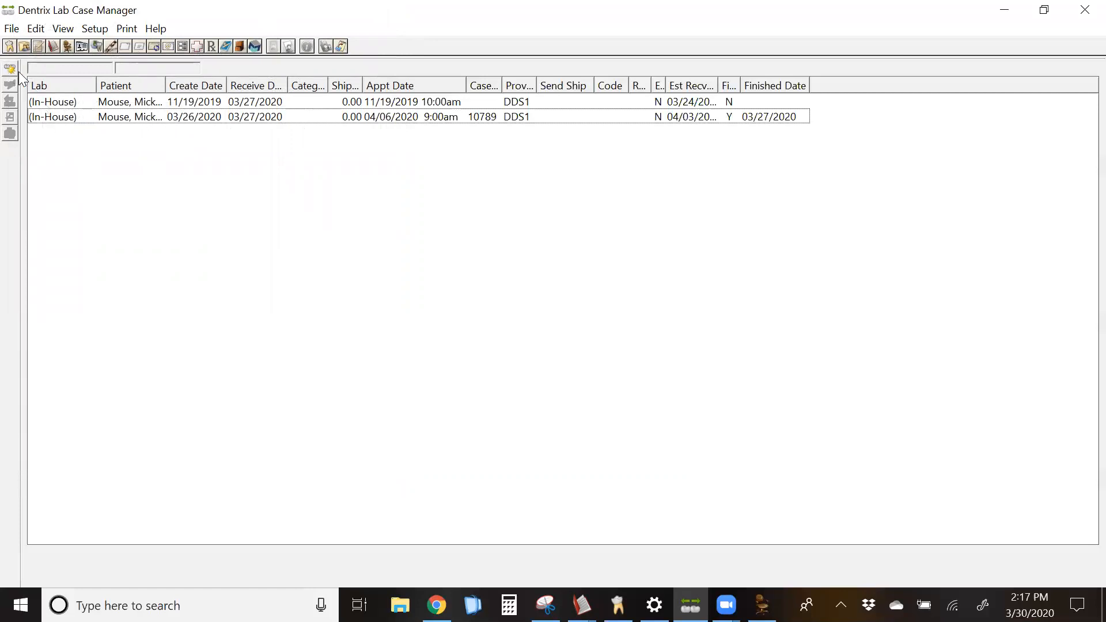
{"action": "mouse_move", "coordinate": [10, 68]}
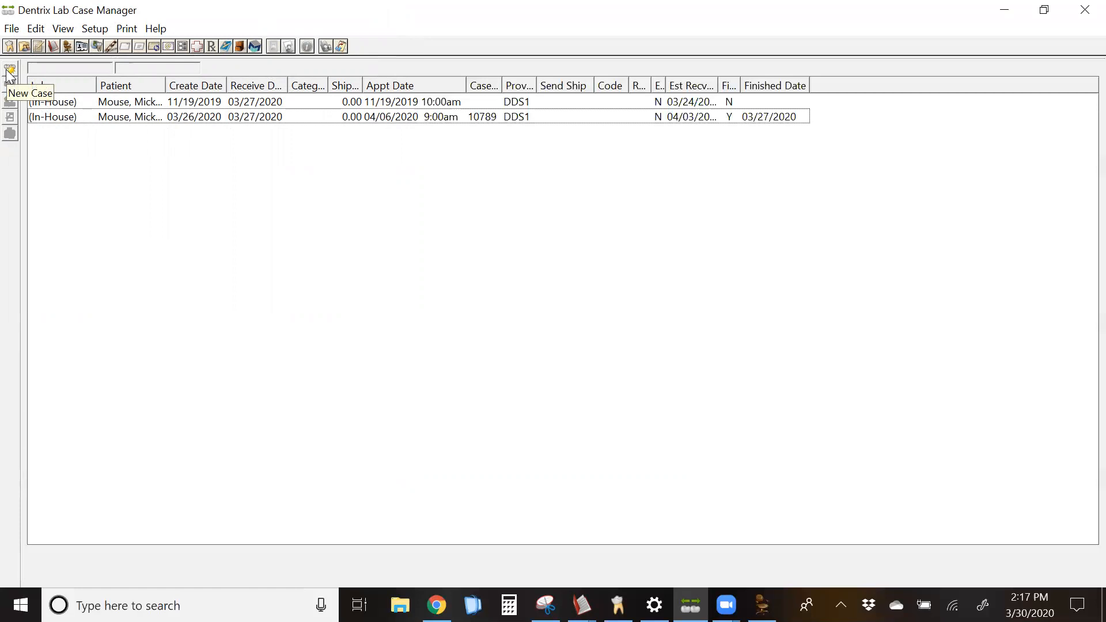
{"action": "left_click", "coordinate": [11, 71]}
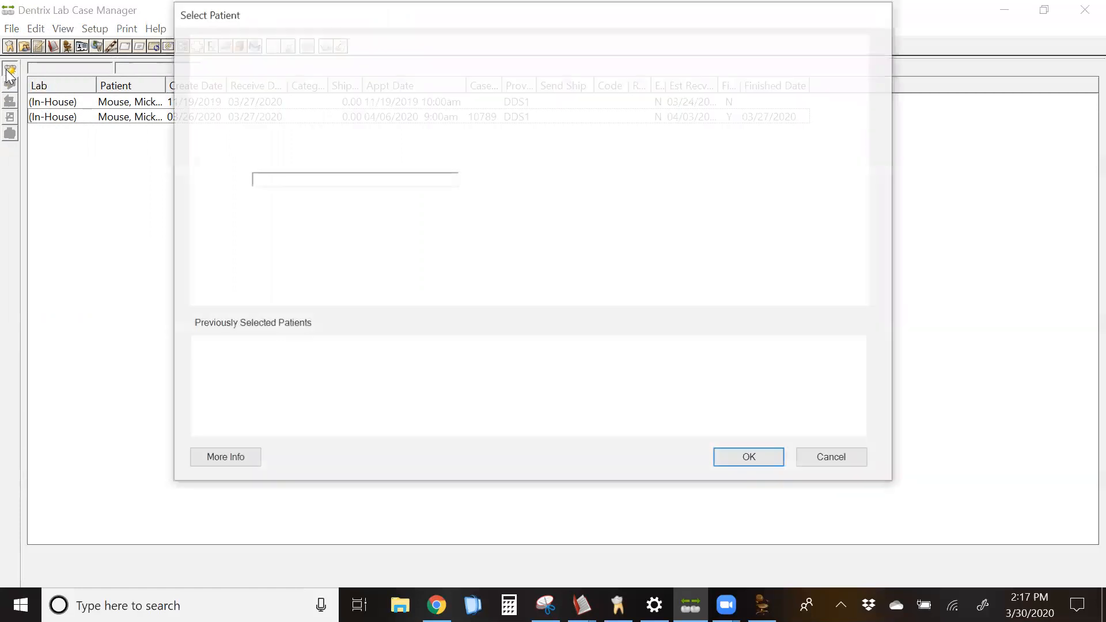
{"action": "left_click", "coordinate": [503, 180]}
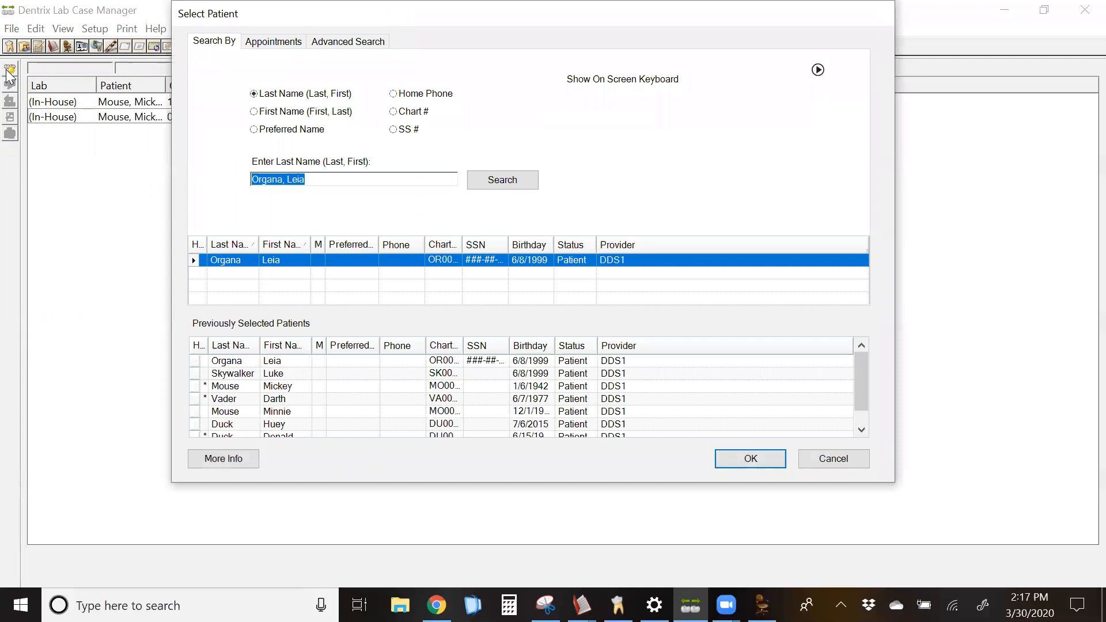
{"action": "mouse_move", "coordinate": [236, 296]}
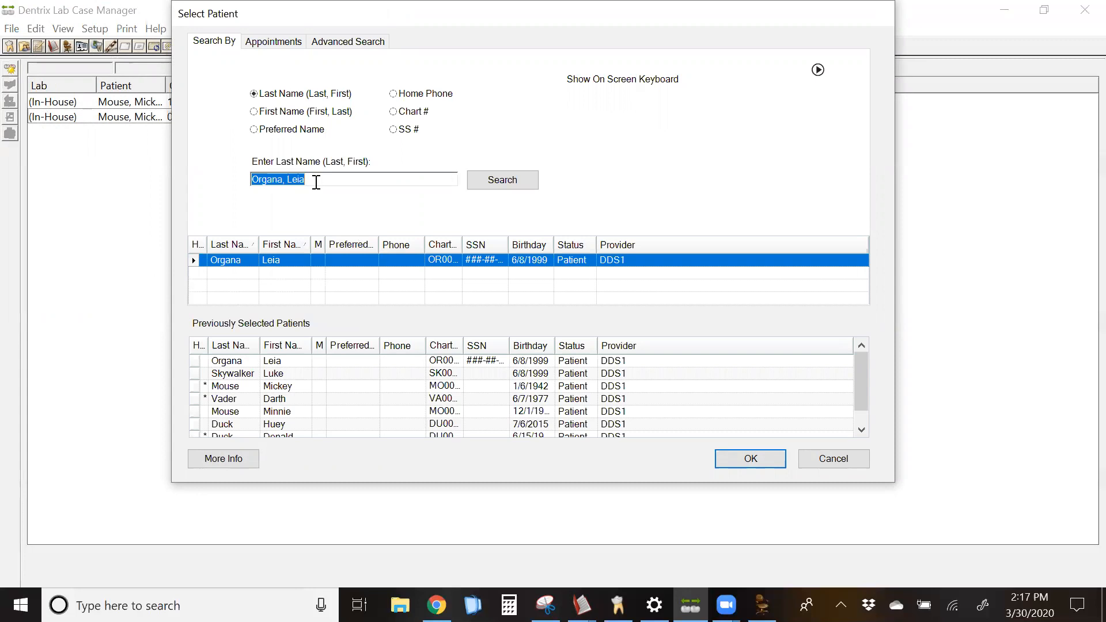
{"action": "type", "text": "skywalker"}
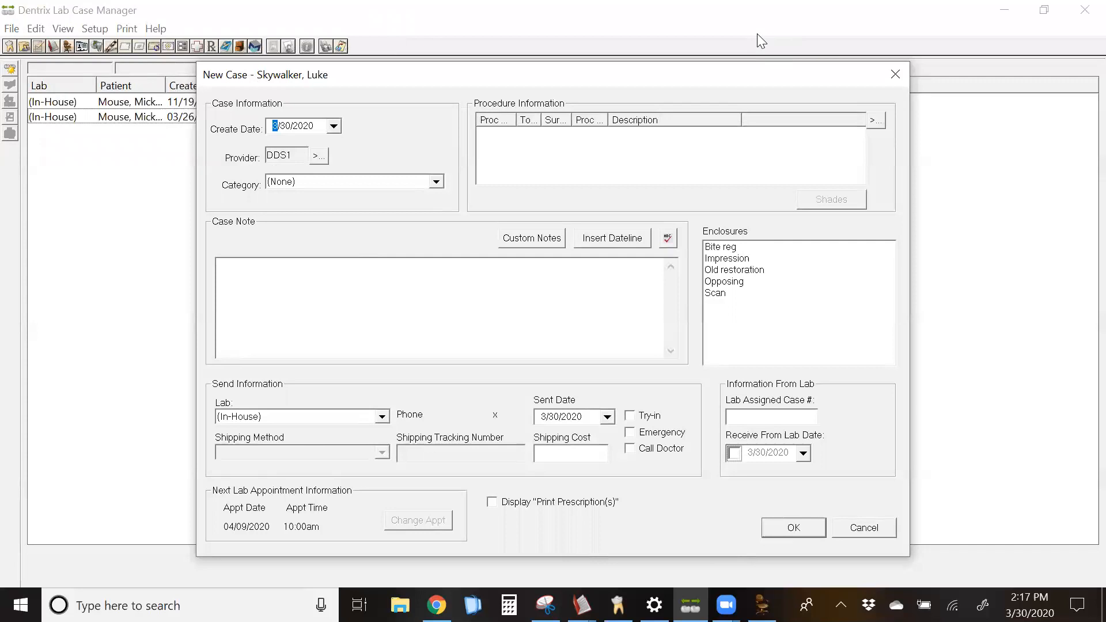
{"action": "left_click", "coordinate": [863, 528]}
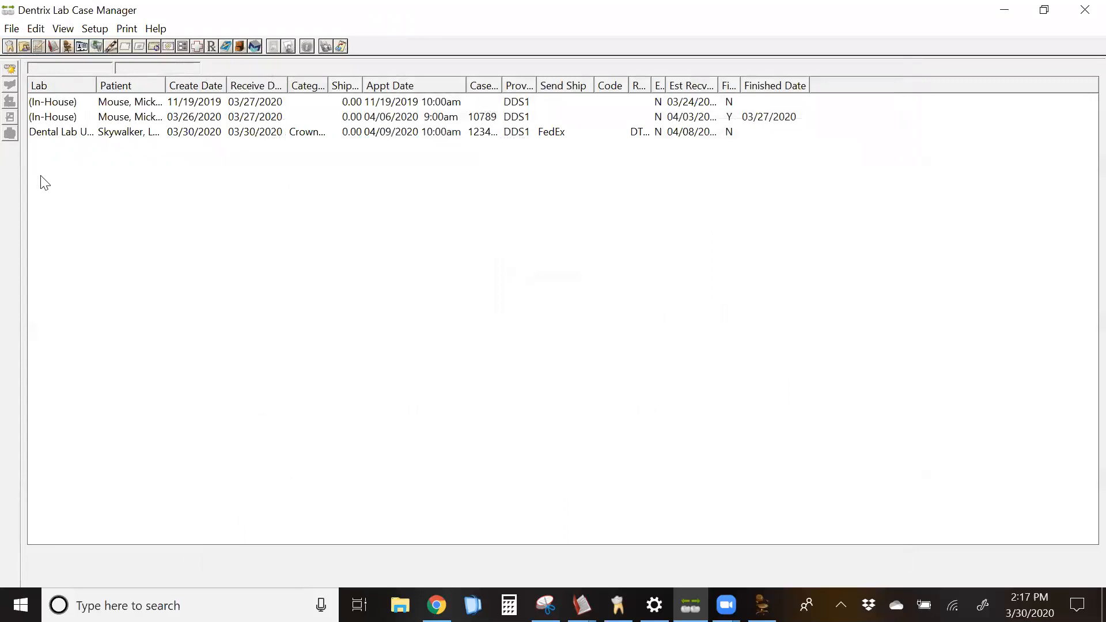
{"action": "mouse_move", "coordinate": [551, 166]}
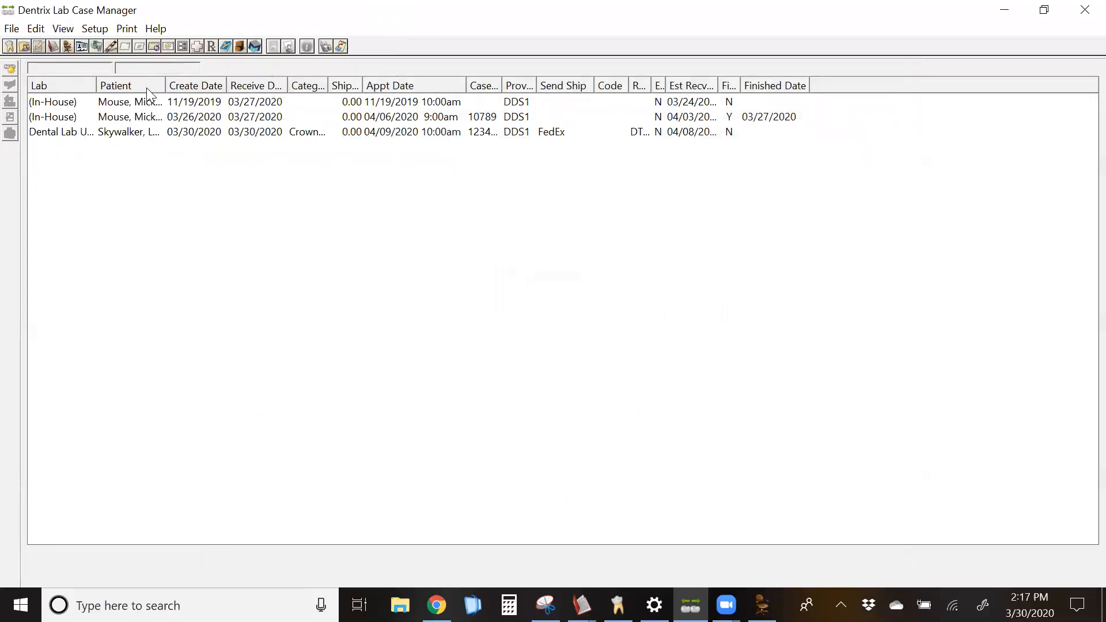
- Widen the Lab and Patient columns so full names are readable
{"action": "left_click_drag", "start_coordinate": [157, 85], "coordinate": [167, 85]}
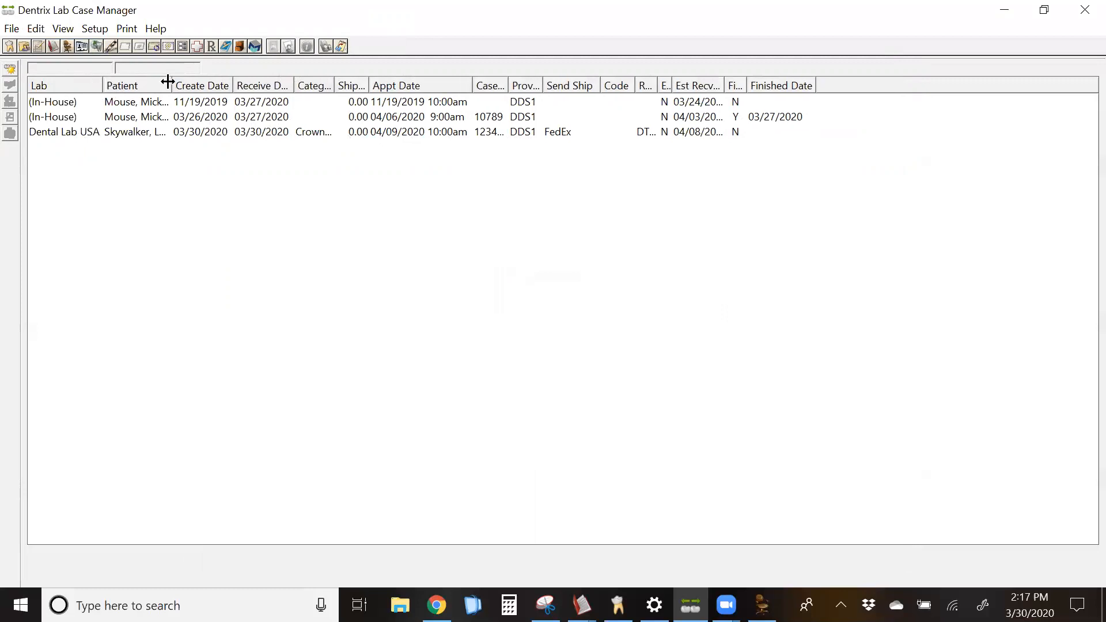
{"action": "left_click_drag", "start_coordinate": [168, 84], "coordinate": [176, 84]}
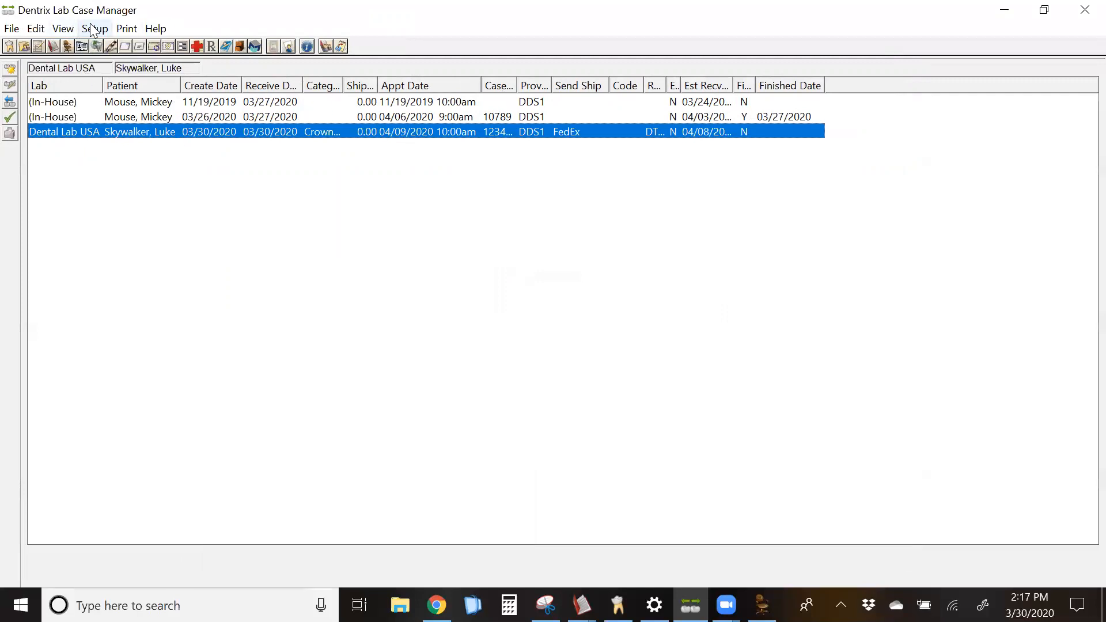
{"action": "mouse_move", "coordinate": [62, 27]}
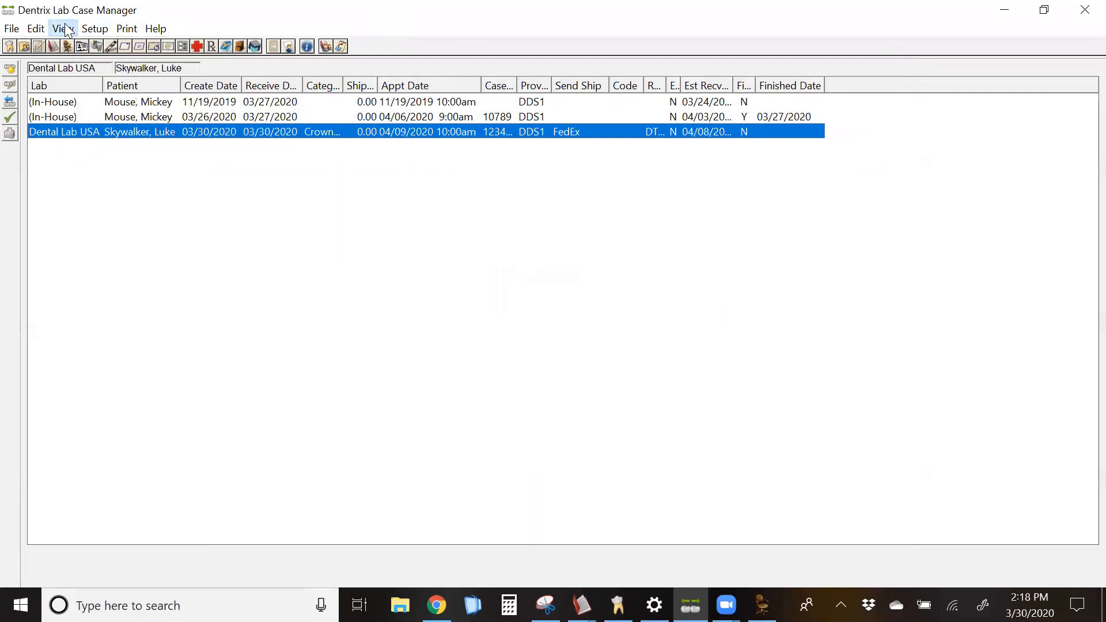
- Open the View settings and its Show Columns chooser for the case list
{"action": "left_click", "coordinate": [62, 27]}
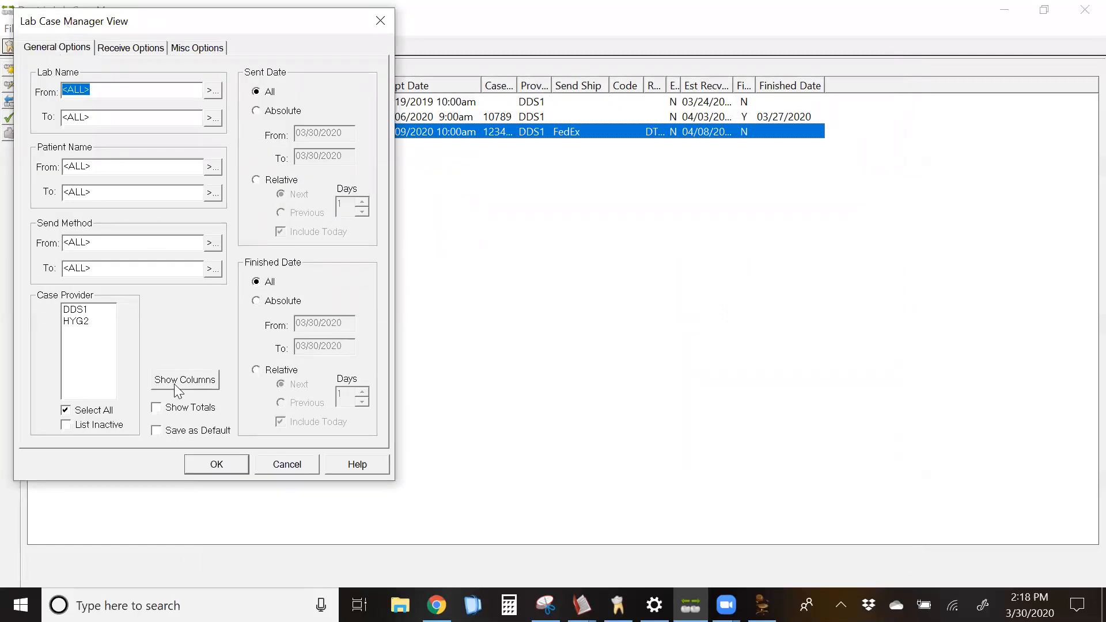
{"action": "left_click", "coordinate": [184, 380]}
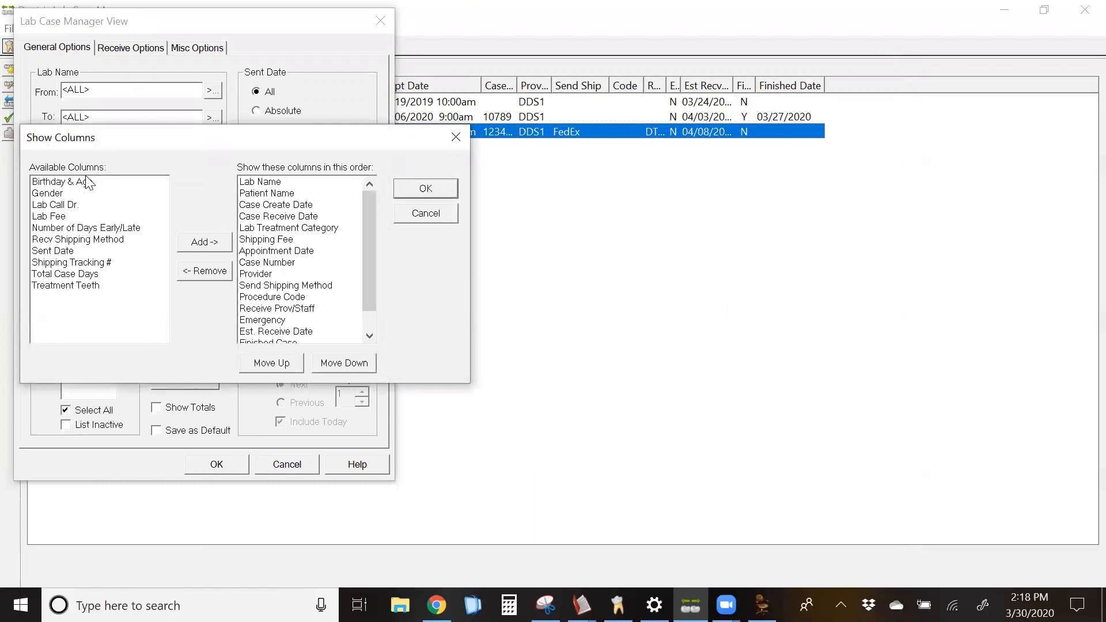
{"action": "mouse_move", "coordinate": [252, 200]}
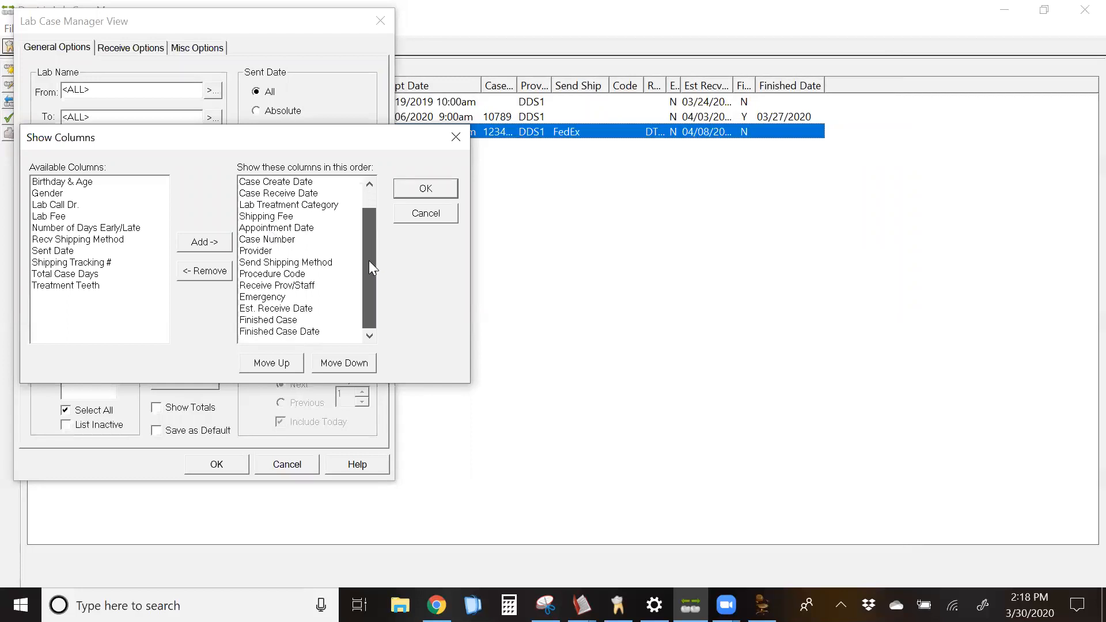
{"action": "mouse_move", "coordinate": [369, 301]}
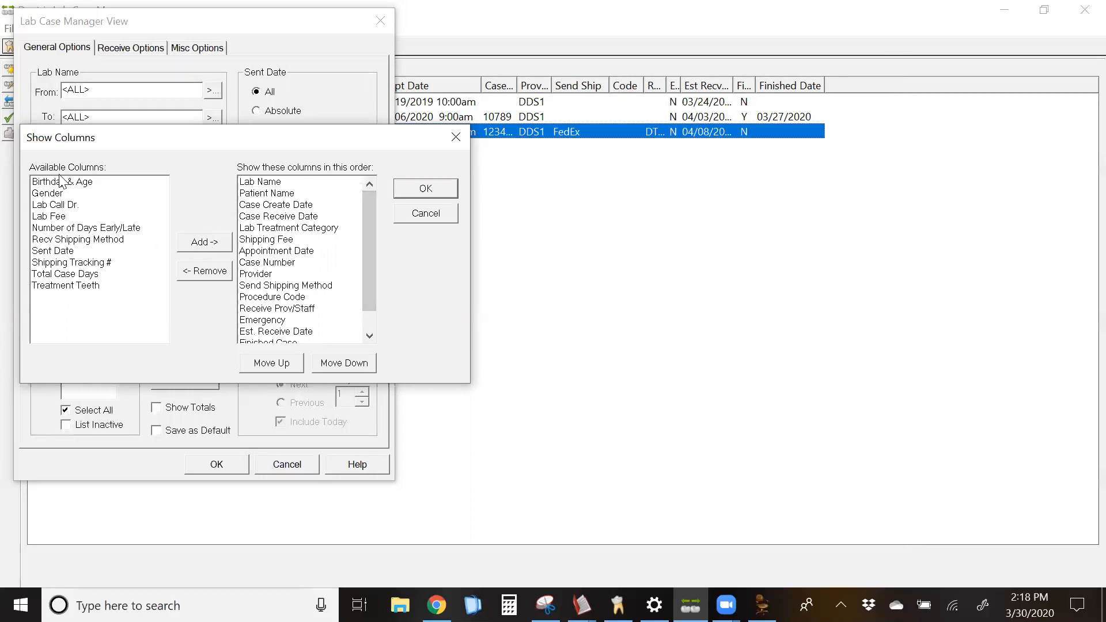
{"action": "mouse_move", "coordinate": [301, 257]}
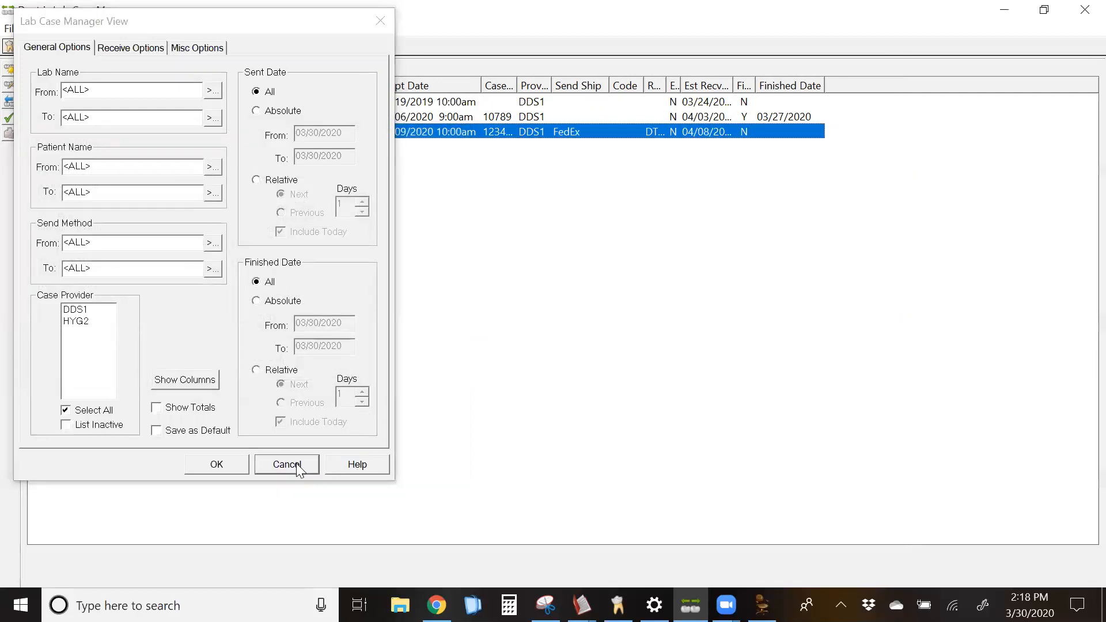
- Cancel the view settings, switch to Appointment Book and select the April 9 10am crown seat
{"action": "left_click", "coordinate": [287, 464]}
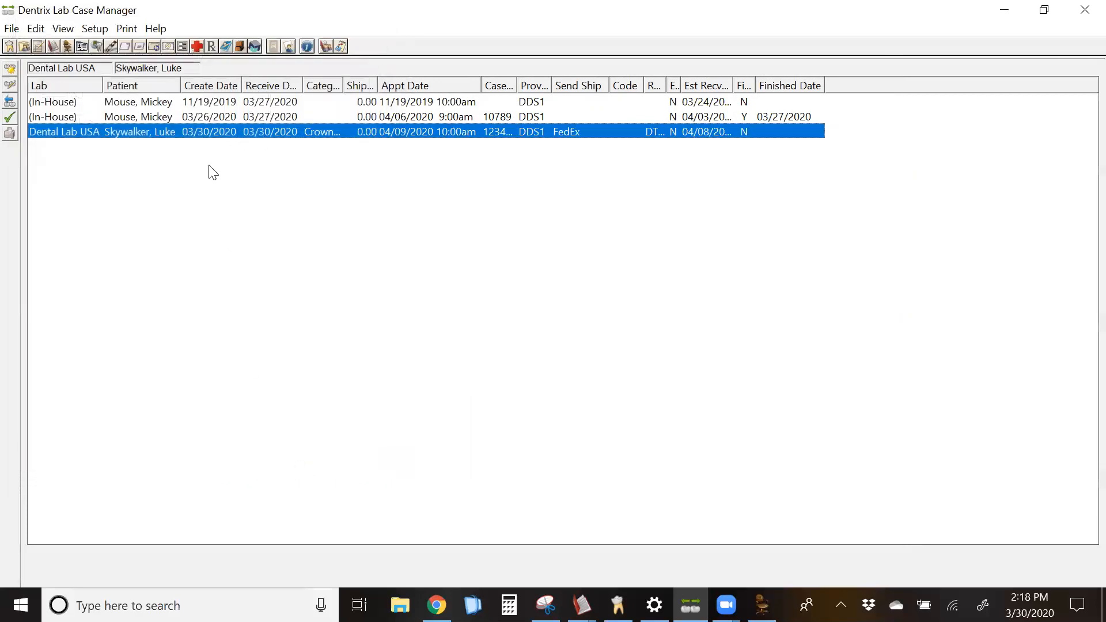
{"action": "mouse_move", "coordinate": [92, 136]}
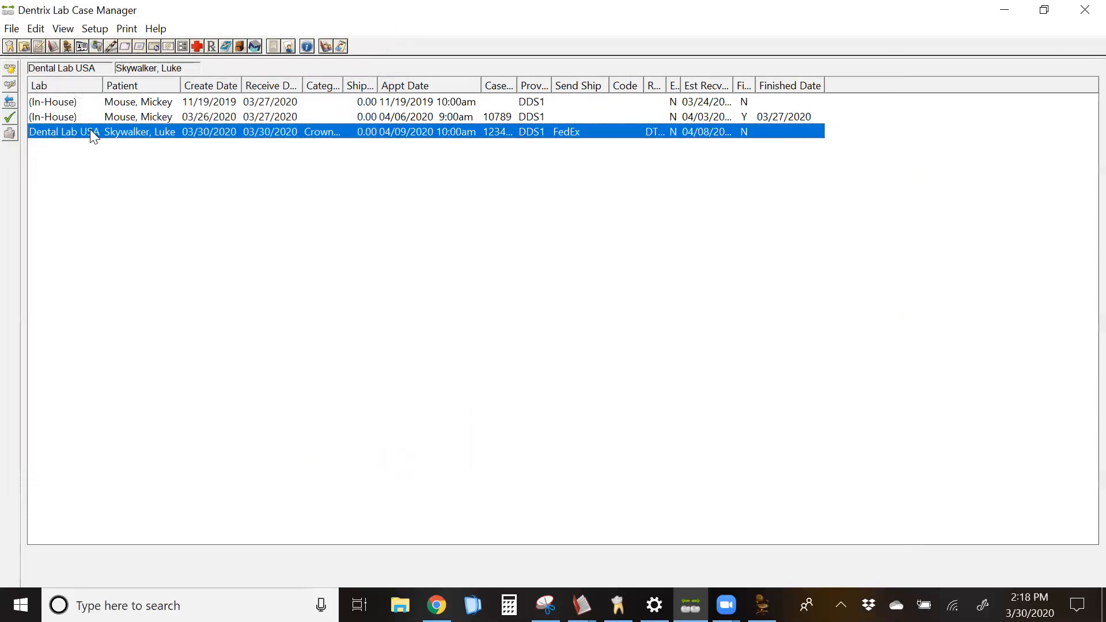
{"action": "mouse_move", "coordinate": [212, 145]}
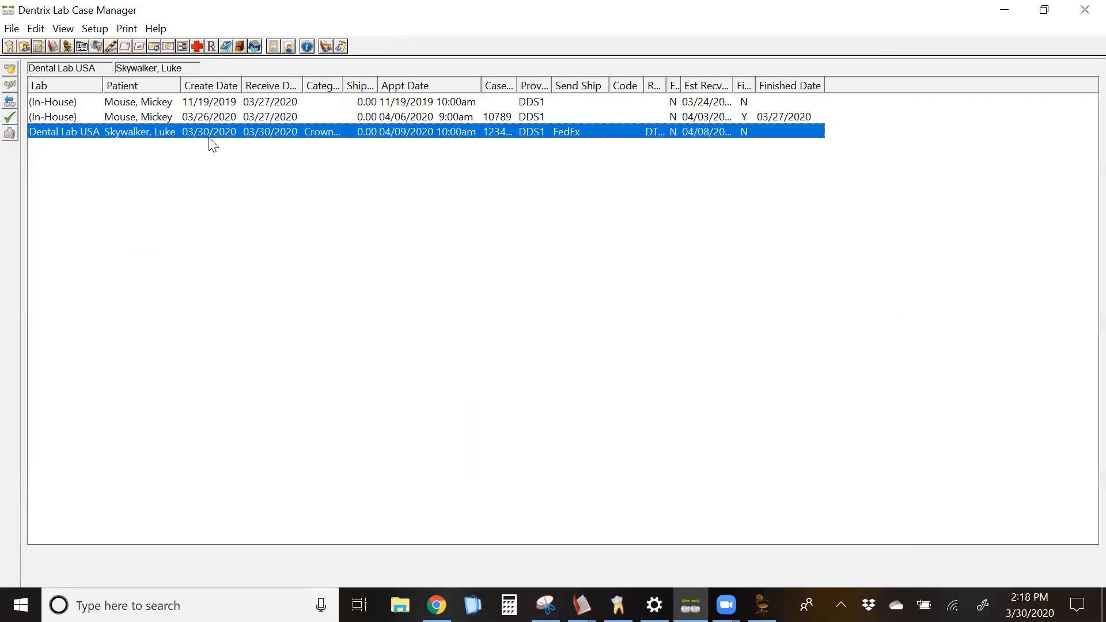
{"action": "mouse_move", "coordinate": [220, 140]}
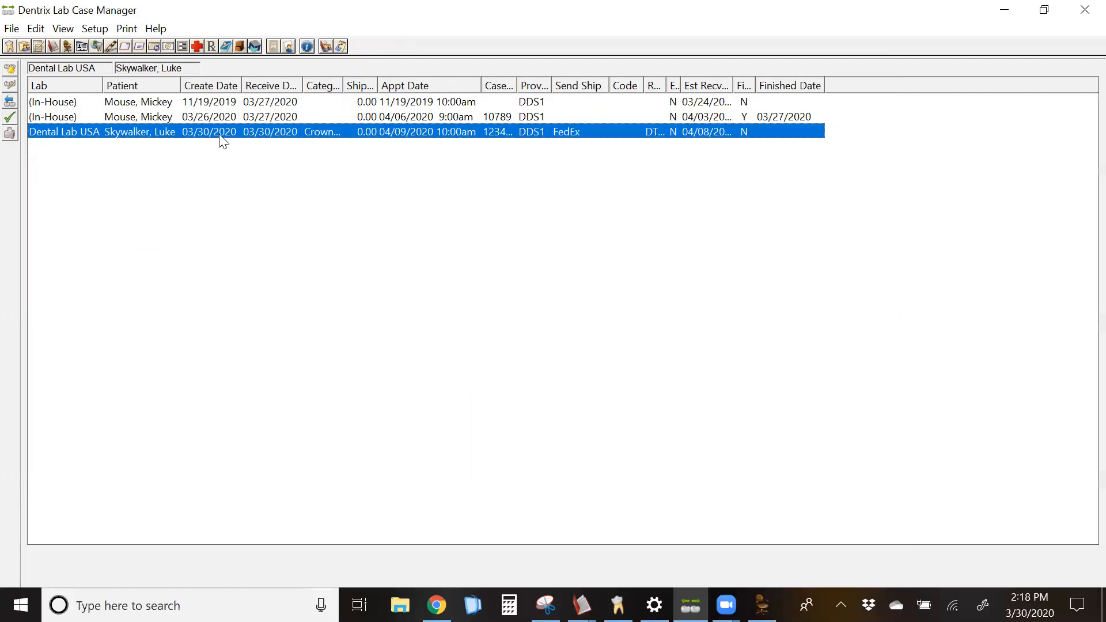
{"action": "mouse_move", "coordinate": [391, 136]}
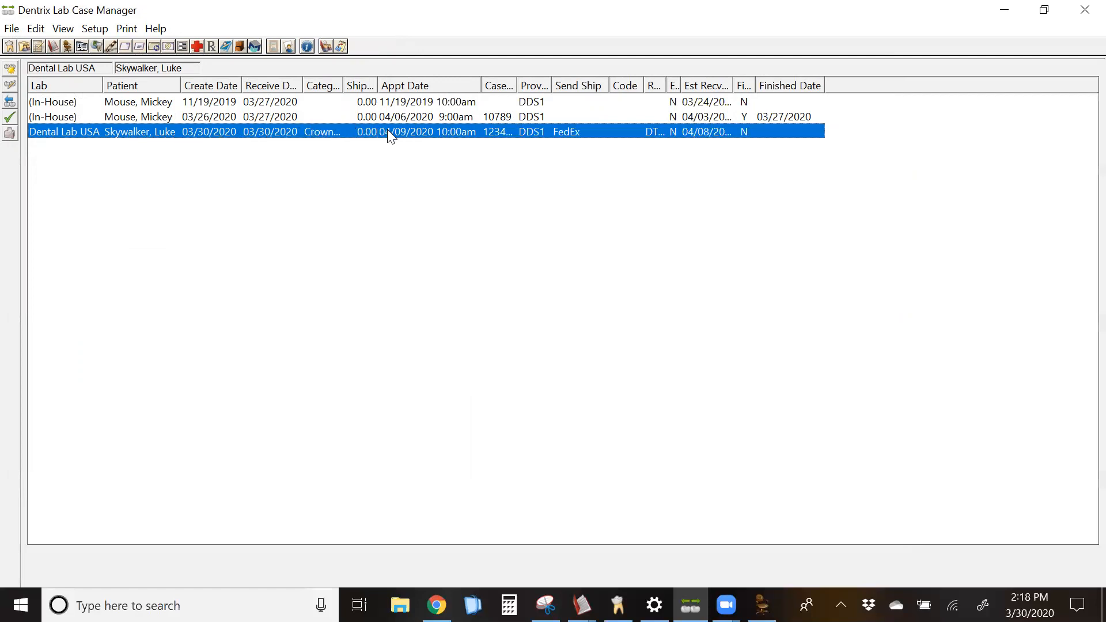
{"action": "mouse_move", "coordinate": [411, 137]}
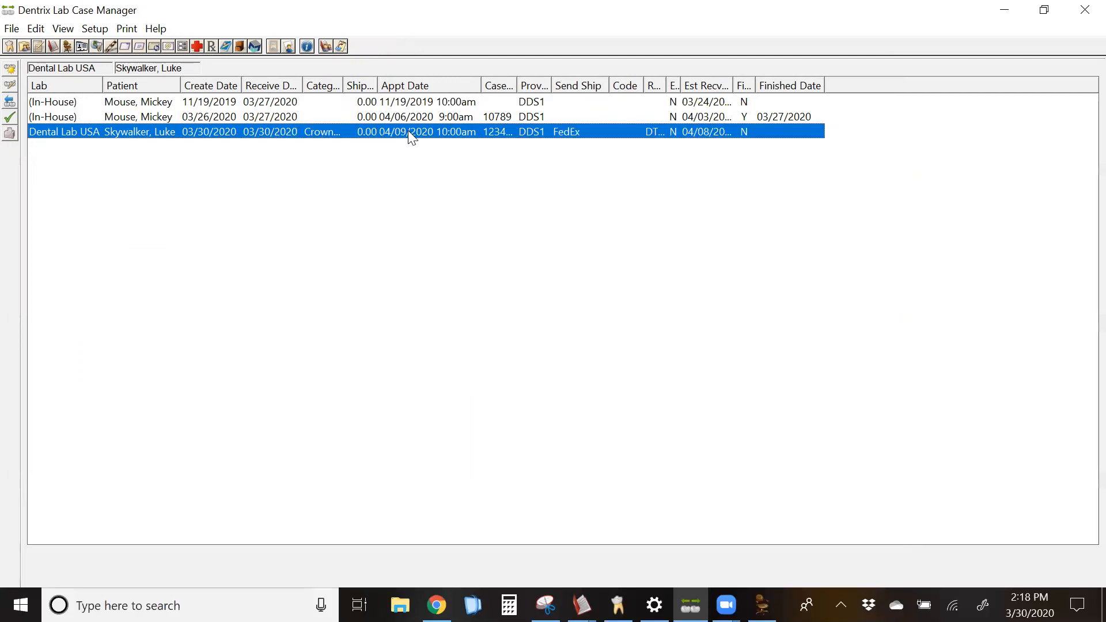
{"action": "mouse_move", "coordinate": [565, 137]}
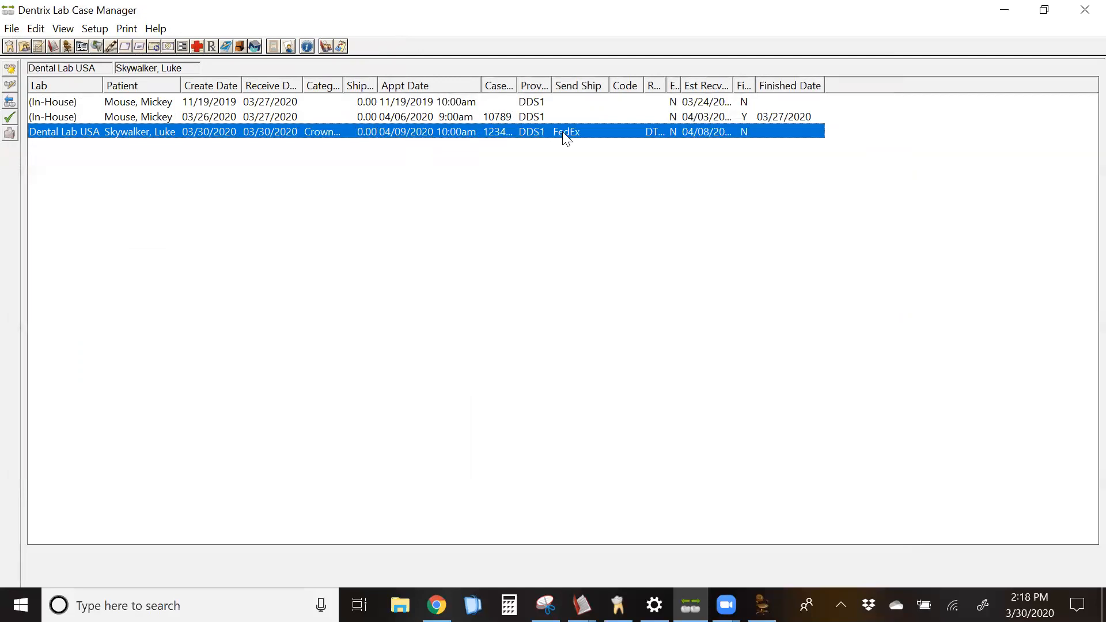
{"action": "mouse_move", "coordinate": [660, 142]}
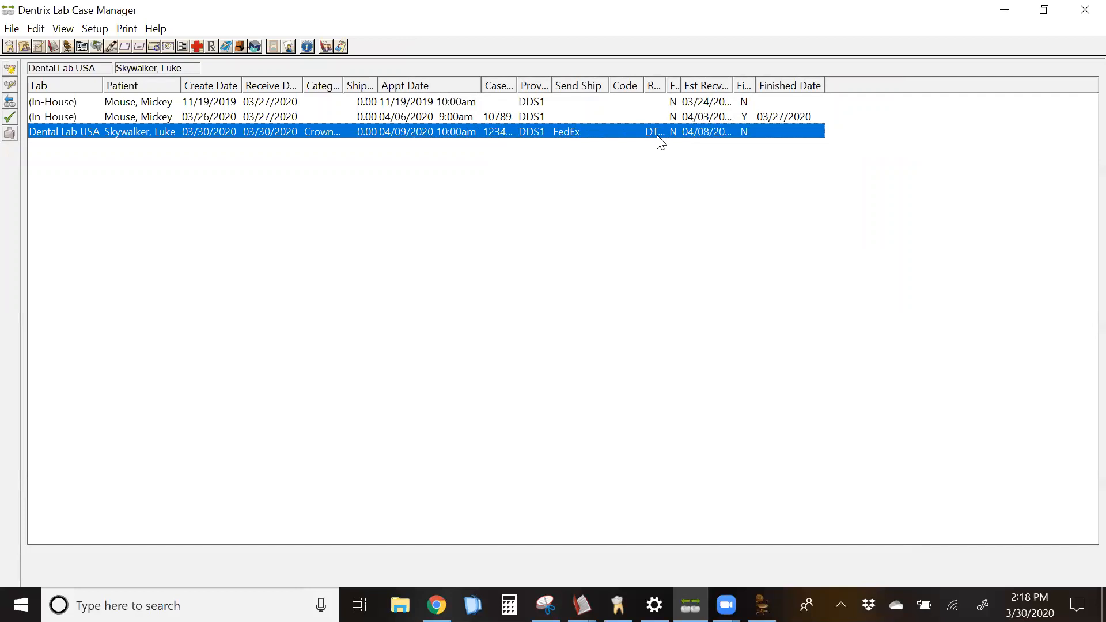
{"action": "mouse_move", "coordinate": [659, 97]}
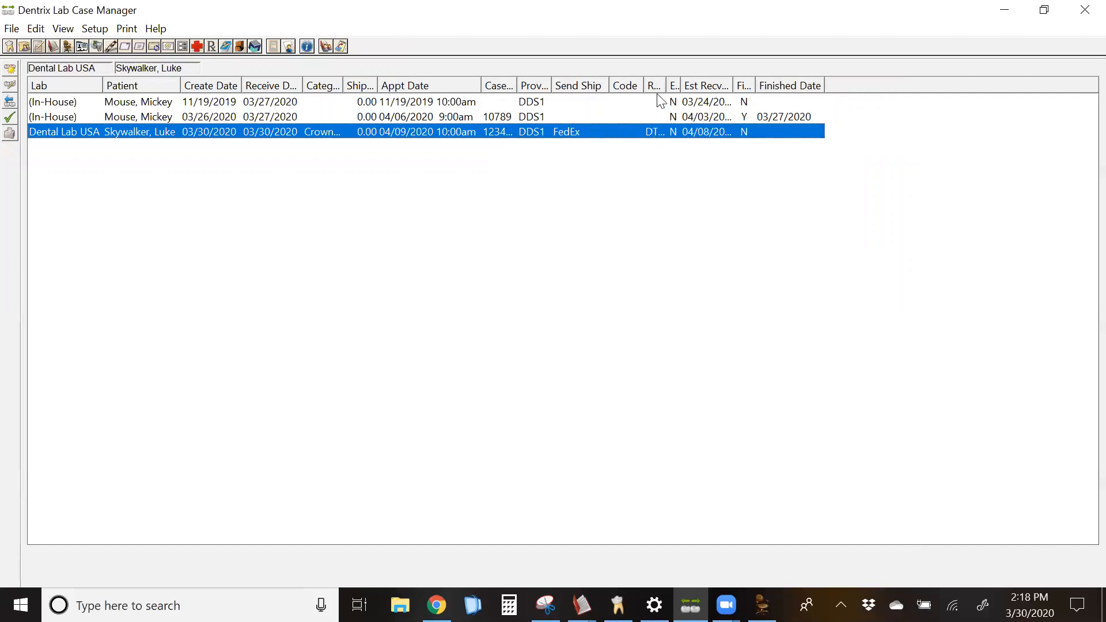
{"action": "mouse_move", "coordinate": [716, 139]}
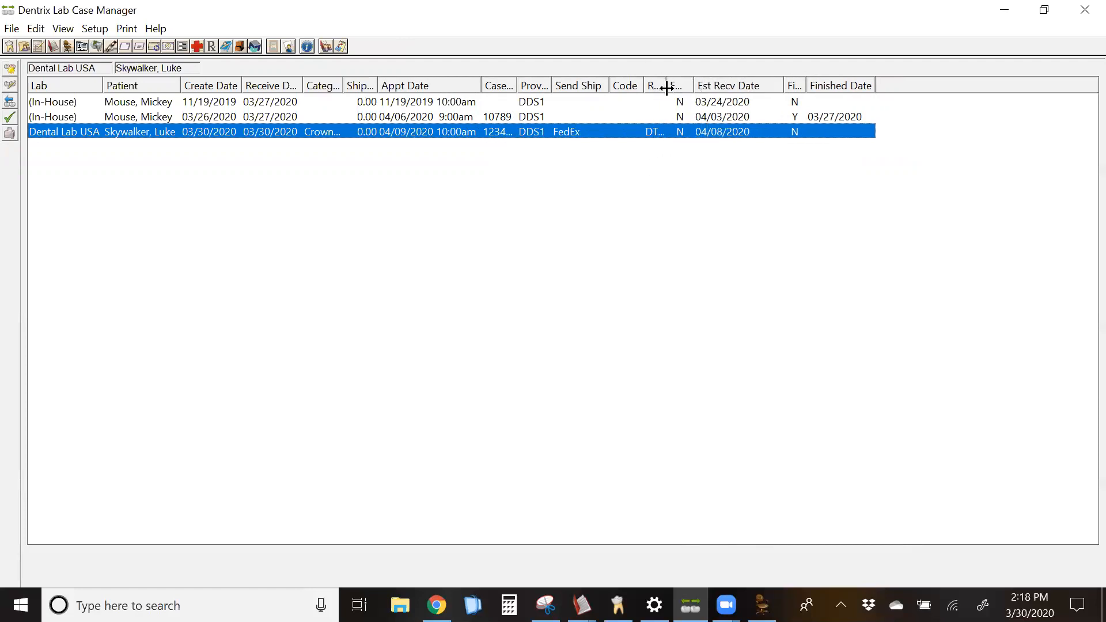
{"action": "mouse_move", "coordinate": [691, 353]}
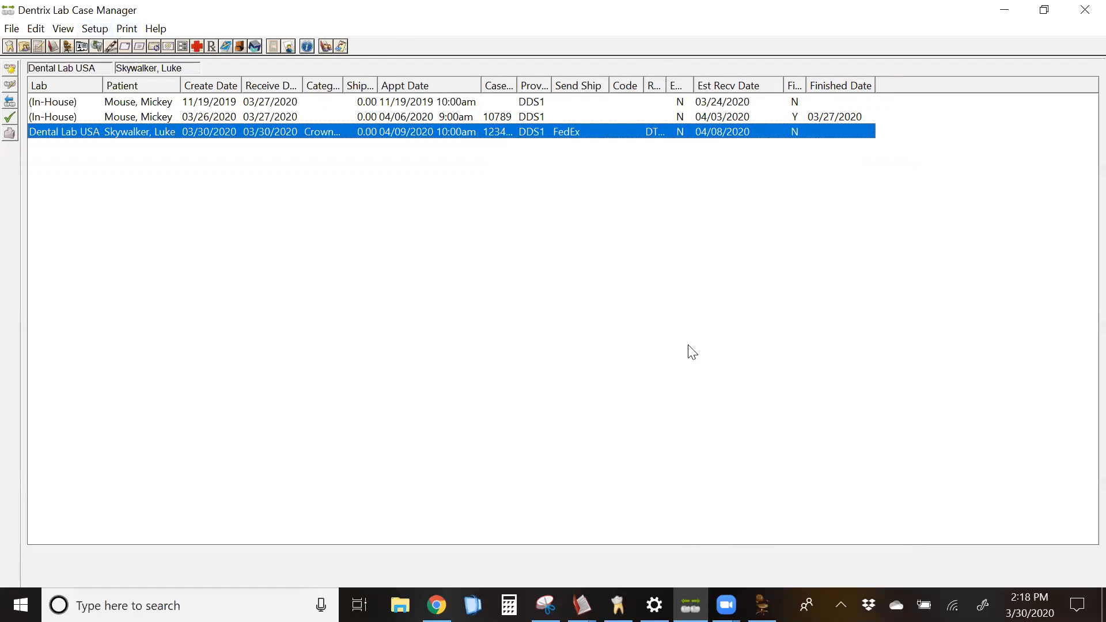
{"action": "mouse_move", "coordinate": [847, 250]}
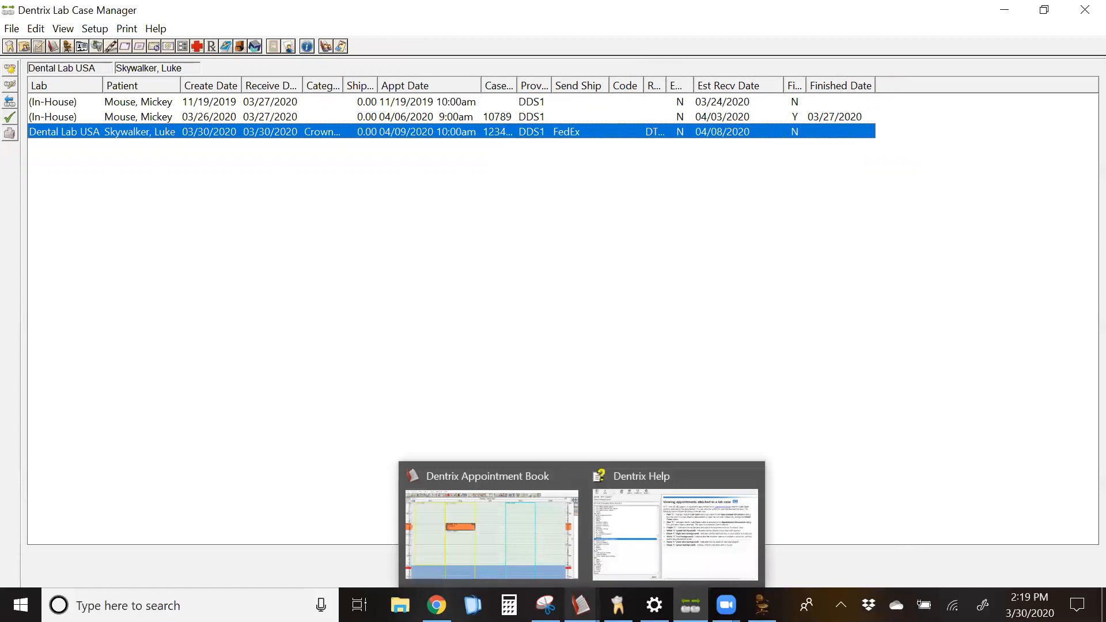
{"action": "left_click", "coordinate": [490, 535]}
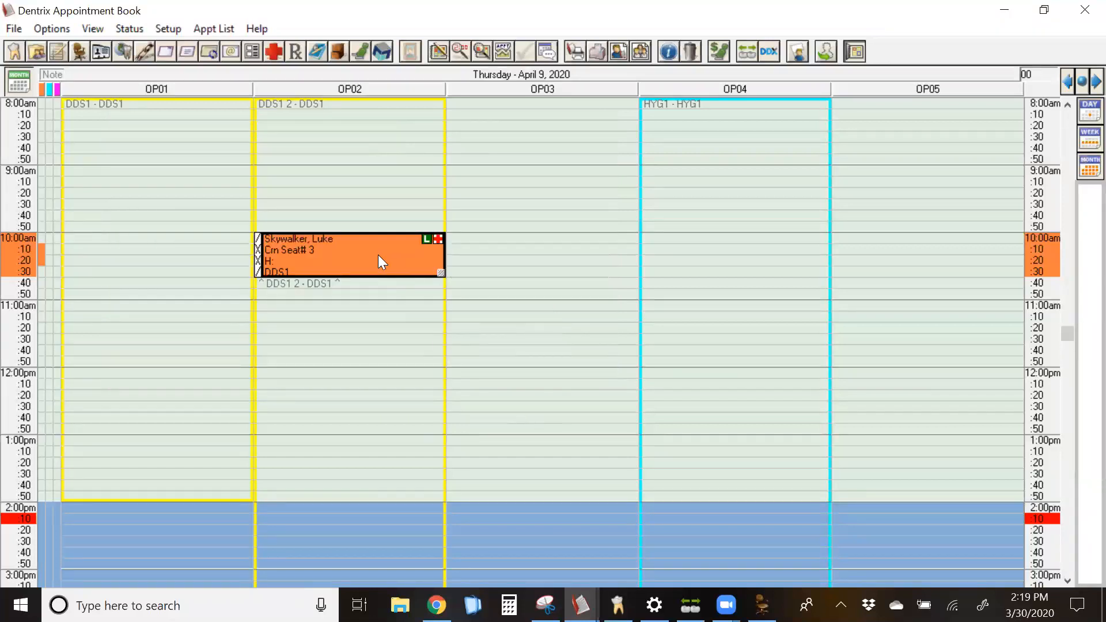
{"action": "left_click", "coordinate": [349, 253]}
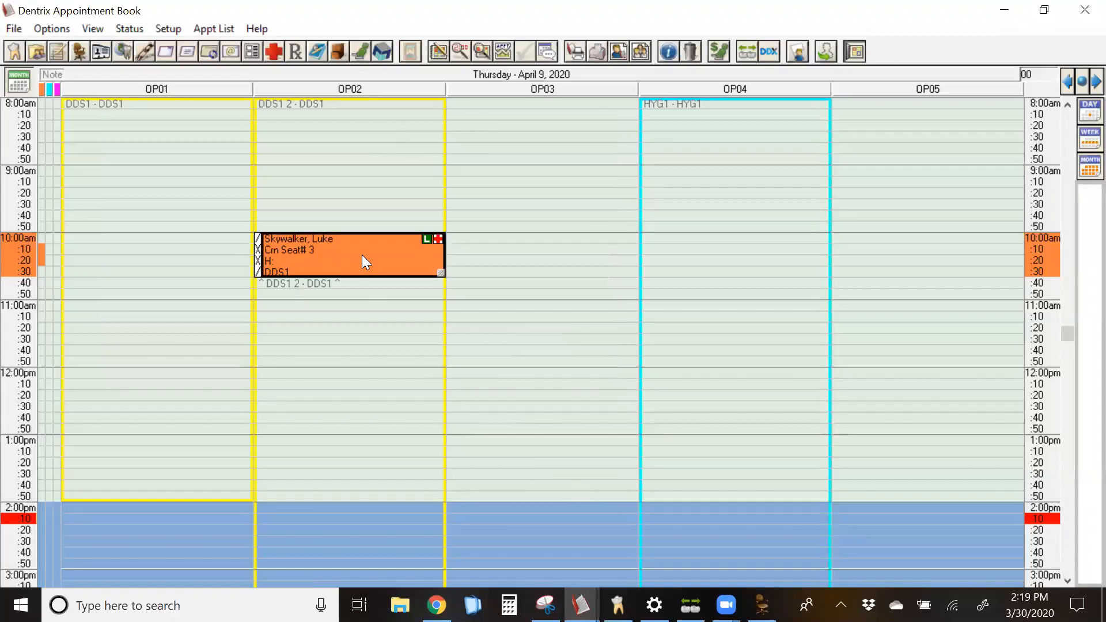
- From the crown seat appointment's attached cases, receive the lab case with status Return Case to Lab
{"action": "double_click", "coordinate": [349, 256]}
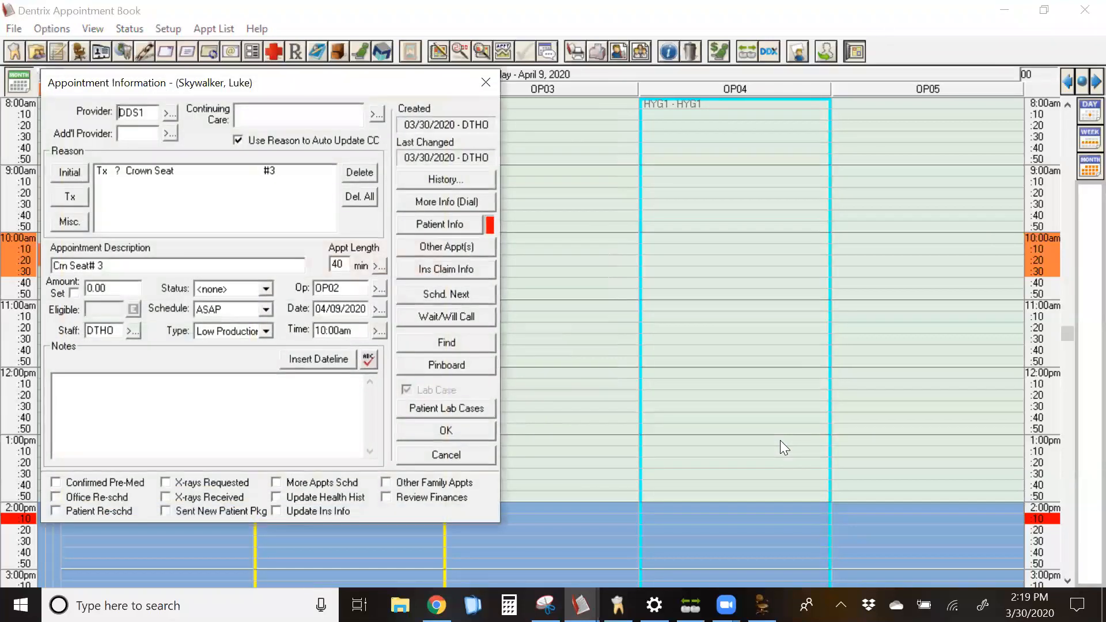
{"action": "mouse_move", "coordinate": [446, 416]}
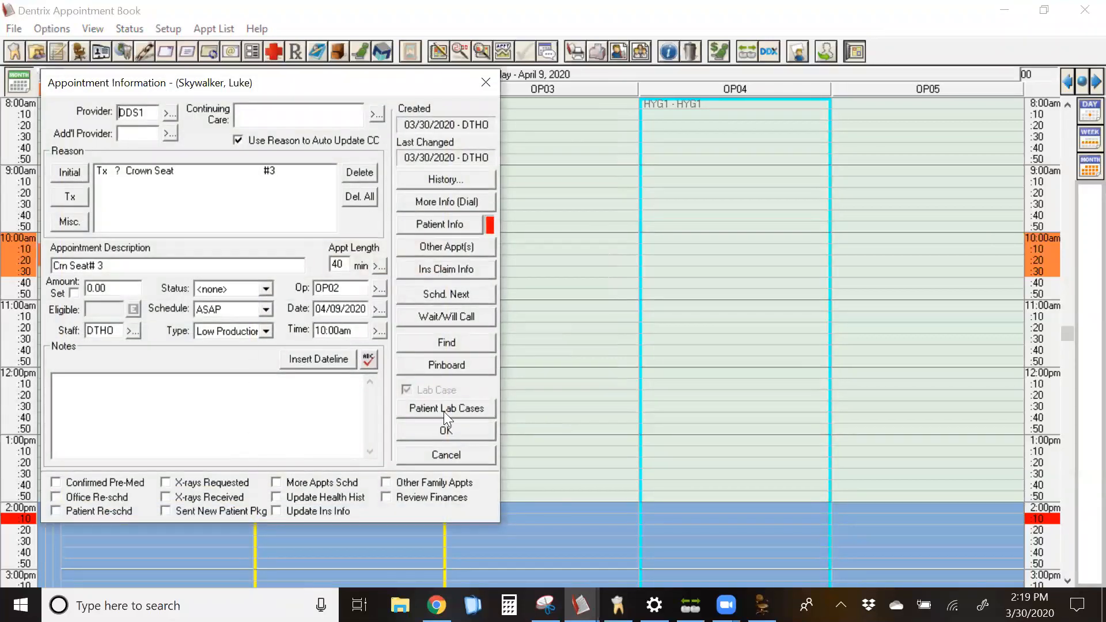
{"action": "left_click", "coordinate": [446, 408]}
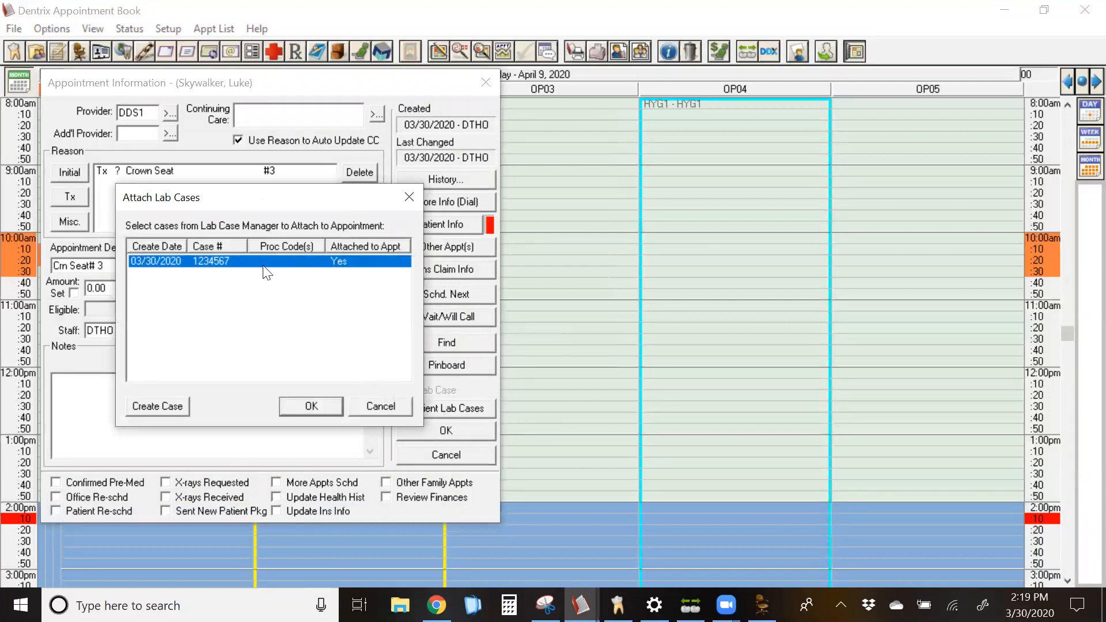
{"action": "mouse_move", "coordinate": [272, 267]}
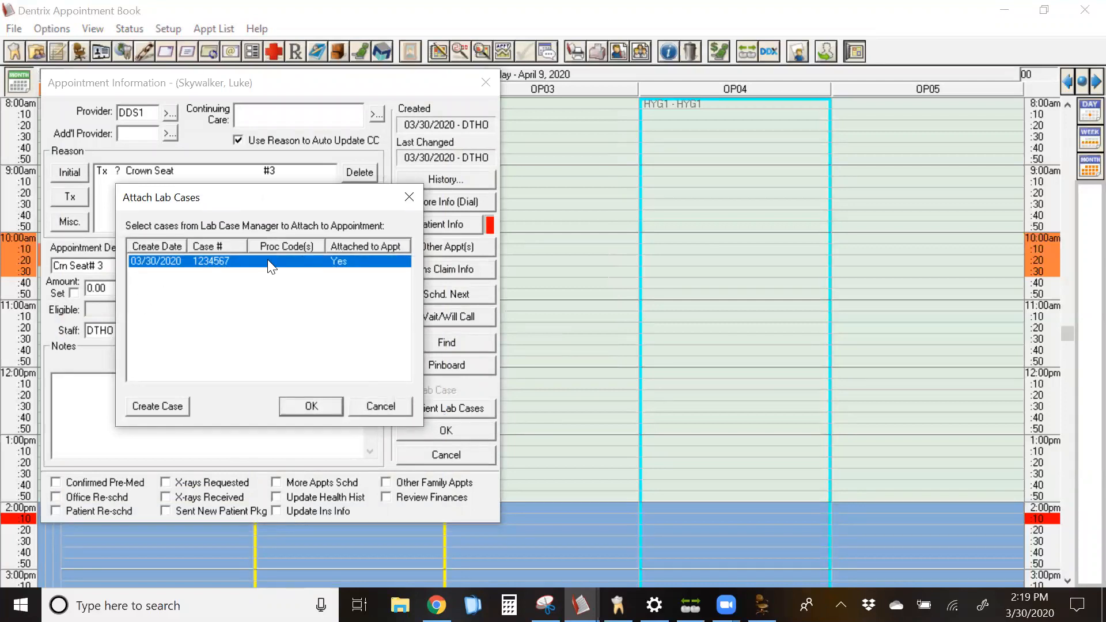
{"action": "double_click", "coordinate": [210, 262]}
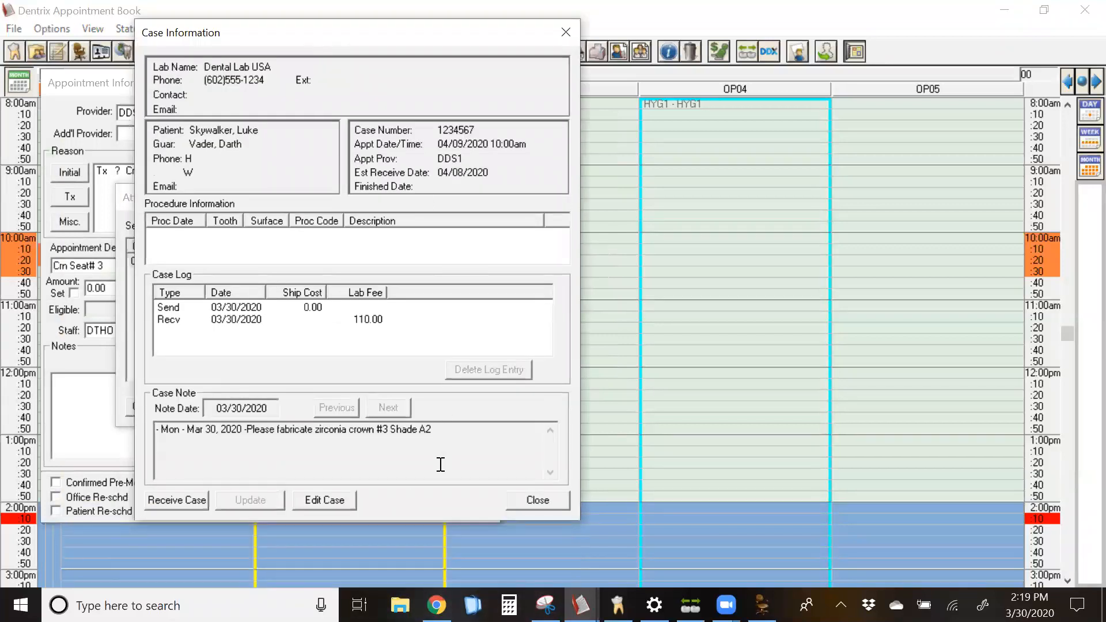
{"action": "mouse_move", "coordinate": [379, 525]}
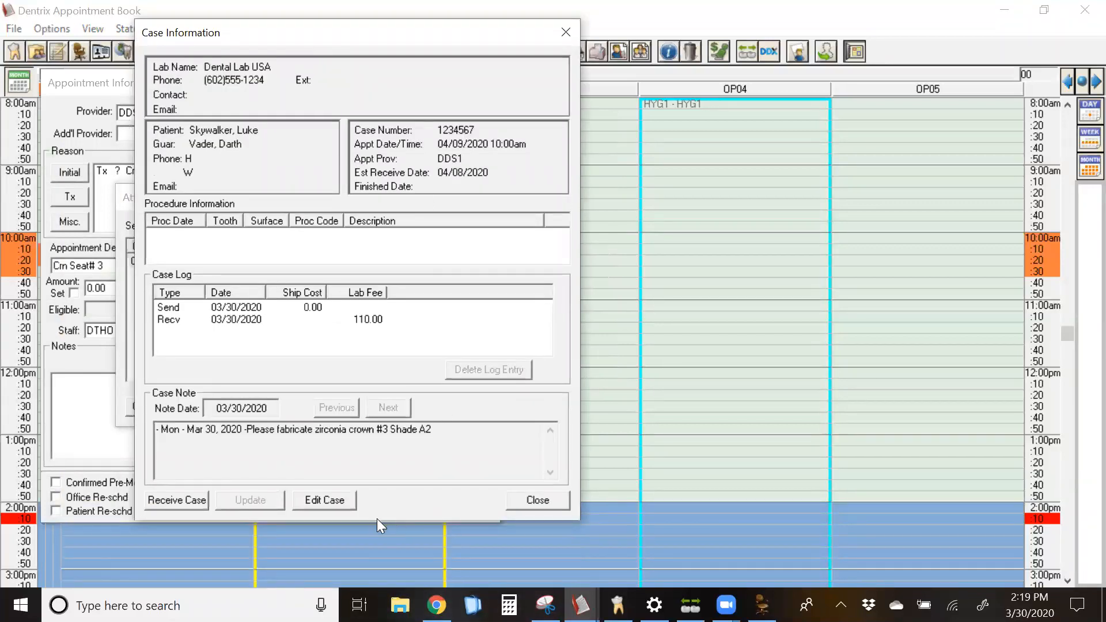
{"action": "left_click", "coordinate": [175, 501]}
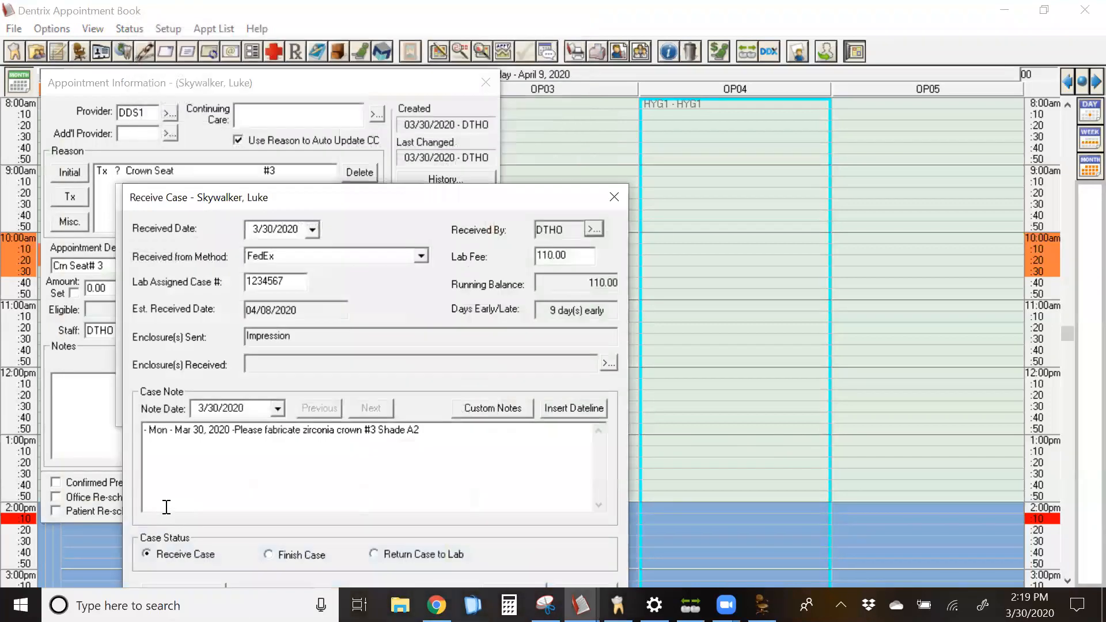
{"action": "mouse_move", "coordinate": [347, 198]}
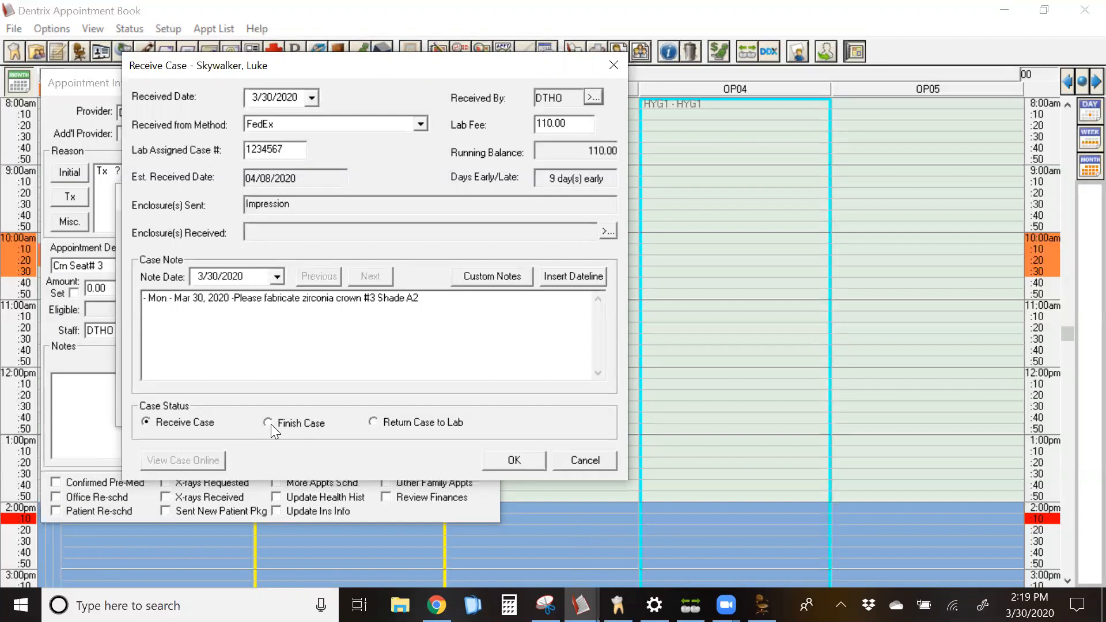
{"action": "left_click", "coordinate": [372, 422]}
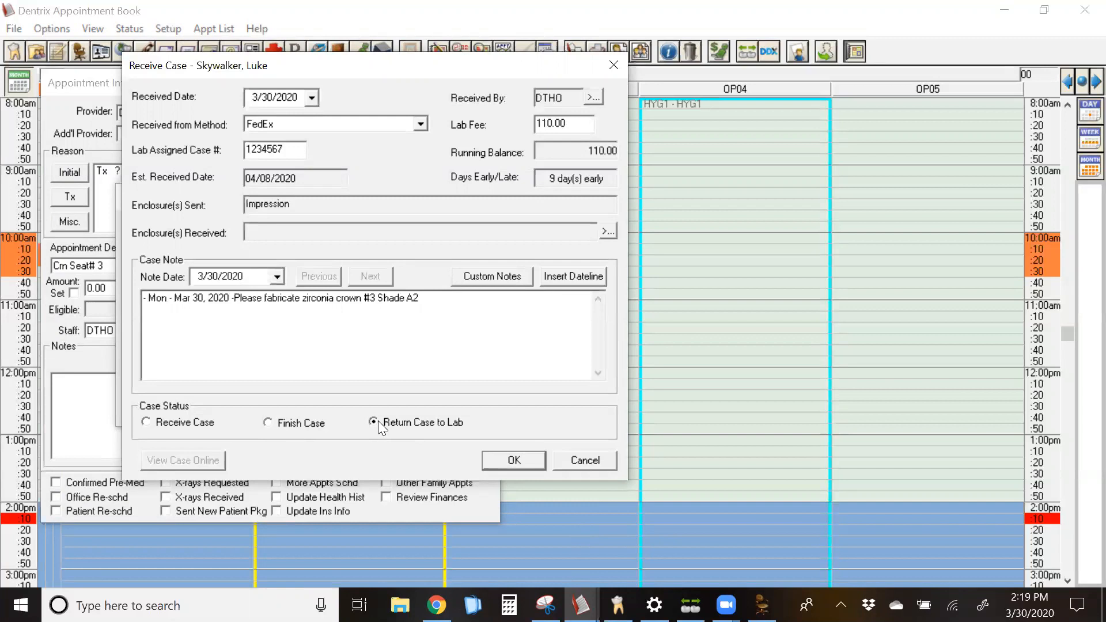
- Review the Return to Lab form, keep the 4/8/2020 receive date, and cancel without sending
{"action": "left_click", "coordinate": [513, 460]}
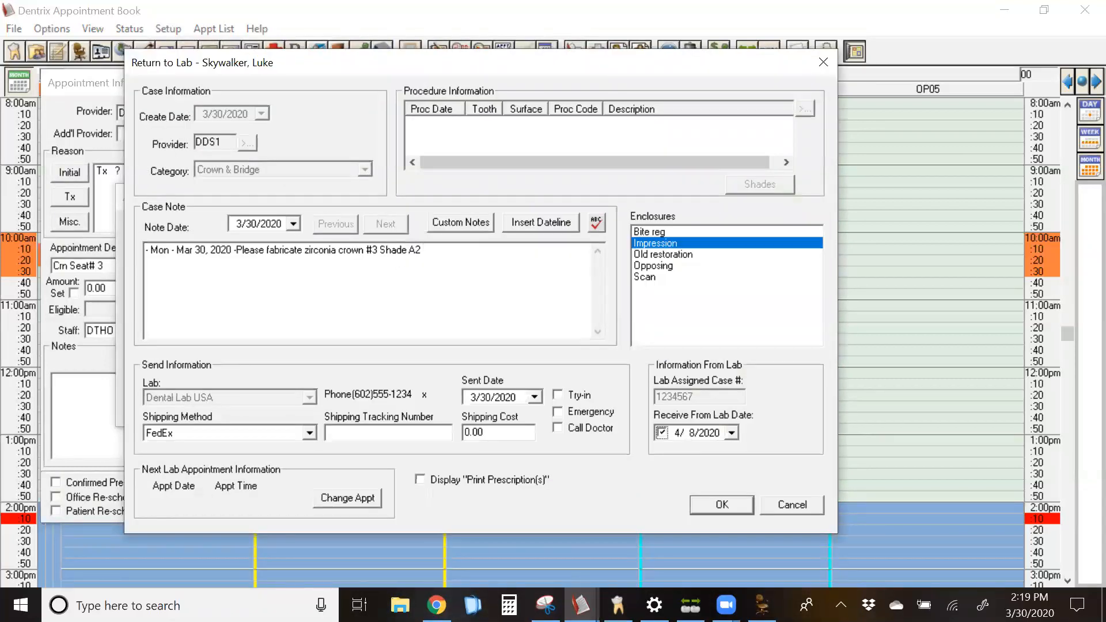
{"action": "left_click", "coordinate": [732, 432]}
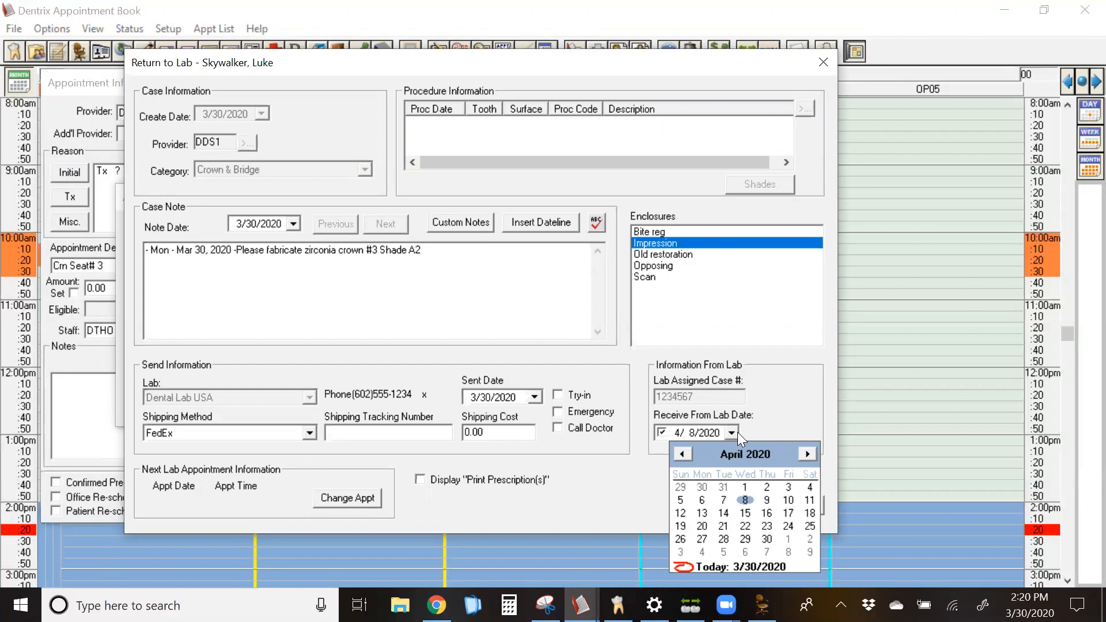
{"action": "left_click", "coordinate": [746, 499]}
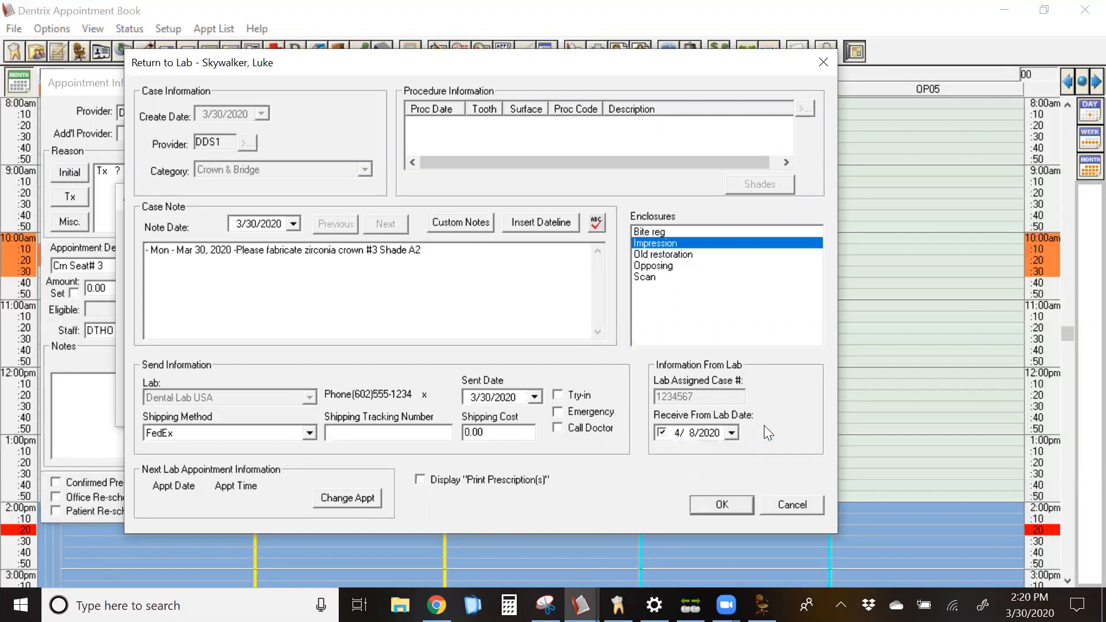
{"action": "mouse_move", "coordinate": [627, 414]}
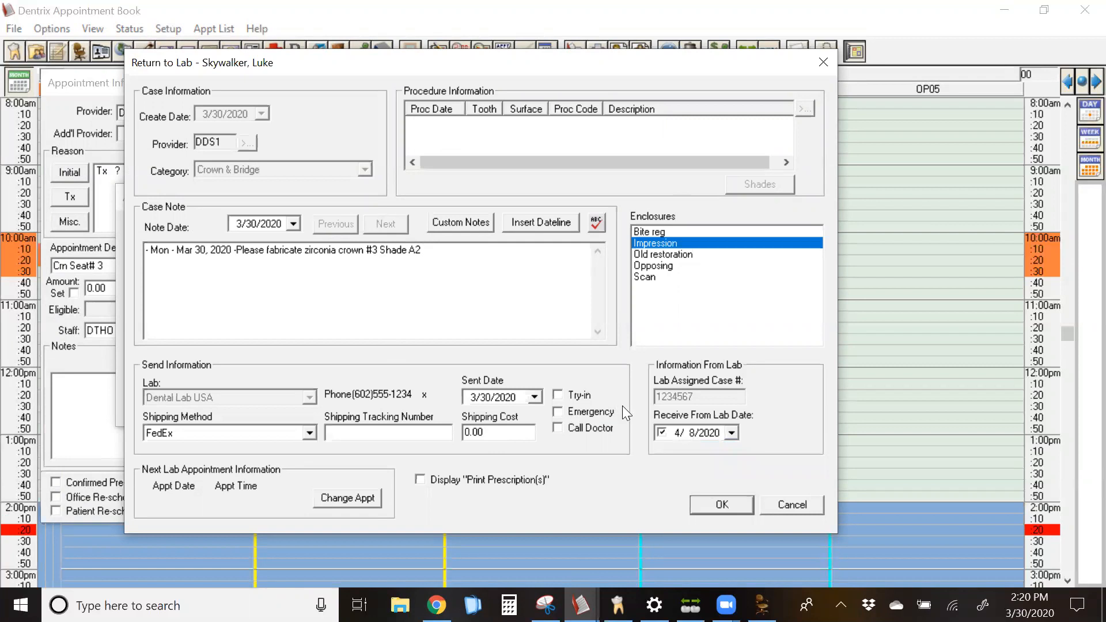
{"action": "mouse_move", "coordinate": [632, 423]}
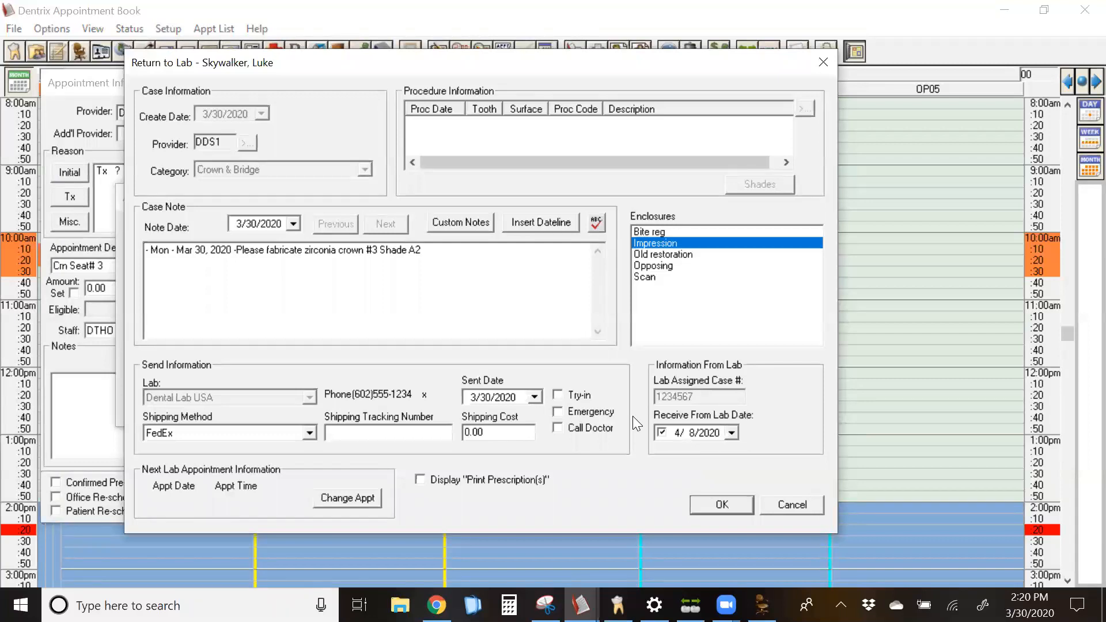
{"action": "left_click", "coordinate": [720, 505]}
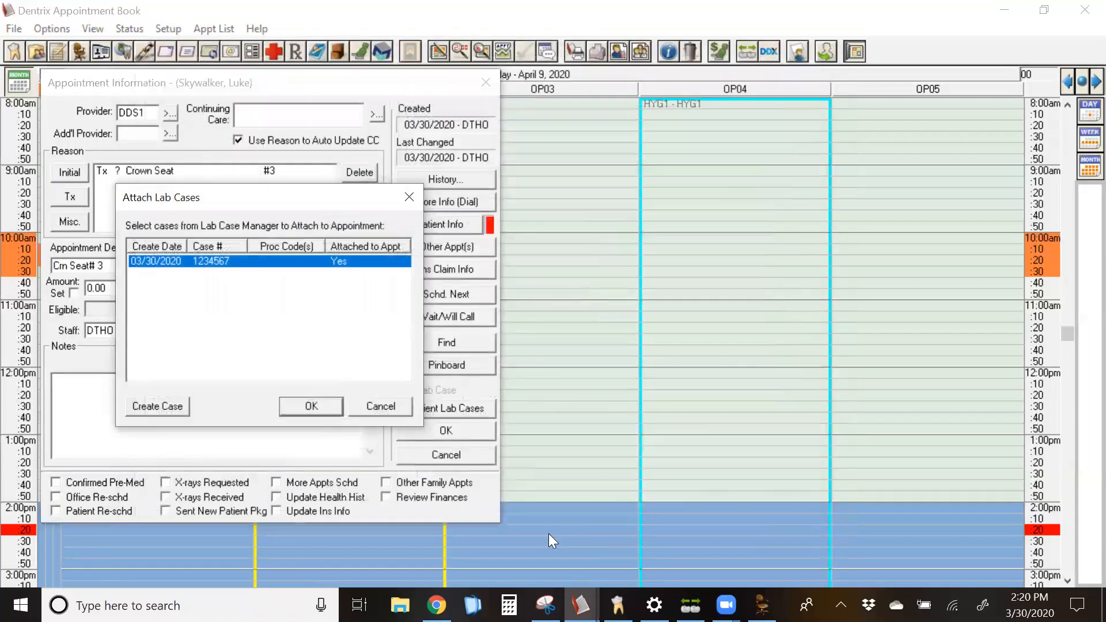
- Receive the attached crown case again and mark it as Finish Case
{"action": "double_click", "coordinate": [210, 262]}
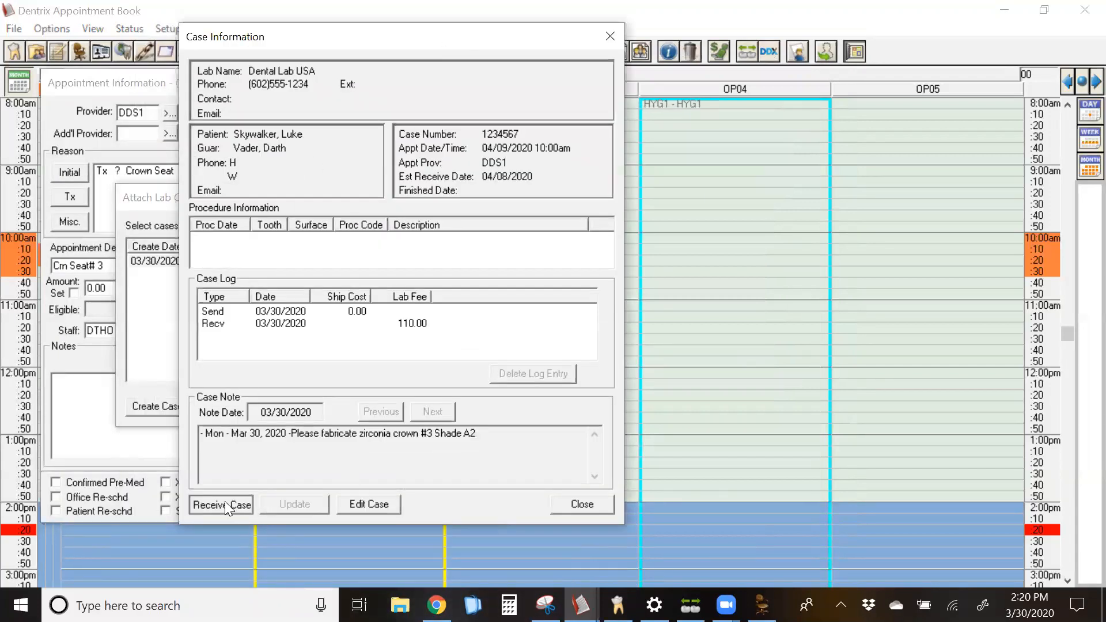
{"action": "left_click", "coordinate": [220, 505]}
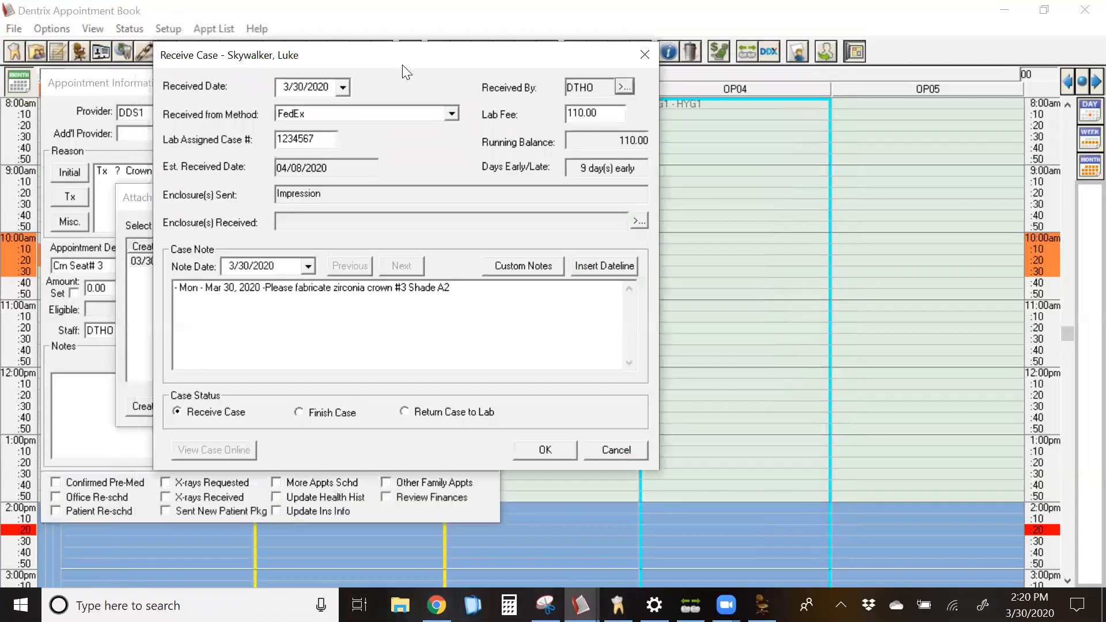
{"action": "left_click", "coordinate": [299, 413]}
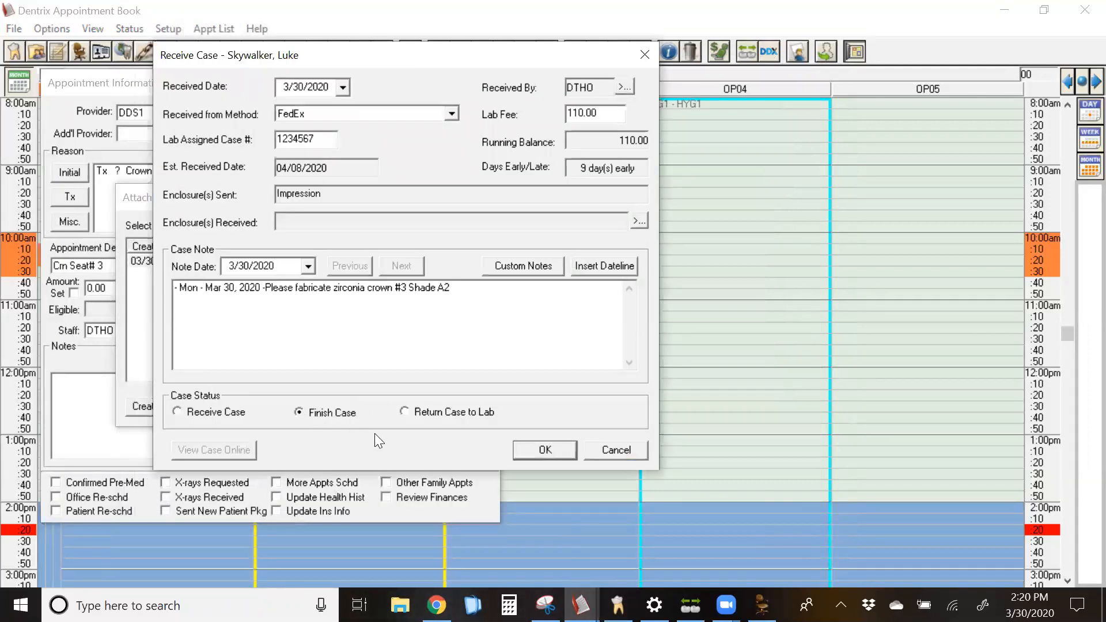
{"action": "left_click", "coordinate": [542, 450]}
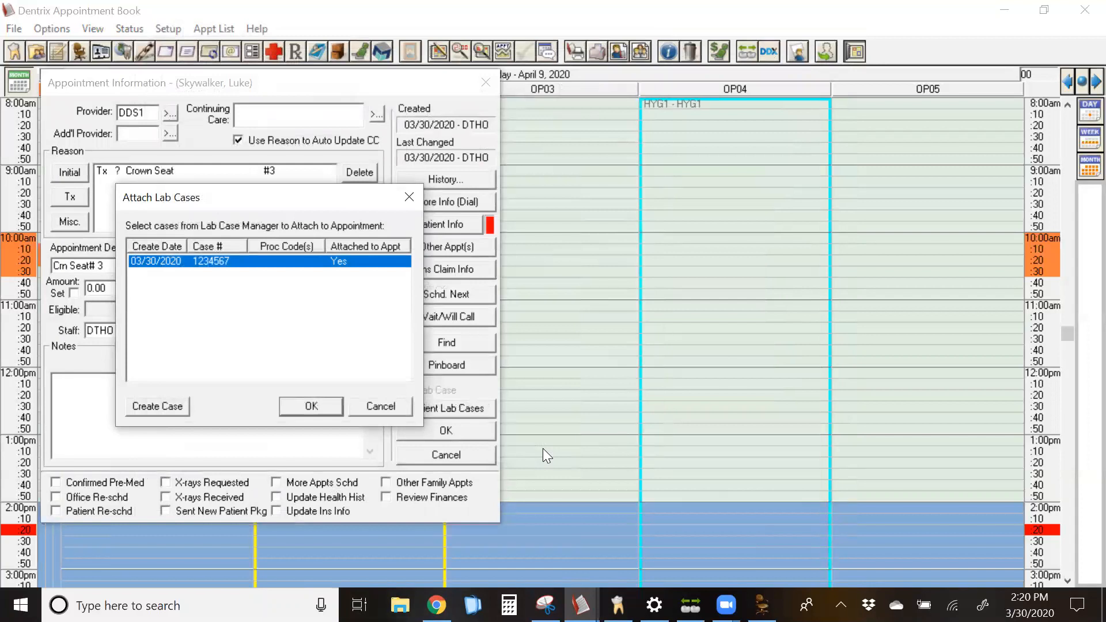
- Save the appointment back to the April 9 schedule, accepting the operatory time-block prompt
{"action": "left_click", "coordinate": [310, 406]}
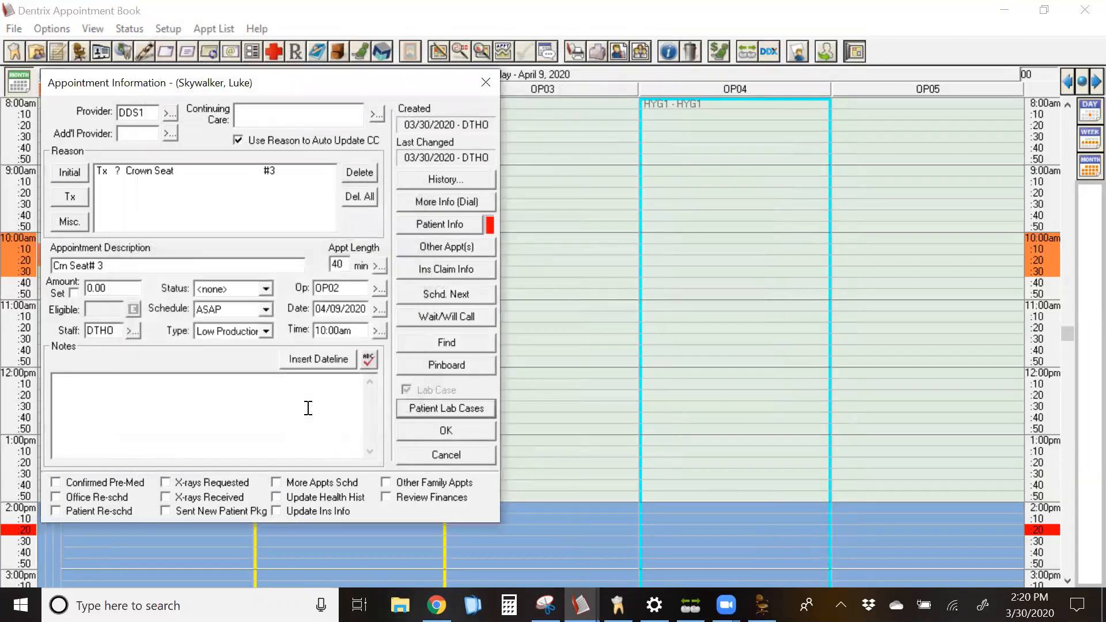
{"action": "left_click", "coordinate": [446, 430]}
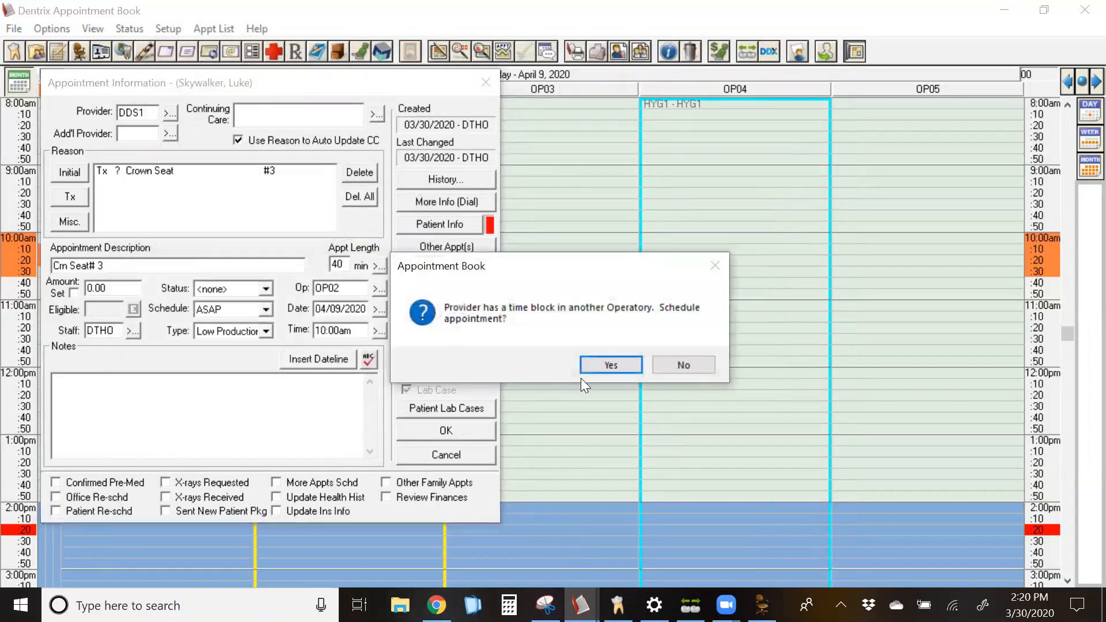
{"action": "left_click", "coordinate": [610, 365]}
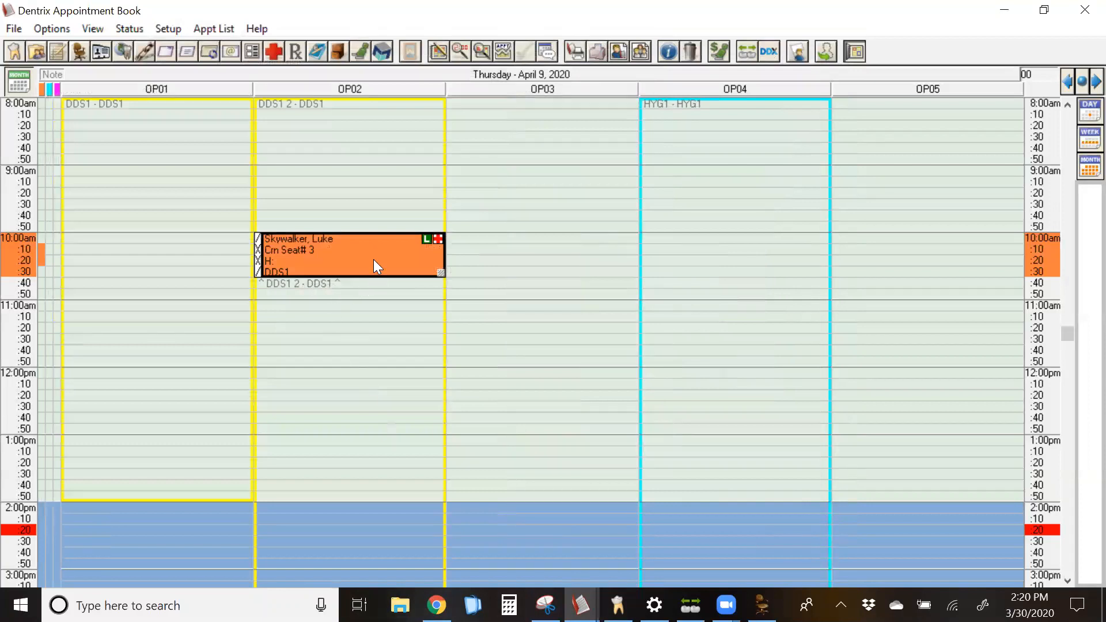
{"action": "mouse_move", "coordinate": [532, 73]}
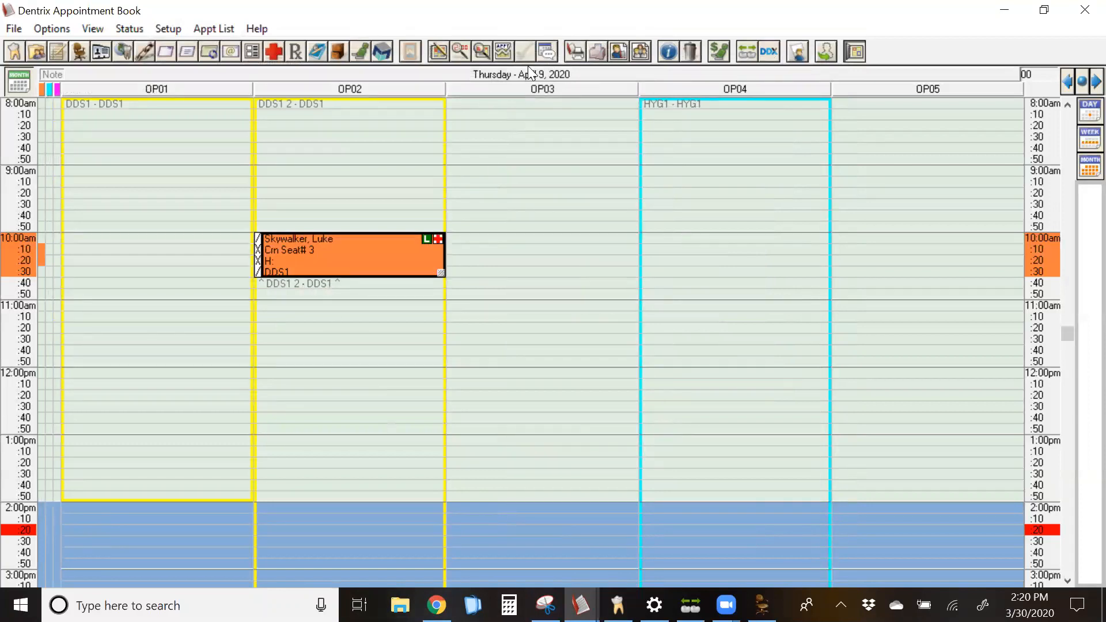
{"action": "mouse_move", "coordinate": [410, 257]}
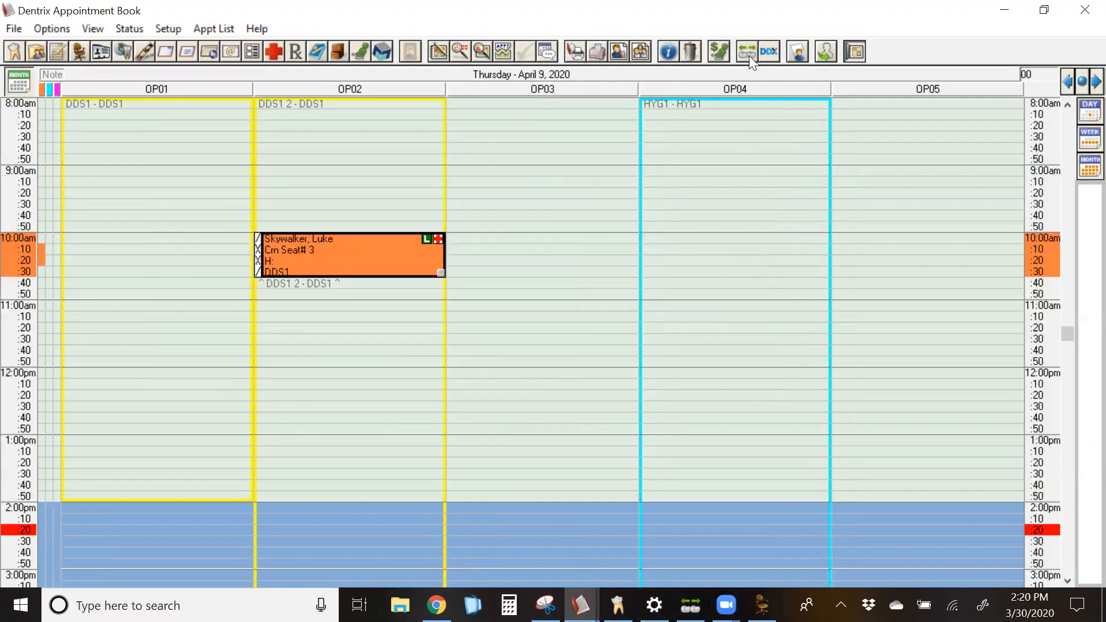
- Return to the Lab Case Manager list, now showing the crown case finished on 03/30/2020
{"action": "left_click", "coordinate": [746, 51]}
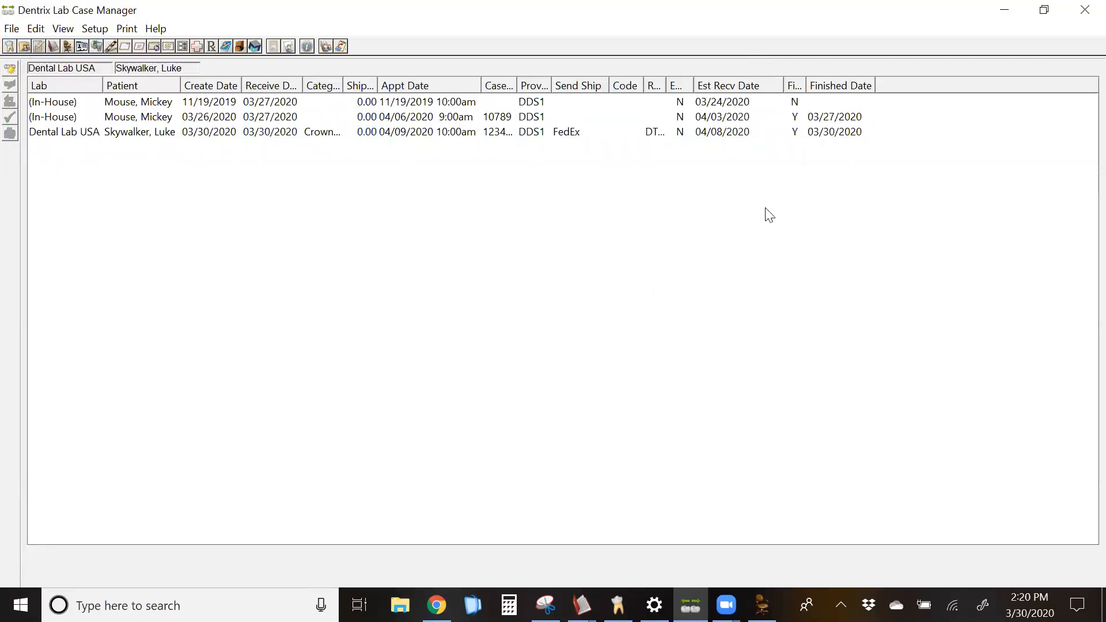
{"action": "mouse_move", "coordinate": [827, 85]}
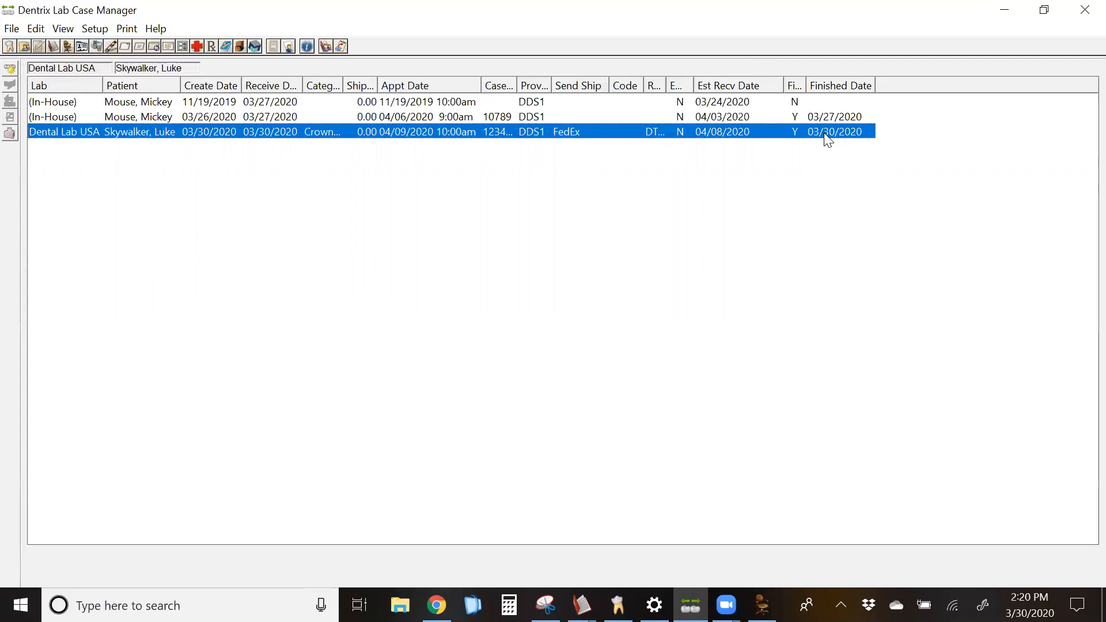
{"action": "mouse_move", "coordinate": [649, 132]}
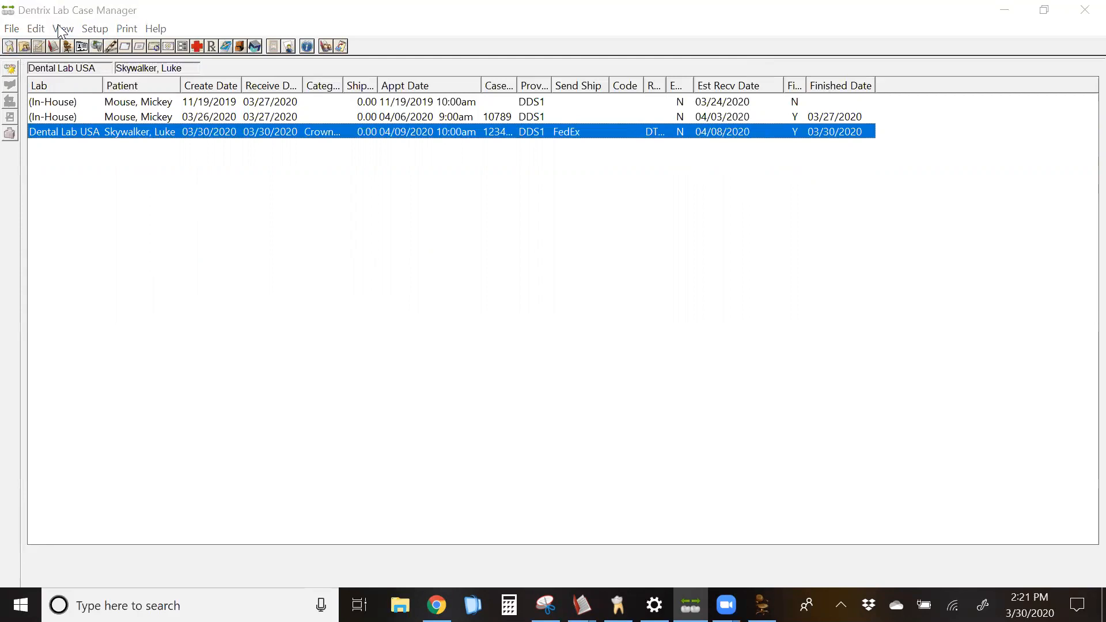
- In View Misc Options, uncheck Finished Cases so only the pending in-house case is listed
{"action": "left_click", "coordinate": [62, 27]}
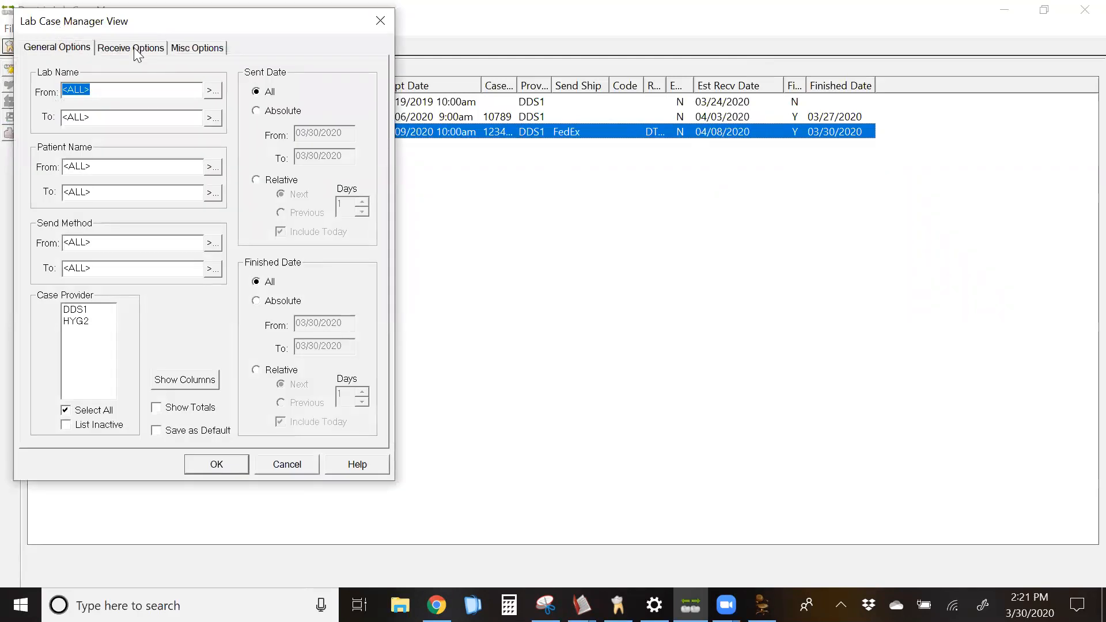
{"action": "mouse_move", "coordinate": [185, 55]}
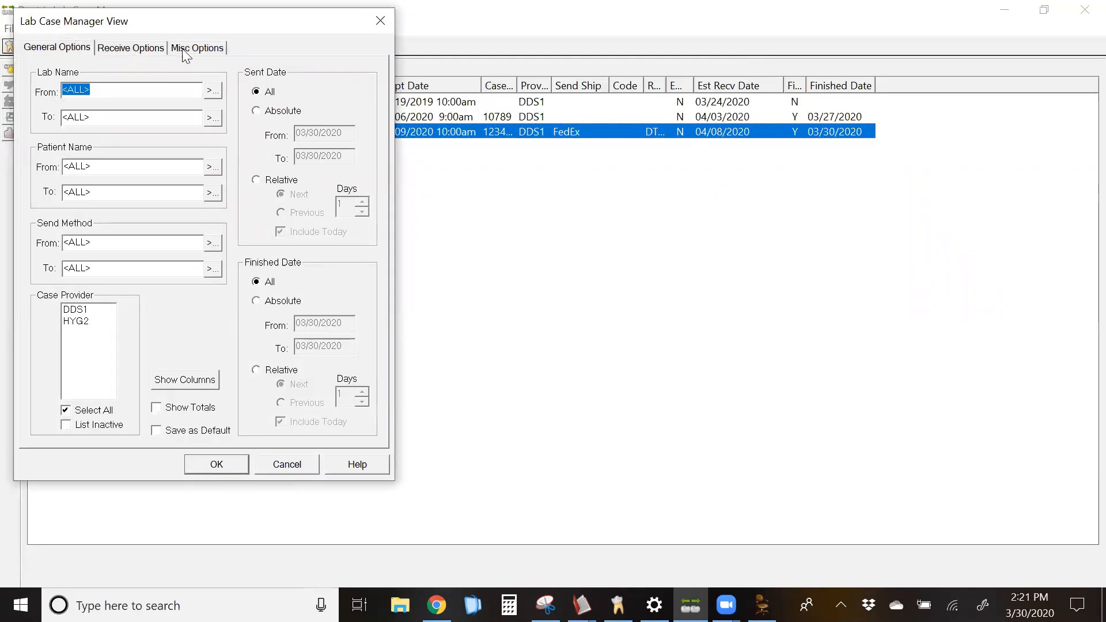
{"action": "left_click", "coordinate": [197, 47]}
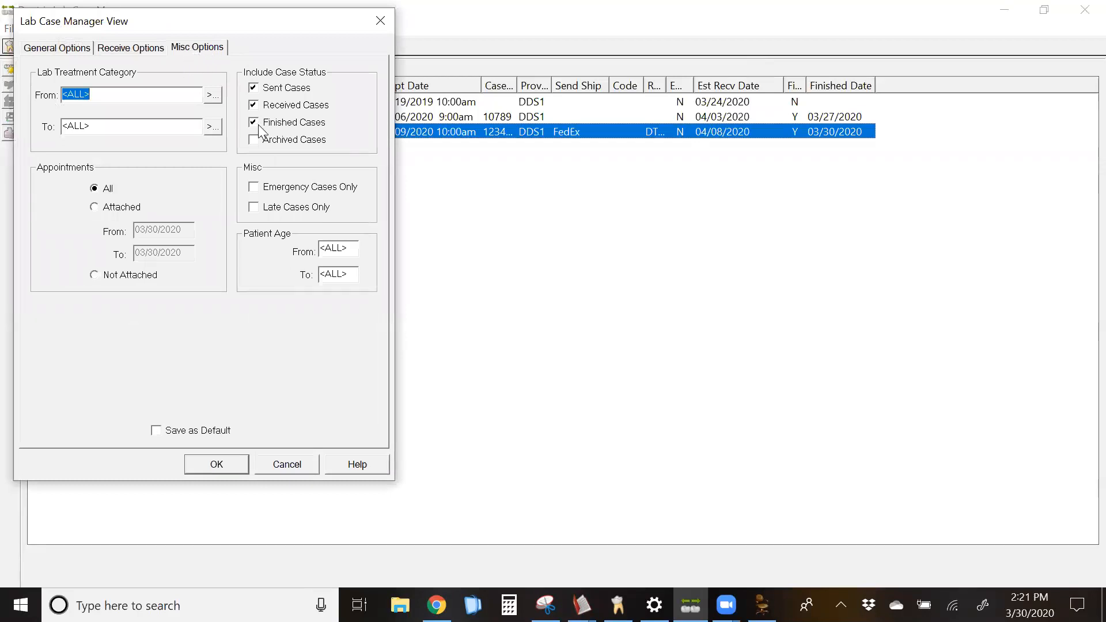
{"action": "left_click", "coordinate": [253, 122]}
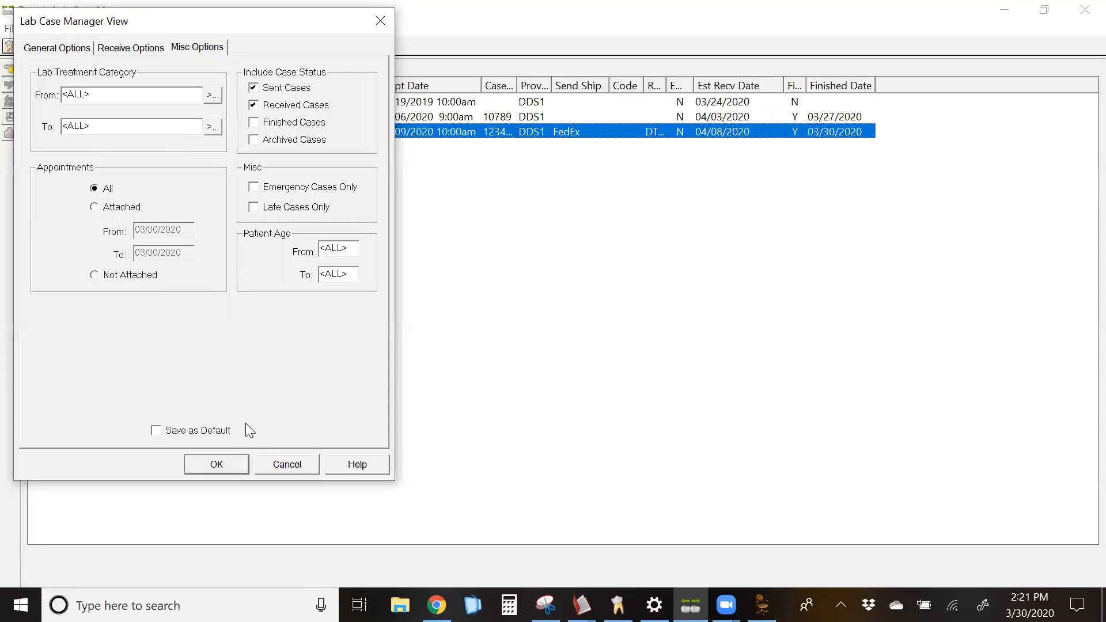
{"action": "left_click", "coordinate": [215, 465]}
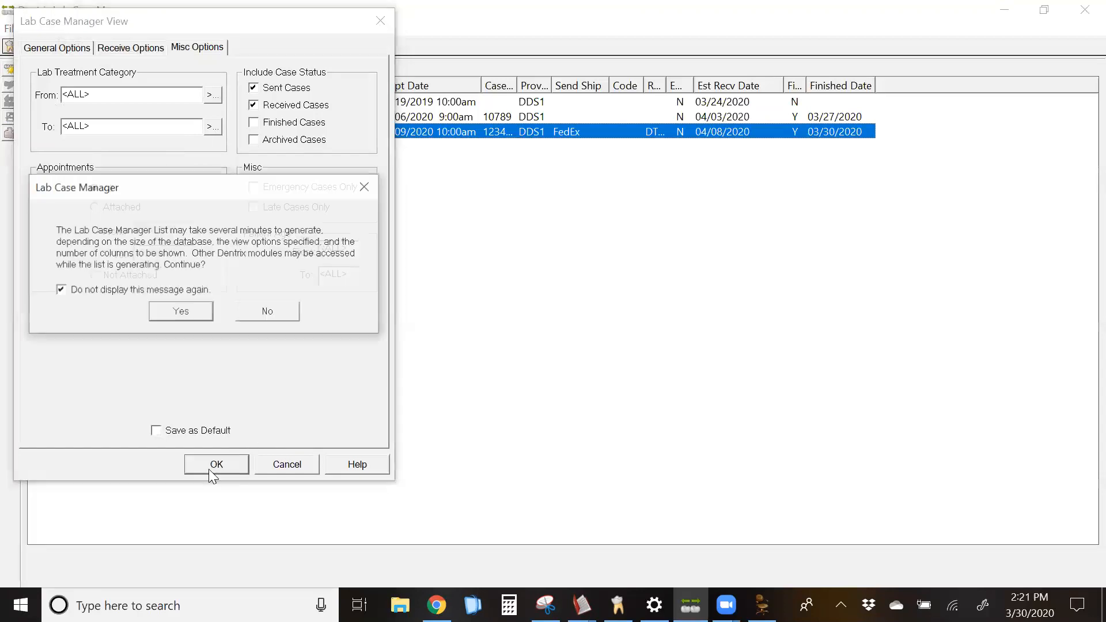
{"action": "left_click", "coordinate": [181, 310]}
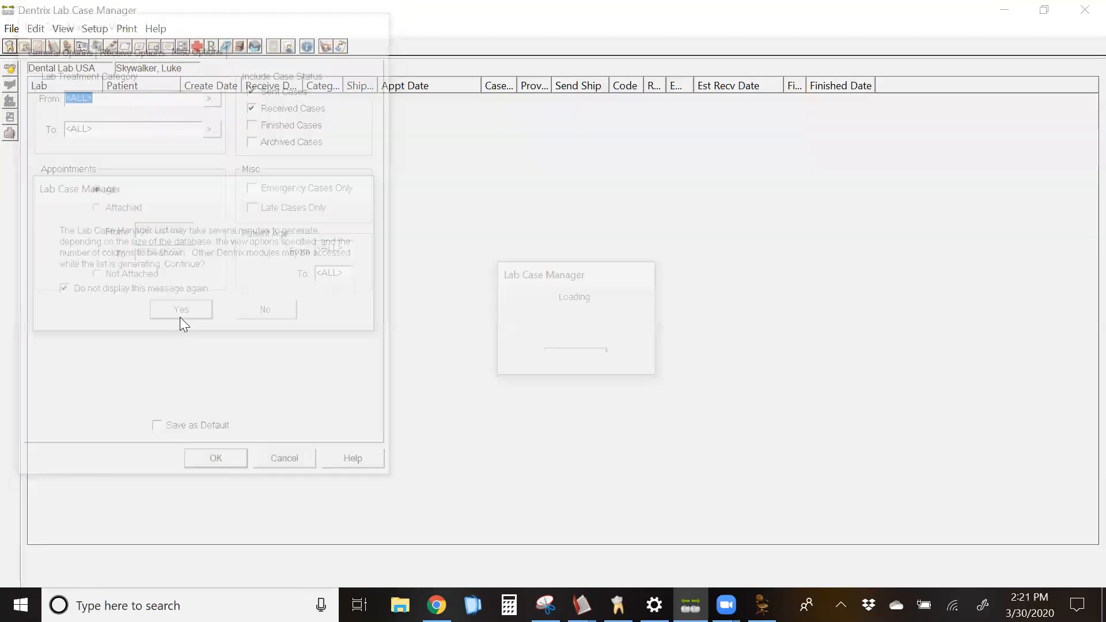
{"action": "left_click", "coordinate": [181, 309]}
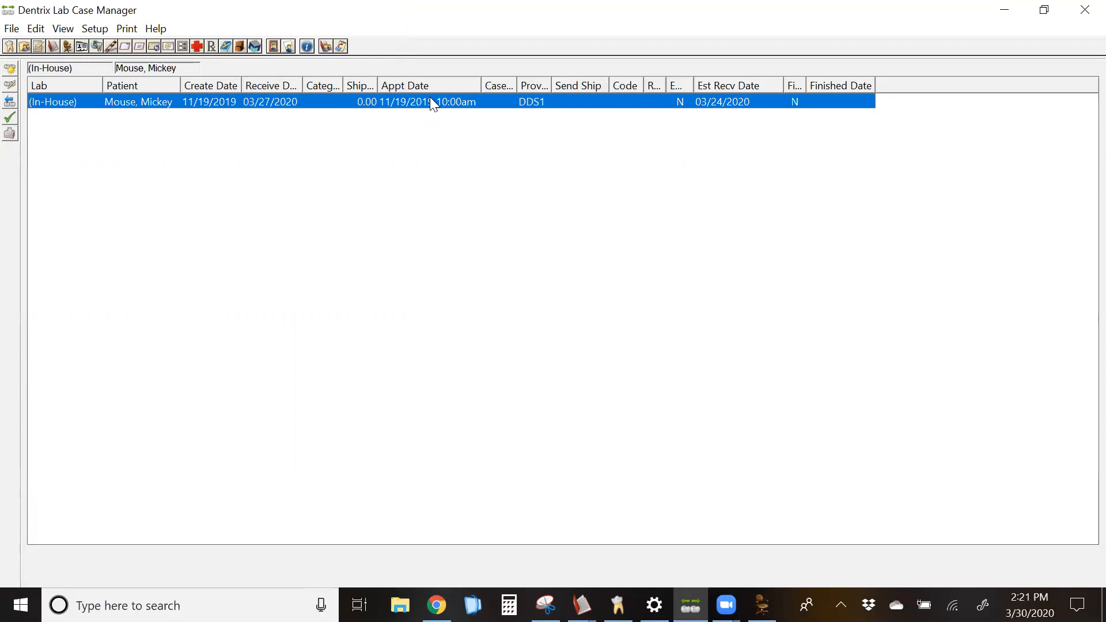
{"action": "mouse_move", "coordinate": [620, 54]}
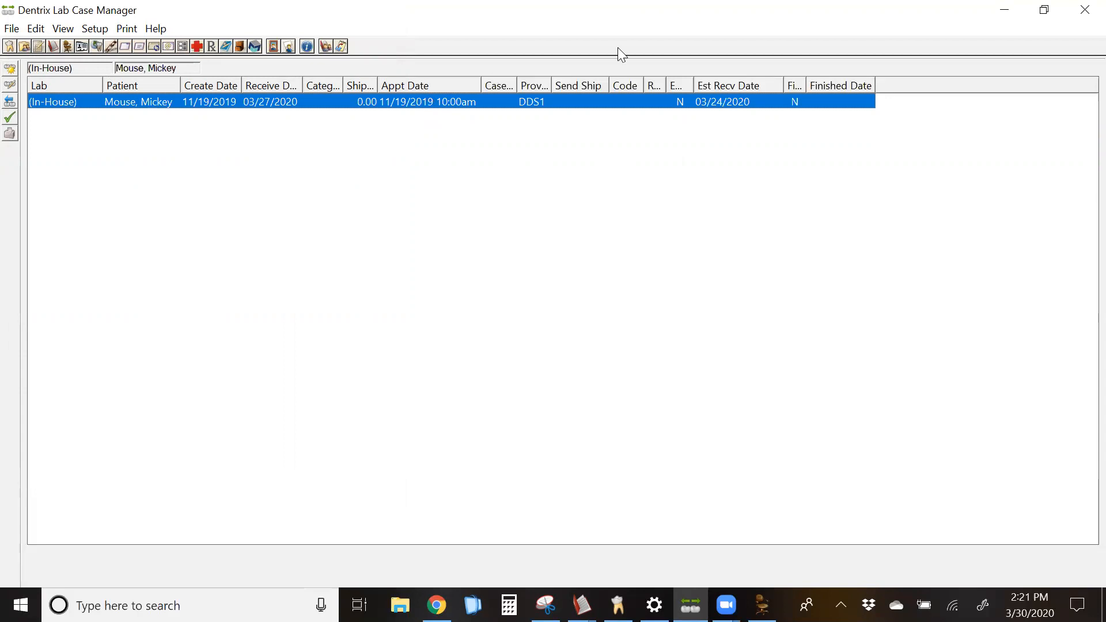